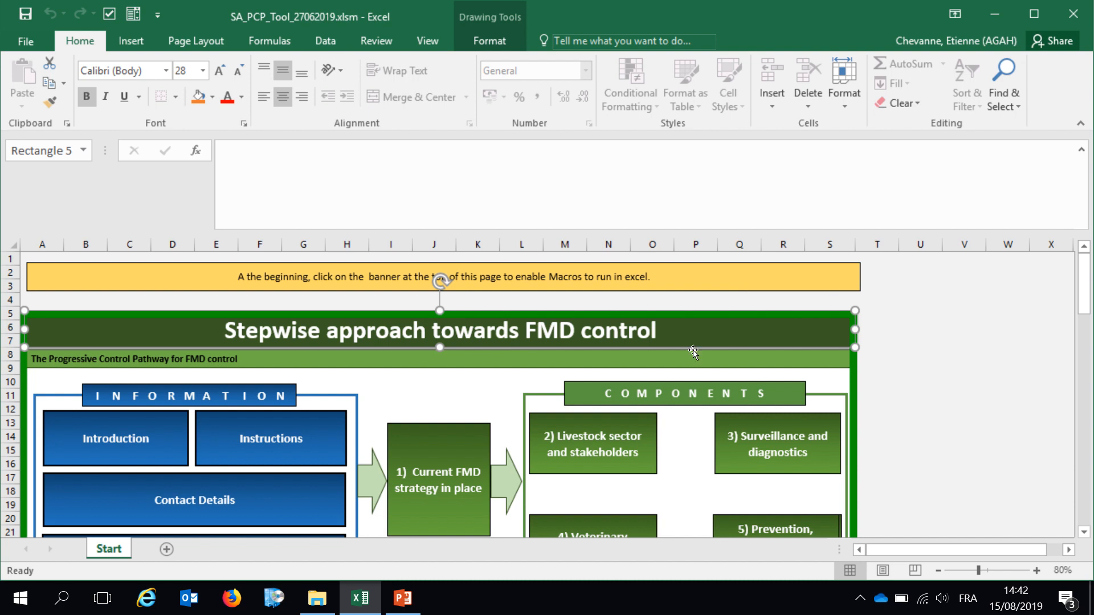
{"action": "mouse_move", "coordinate": [785, 278]}
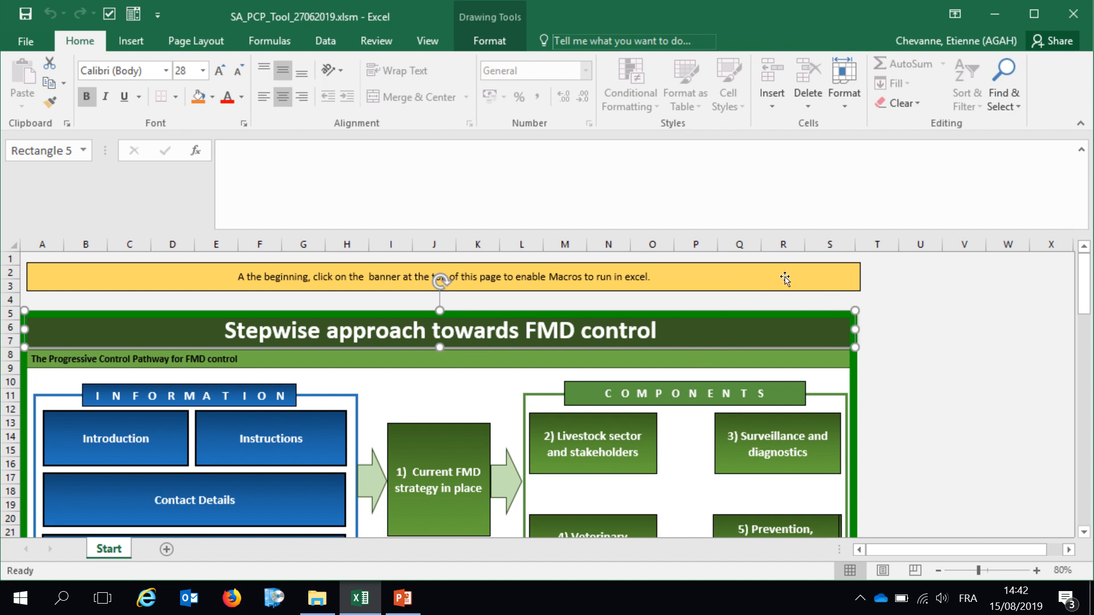
{"action": "mouse_move", "coordinate": [806, 390]}
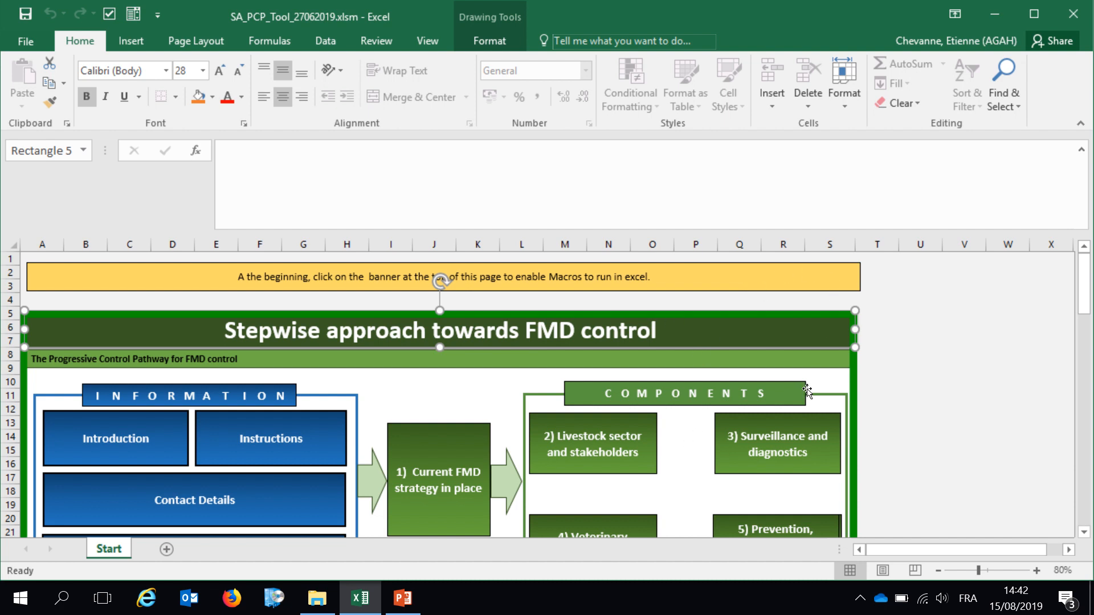
- Scroll through the Info sheet welcome text for the PCP FMD Self-assessment Tool
{"action": "scroll", "scroll_direction": "down", "scroll_amount": 3}
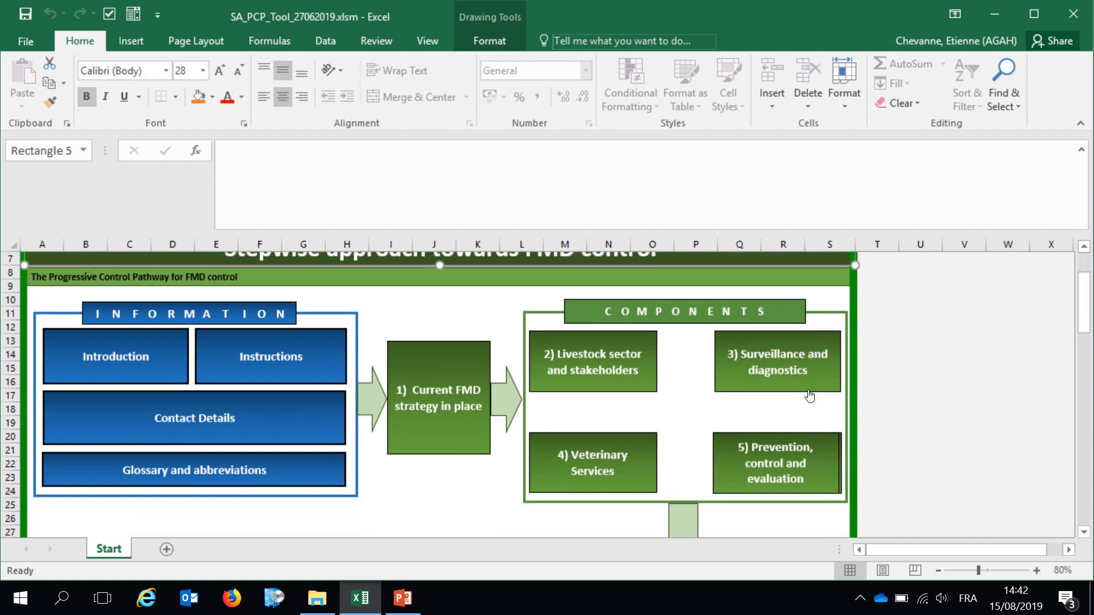
{"action": "scroll", "scroll_direction": "down", "scroll_amount": 3}
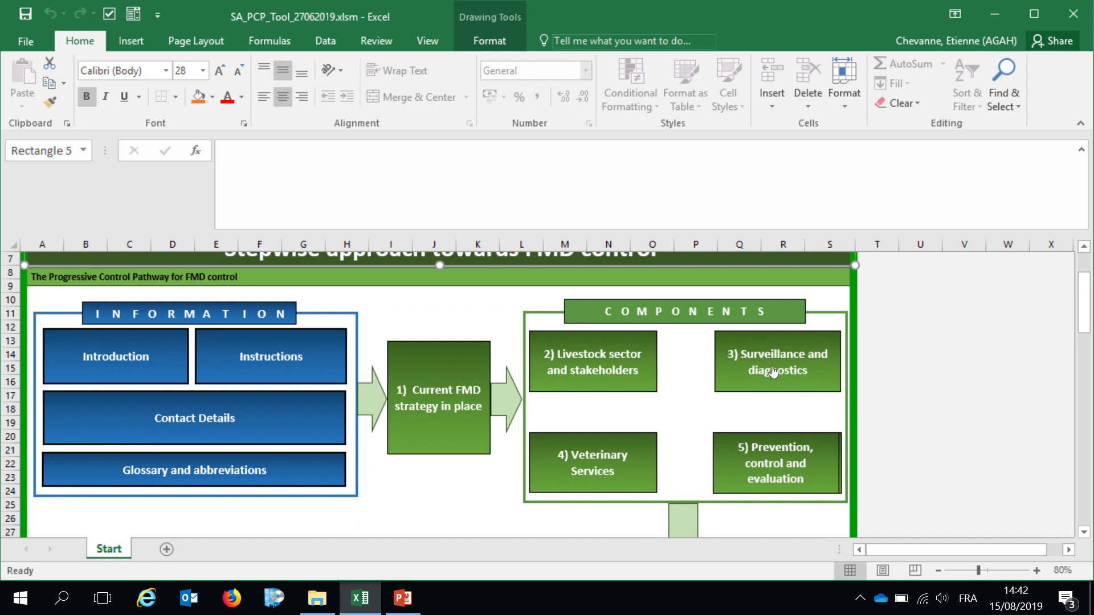
{"action": "mouse_move", "coordinate": [784, 394]}
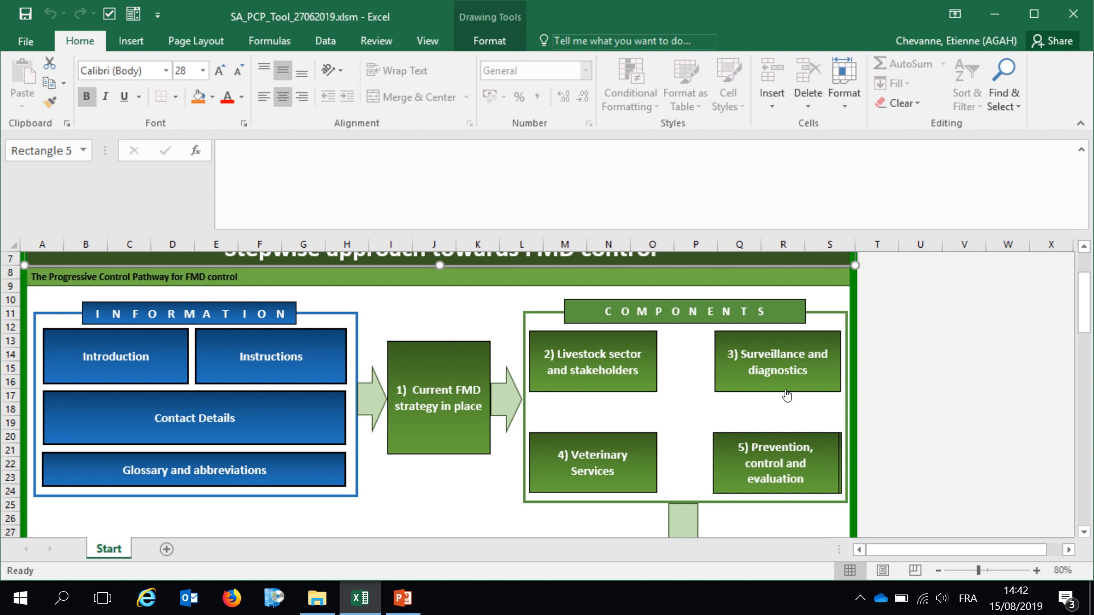
{"action": "mouse_move", "coordinate": [789, 392]}
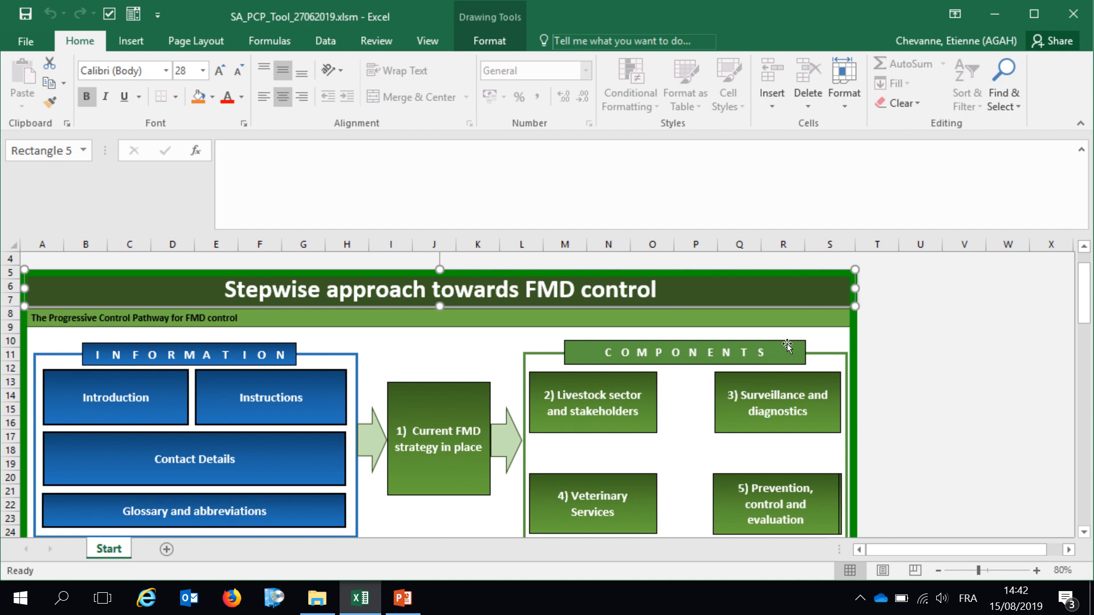
{"action": "mouse_move", "coordinate": [875, 382]}
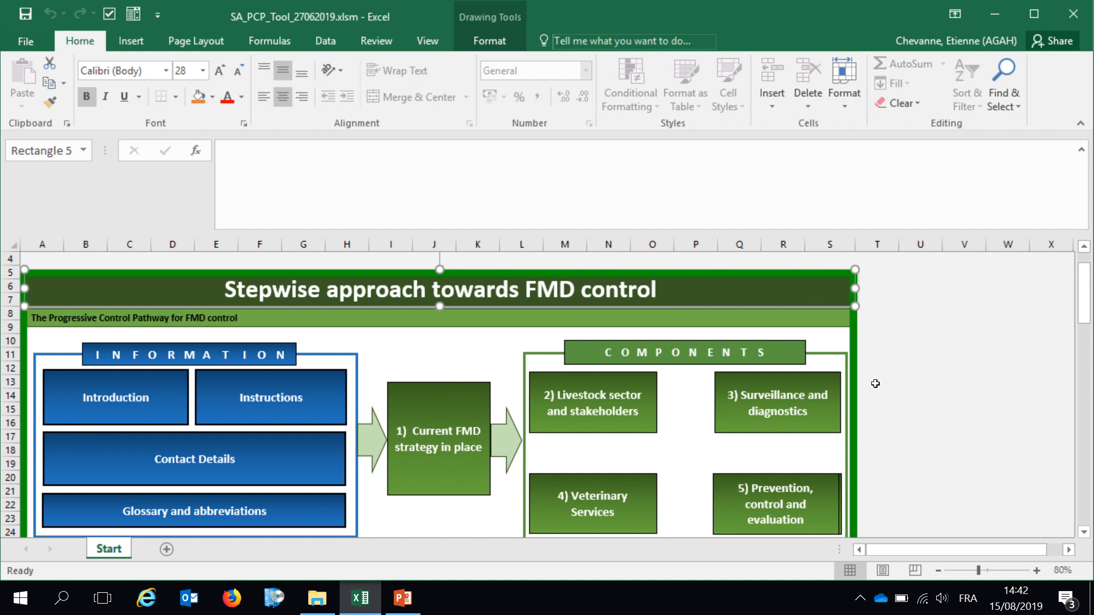
{"action": "mouse_move", "coordinate": [868, 376]}
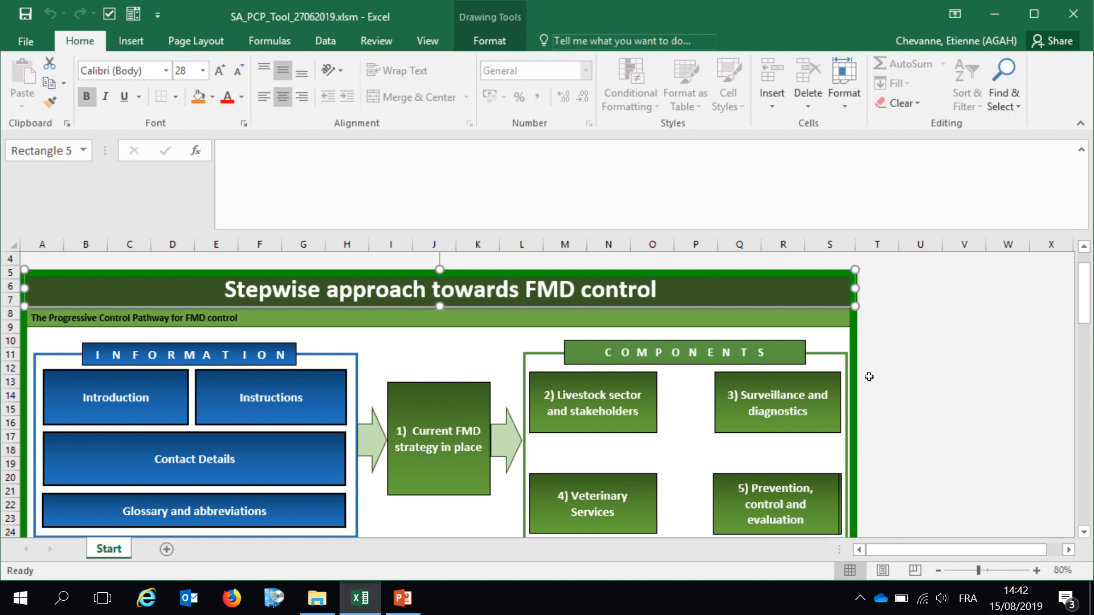
{"action": "mouse_move", "coordinate": [870, 370]}
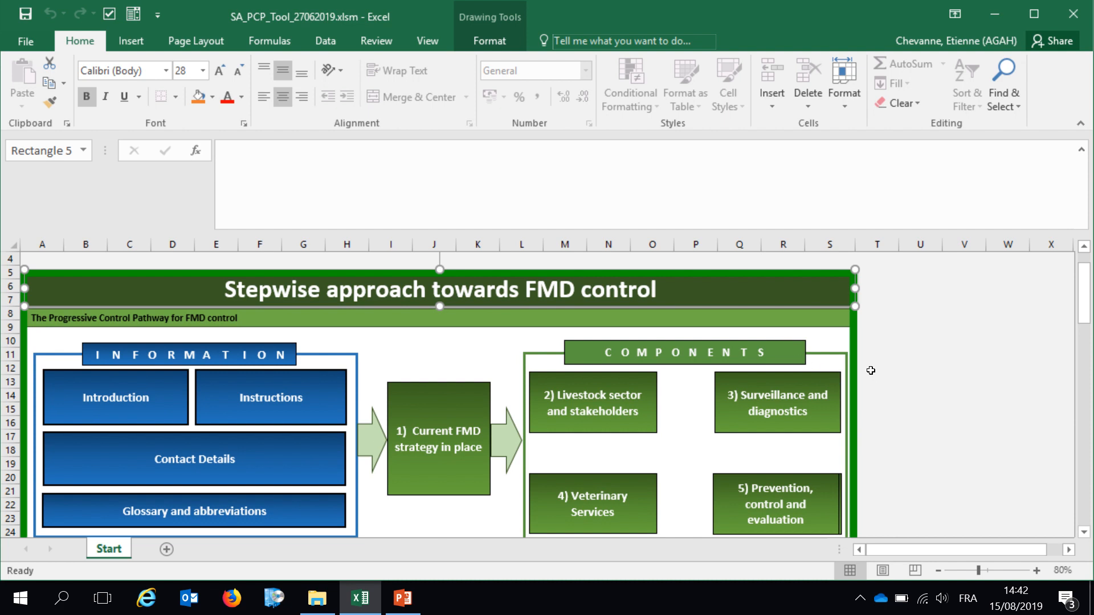
{"action": "mouse_move", "coordinate": [871, 368]}
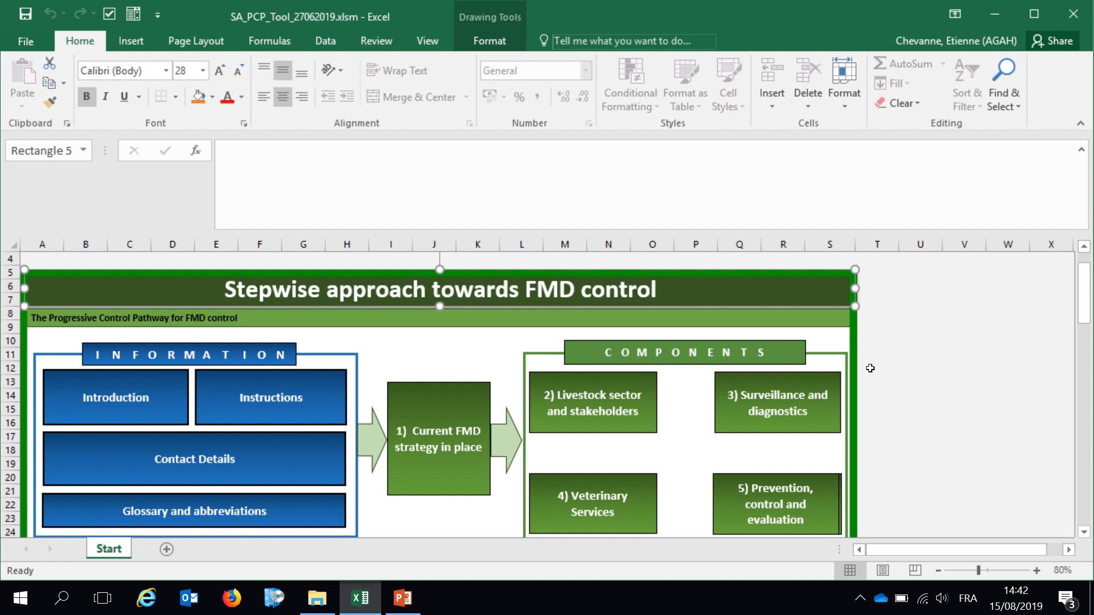
{"action": "mouse_move", "coordinate": [848, 378]}
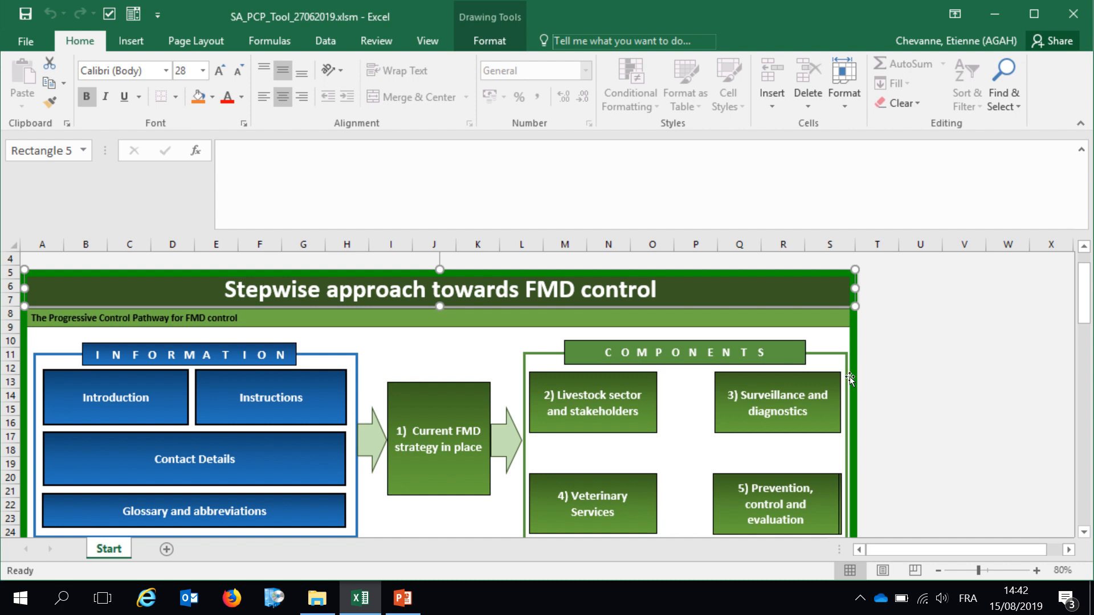
{"action": "mouse_move", "coordinate": [352, 425]}
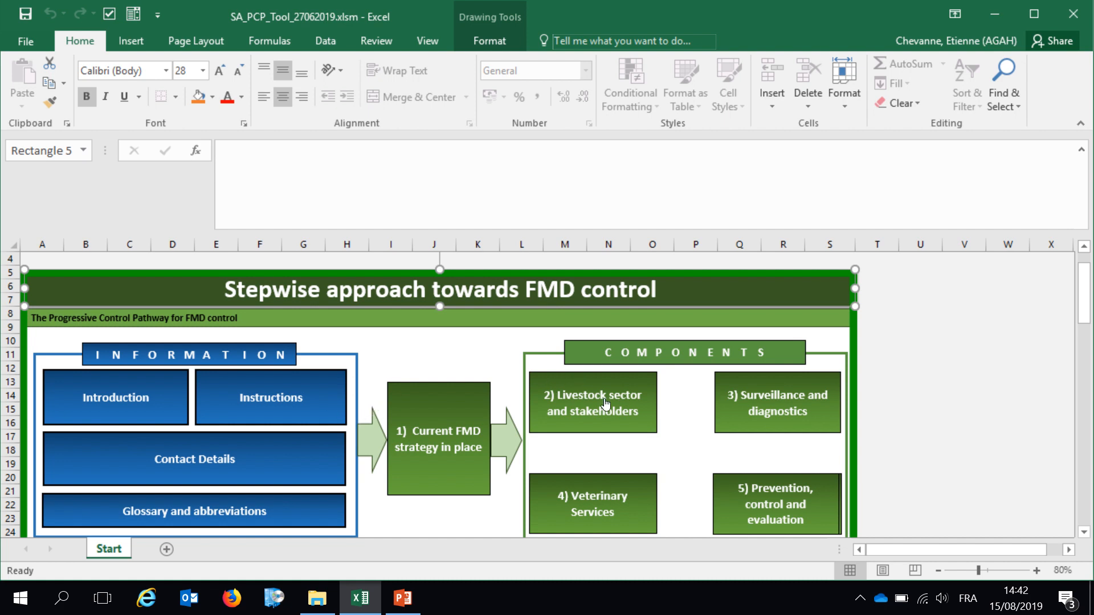
{"action": "scroll", "scroll_direction": "down", "scroll_amount": 3}
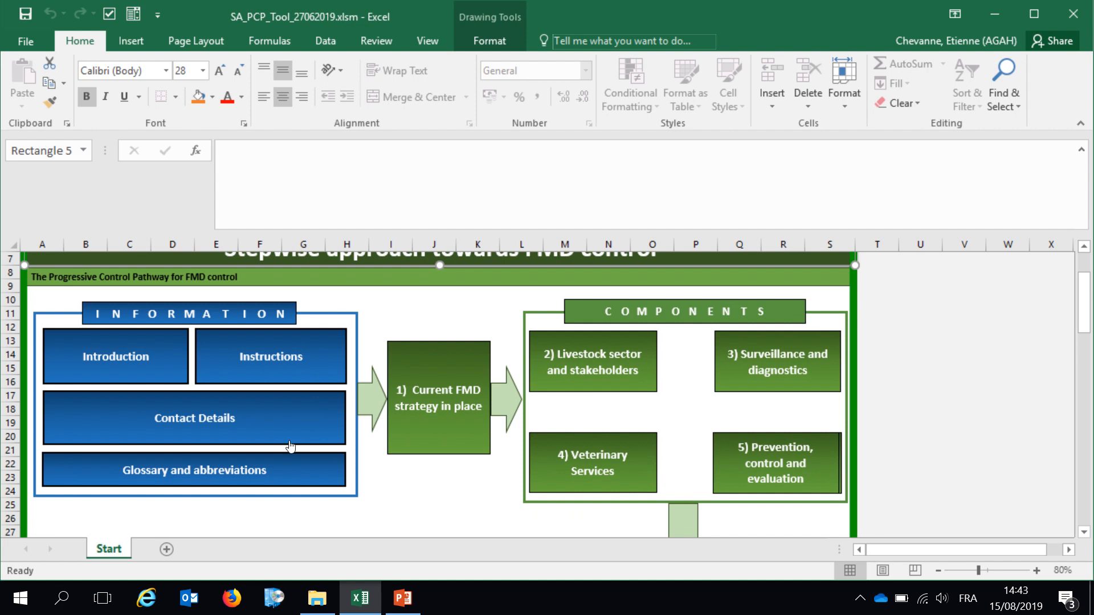
{"action": "scroll", "scroll_direction": "down", "scroll_amount": 3}
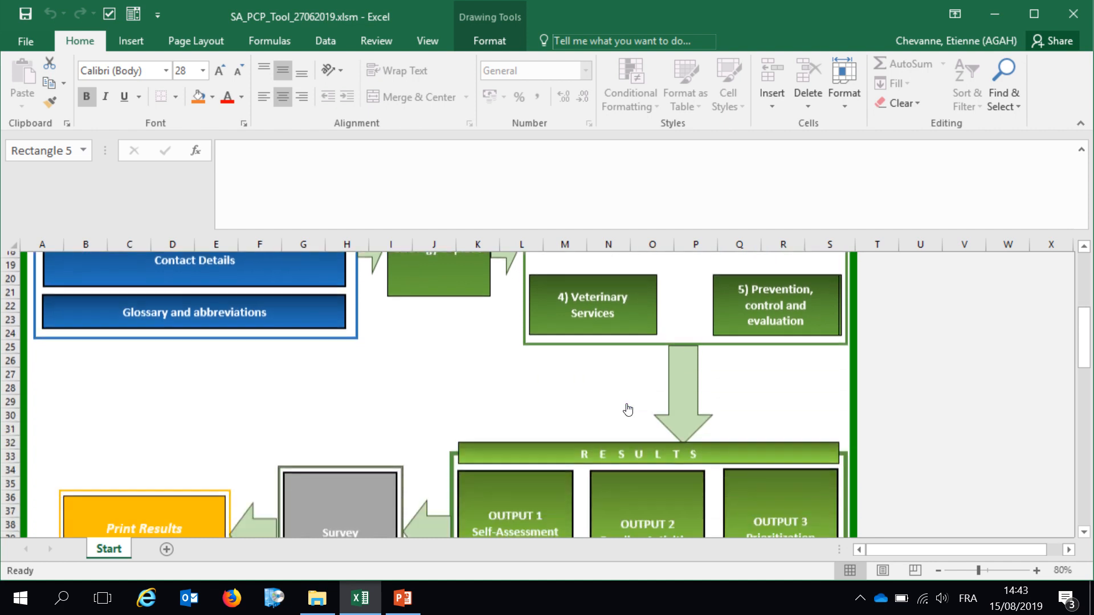
{"action": "scroll", "scroll_direction": "down", "scroll_amount": 3}
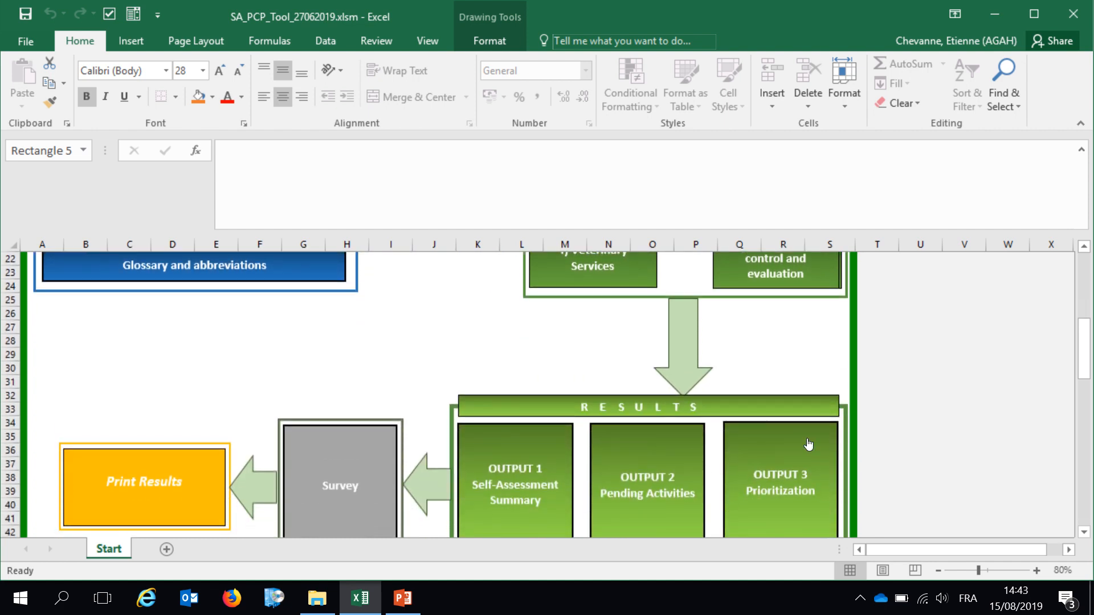
{"action": "mouse_move", "coordinate": [209, 403]}
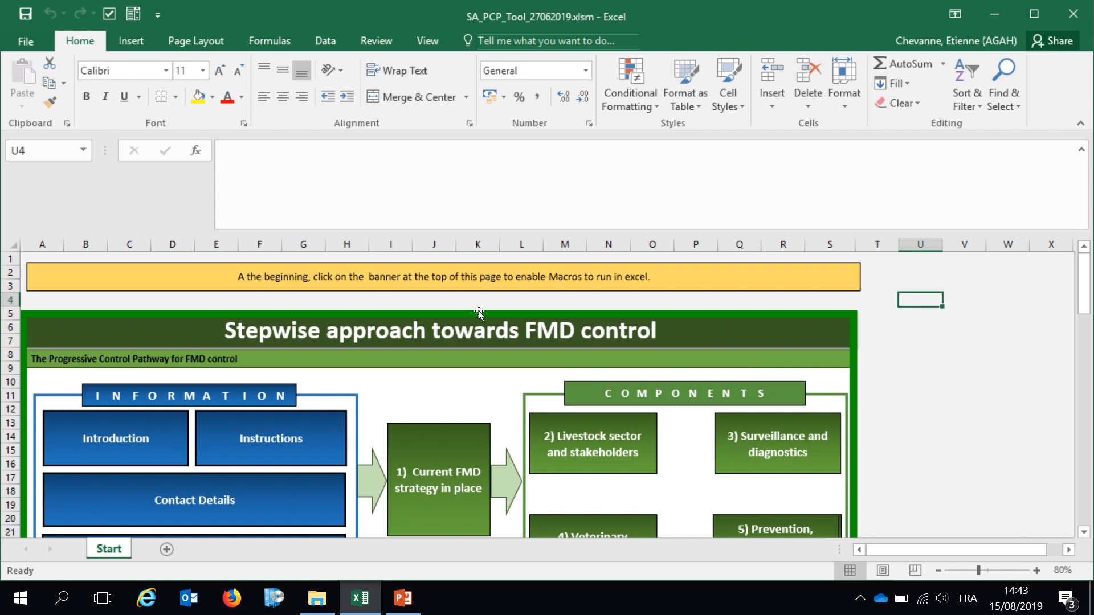
{"action": "mouse_move", "coordinate": [527, 282]}
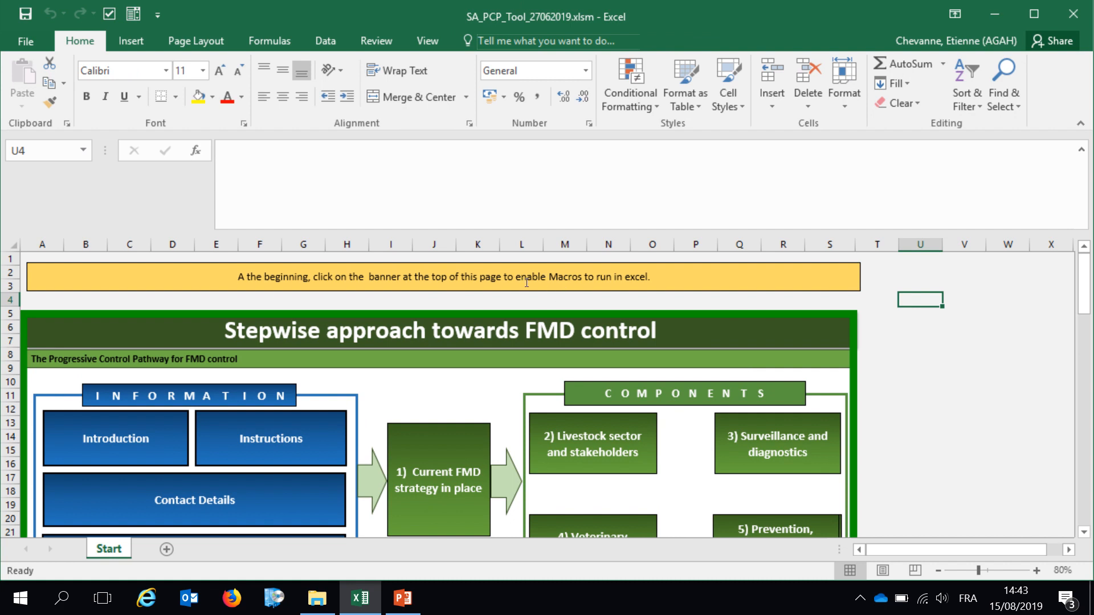
- Point out the enable Macros wording in the banner, then continue reading down the sheet
{"action": "double_click", "coordinate": [548, 277]}
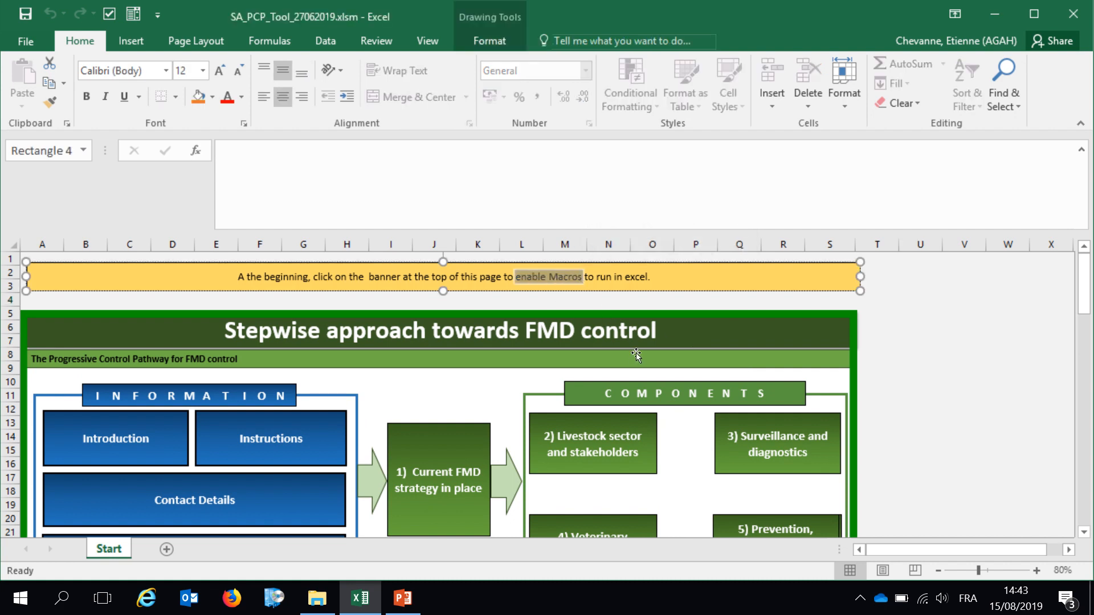
{"action": "scroll", "scroll_direction": "down", "scroll_amount": 3}
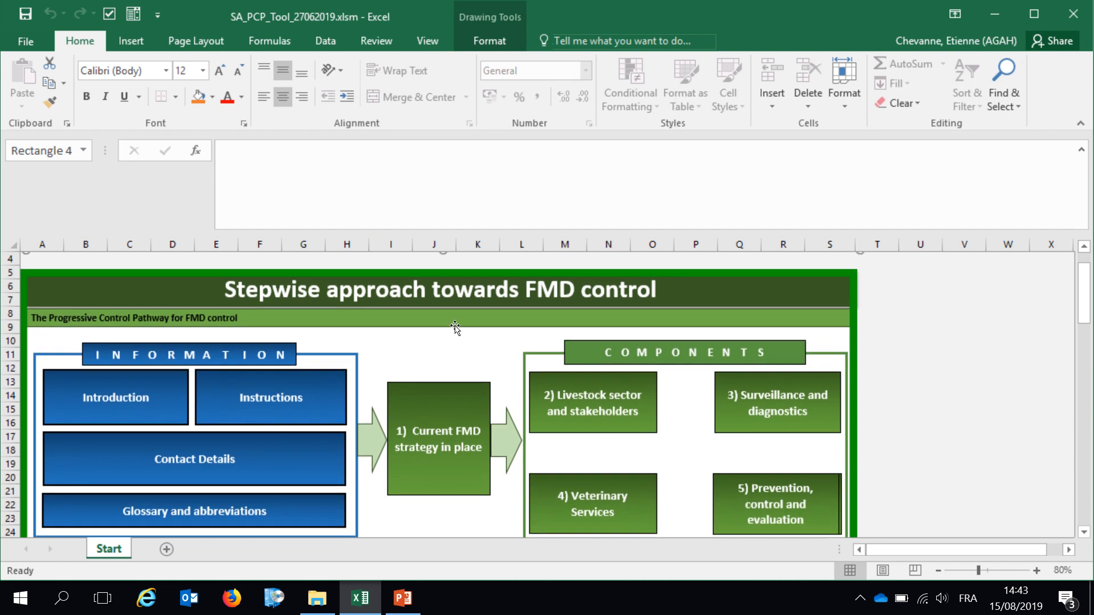
{"action": "mouse_move", "coordinate": [377, 465]}
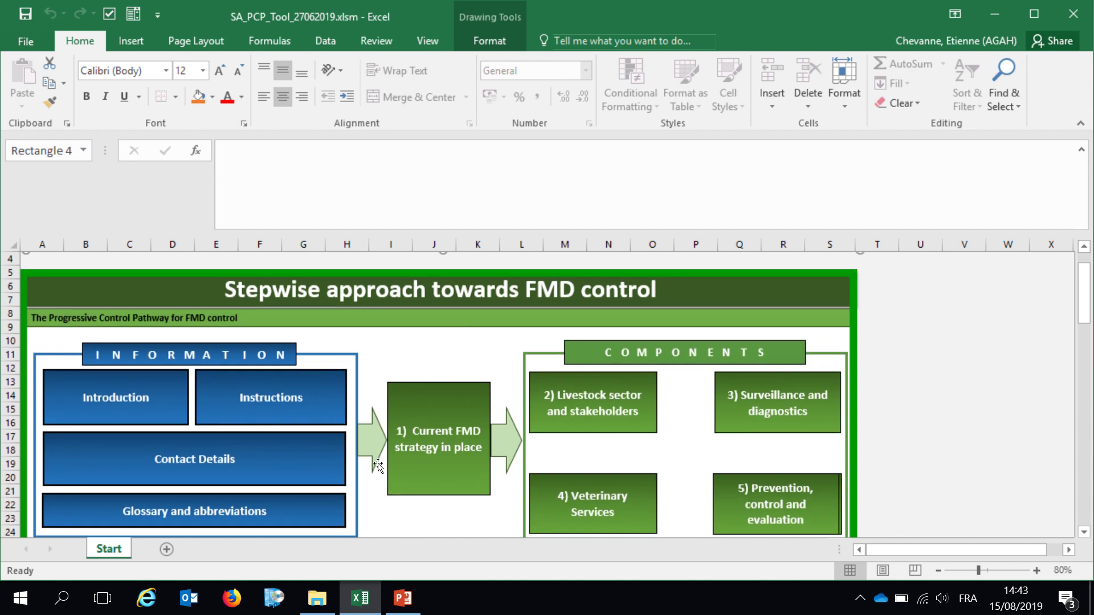
{"action": "left_click", "coordinate": [916, 381]}
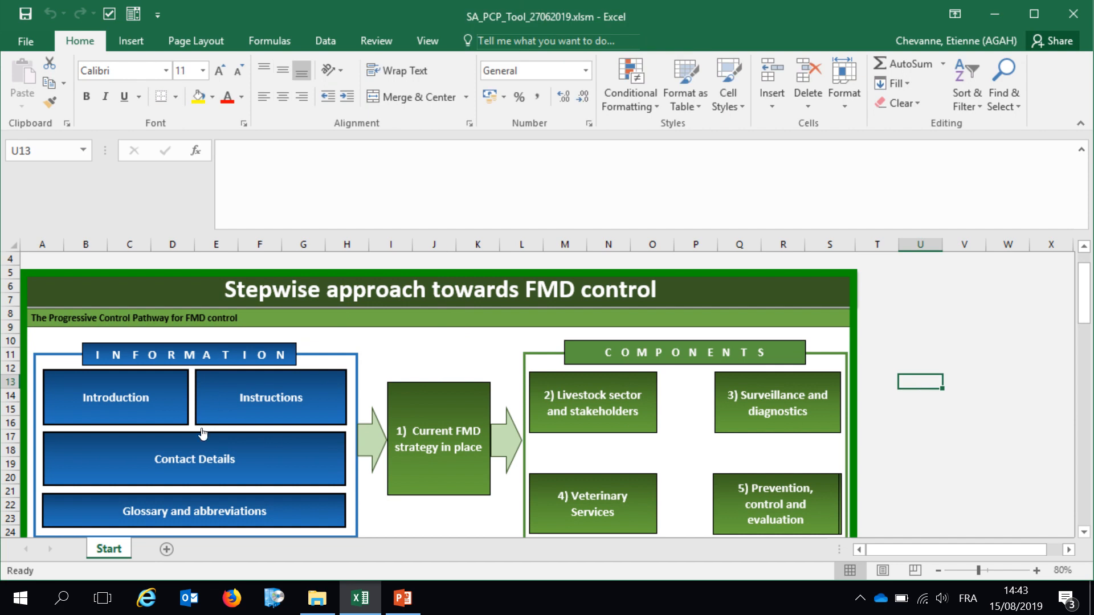
{"action": "scroll", "scroll_direction": "down", "scroll_amount": 3}
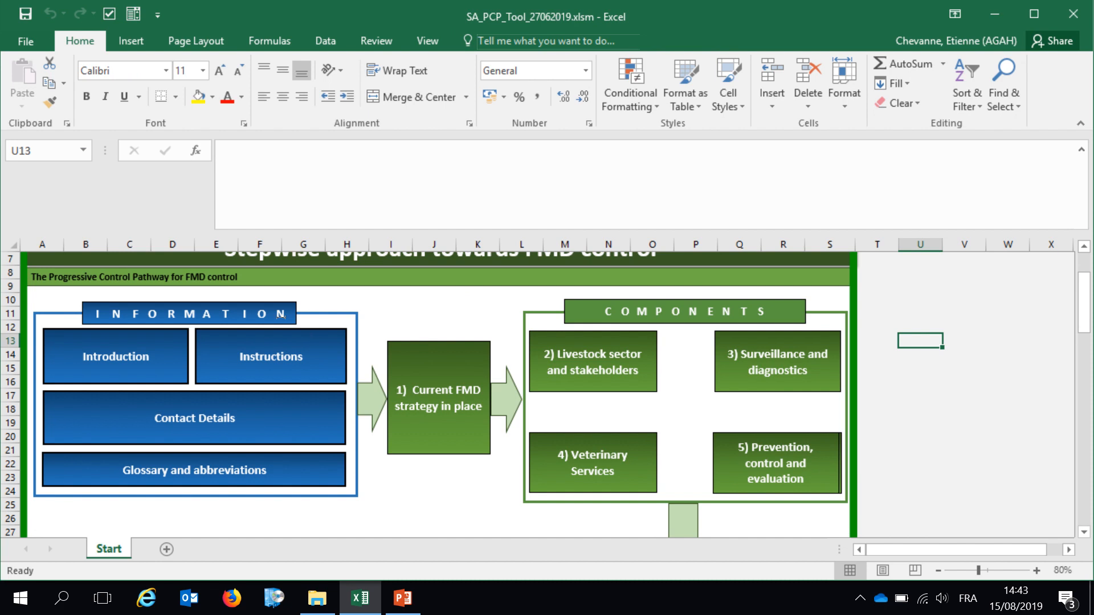
{"action": "mouse_move", "coordinate": [125, 506]}
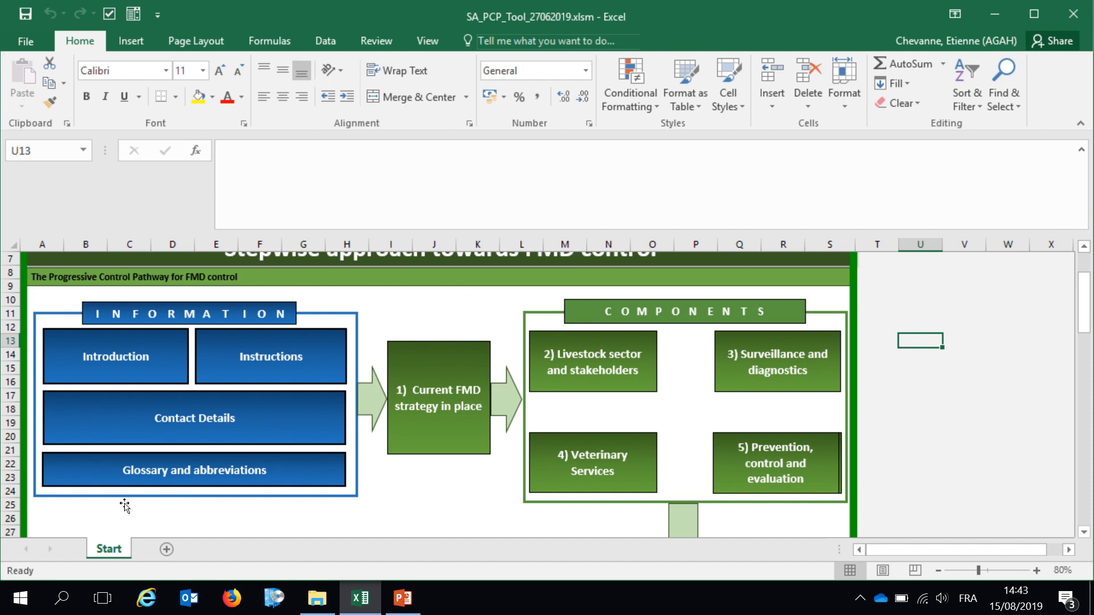
{"action": "mouse_move", "coordinate": [125, 364]}
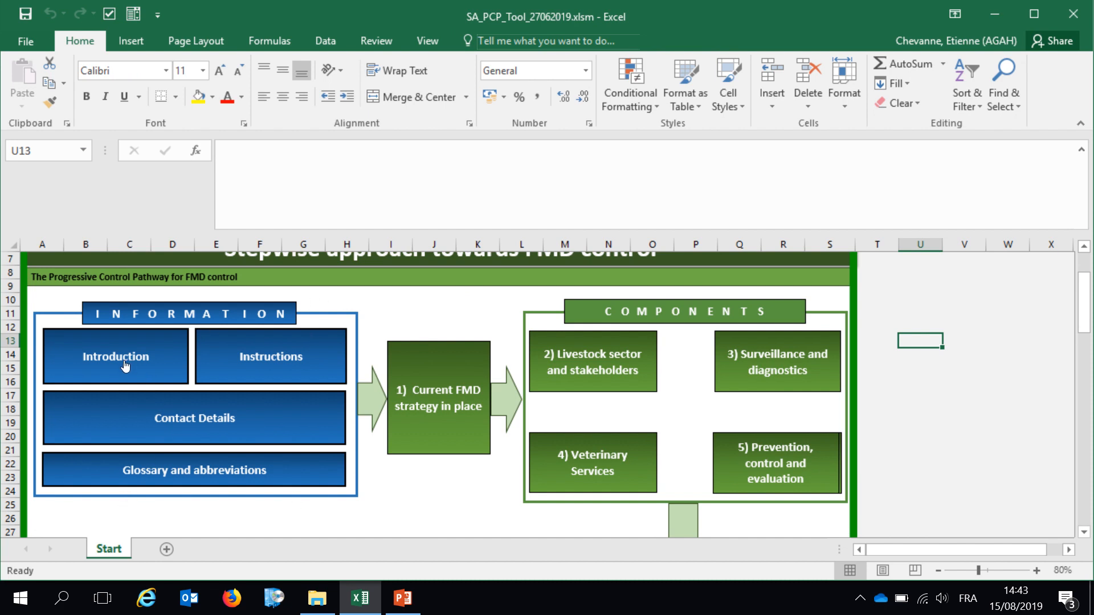
{"action": "mouse_move", "coordinate": [237, 364]}
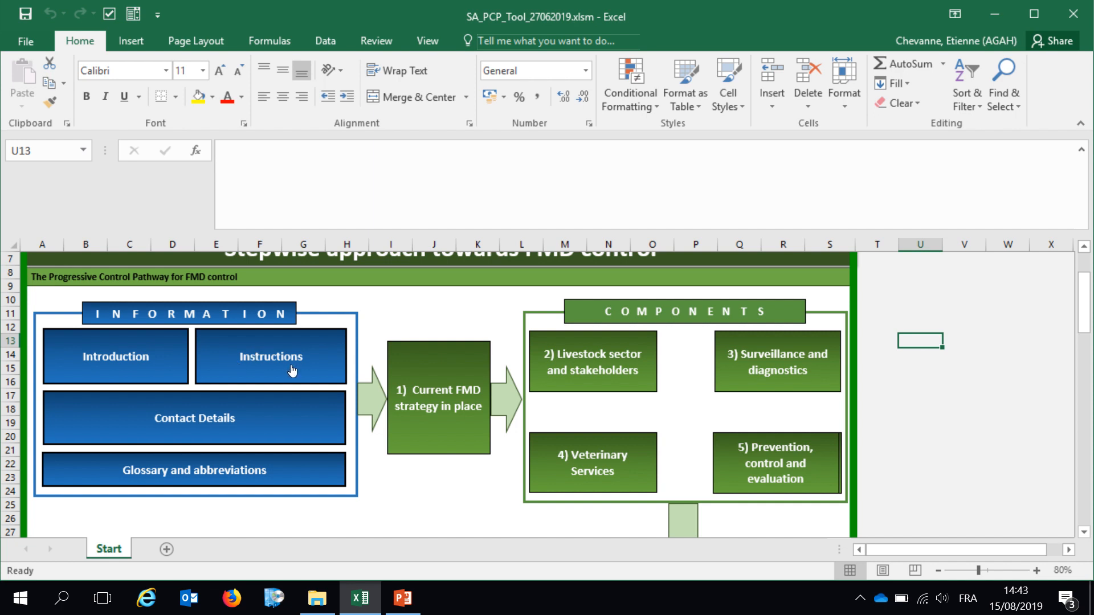
{"action": "mouse_move", "coordinate": [271, 373]}
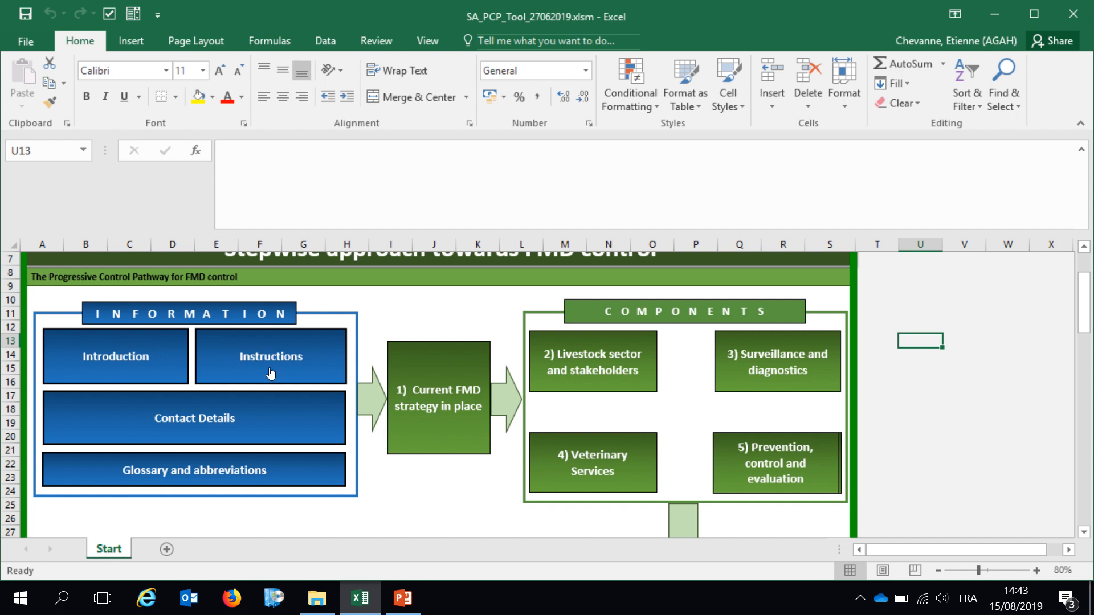
{"action": "mouse_move", "coordinate": [270, 369]}
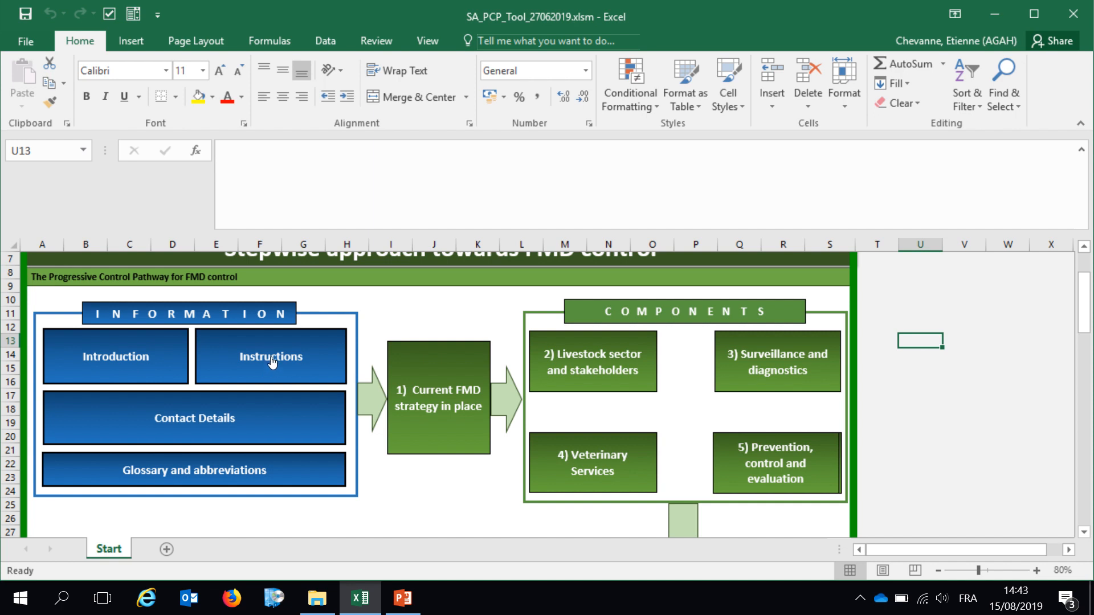
{"action": "mouse_move", "coordinate": [354, 371]}
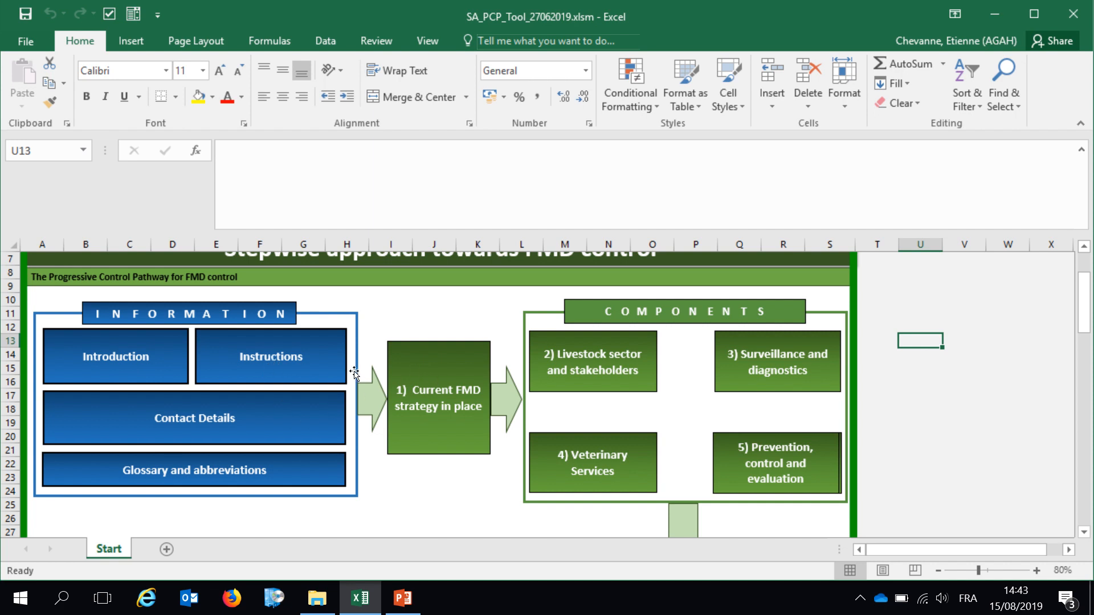
{"action": "mouse_move", "coordinate": [223, 394]}
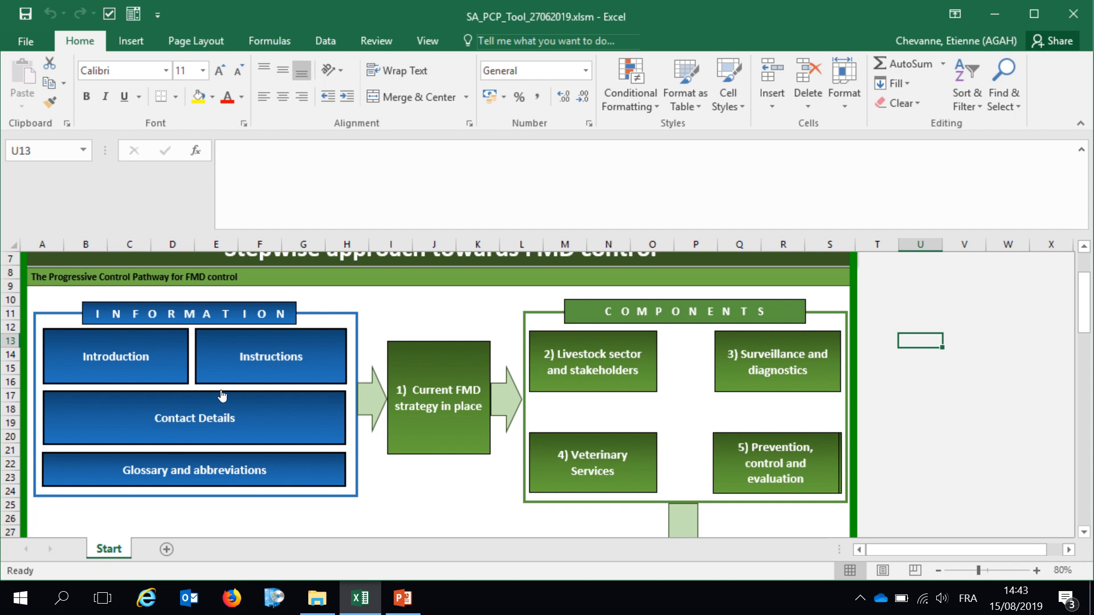
{"action": "mouse_move", "coordinate": [201, 444]}
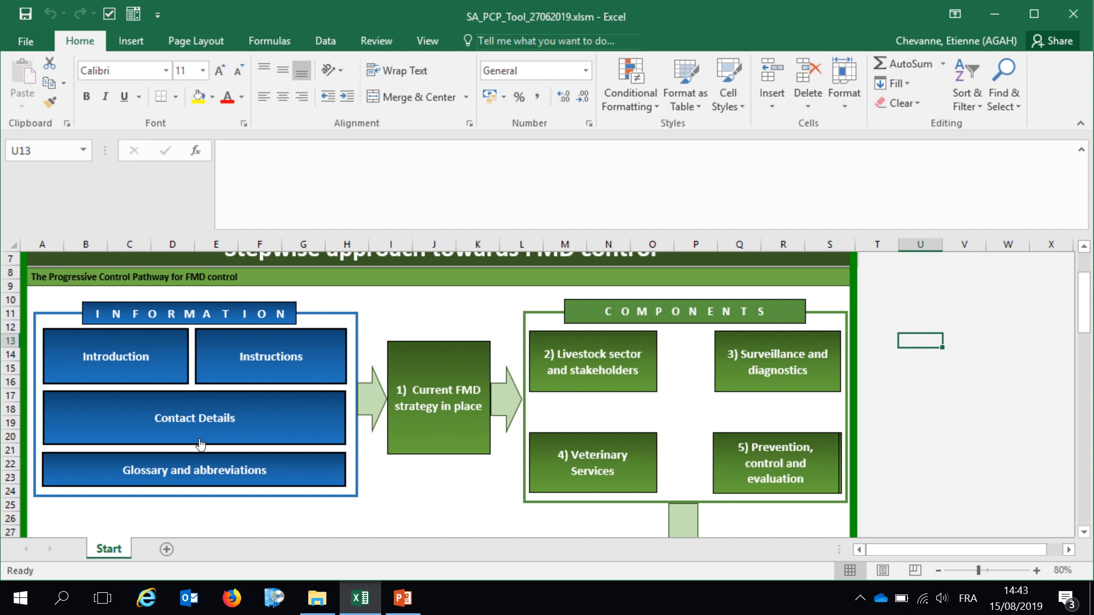
{"action": "mouse_move", "coordinate": [193, 400]}
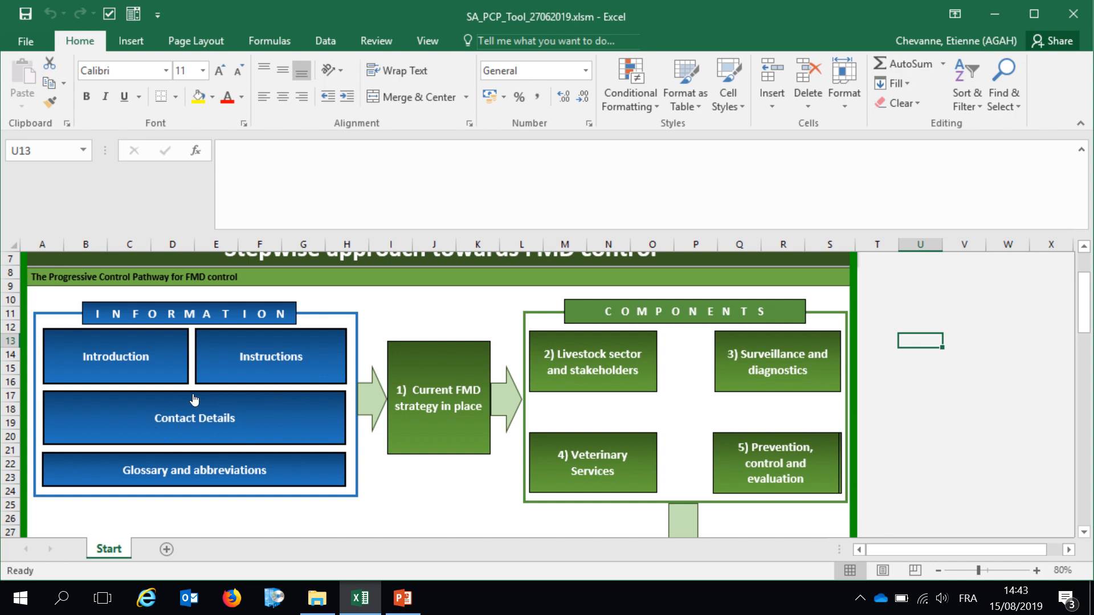
{"action": "mouse_move", "coordinate": [242, 431]}
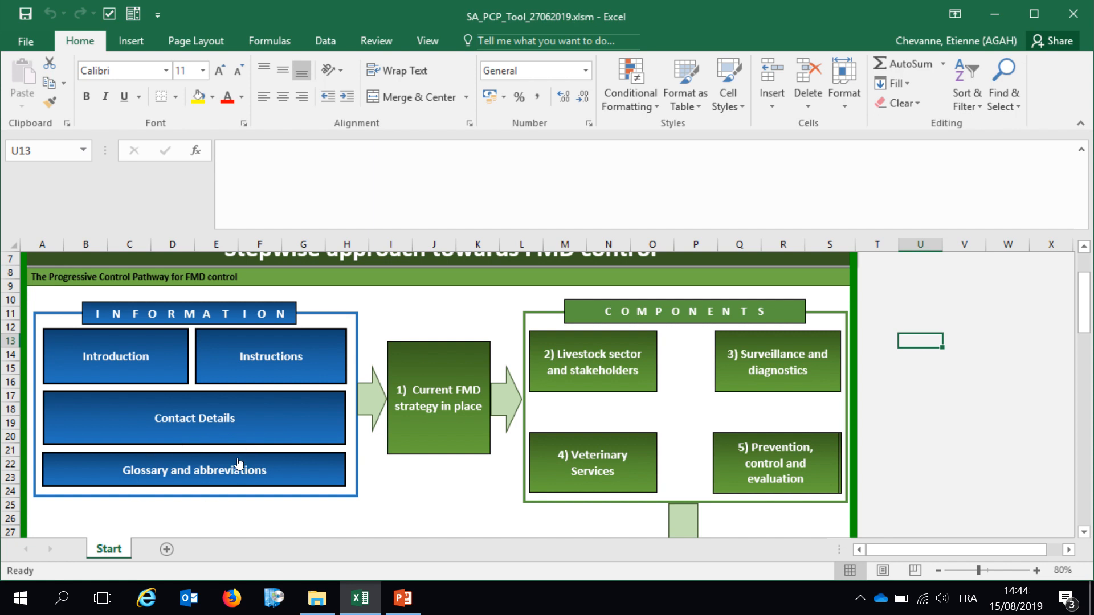
{"action": "mouse_move", "coordinate": [476, 494]}
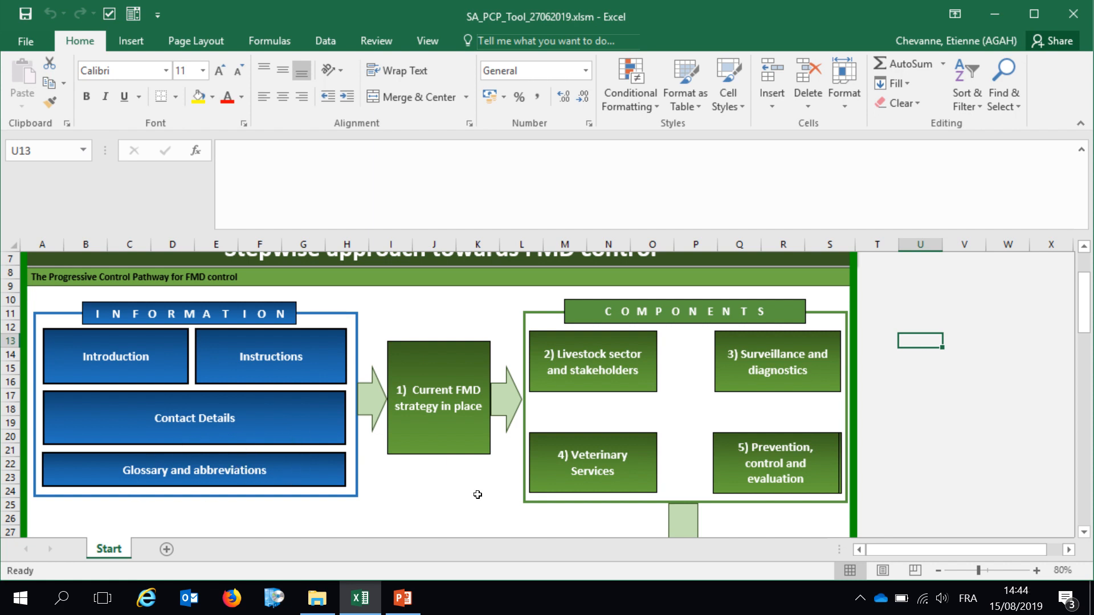
{"action": "mouse_move", "coordinate": [443, 419]}
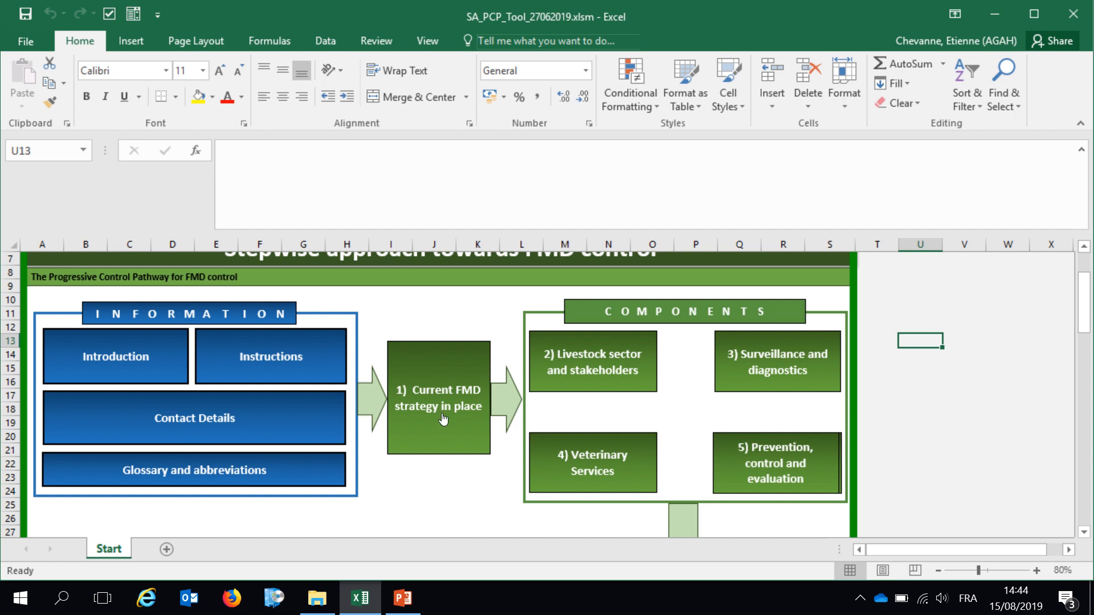
{"action": "mouse_move", "coordinate": [745, 462]}
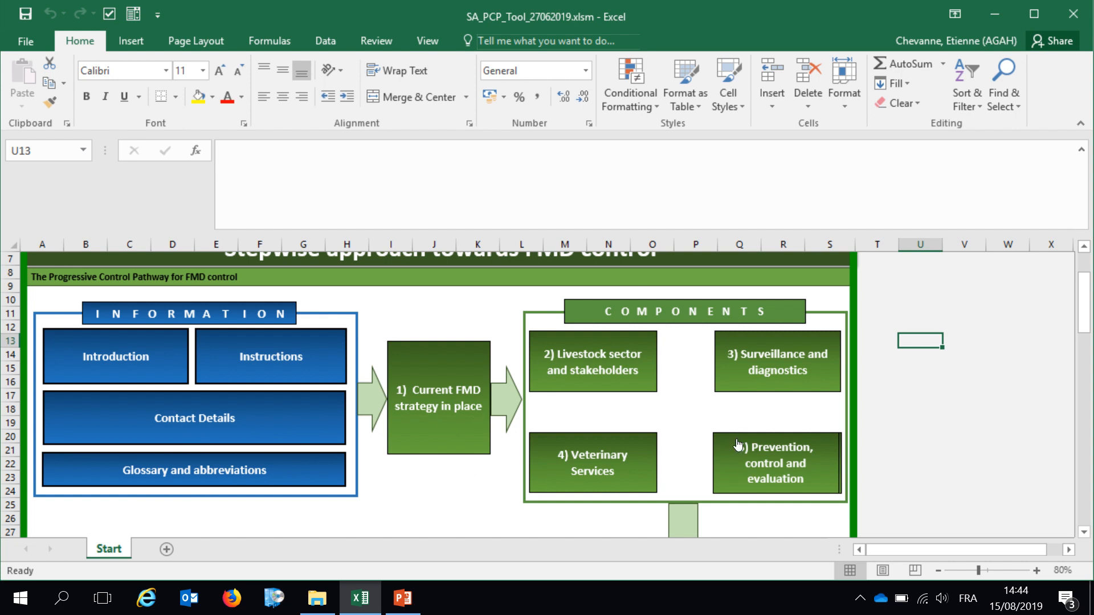
{"action": "mouse_move", "coordinate": [141, 383]}
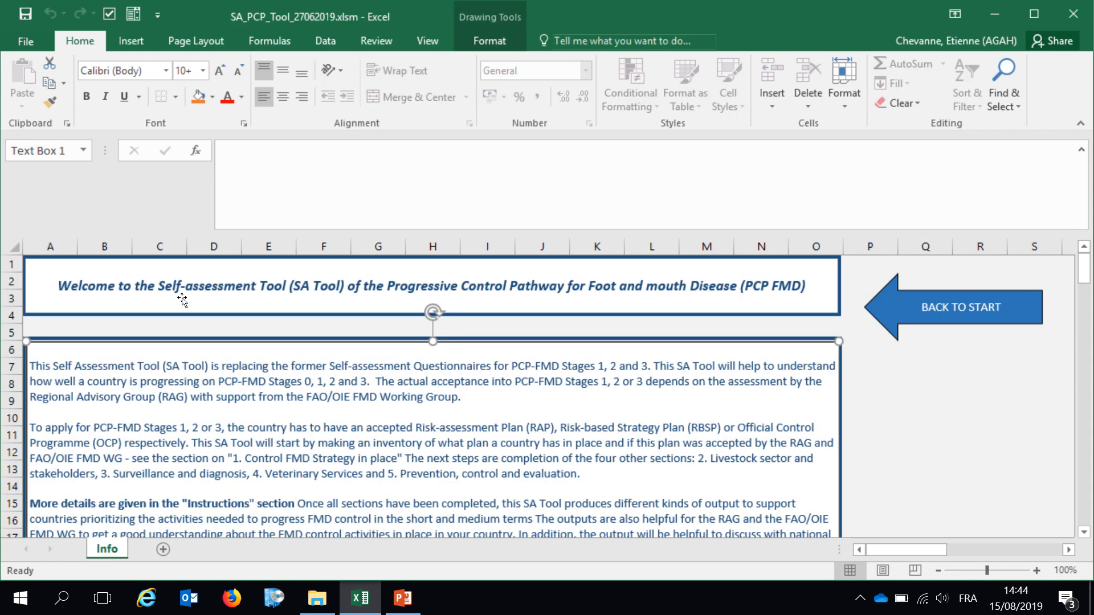
{"action": "mouse_move", "coordinate": [458, 440]}
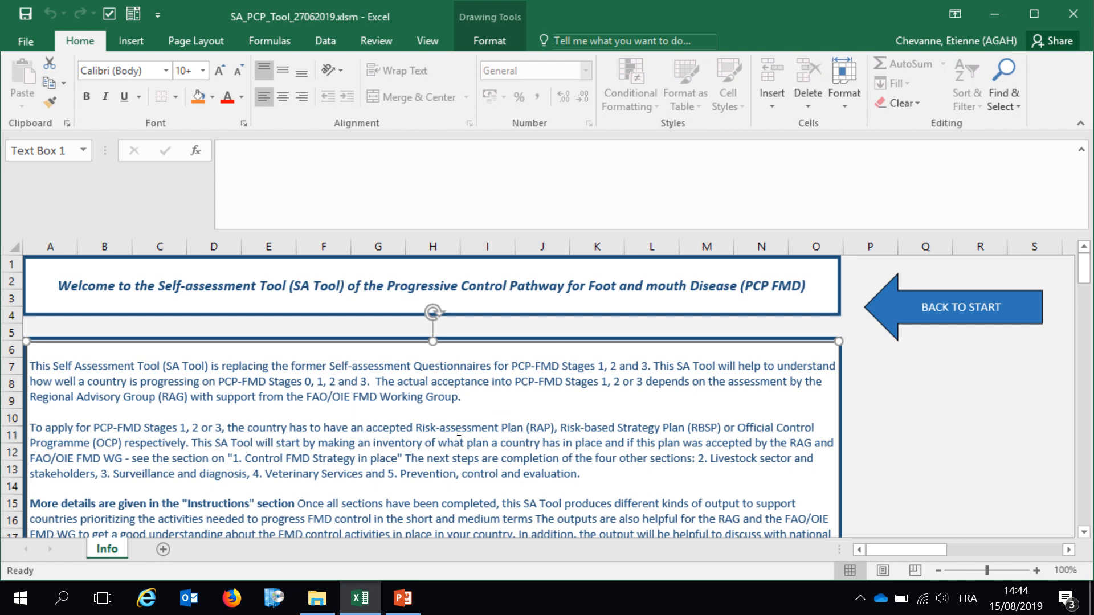
{"action": "scroll", "scroll_direction": "down", "scroll_amount": 3}
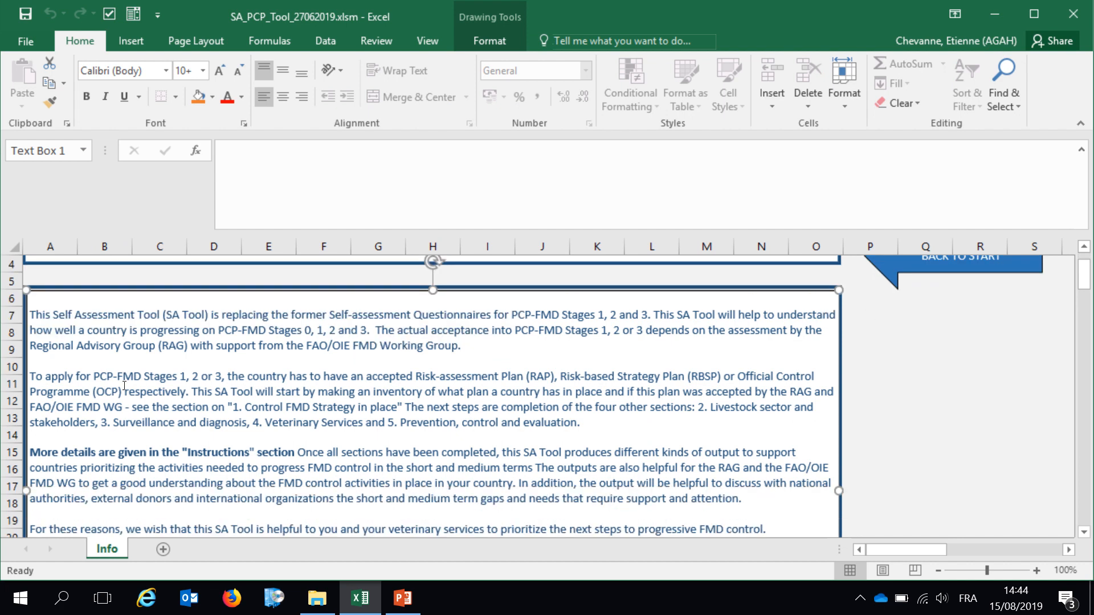
{"action": "scroll", "scroll_direction": "down", "scroll_amount": 3}
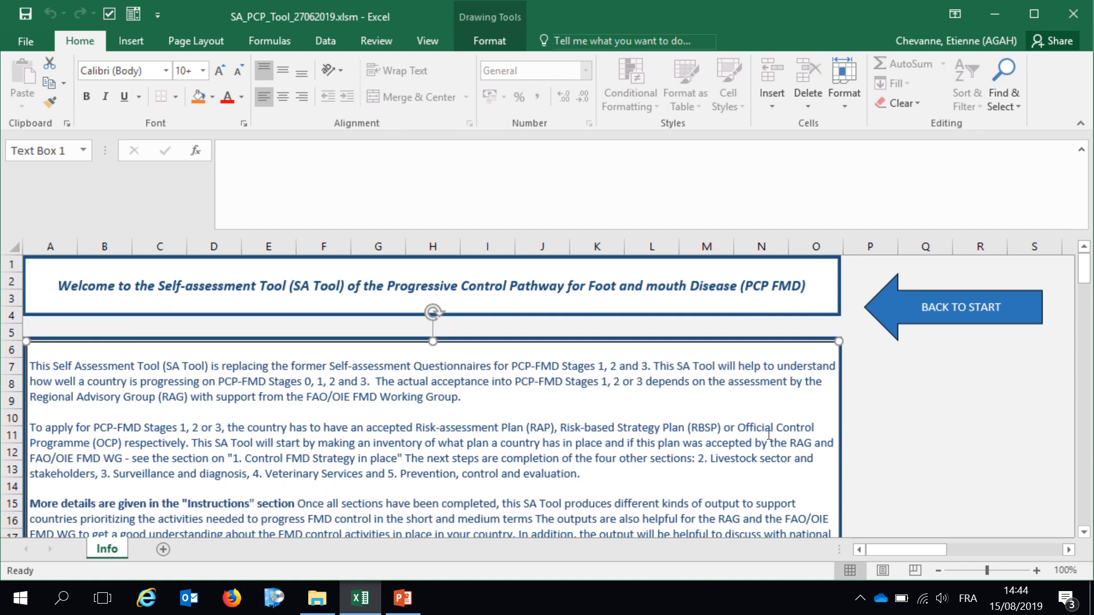
{"action": "mouse_move", "coordinate": [928, 320]}
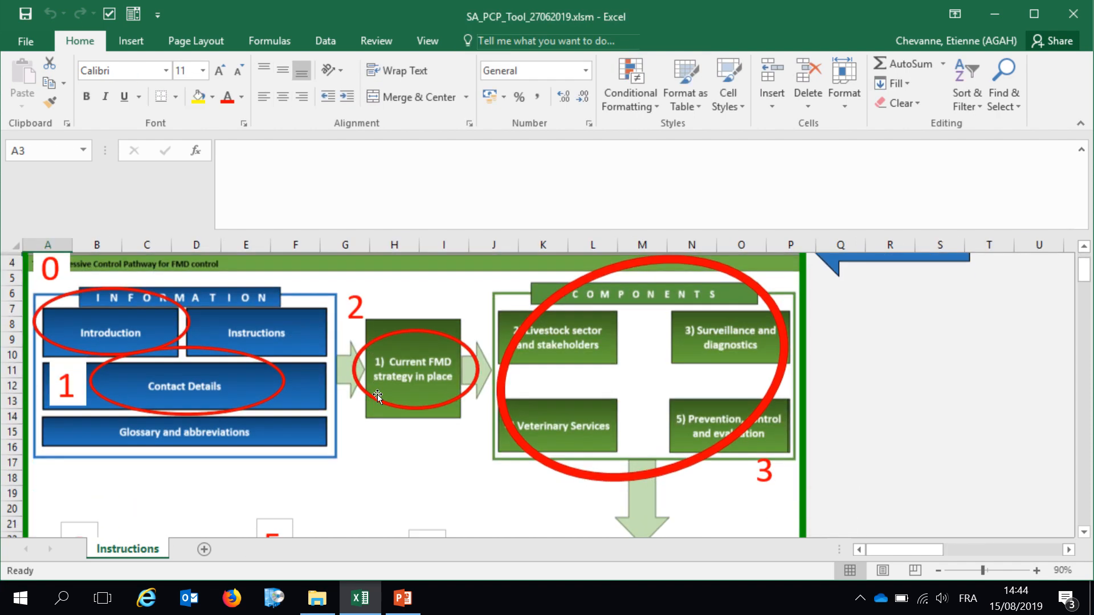
- Read down the Instructions sheet and return to the Start page
{"action": "scroll", "scroll_direction": "down", "scroll_amount": 3}
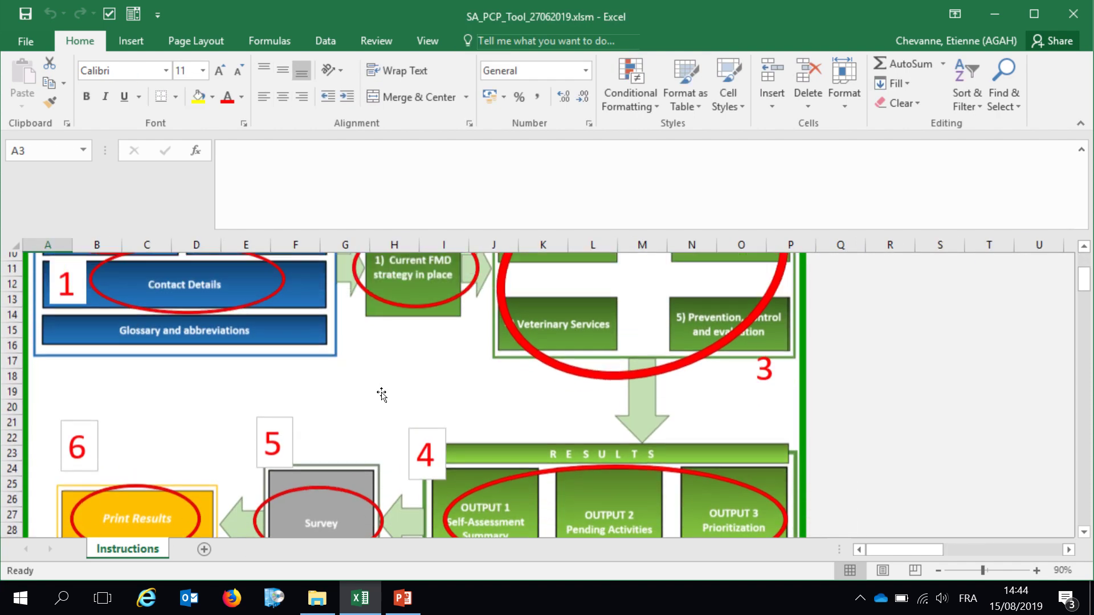
{"action": "scroll", "scroll_direction": "down", "scroll_amount": 3}
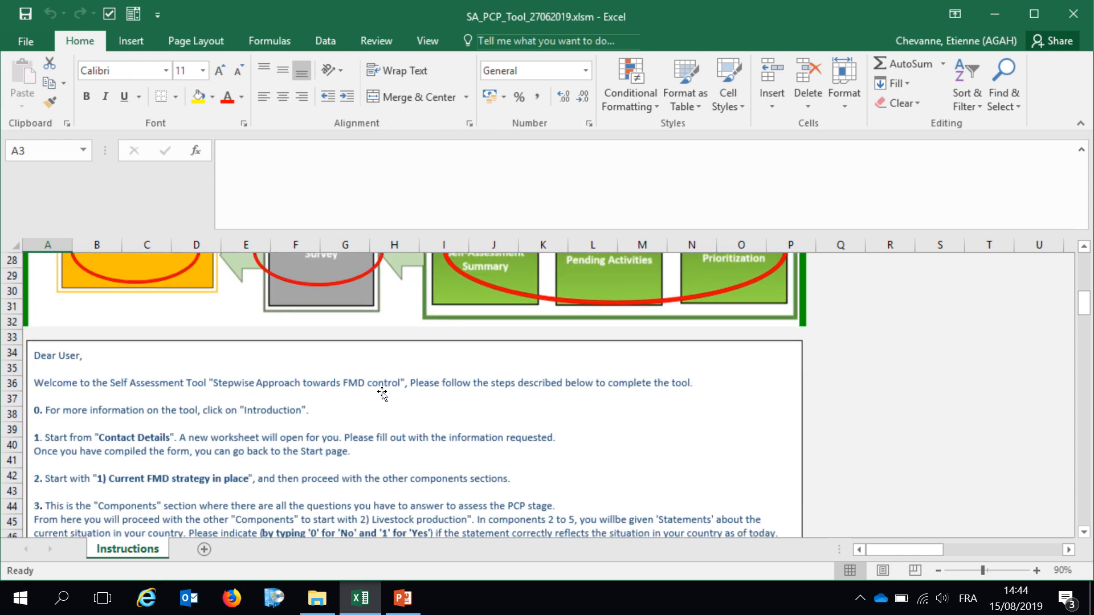
{"action": "scroll", "scroll_direction": "down", "scroll_amount": 3}
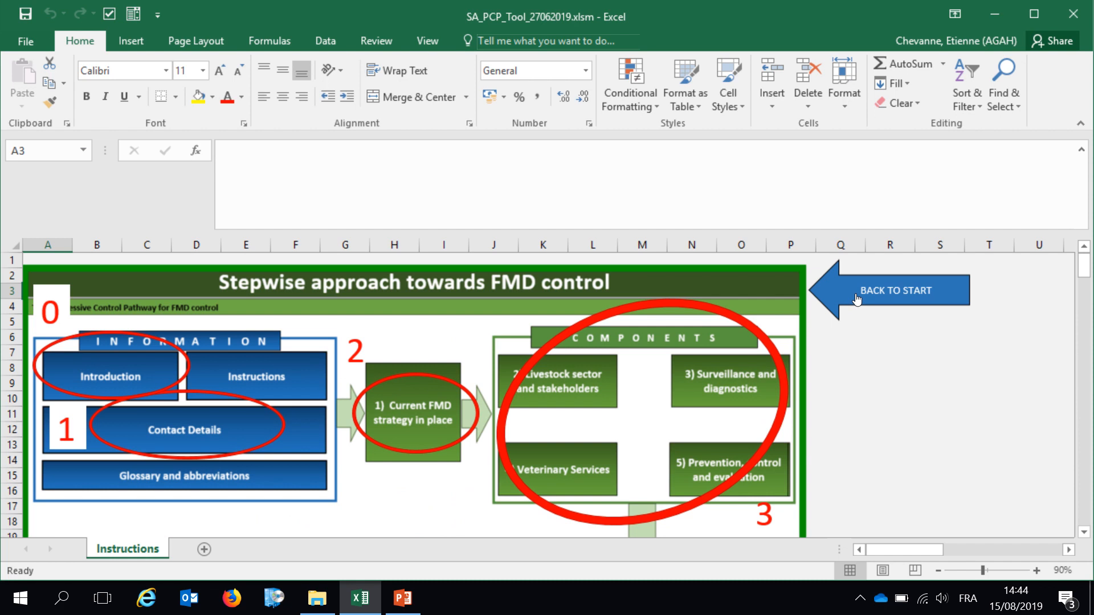
{"action": "left_click", "coordinate": [895, 292]}
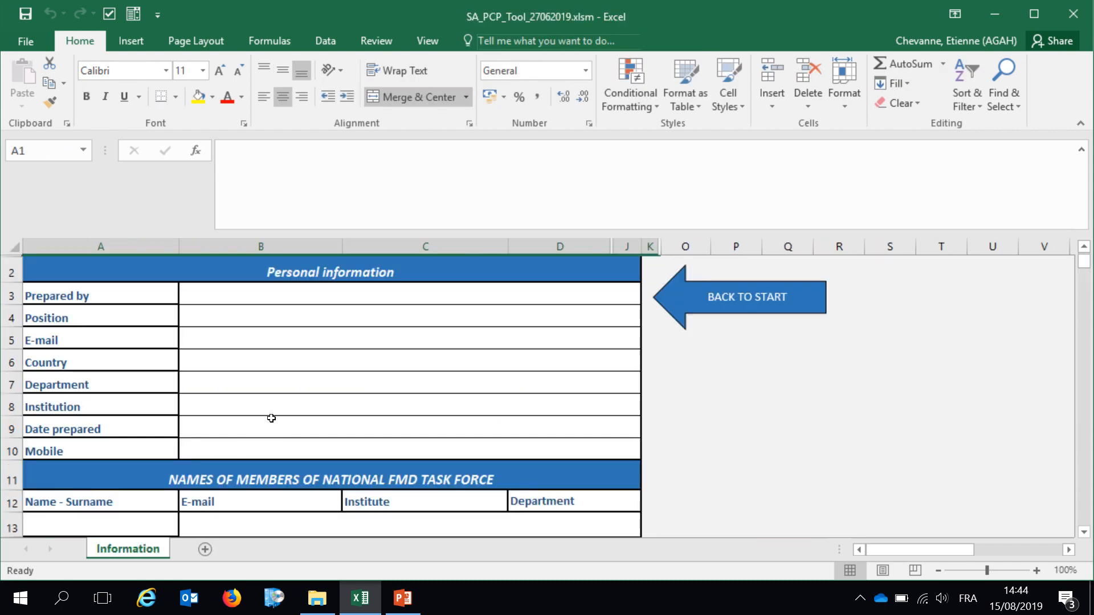
{"action": "mouse_move", "coordinate": [214, 378]}
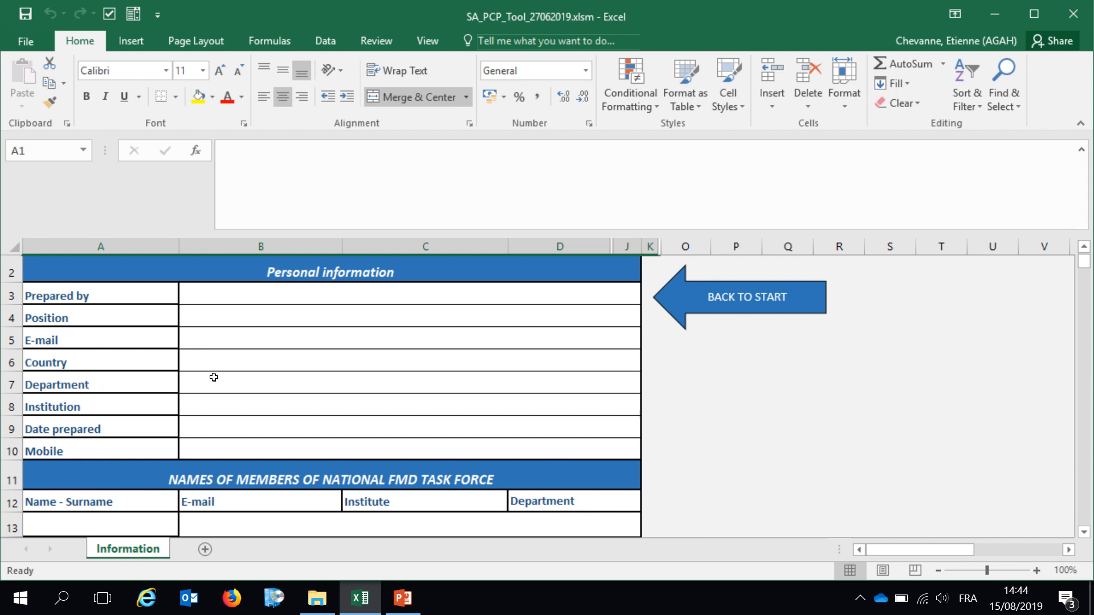
{"action": "mouse_move", "coordinate": [260, 327]}
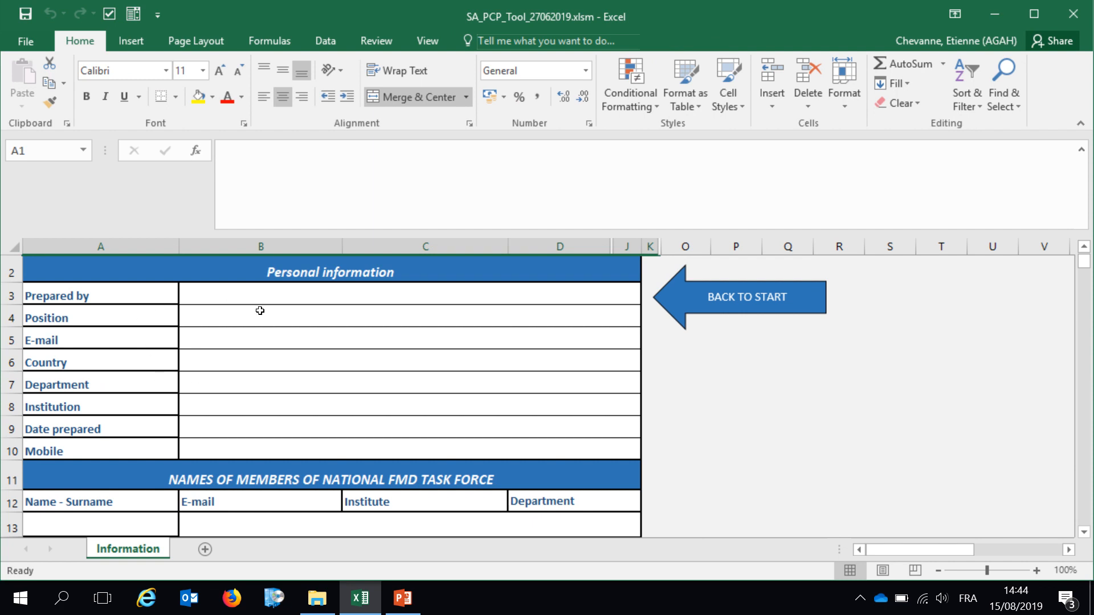
{"action": "mouse_move", "coordinate": [261, 336]}
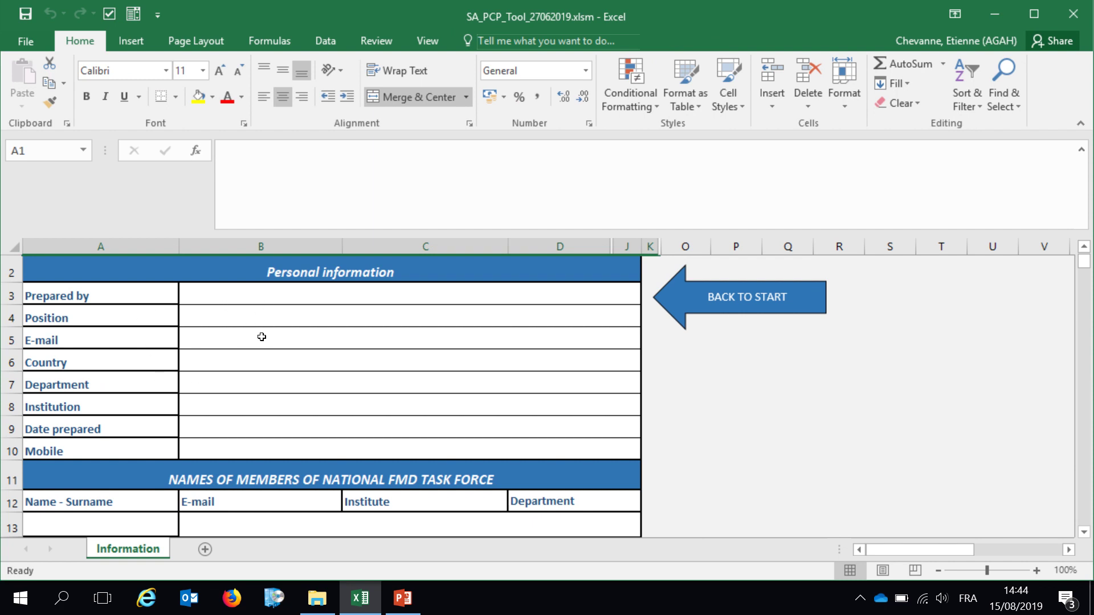
{"action": "mouse_move", "coordinate": [288, 483]}
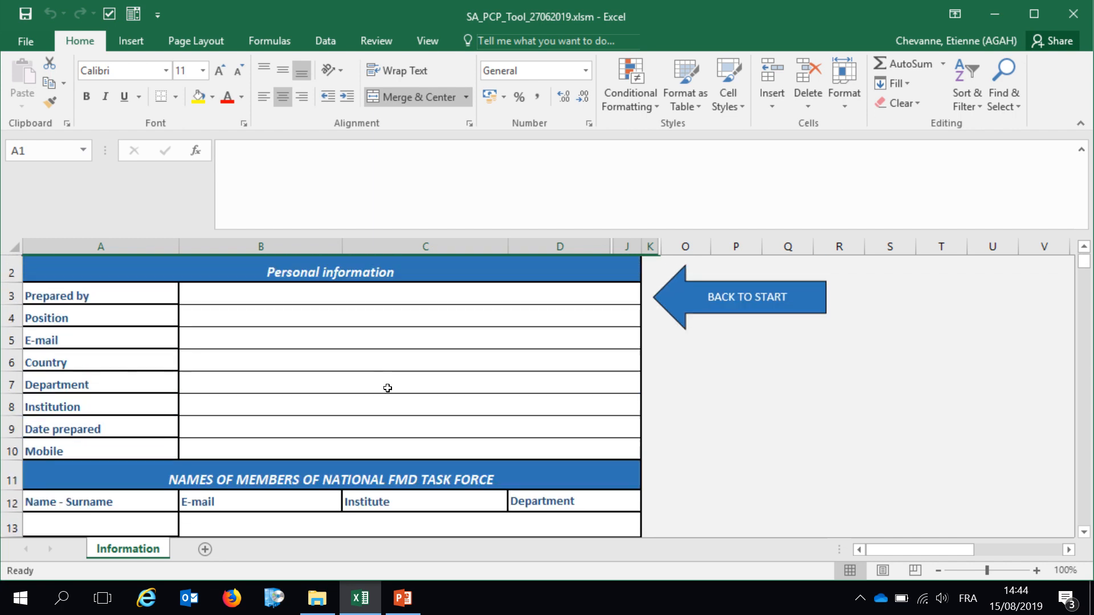
{"action": "mouse_move", "coordinate": [442, 296]}
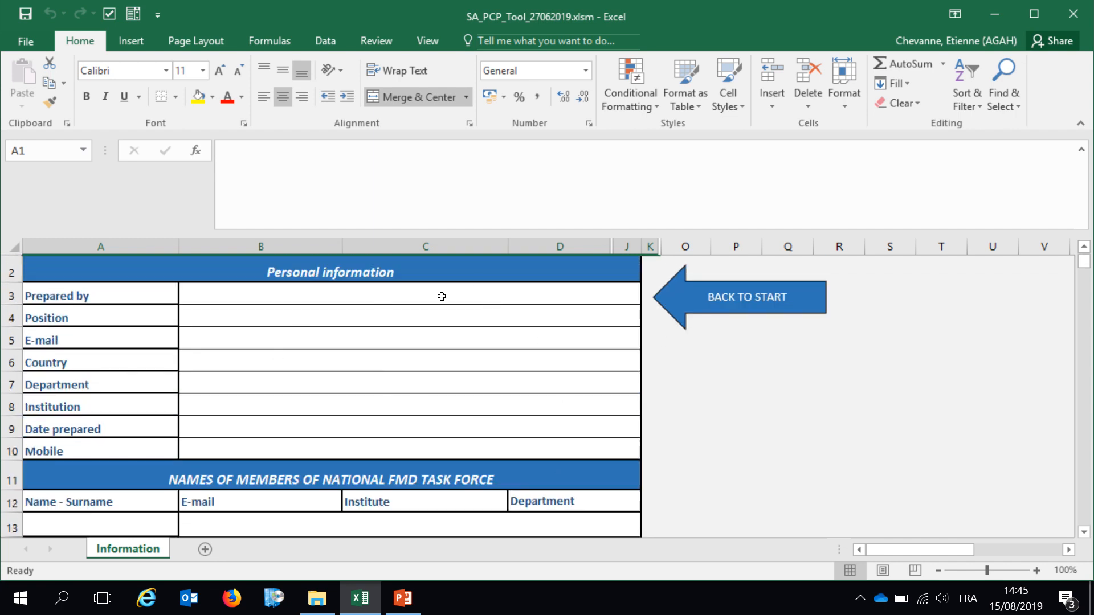
{"action": "mouse_move", "coordinate": [479, 319]}
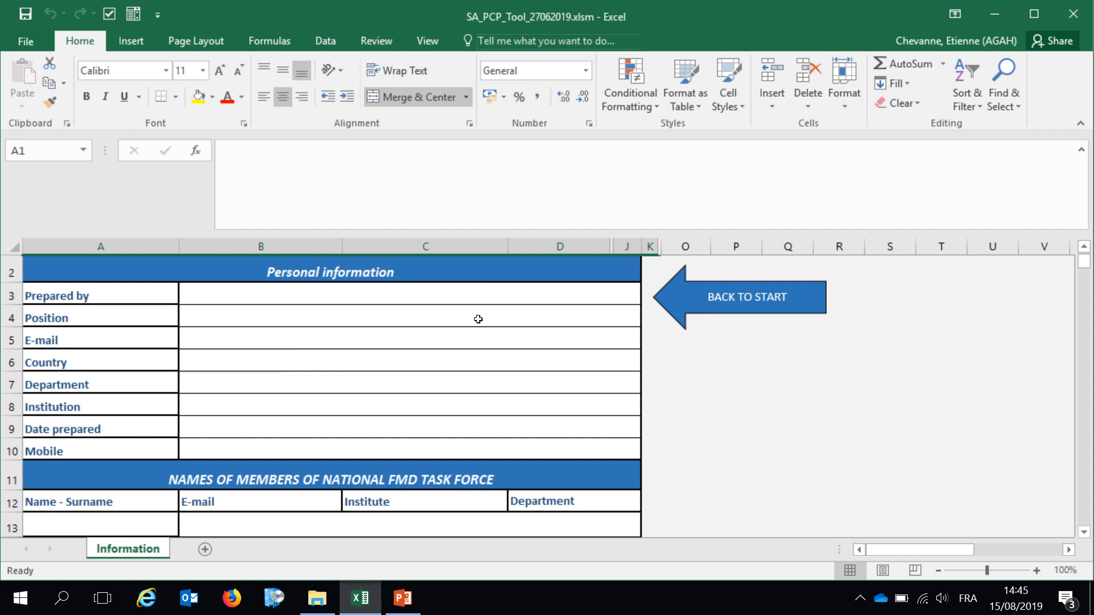
{"action": "mouse_move", "coordinate": [736, 310]}
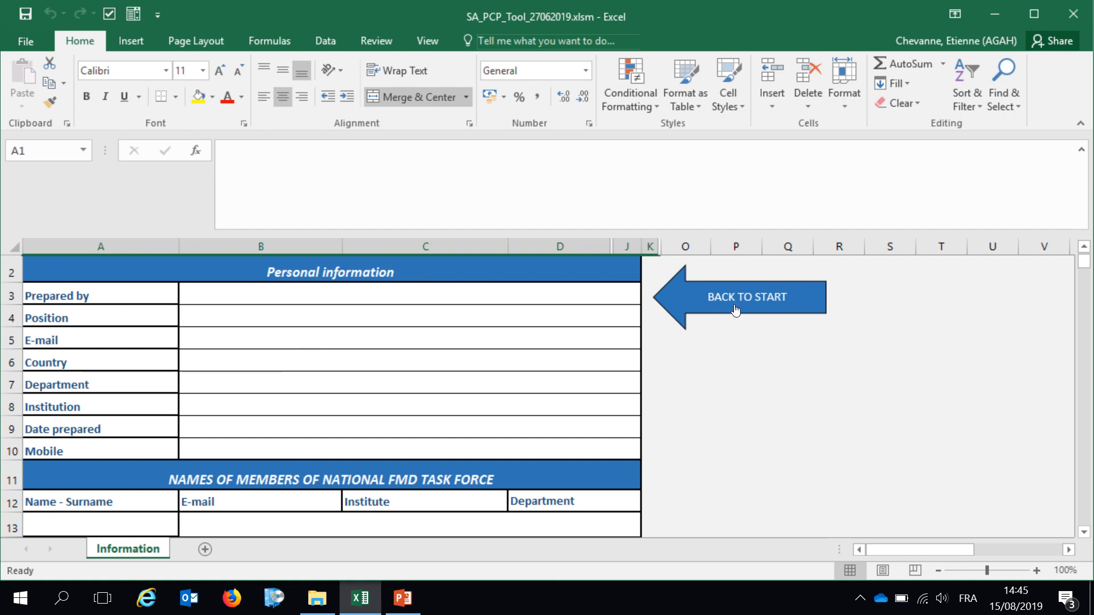
- Leave the contact details form and view the Animal identification and registration term in the Glossary
{"action": "left_click", "coordinate": [747, 296]}
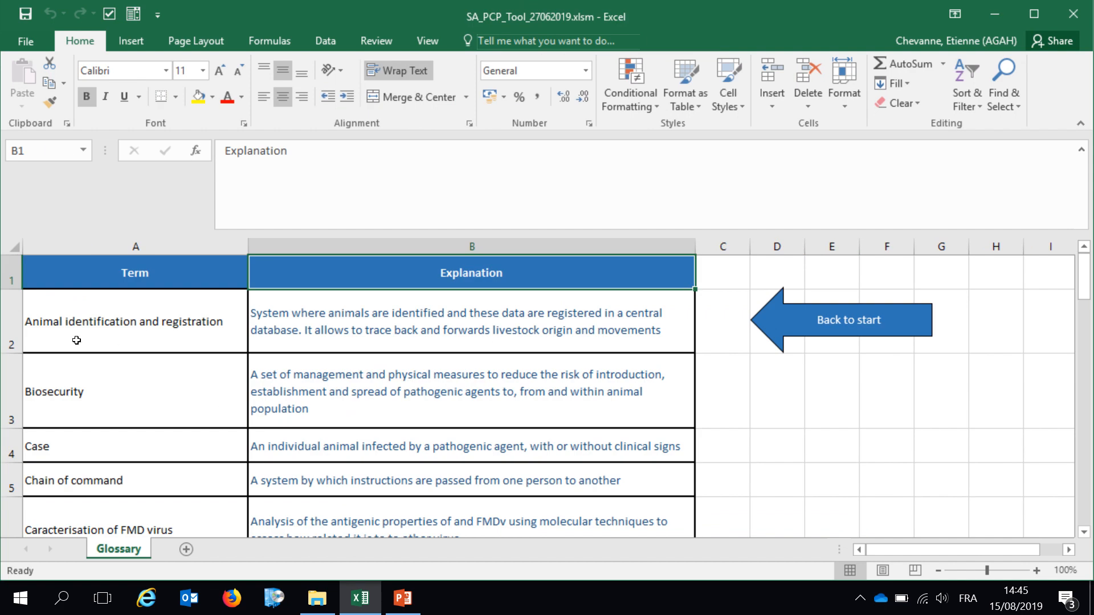
{"action": "left_click", "coordinate": [93, 321]}
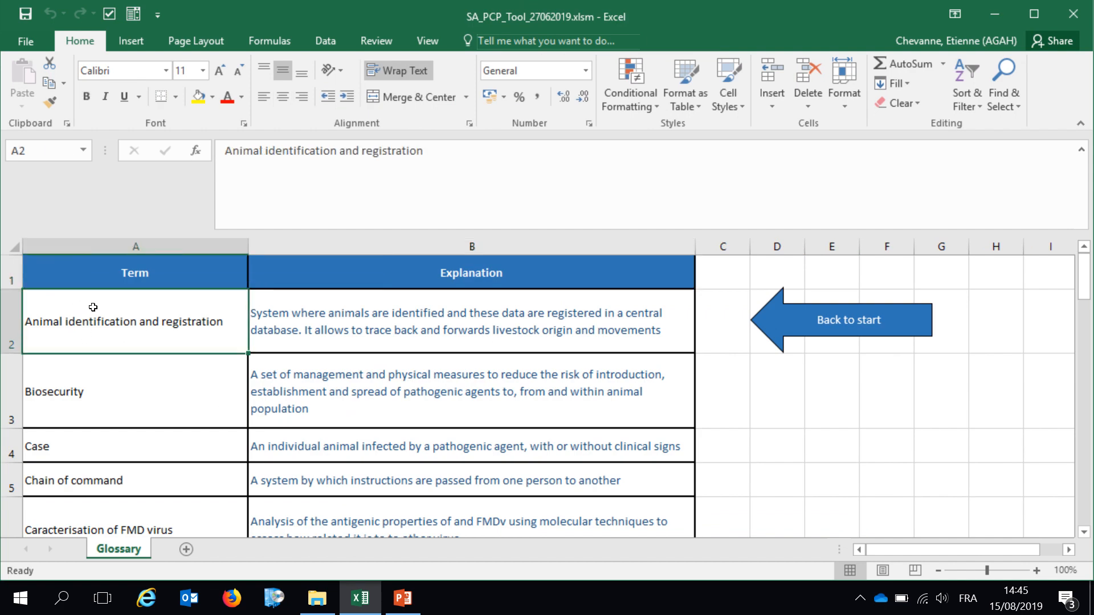
{"action": "mouse_move", "coordinate": [311, 418]}
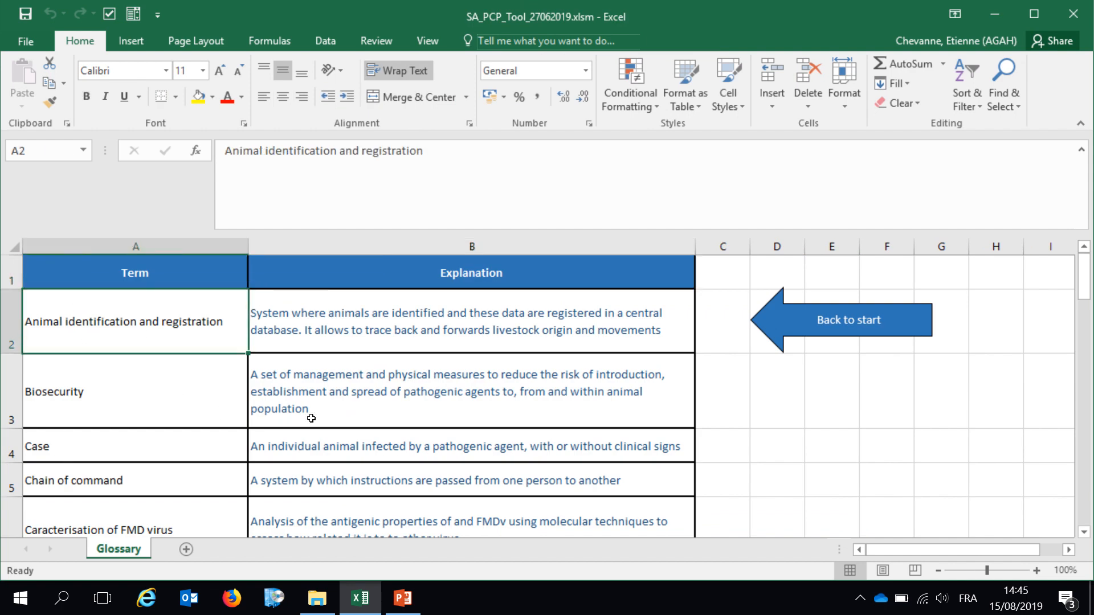
{"action": "right_click", "coordinate": [299, 440]}
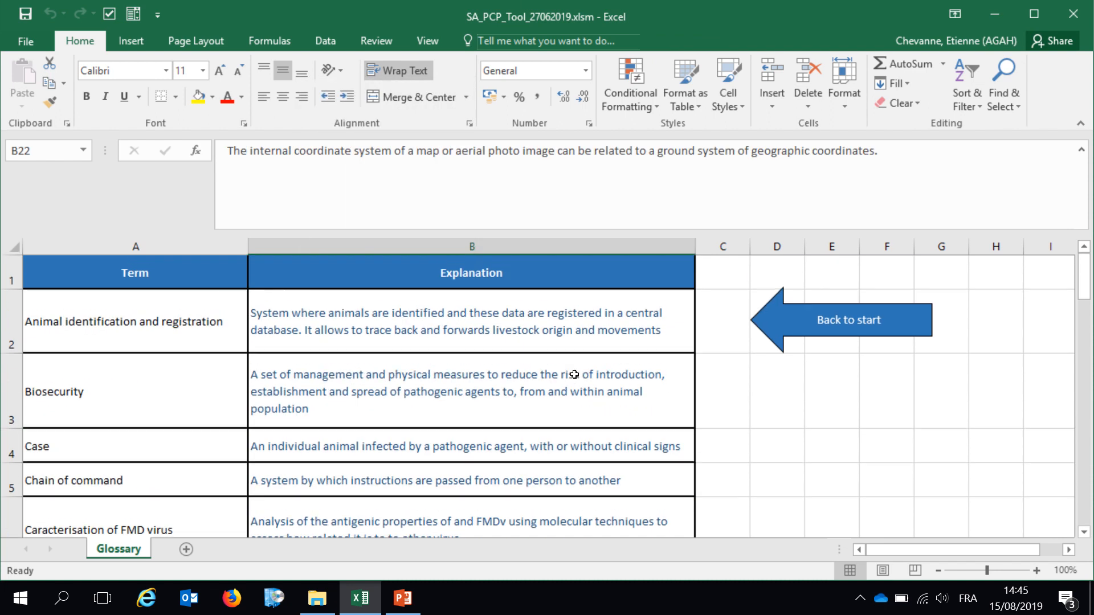
- Return from the Glossary to the Start sheet with the stepwise FMD control diagram
{"action": "left_click", "coordinate": [848, 319]}
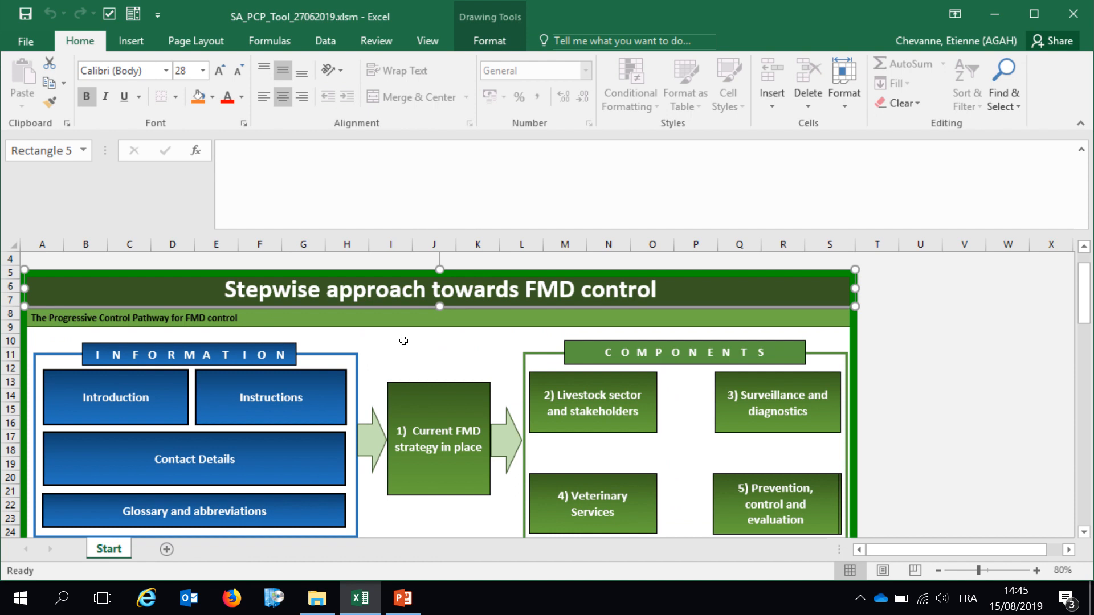
{"action": "mouse_move", "coordinate": [446, 460]}
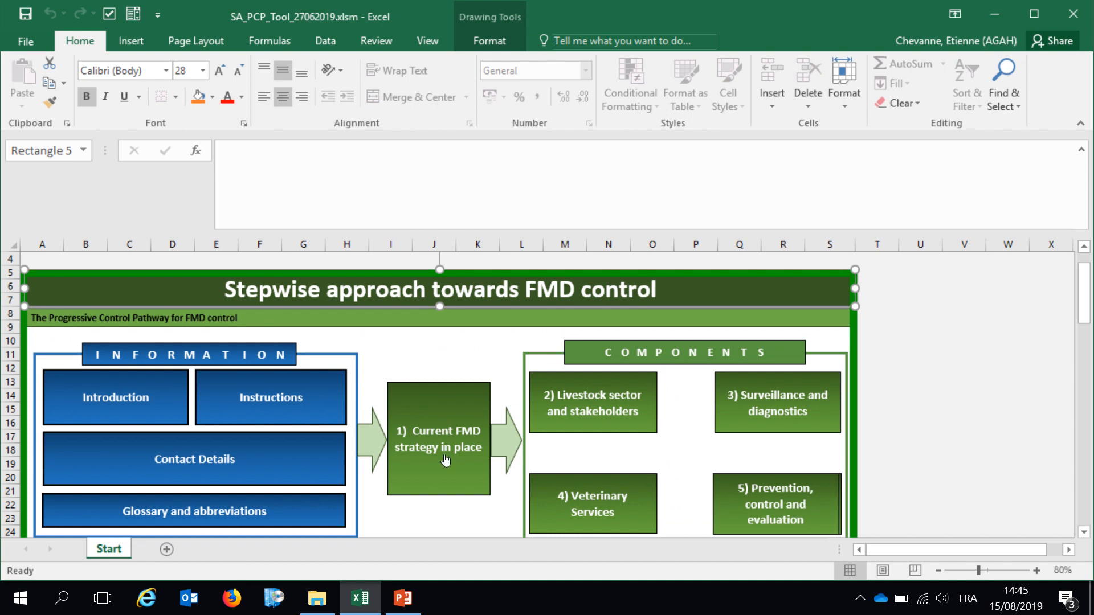
{"action": "mouse_move", "coordinate": [417, 473]}
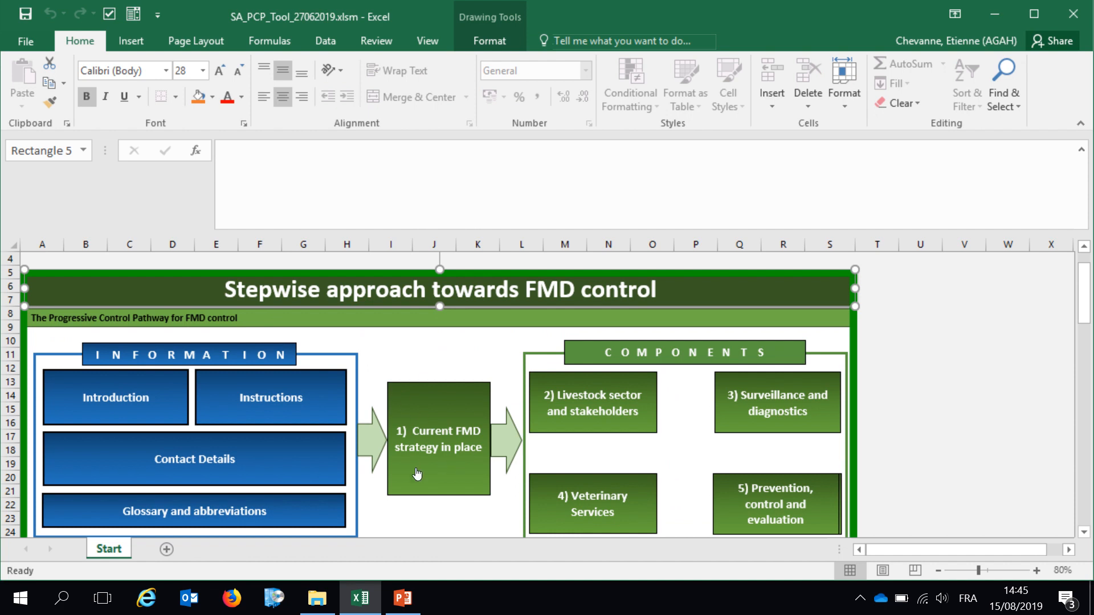
{"action": "mouse_move", "coordinate": [459, 450]}
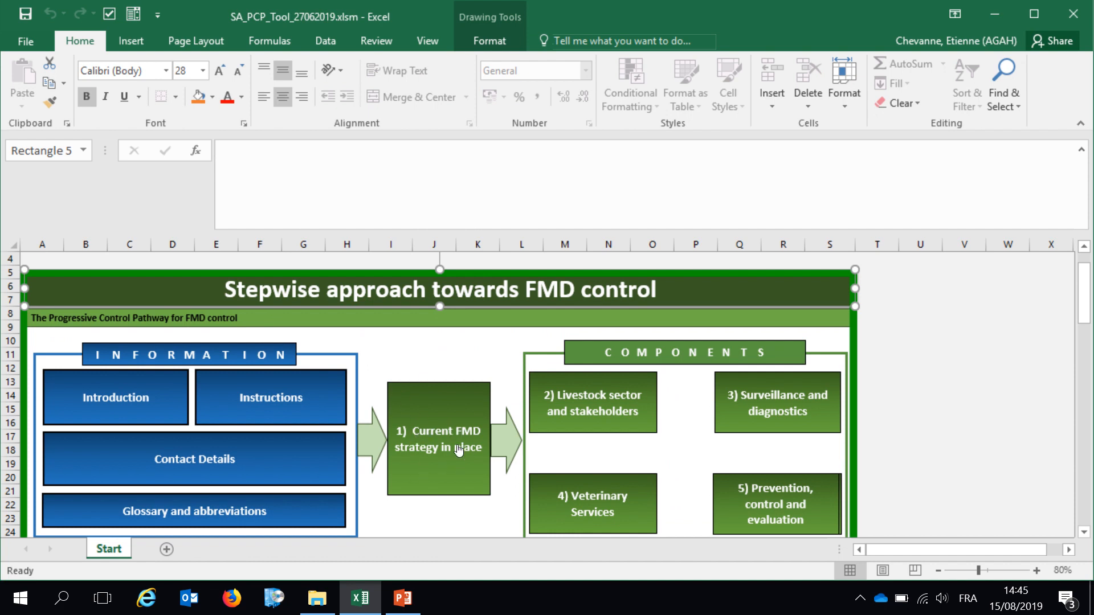
{"action": "left_click", "coordinate": [438, 440]}
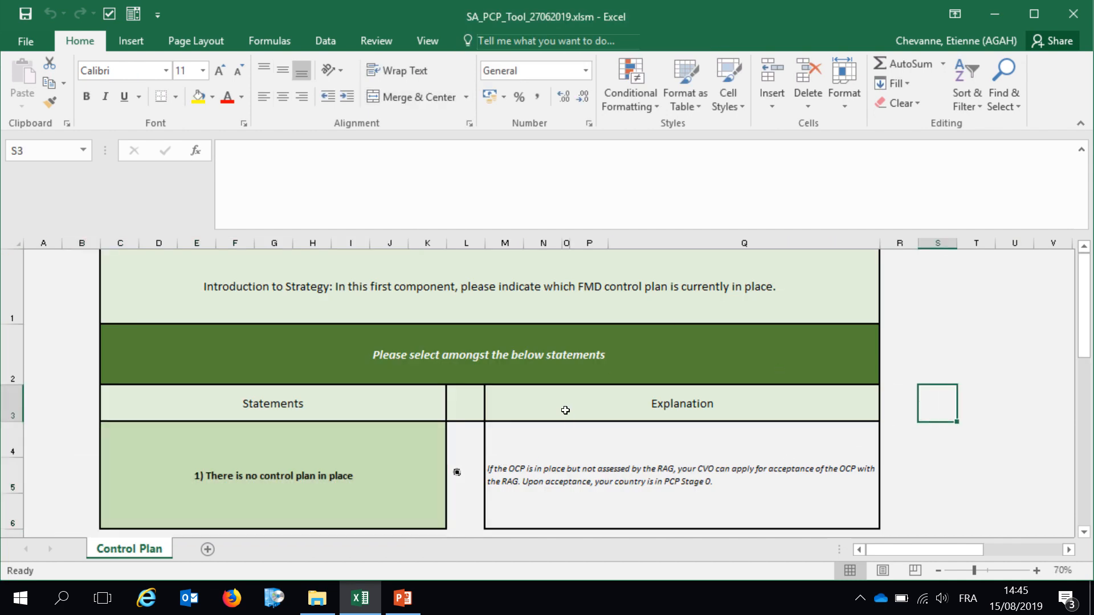
{"action": "scroll", "scroll_direction": "down", "scroll_amount": 3}
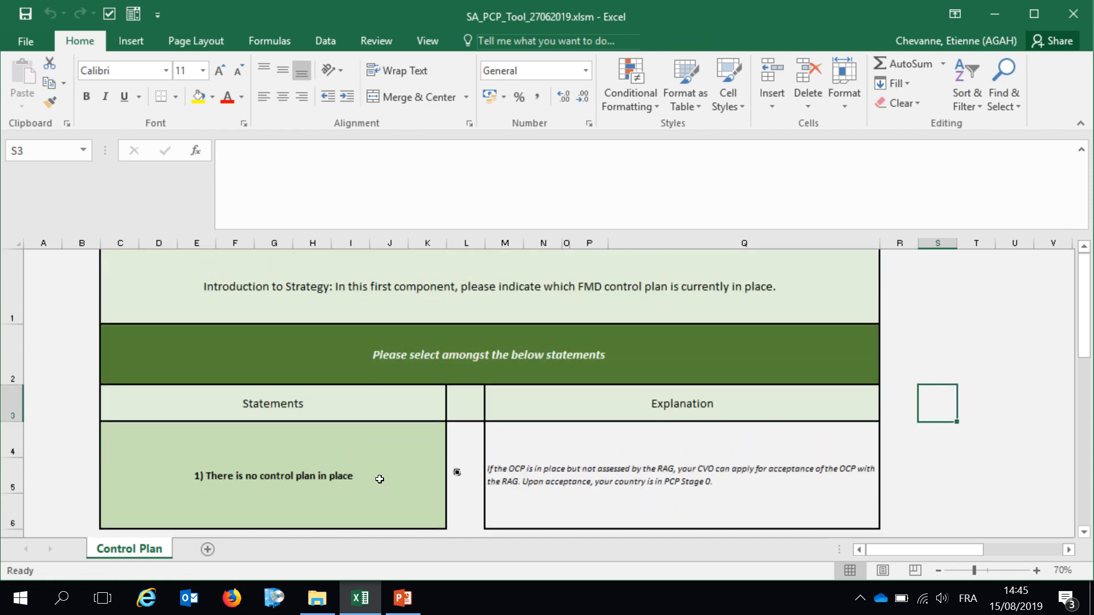
{"action": "scroll", "scroll_direction": "down", "scroll_amount": 3}
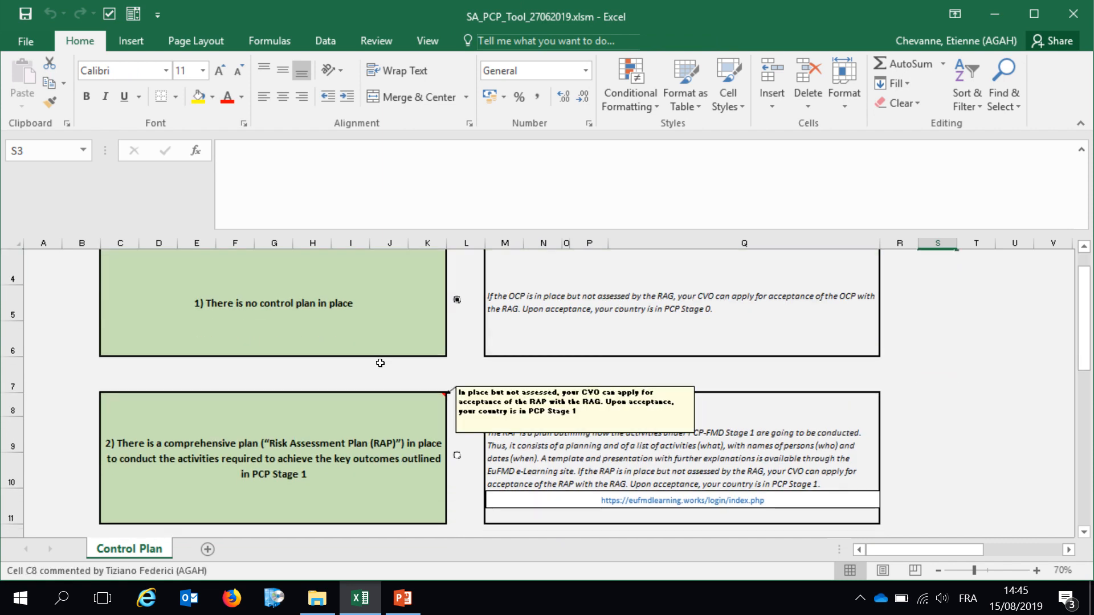
{"action": "mouse_move", "coordinate": [445, 357]}
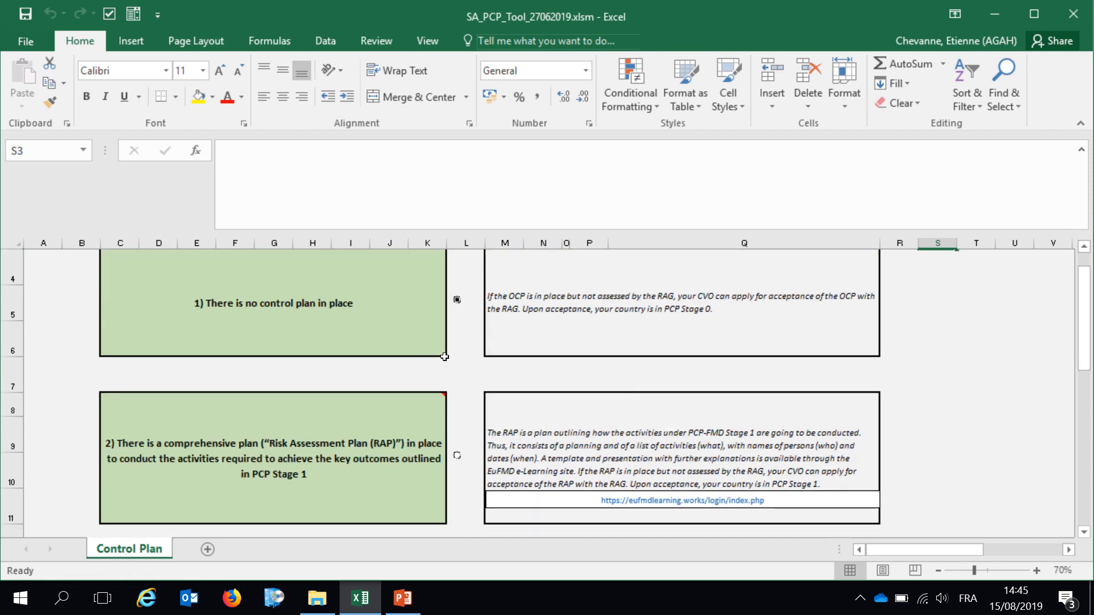
{"action": "mouse_move", "coordinate": [424, 326]}
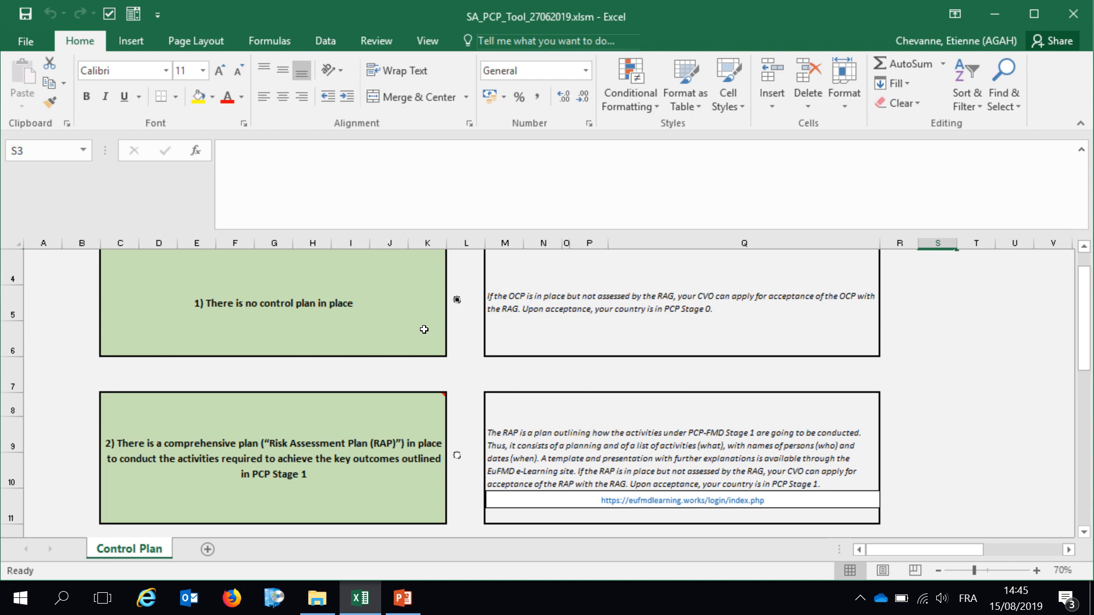
{"action": "mouse_move", "coordinate": [435, 322]}
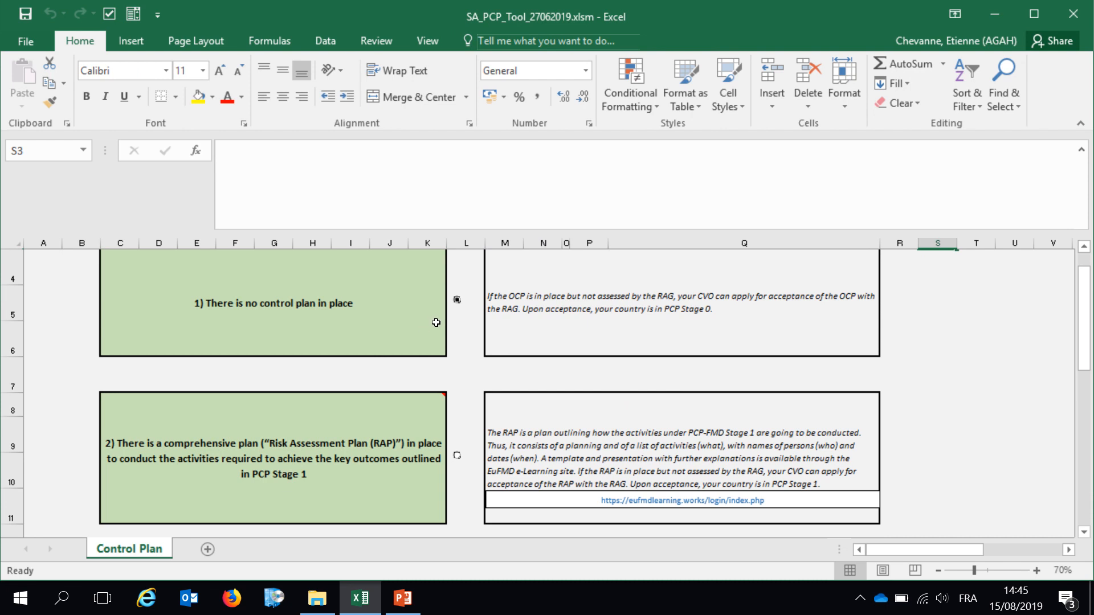
{"action": "mouse_move", "coordinate": [425, 358]}
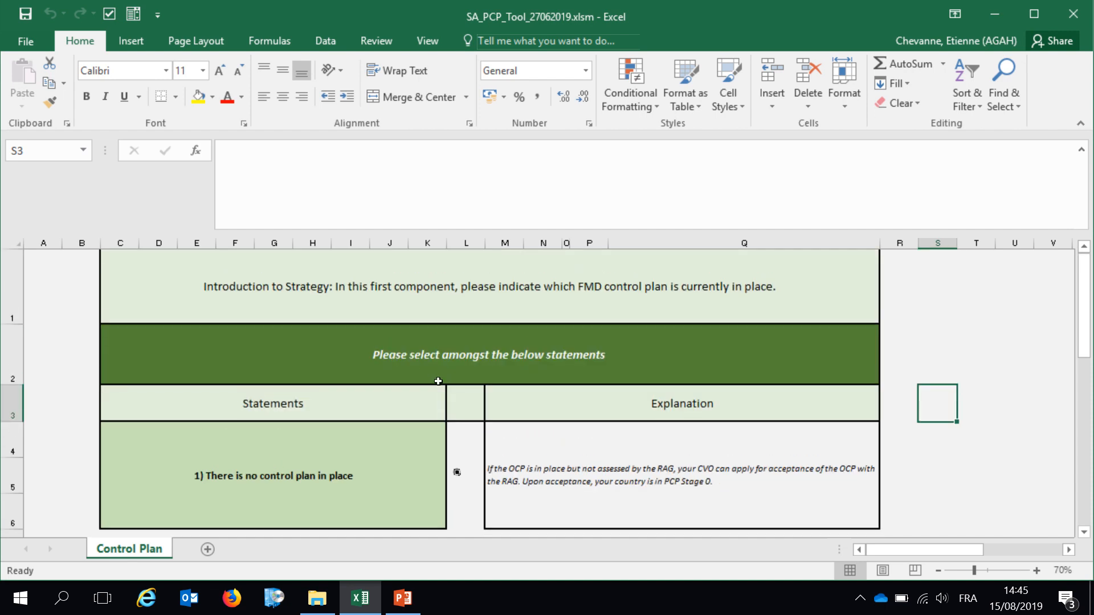
{"action": "scroll", "scroll_direction": "down", "scroll_amount": 3}
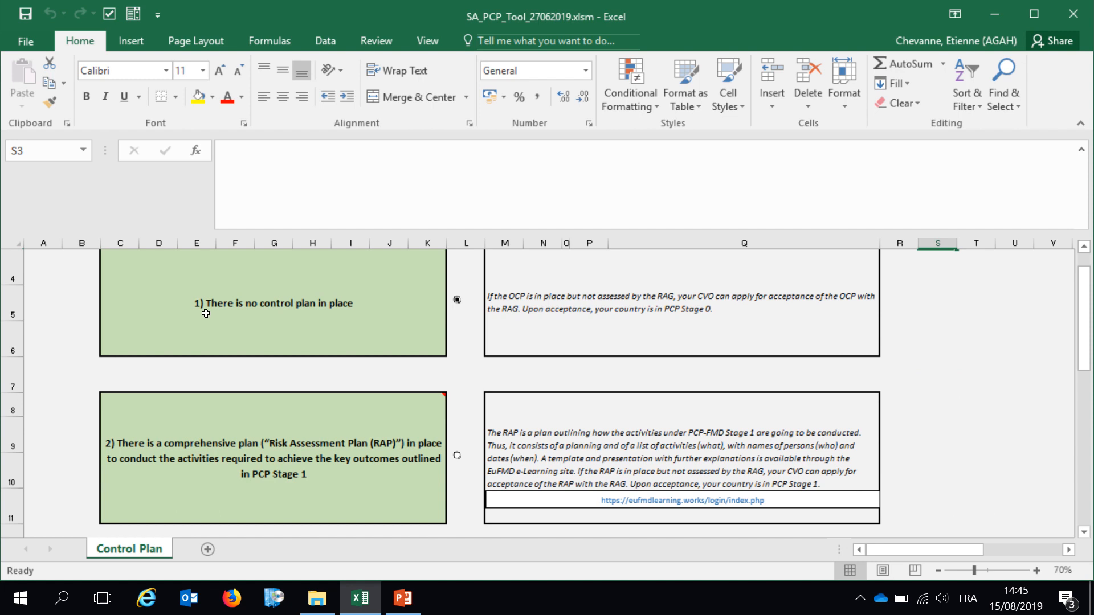
{"action": "mouse_move", "coordinate": [388, 344]}
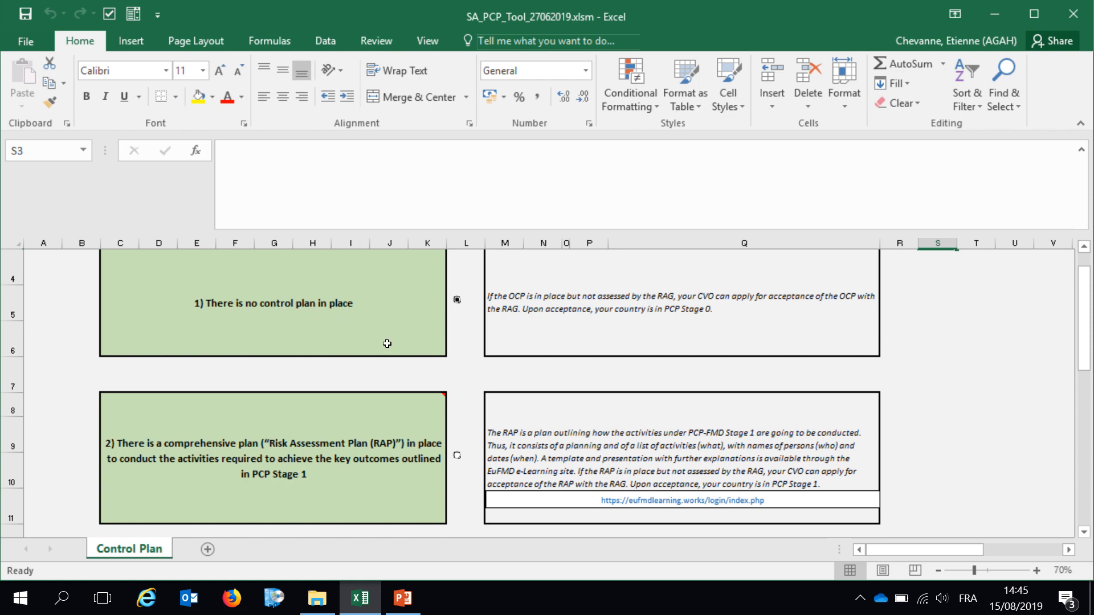
{"action": "mouse_move", "coordinate": [171, 449]}
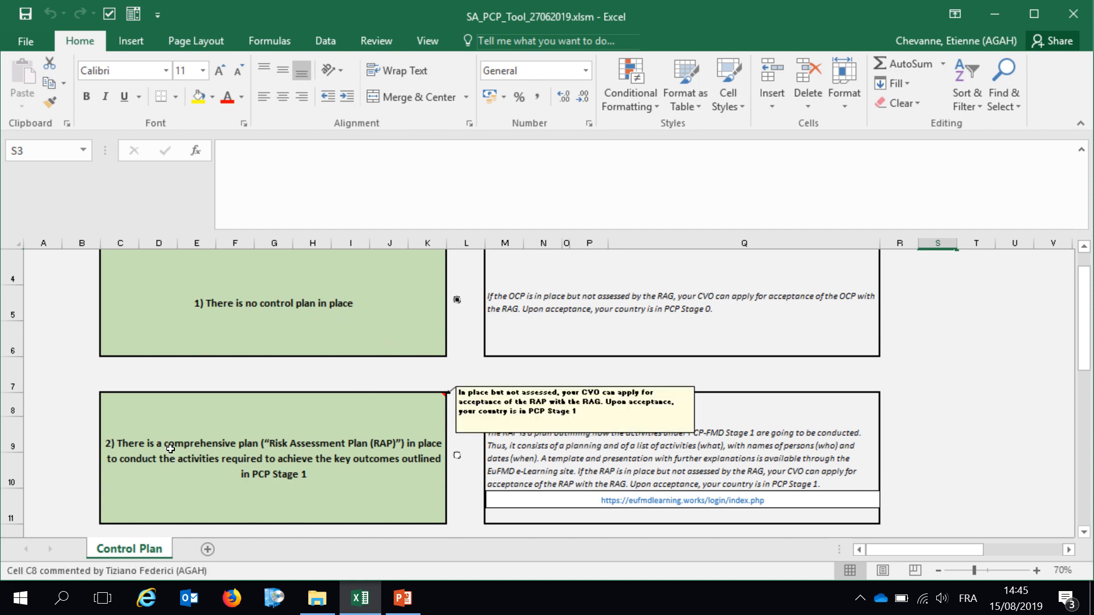
{"action": "mouse_move", "coordinate": [271, 448]}
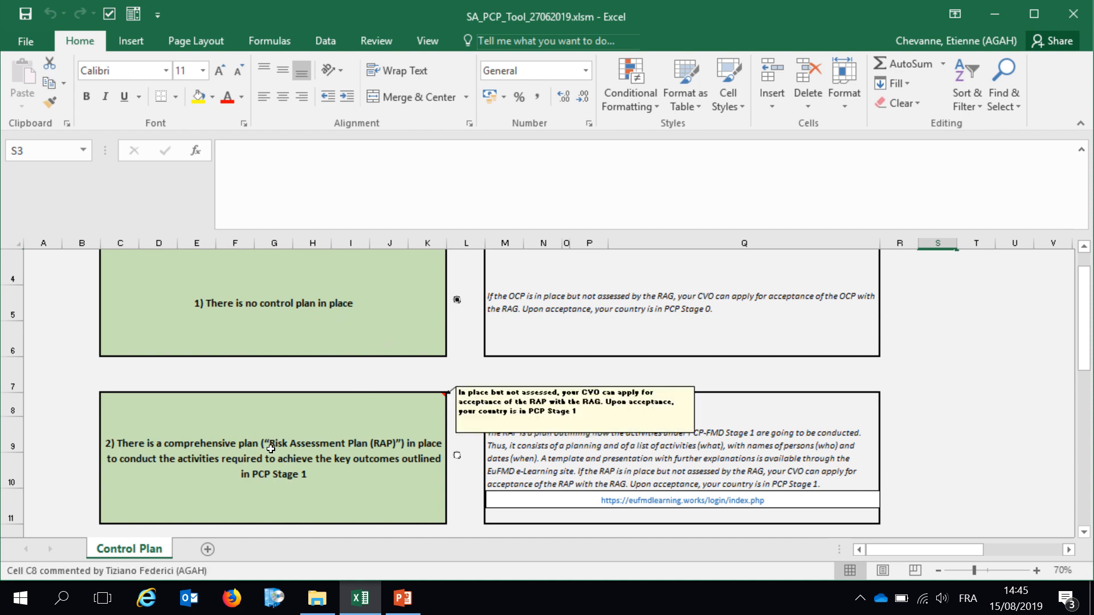
{"action": "mouse_move", "coordinate": [371, 450]}
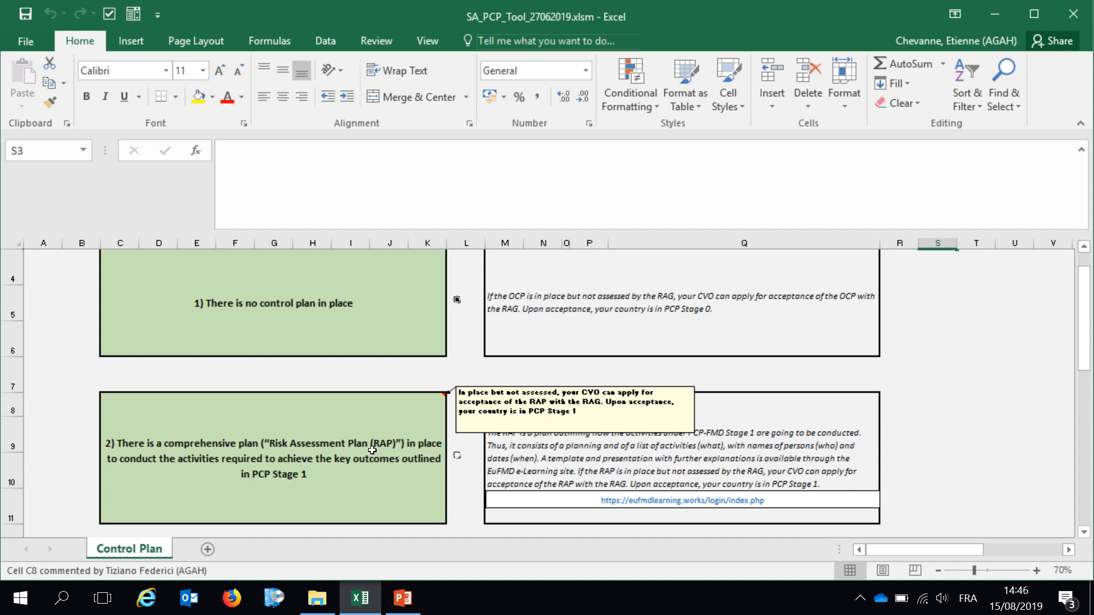
{"action": "mouse_move", "coordinate": [390, 459]}
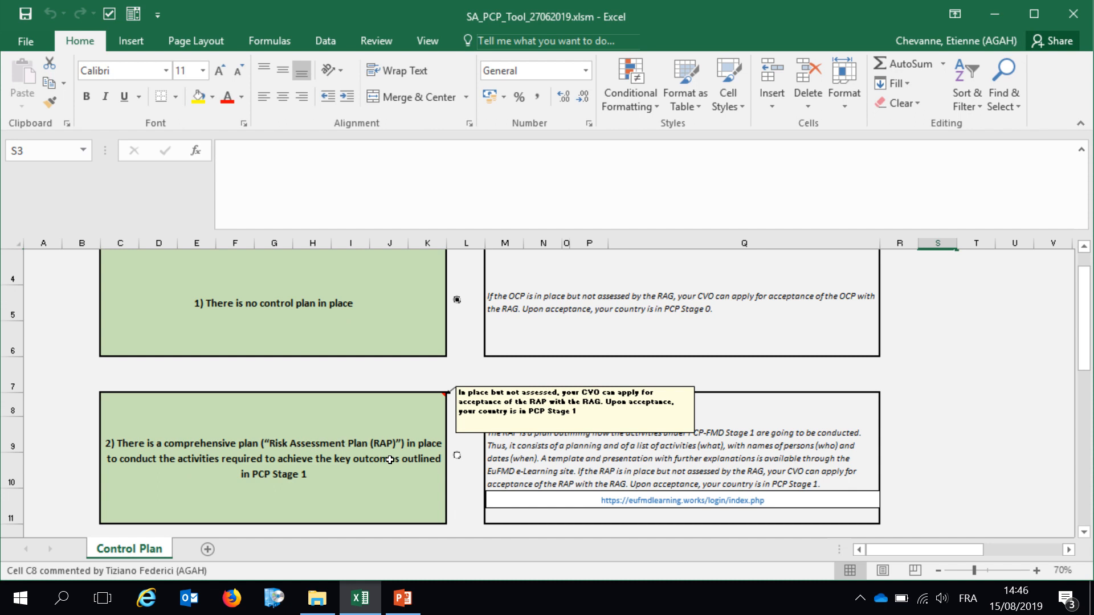
{"action": "scroll", "scroll_direction": "down", "scroll_amount": 3}
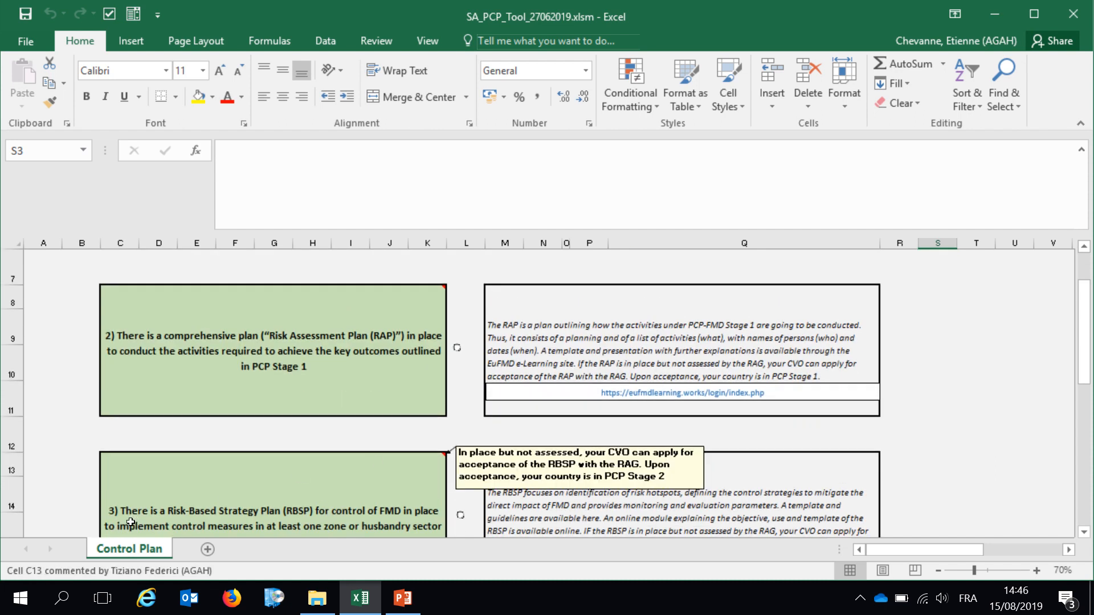
{"action": "mouse_move", "coordinate": [180, 501]}
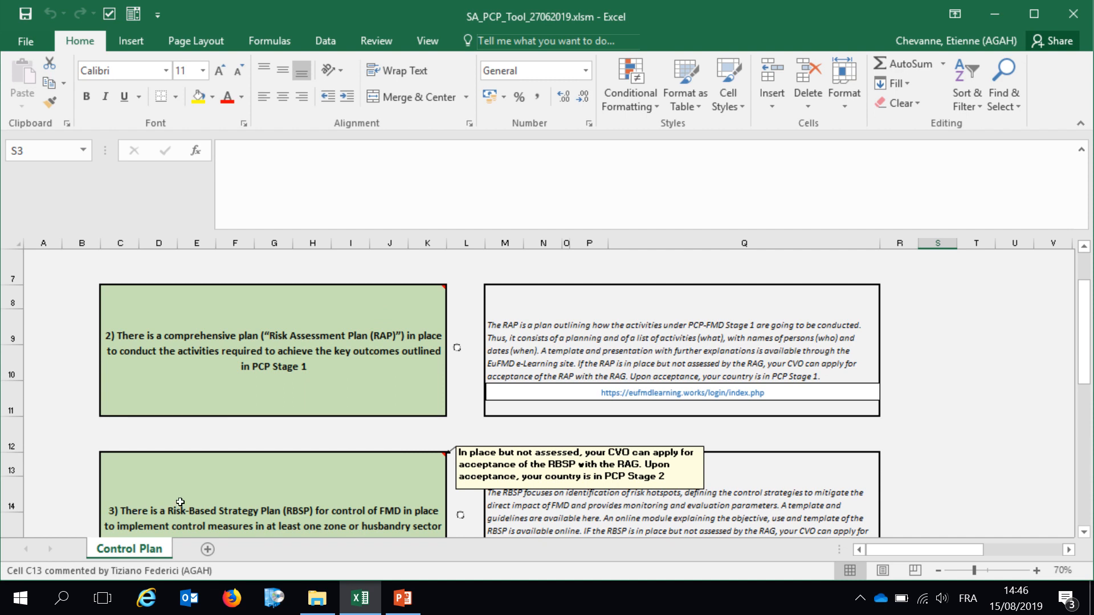
{"action": "scroll", "scroll_direction": "down", "scroll_amount": 3}
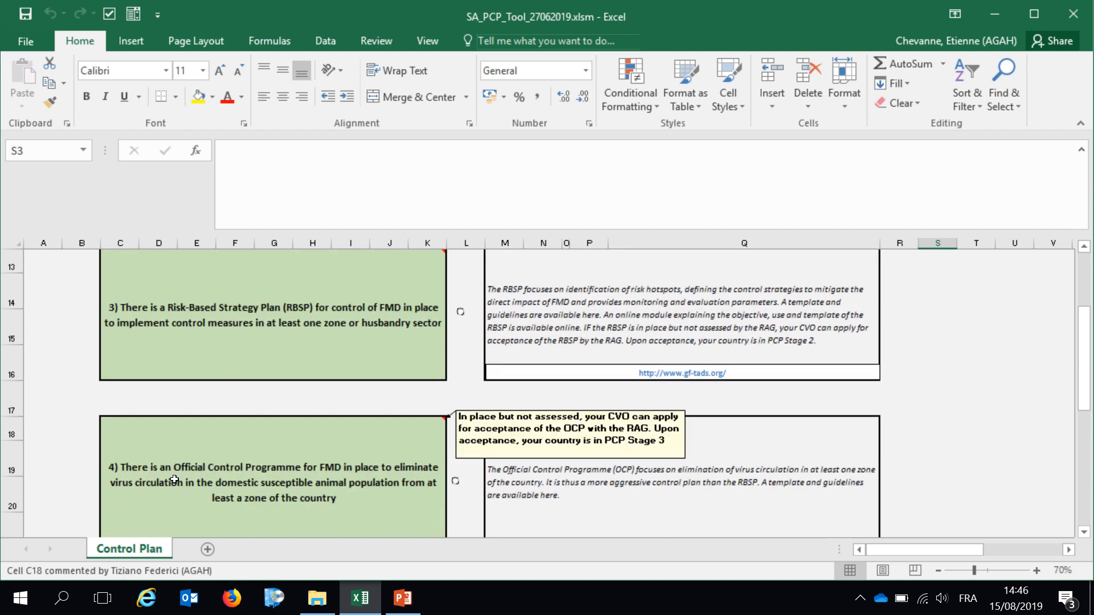
{"action": "mouse_move", "coordinate": [218, 483]}
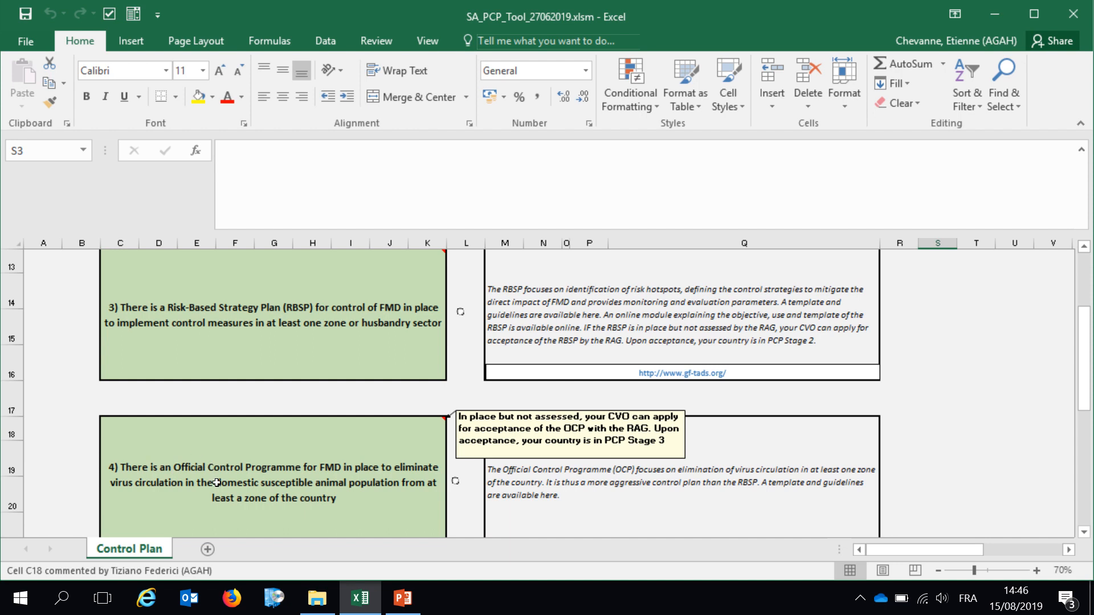
{"action": "mouse_move", "coordinate": [372, 469]}
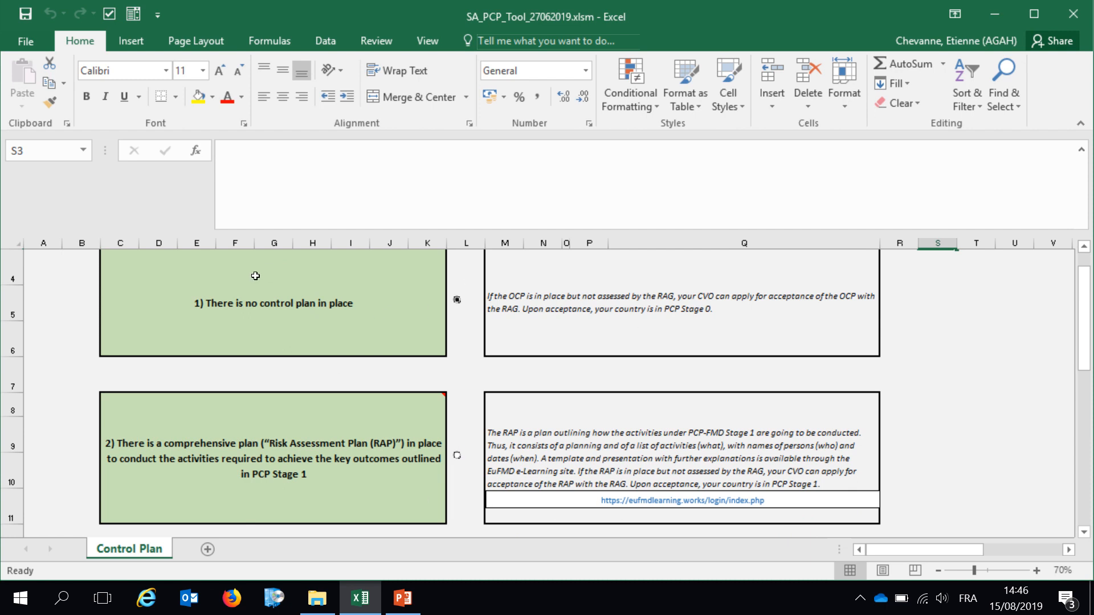
{"action": "mouse_move", "coordinate": [588, 384]}
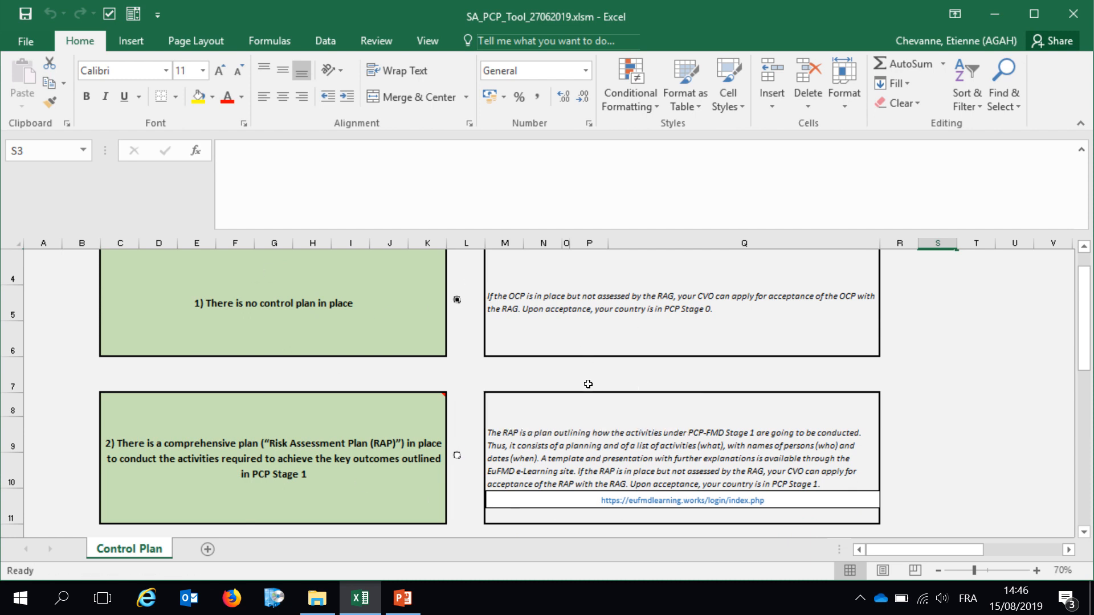
{"action": "scroll", "scroll_direction": "down", "scroll_amount": 3}
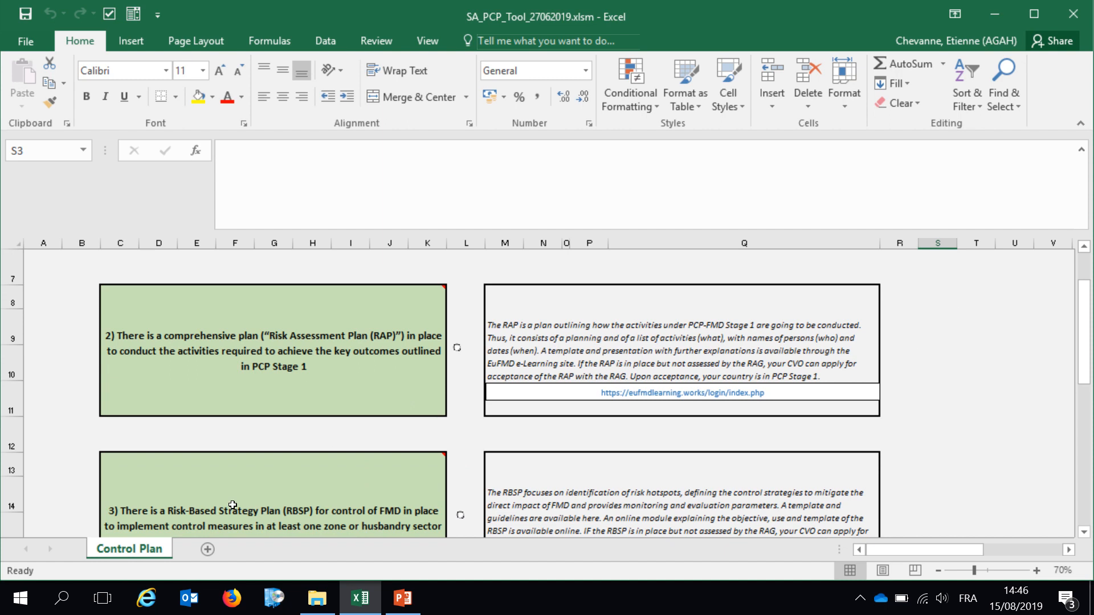
{"action": "scroll", "scroll_direction": "down", "scroll_amount": 3}
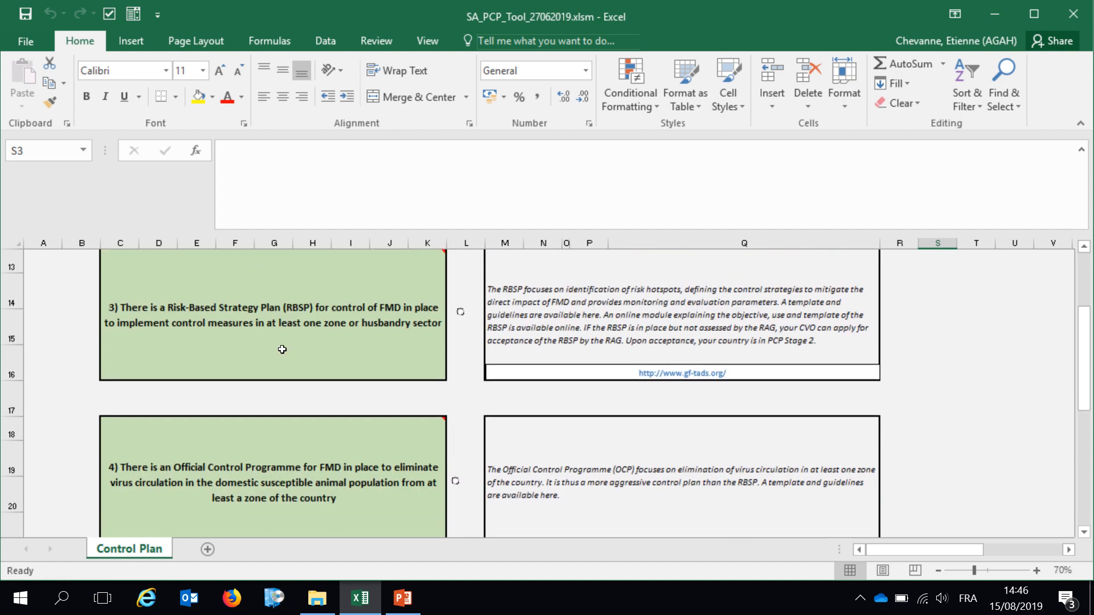
{"action": "mouse_move", "coordinate": [495, 437]}
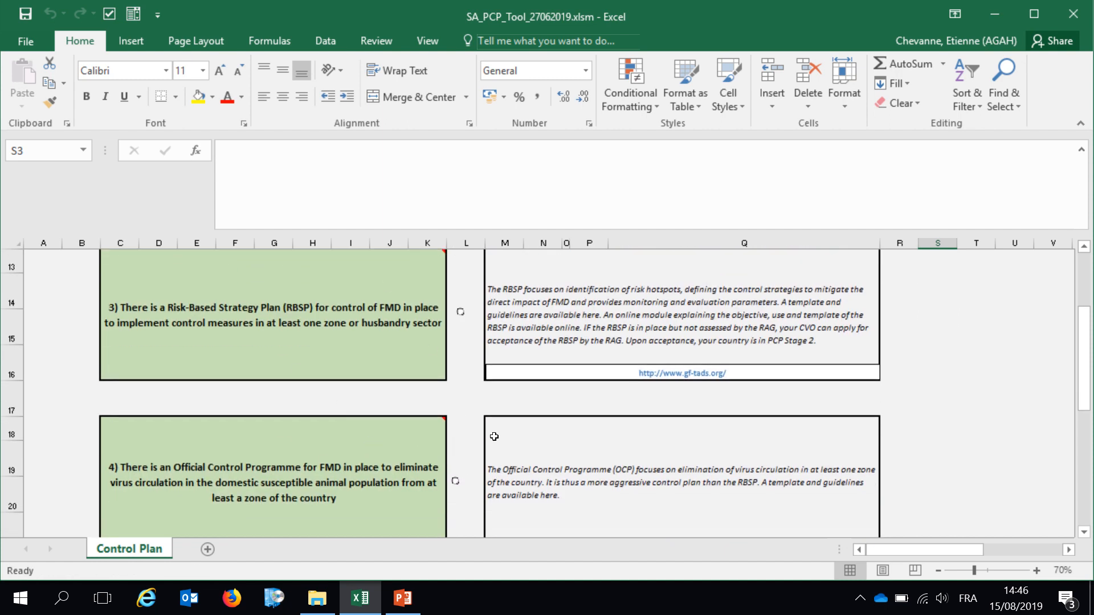
{"action": "mouse_move", "coordinate": [525, 410]}
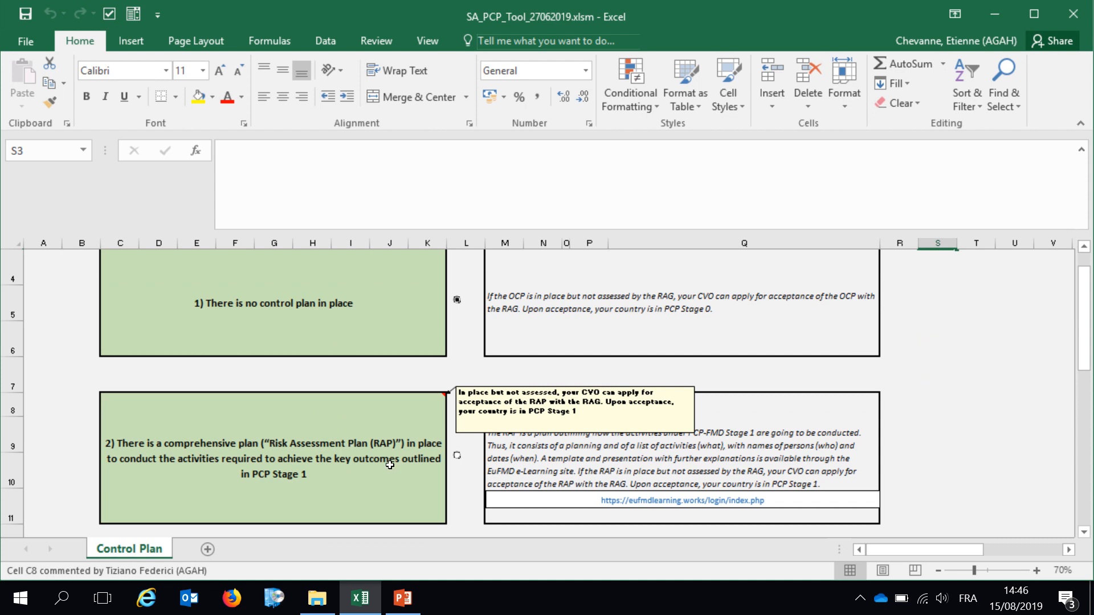
{"action": "mouse_move", "coordinate": [457, 459]}
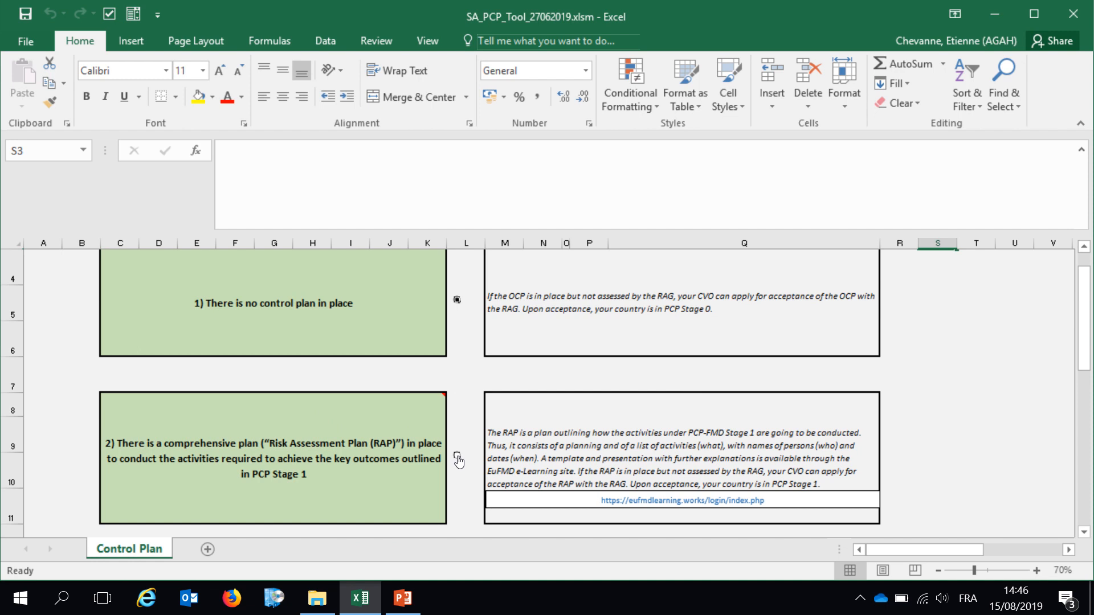
- Answer the Risk Assessment Plan statements on STR_1 with 1, 0 and 1
{"action": "left_click", "coordinate": [130, 548]}
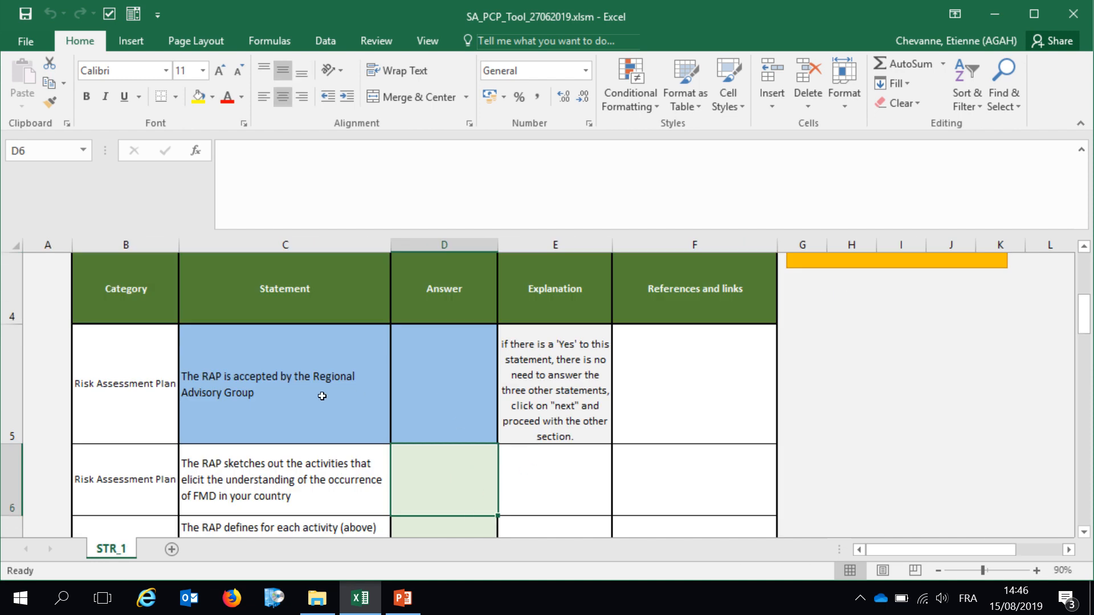
{"action": "mouse_move", "coordinate": [112, 442]}
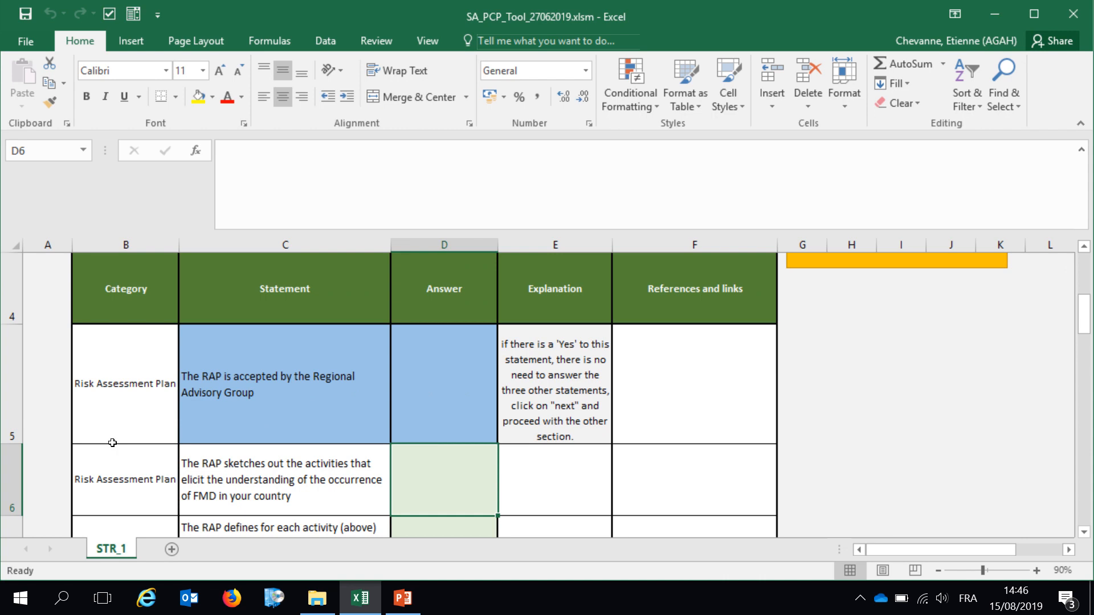
{"action": "scroll", "scroll_direction": "down", "scroll_amount": 3}
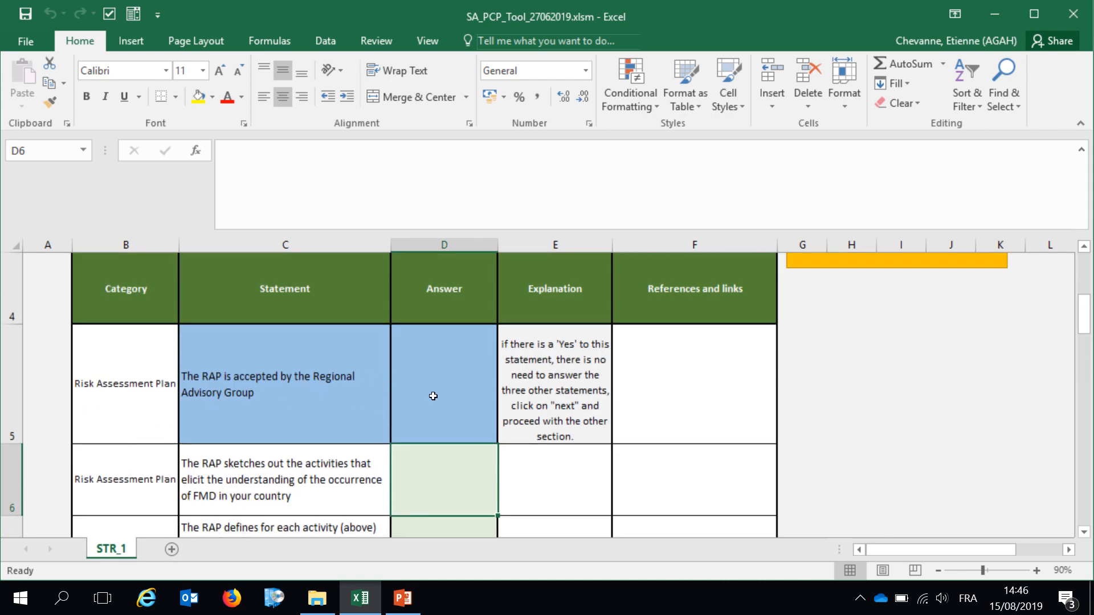
{"action": "mouse_move", "coordinate": [244, 388]}
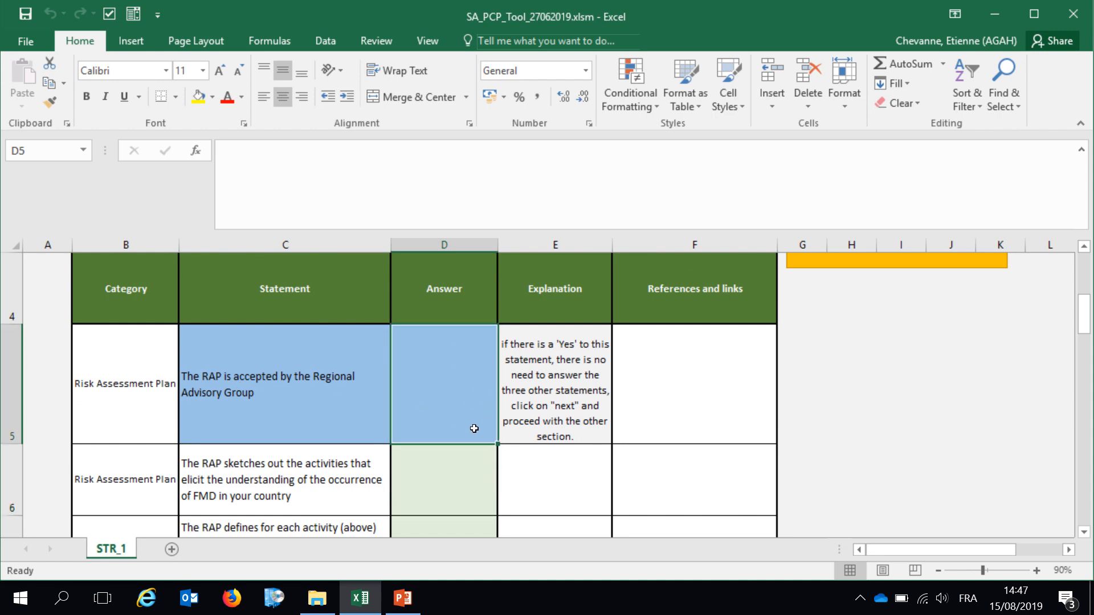
{"action": "scroll", "scroll_direction": "down", "scroll_amount": 3}
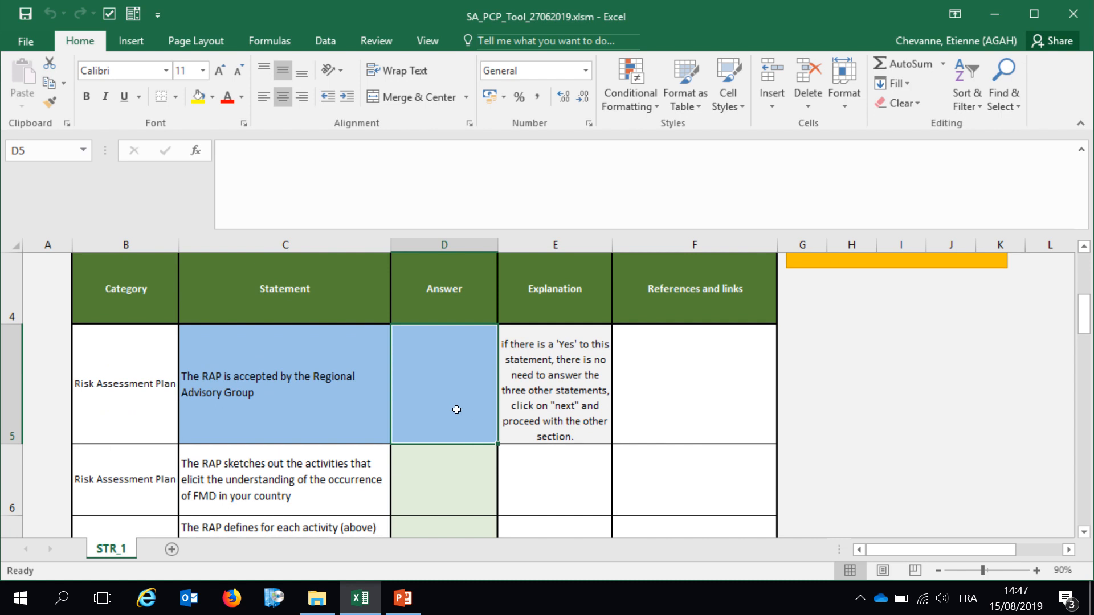
{"action": "mouse_move", "coordinate": [472, 413]}
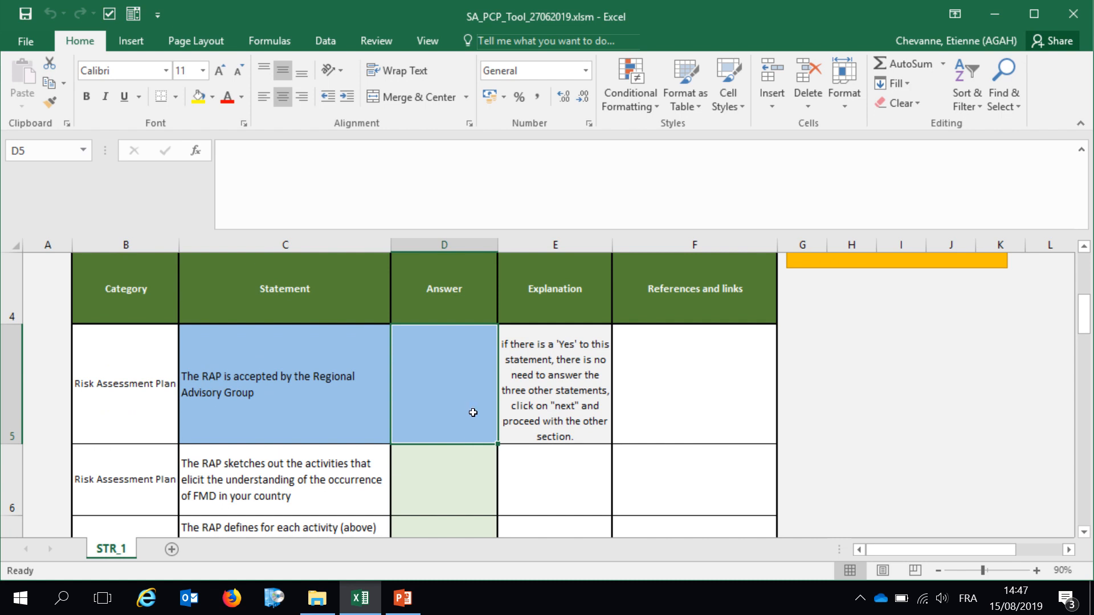
{"action": "type", "text": "1"}
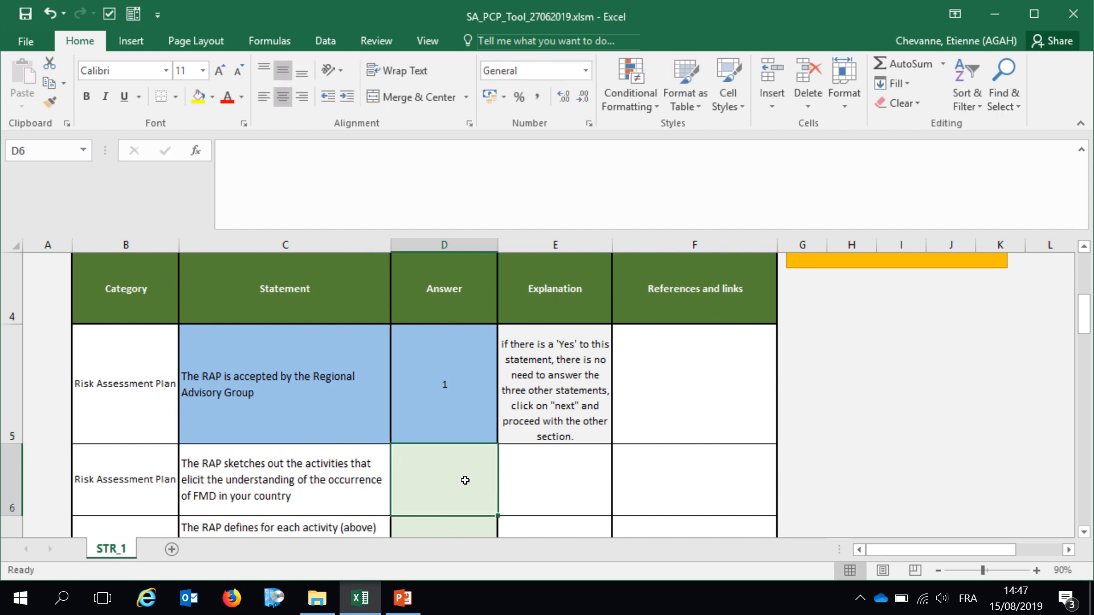
{"action": "mouse_move", "coordinate": [476, 483]}
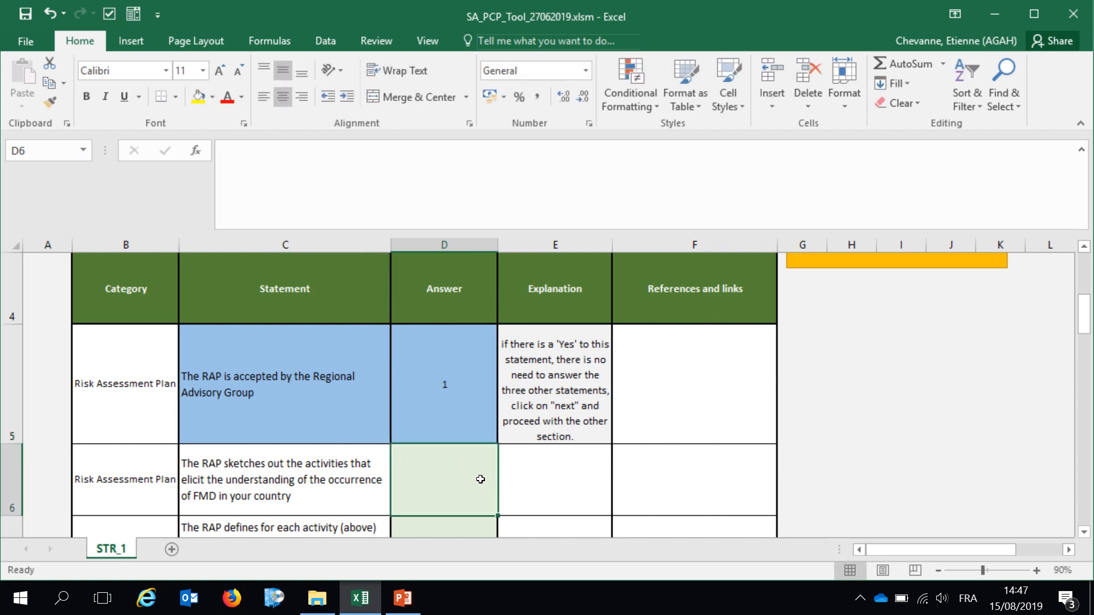
{"action": "type", "text": "0"}
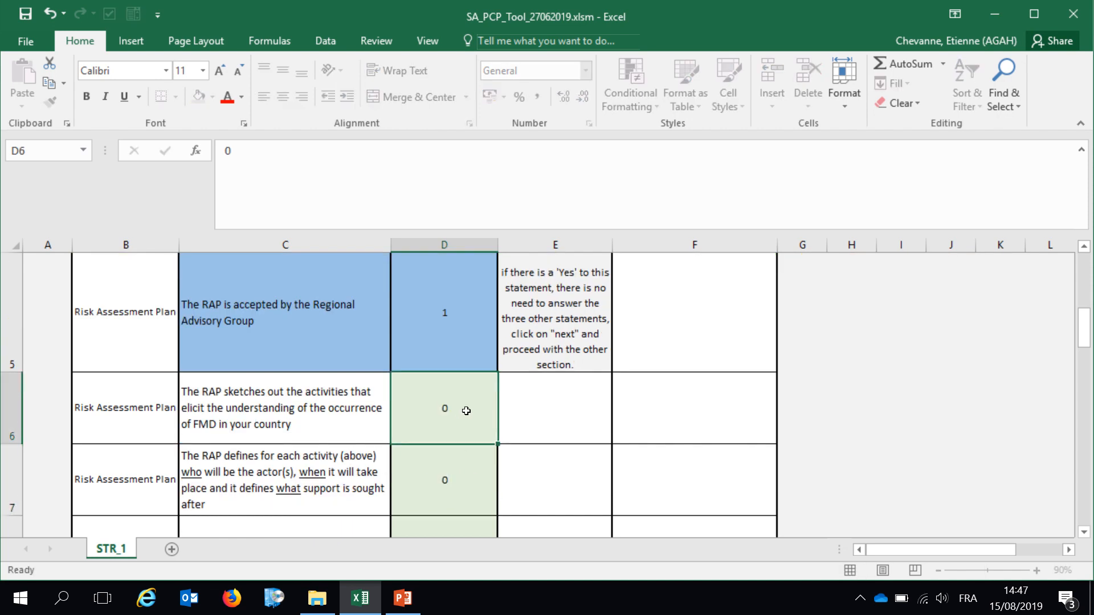
{"action": "type", "text": "1"}
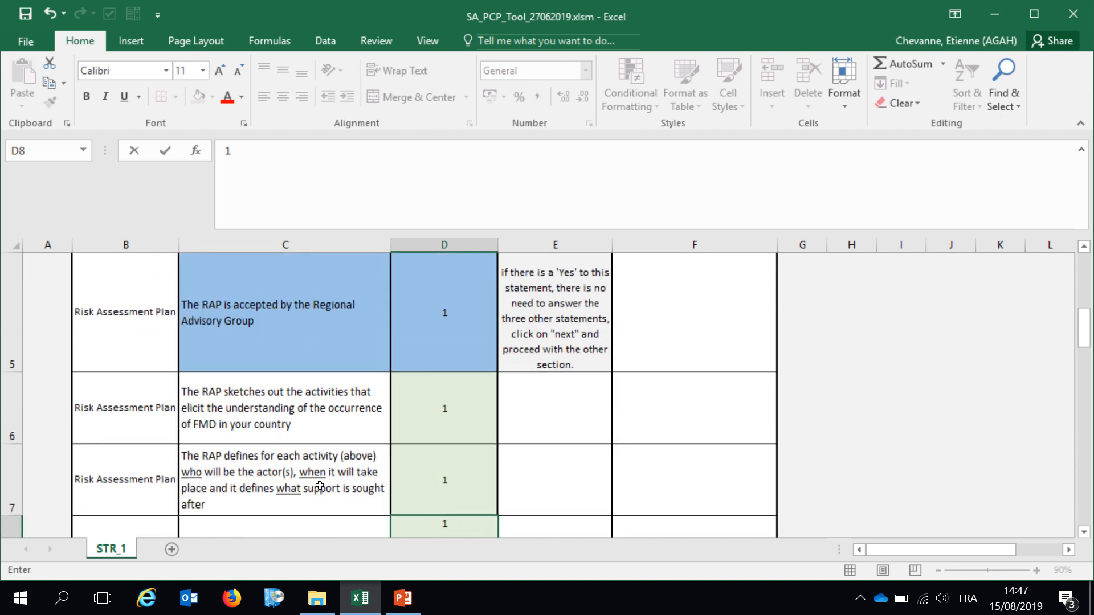
{"action": "mouse_move", "coordinate": [442, 348]}
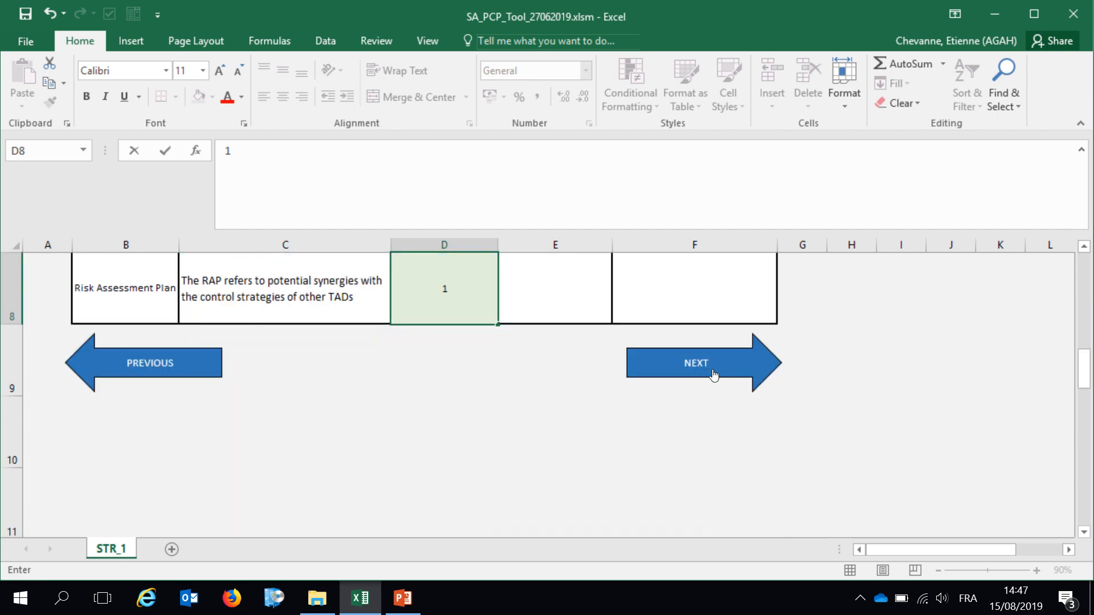
- Move to the next statements, return to Start and enter the Livestock sector and stakeholders component
{"action": "left_click", "coordinate": [695, 363]}
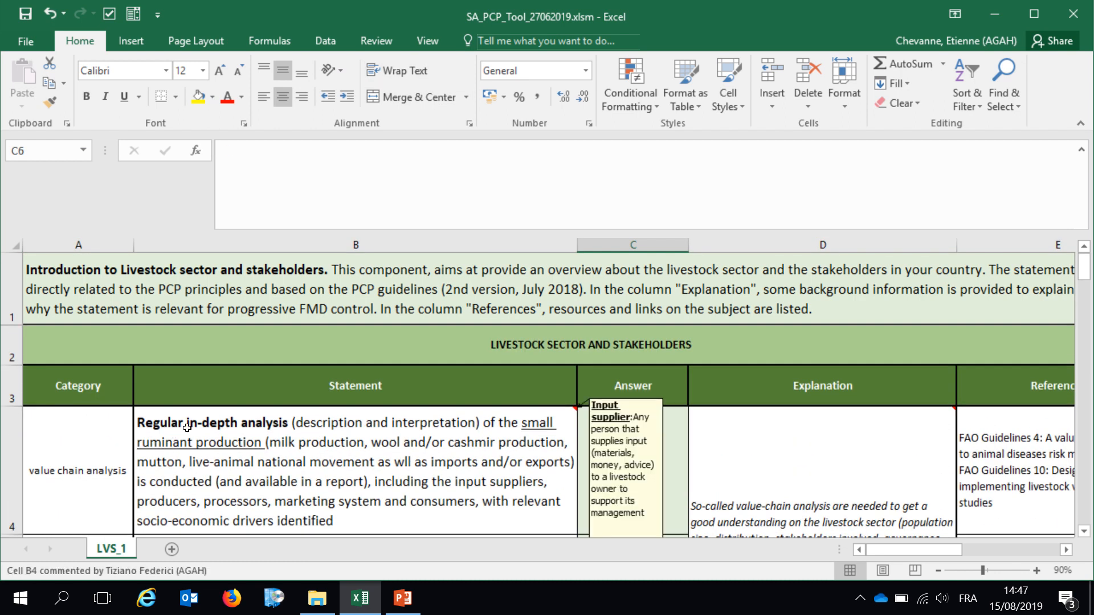
{"action": "mouse_move", "coordinate": [508, 356]}
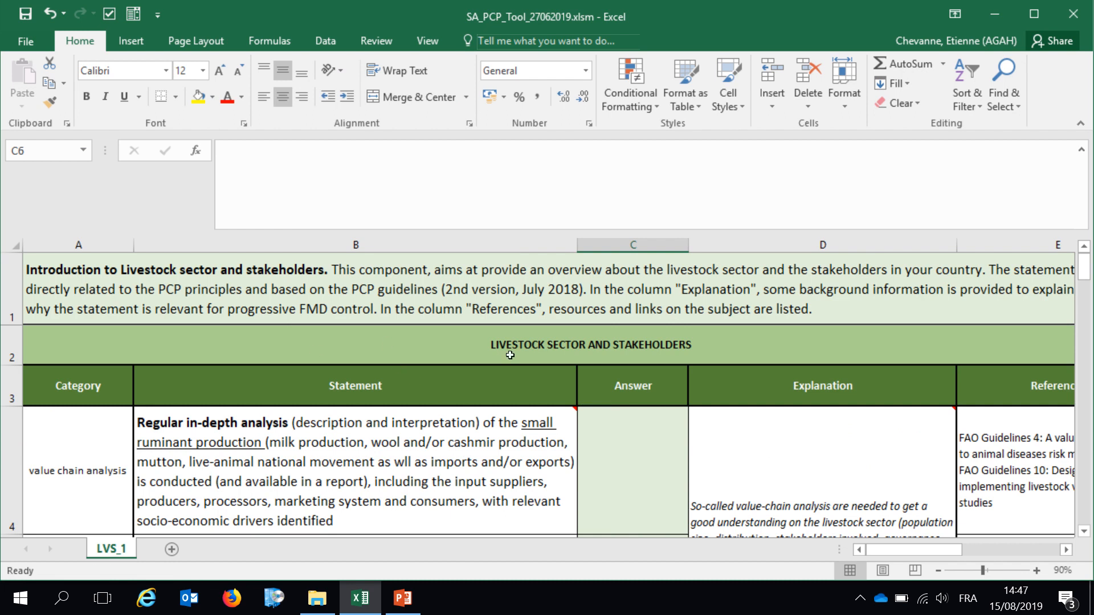
{"action": "mouse_move", "coordinate": [523, 341]}
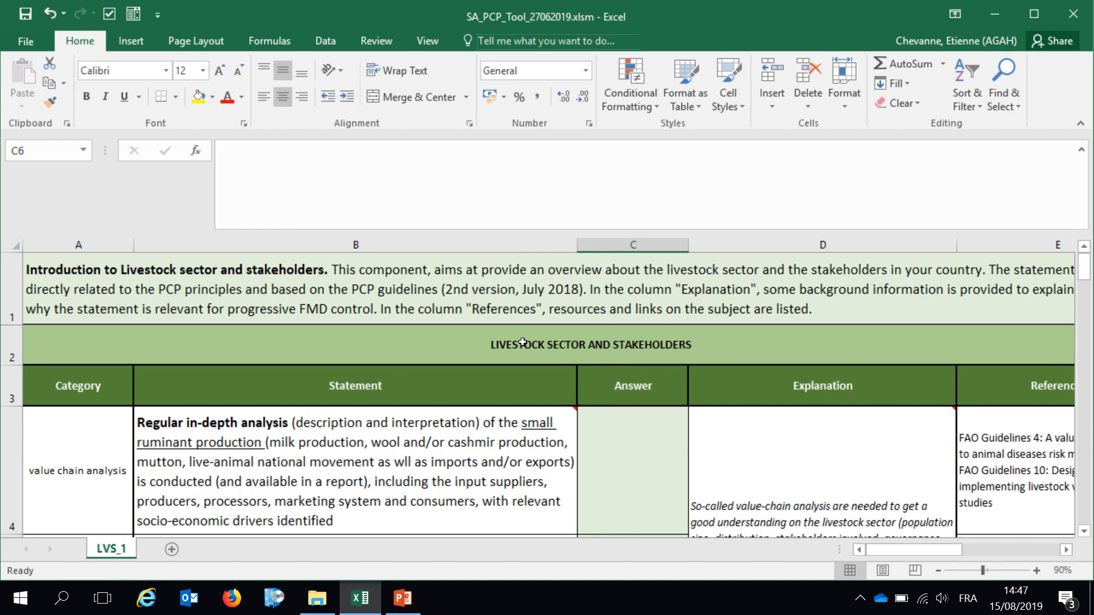
{"action": "mouse_move", "coordinate": [454, 502]}
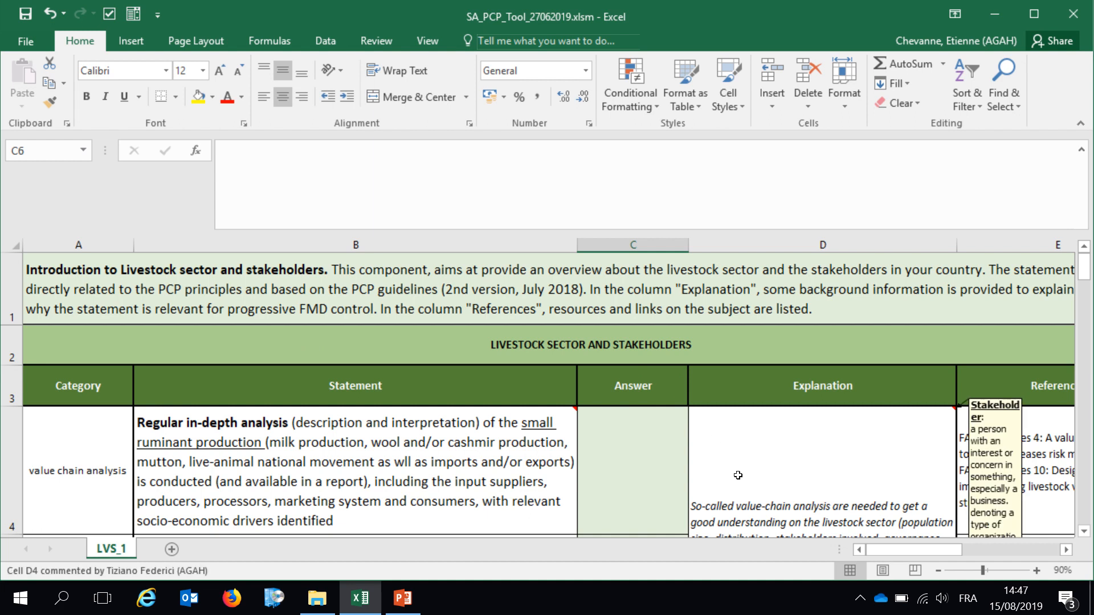
{"action": "scroll", "scroll_direction": "down", "scroll_amount": 3}
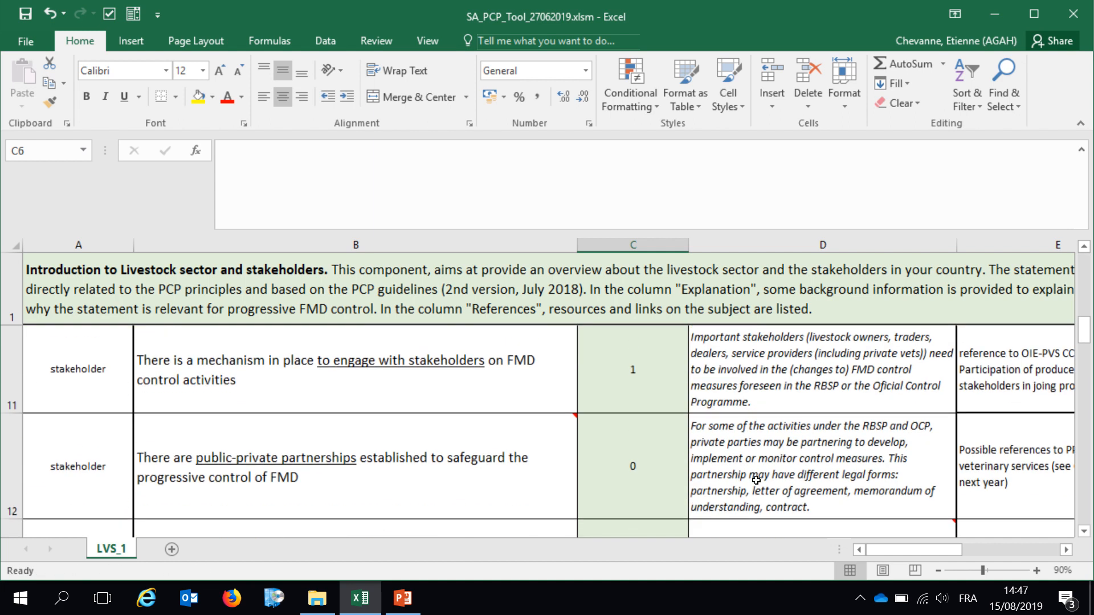
{"action": "scroll", "scroll_direction": "down", "scroll_amount": 3}
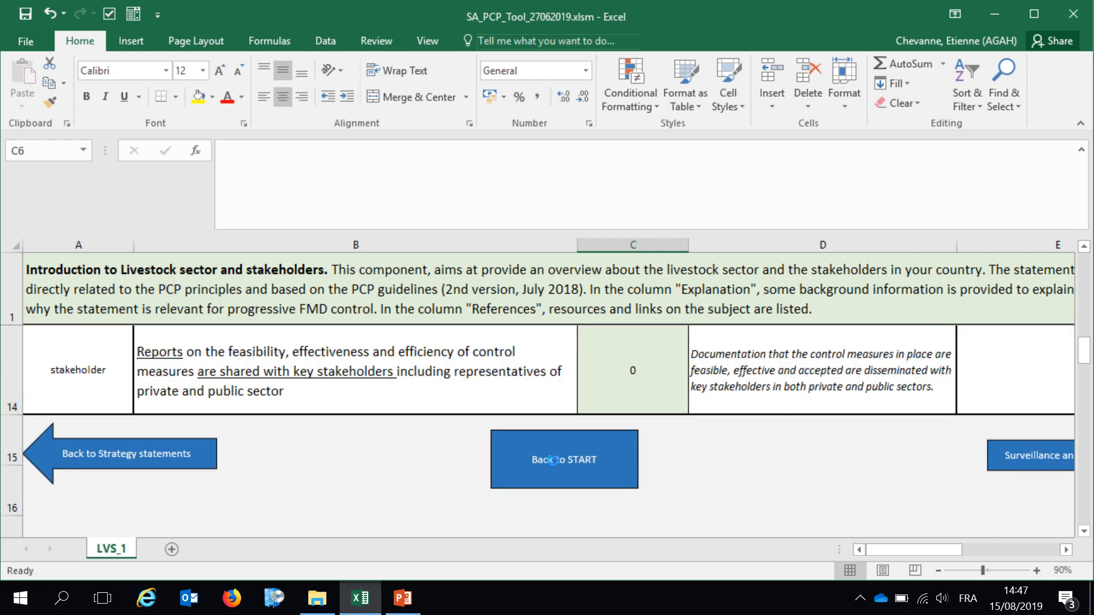
{"action": "left_click", "coordinate": [564, 459]}
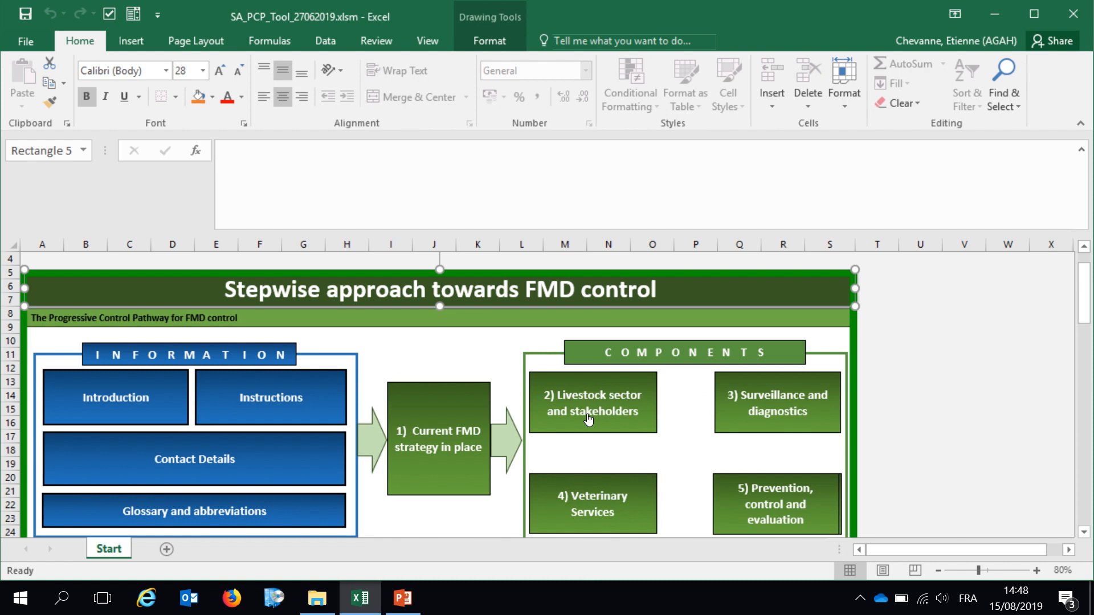
{"action": "left_click", "coordinate": [589, 419]}
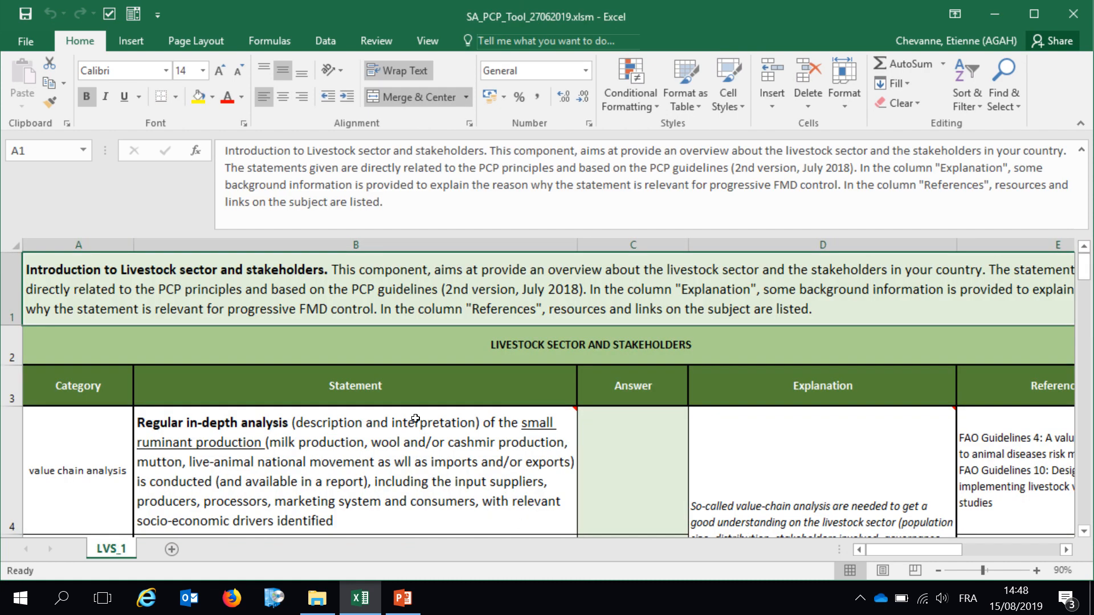
{"action": "mouse_move", "coordinate": [280, 302]}
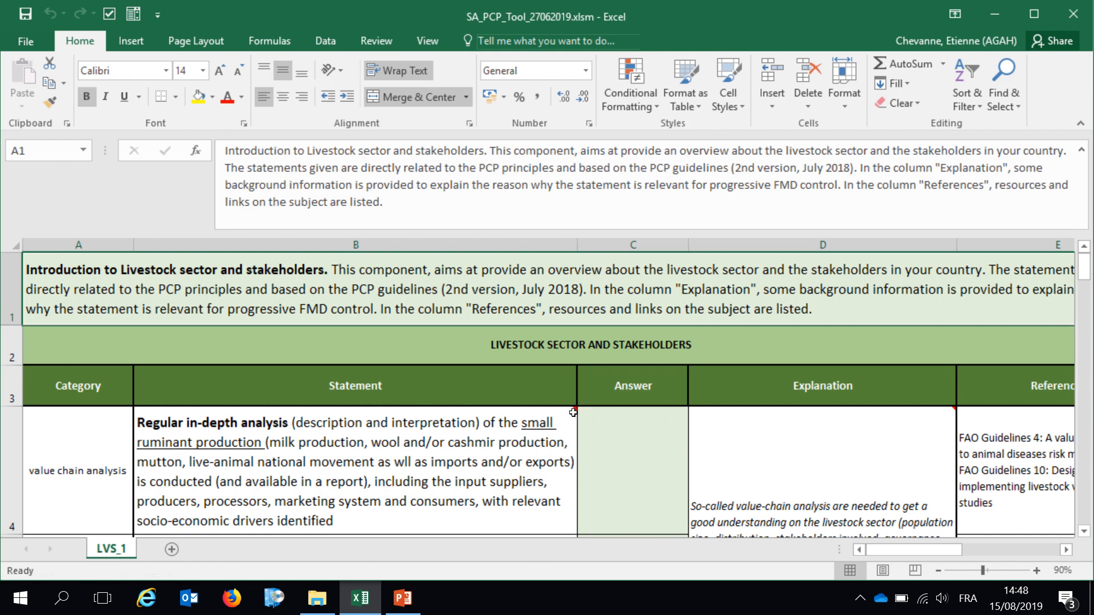
{"action": "mouse_move", "coordinate": [573, 413]}
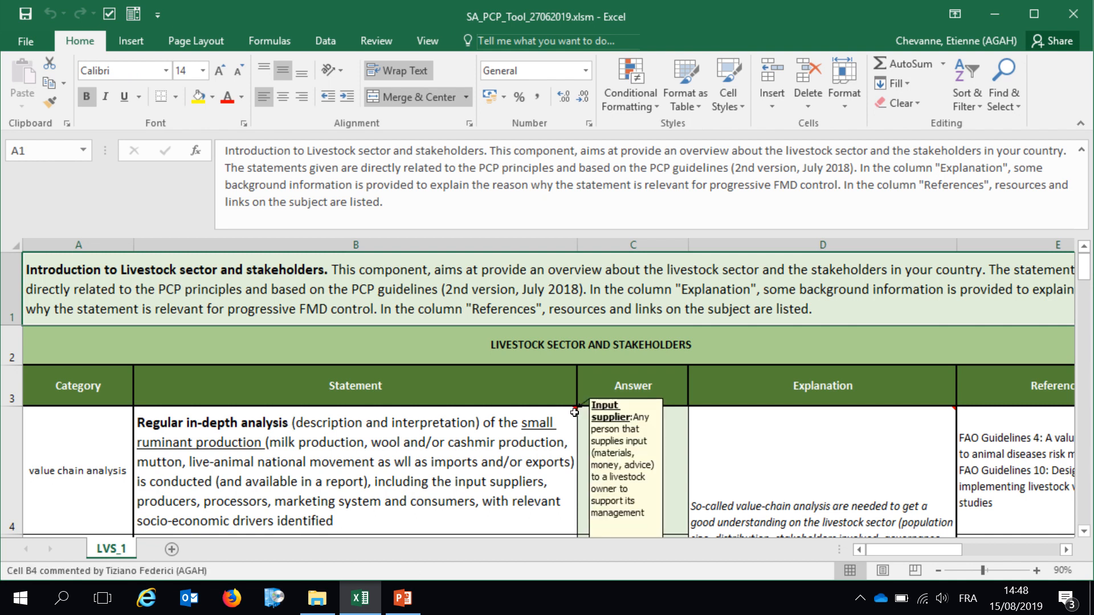
{"action": "mouse_move", "coordinate": [422, 462]}
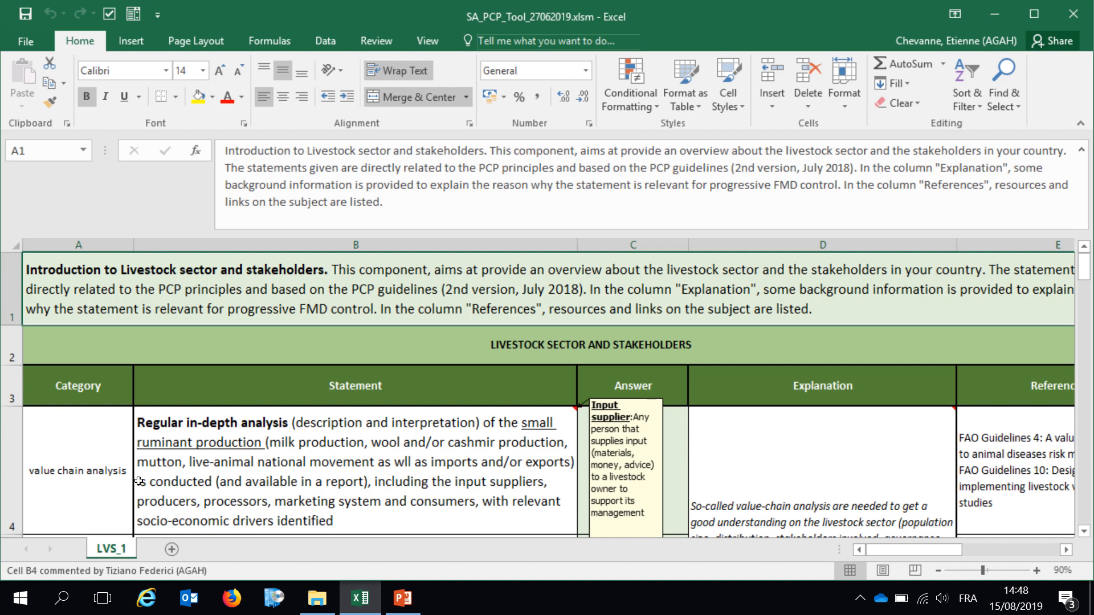
{"action": "mouse_move", "coordinate": [185, 521]}
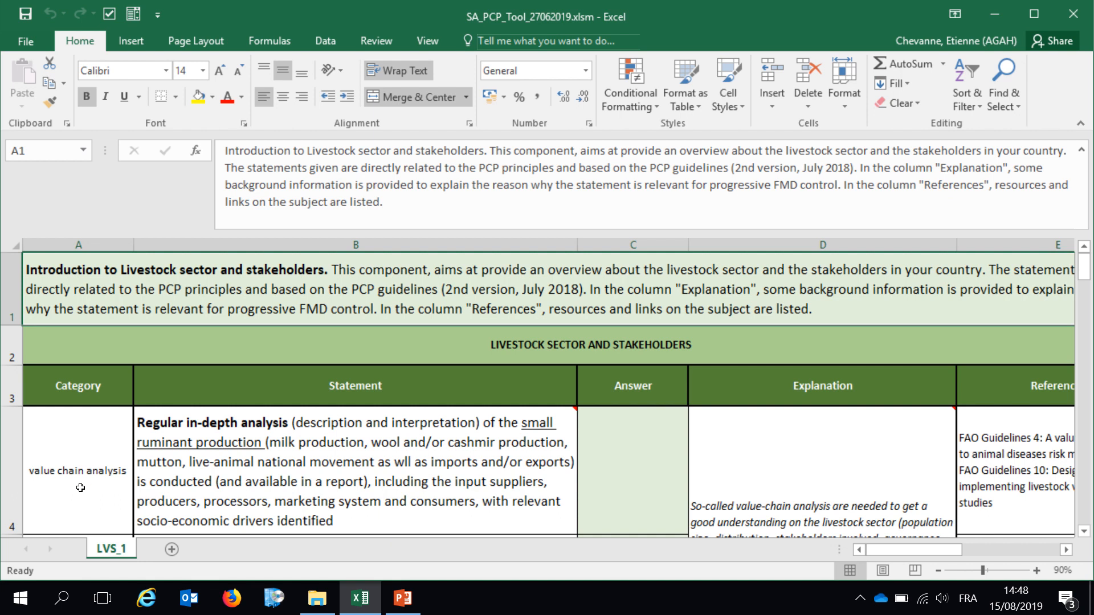
{"action": "scroll", "scroll_direction": "down", "scroll_amount": 3}
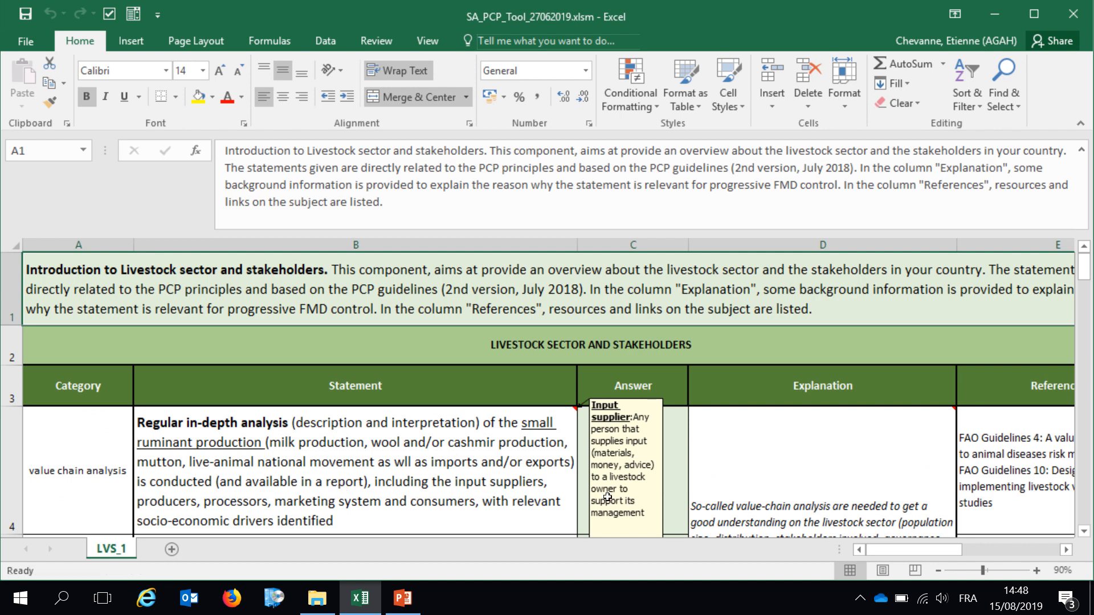
- Answer the value chain analysis statement on LVS_1 with 1, then change it to 0
{"action": "type", "text": "1"}
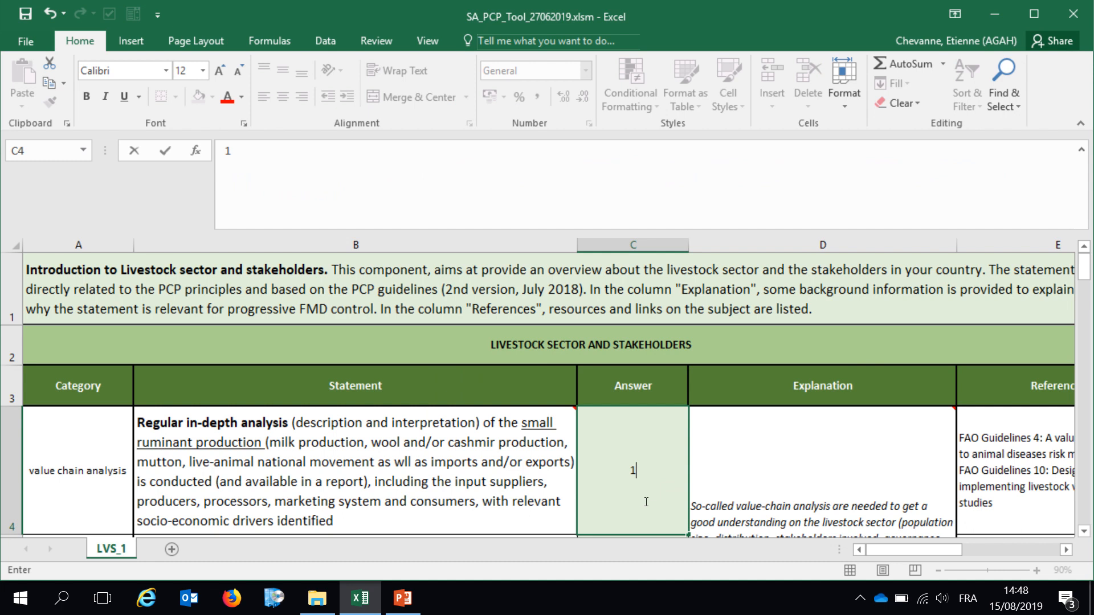
{"action": "type", "text": "0"}
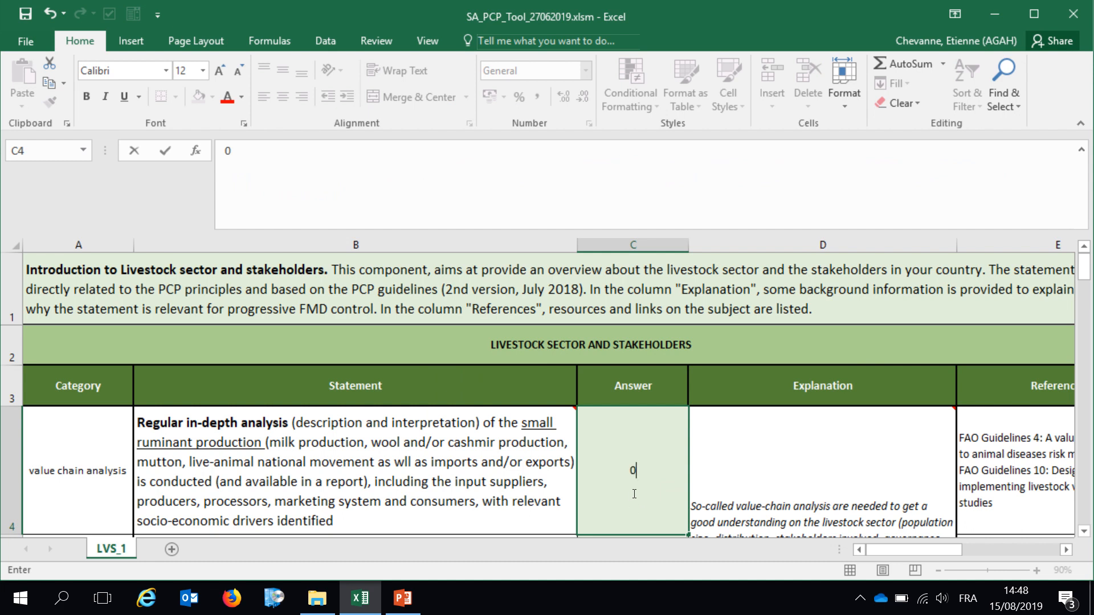
{"action": "mouse_move", "coordinate": [807, 568]}
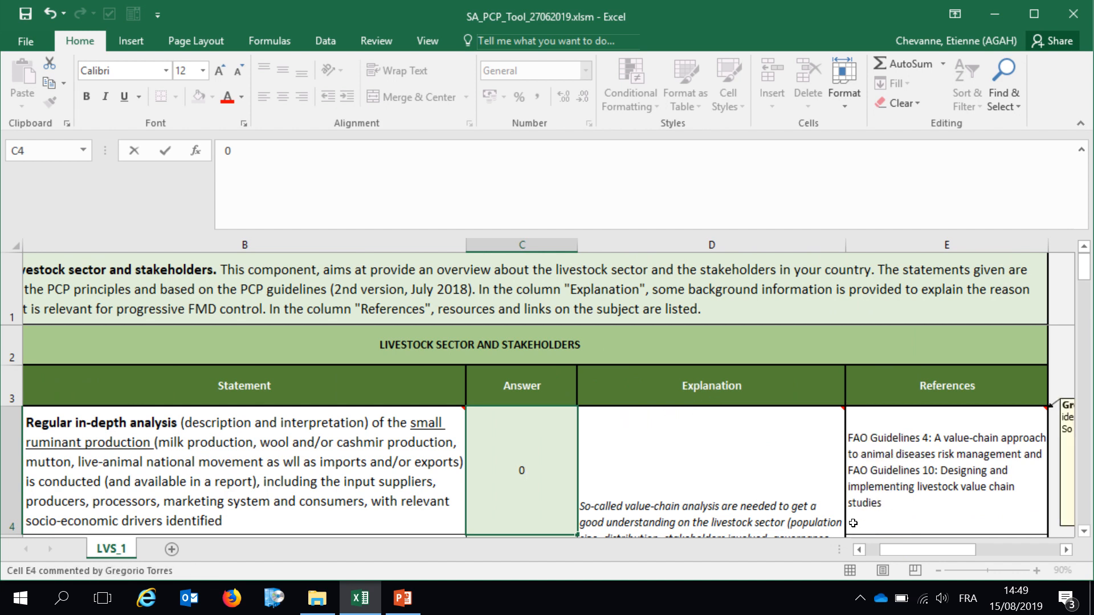
{"action": "mouse_move", "coordinate": [712, 513]}
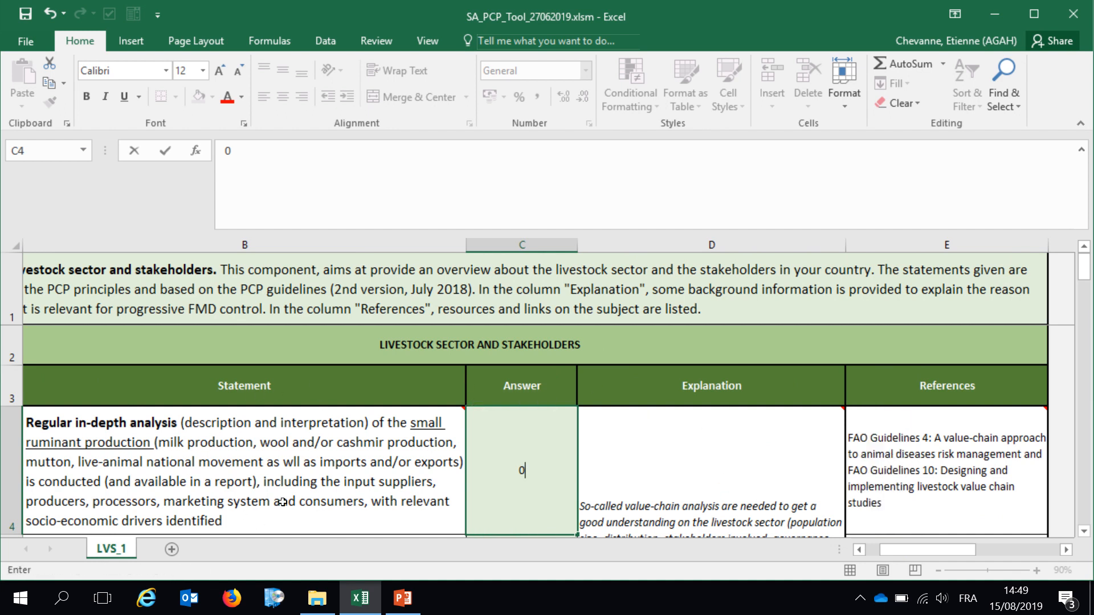
{"action": "mouse_move", "coordinate": [957, 419]}
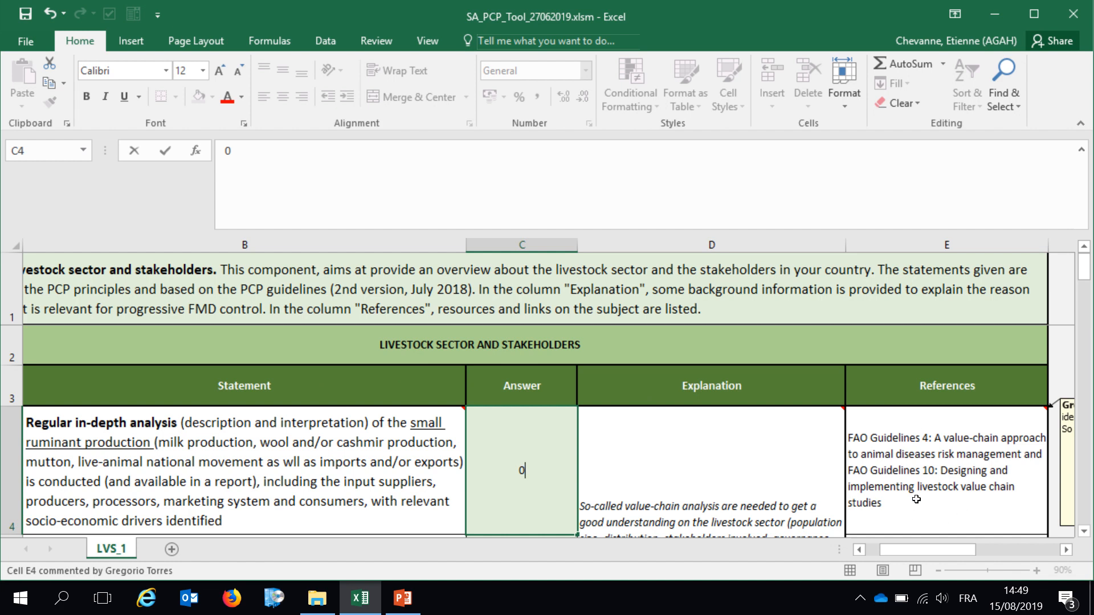
{"action": "mouse_move", "coordinate": [811, 447]}
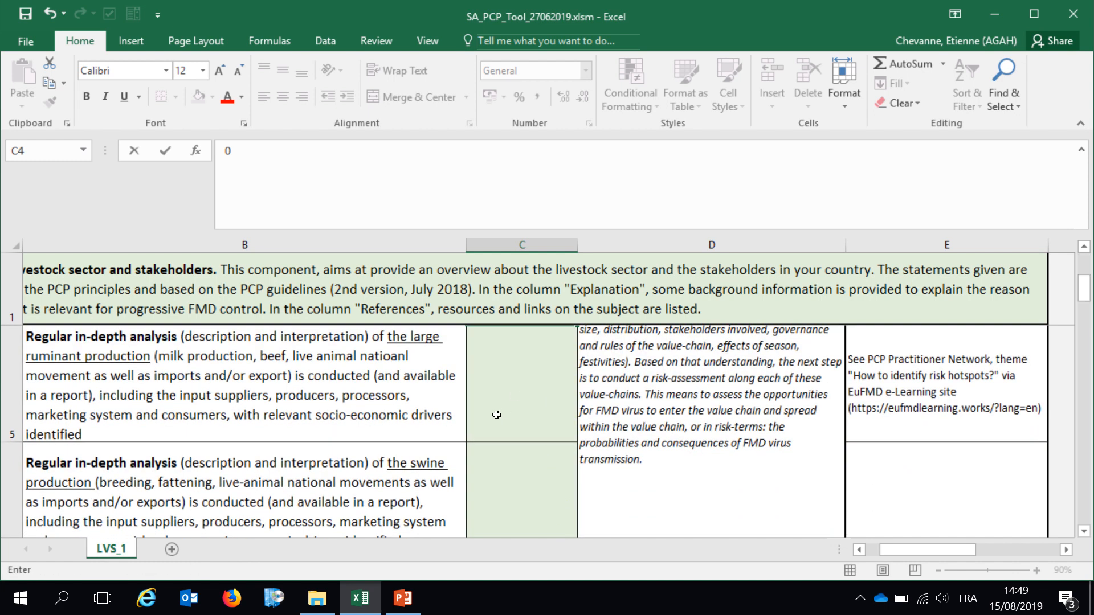
{"action": "mouse_move", "coordinate": [853, 483]}
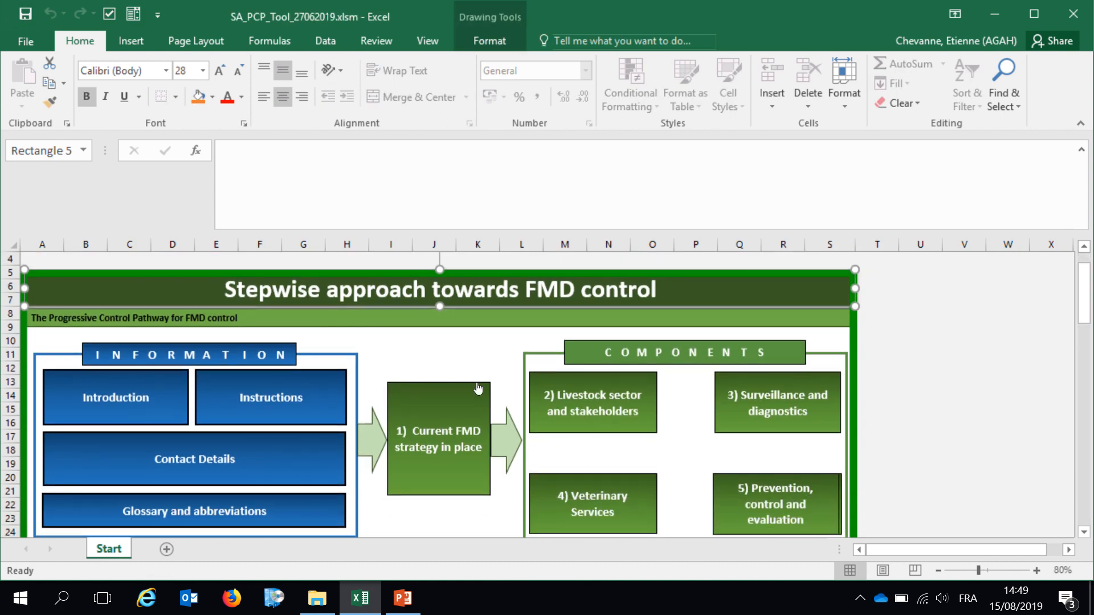
{"action": "mouse_move", "coordinate": [570, 387]}
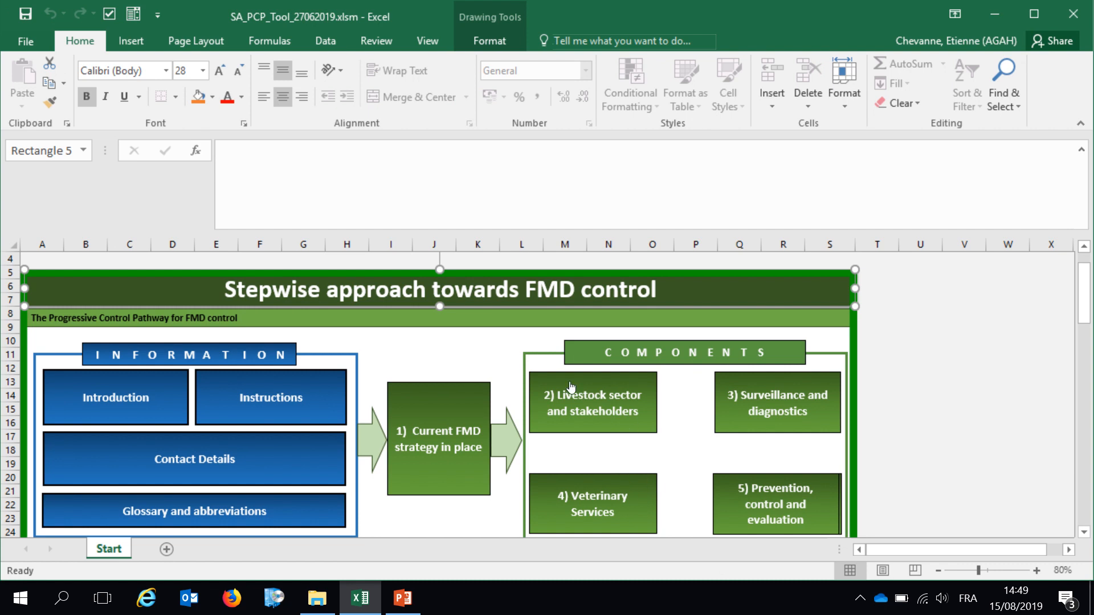
{"action": "mouse_move", "coordinate": [558, 393]}
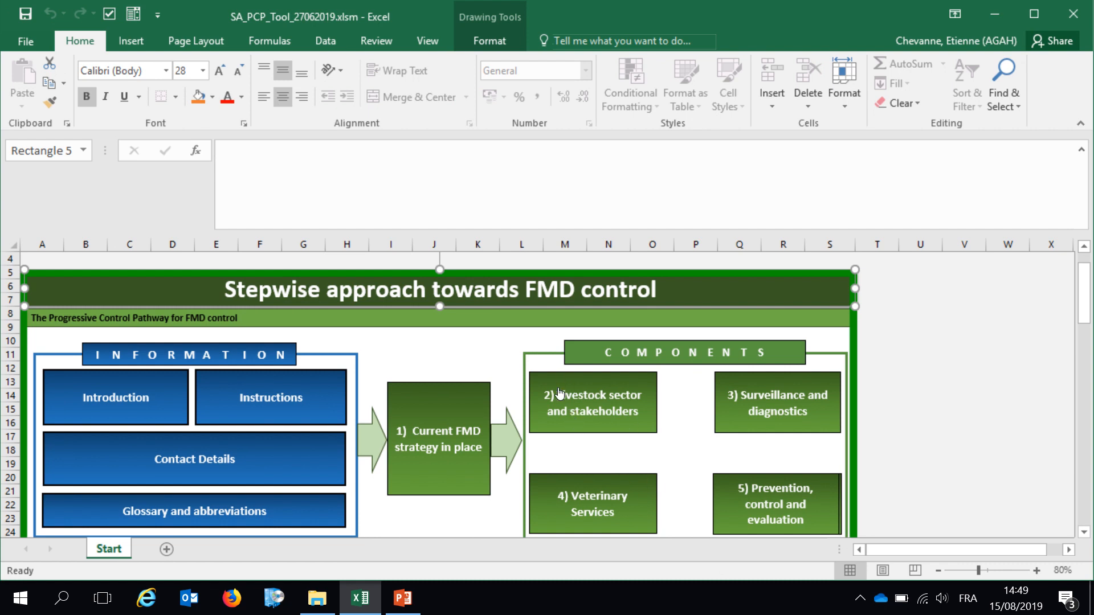
{"action": "mouse_move", "coordinate": [626, 378]}
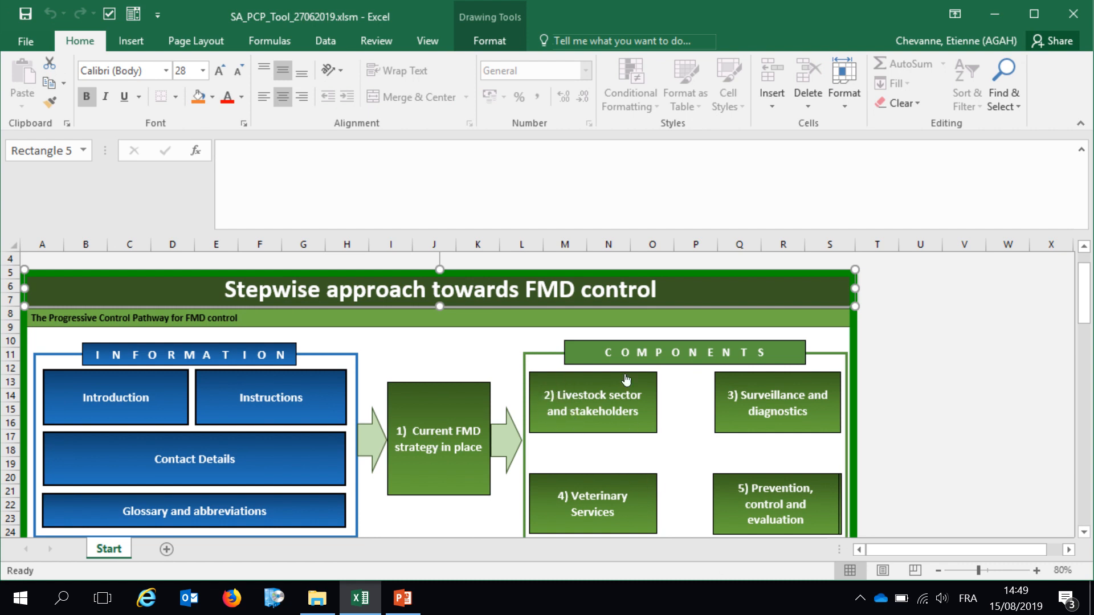
{"action": "mouse_move", "coordinate": [738, 427]}
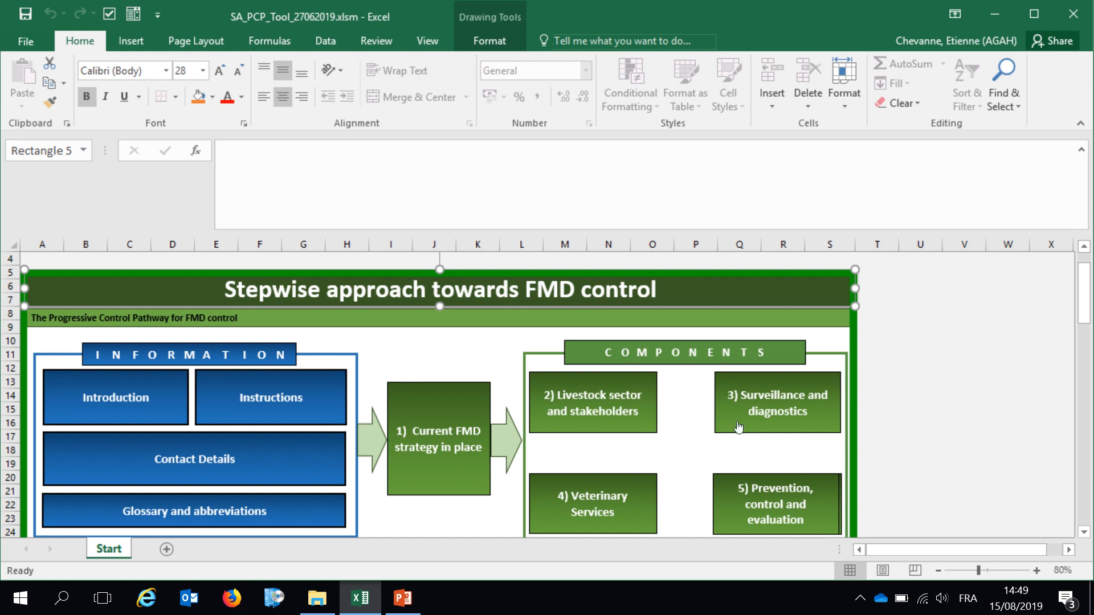
{"action": "scroll", "scroll_direction": "down", "scroll_amount": 3}
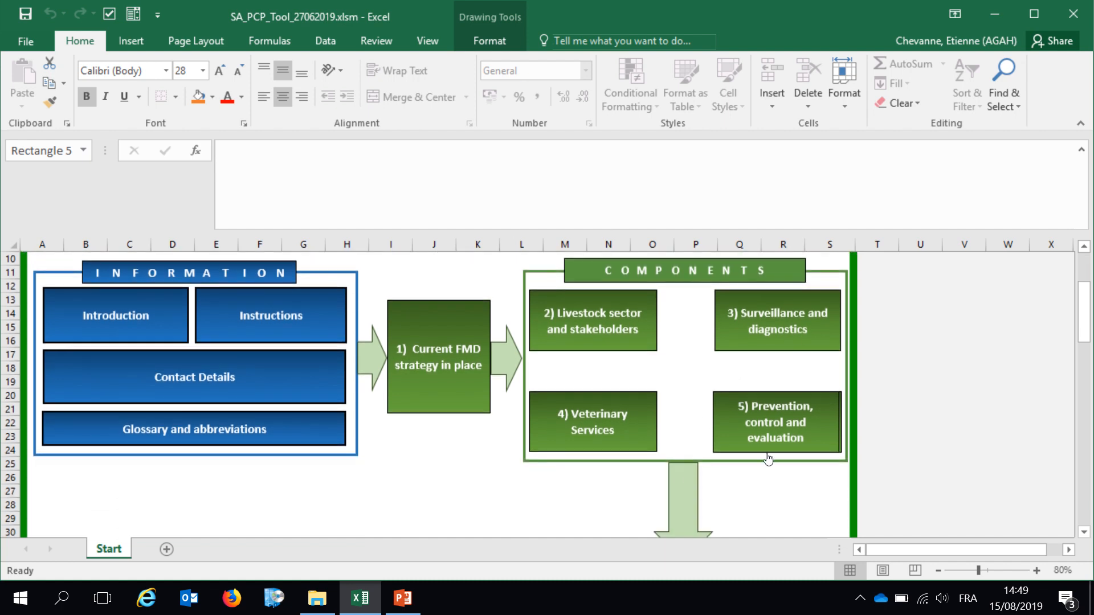
{"action": "mouse_move", "coordinate": [445, 409]}
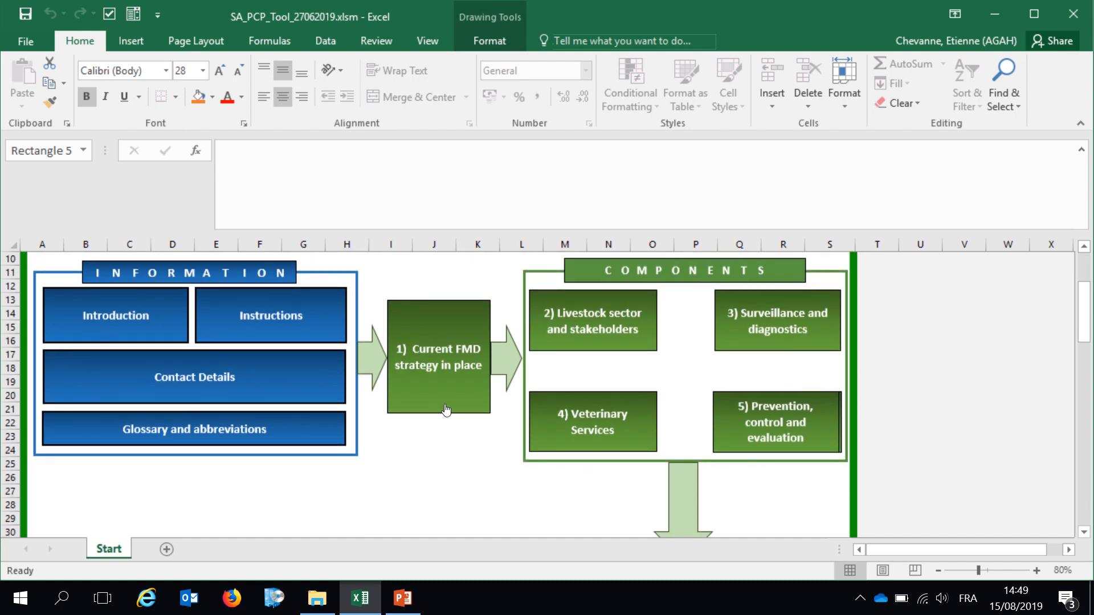
{"action": "mouse_move", "coordinate": [604, 294]}
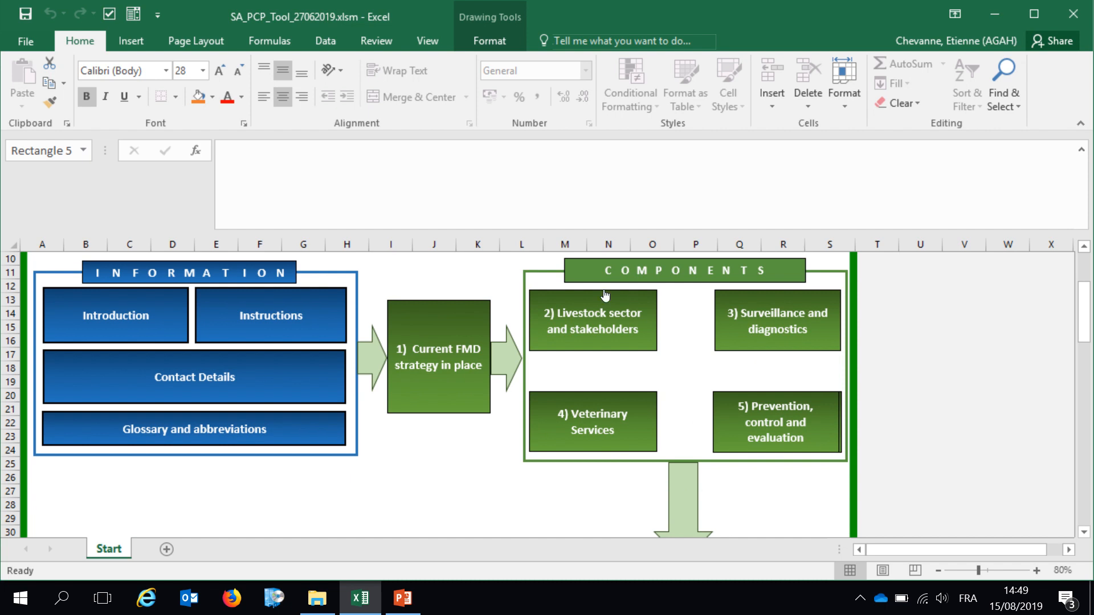
{"action": "scroll", "scroll_direction": "down", "scroll_amount": 3}
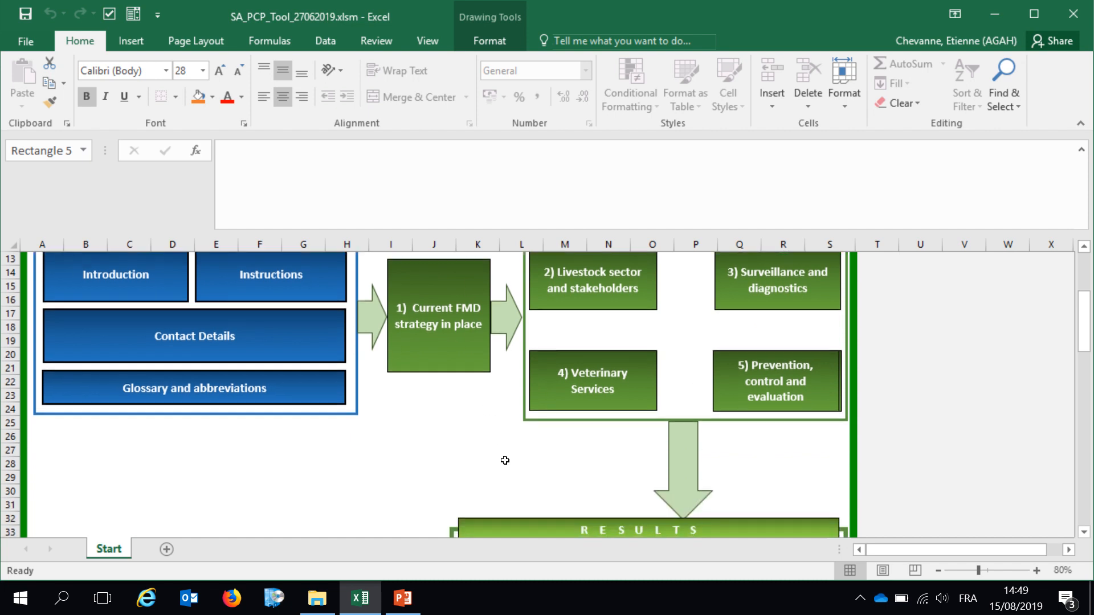
{"action": "scroll", "scroll_direction": "down", "scroll_amount": 3}
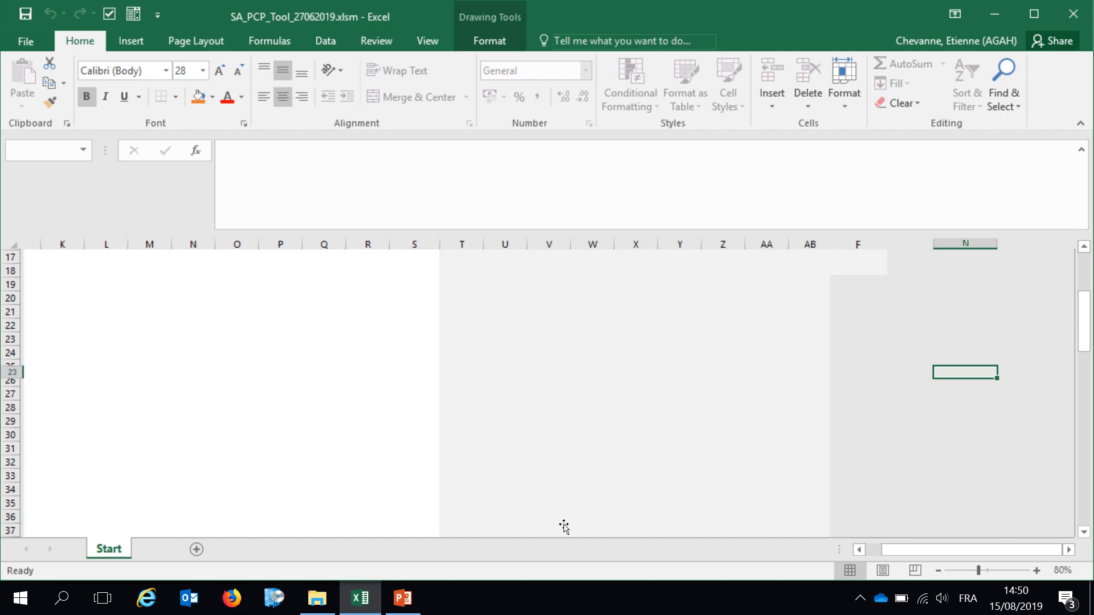
{"action": "left_click", "coordinate": [108, 548]}
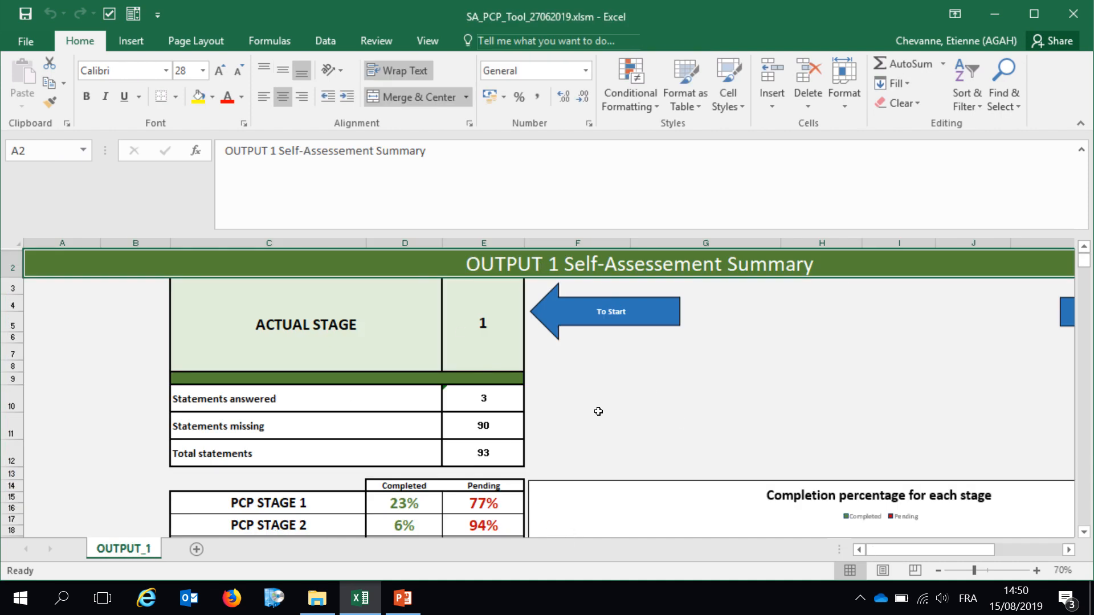
{"action": "mouse_move", "coordinate": [491, 467]}
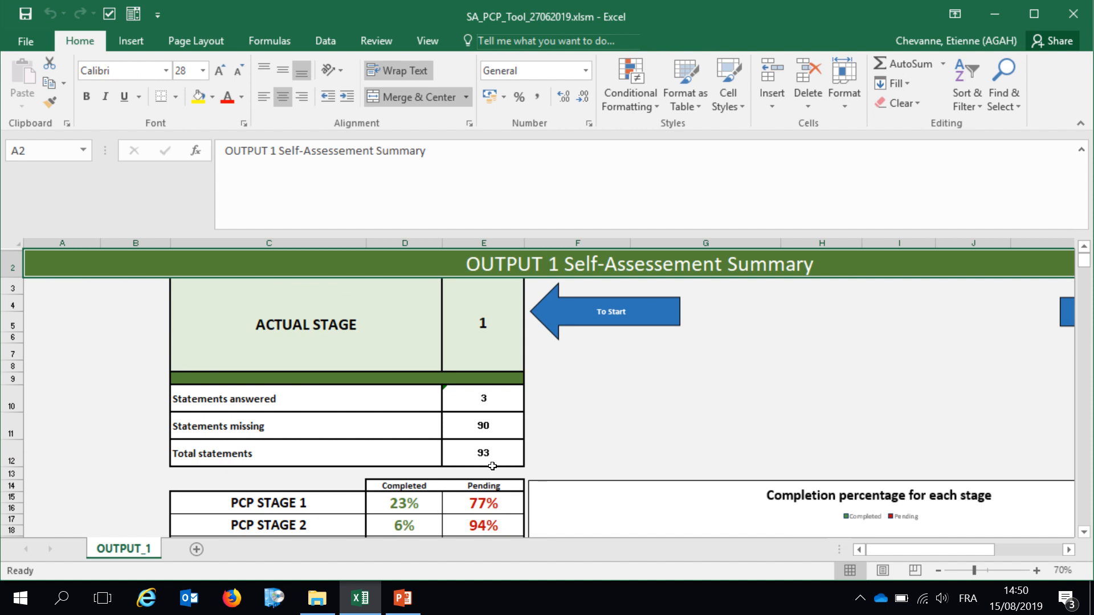
{"action": "scroll", "scroll_direction": "down", "scroll_amount": 3}
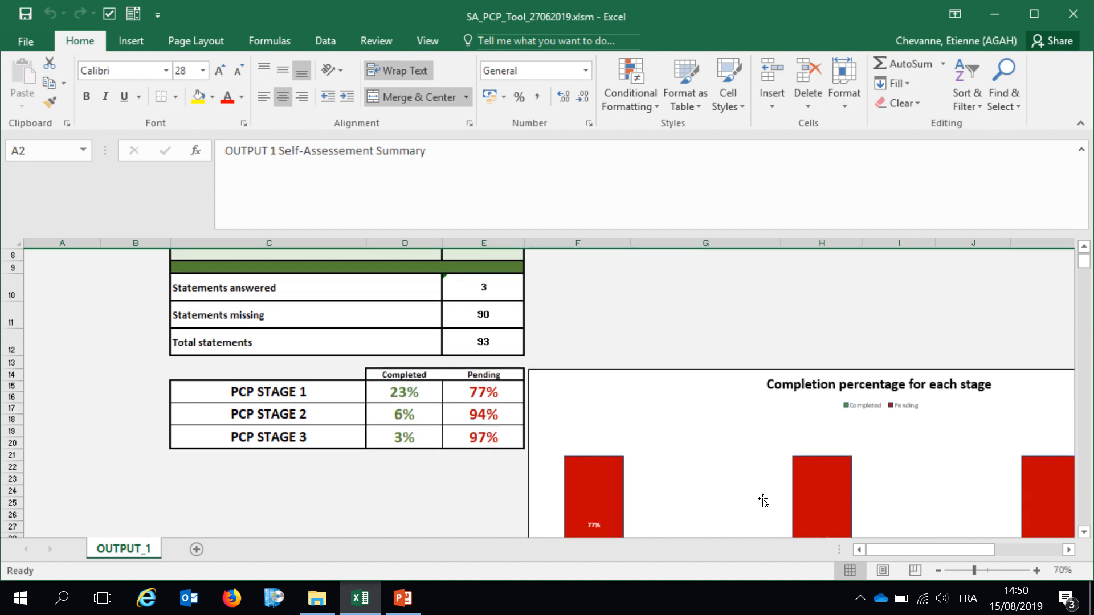
{"action": "mouse_move", "coordinate": [715, 477]}
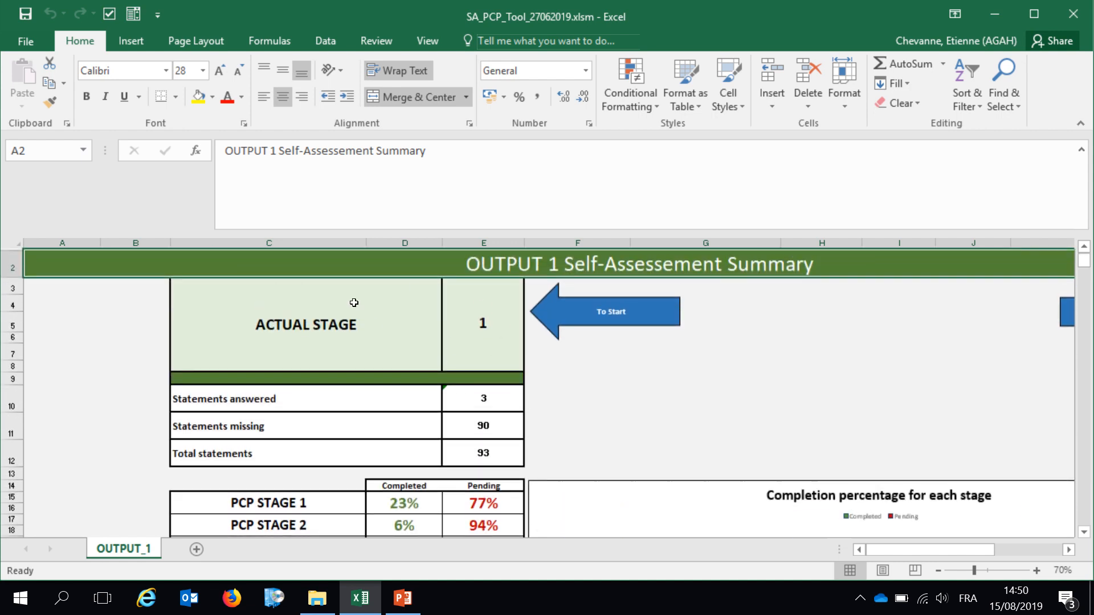
{"action": "mouse_move", "coordinate": [468, 292]}
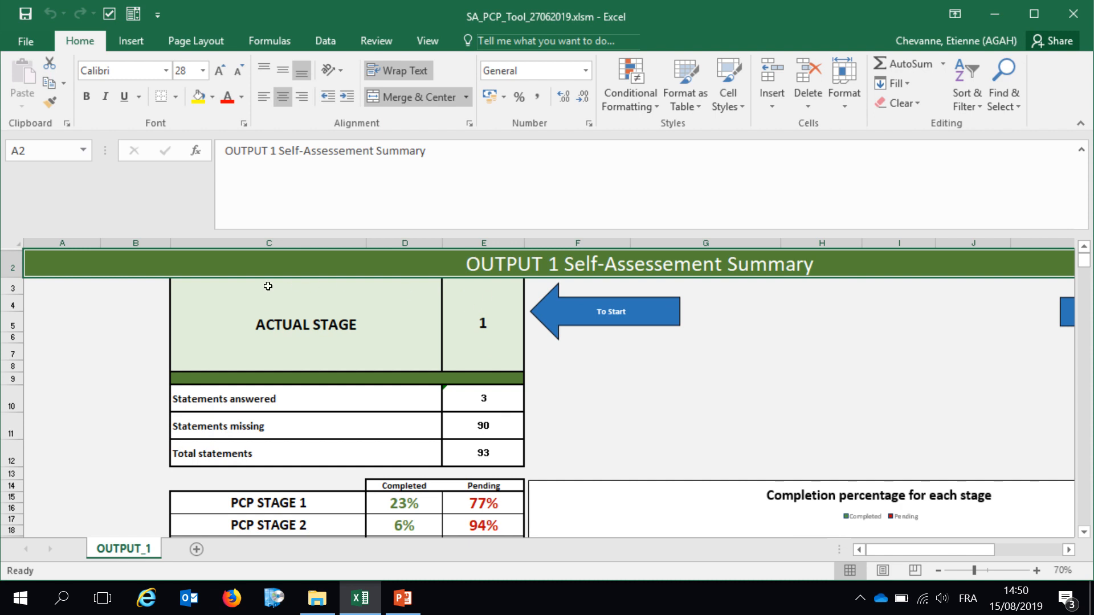
{"action": "mouse_move", "coordinate": [291, 266]}
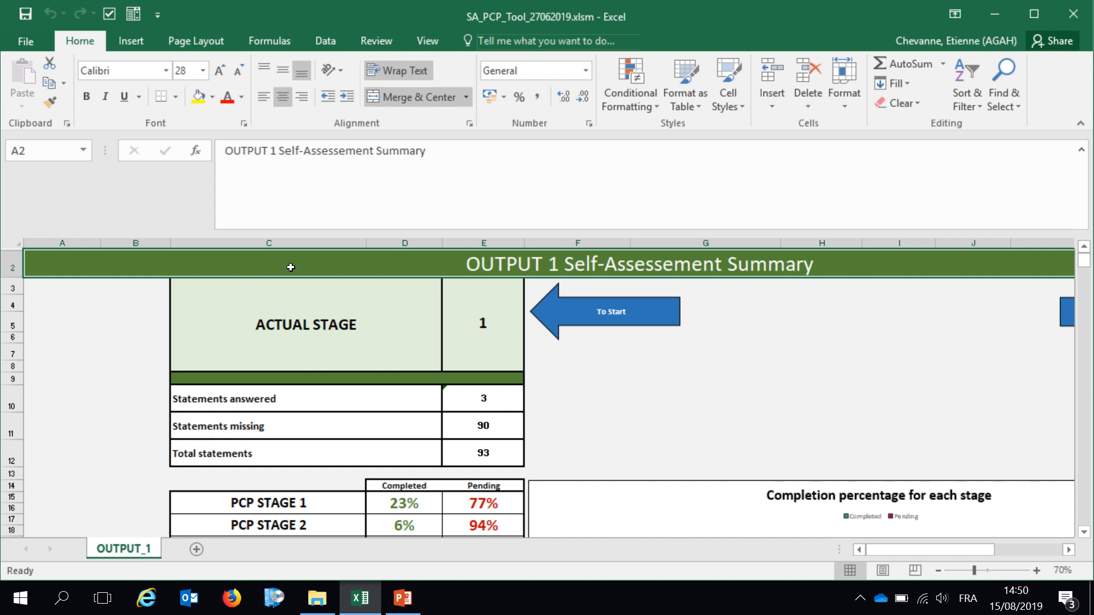
{"action": "mouse_move", "coordinate": [537, 376]}
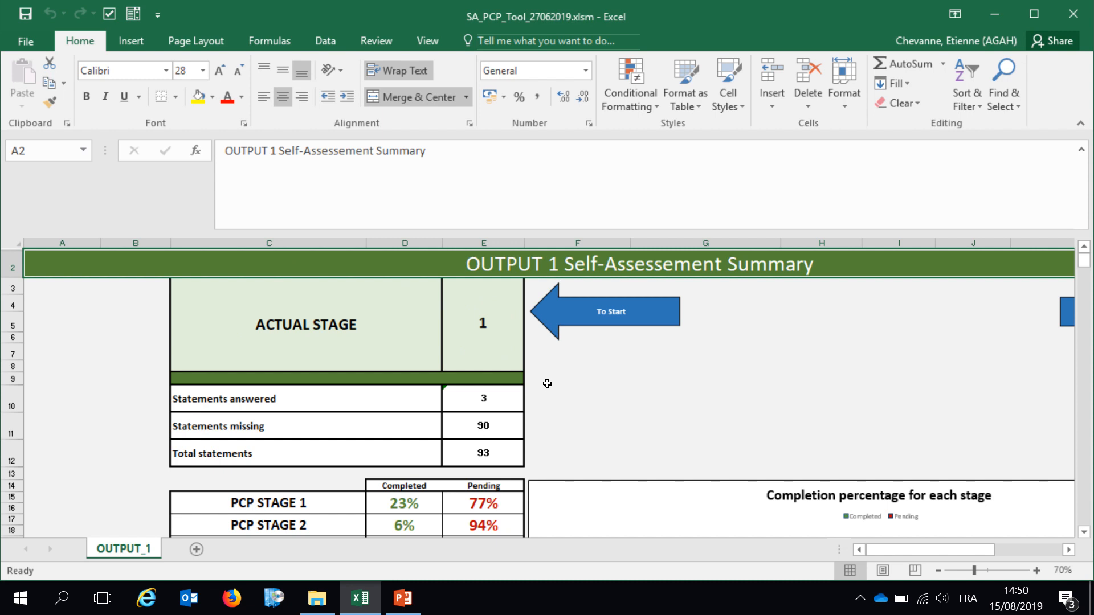
{"action": "left_click", "coordinate": [611, 312]}
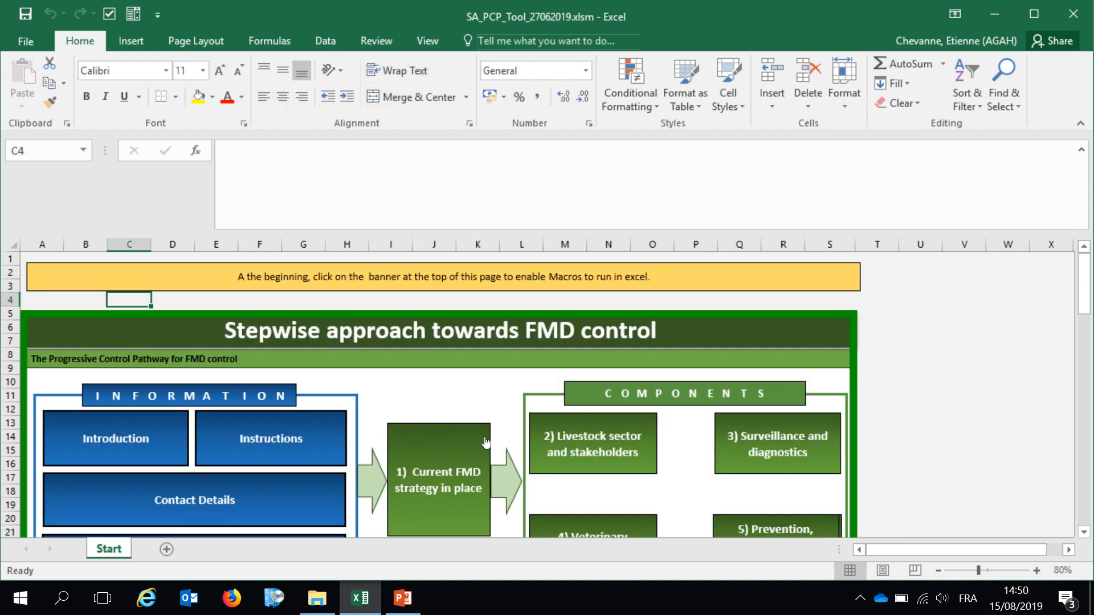
{"action": "mouse_move", "coordinate": [463, 427]}
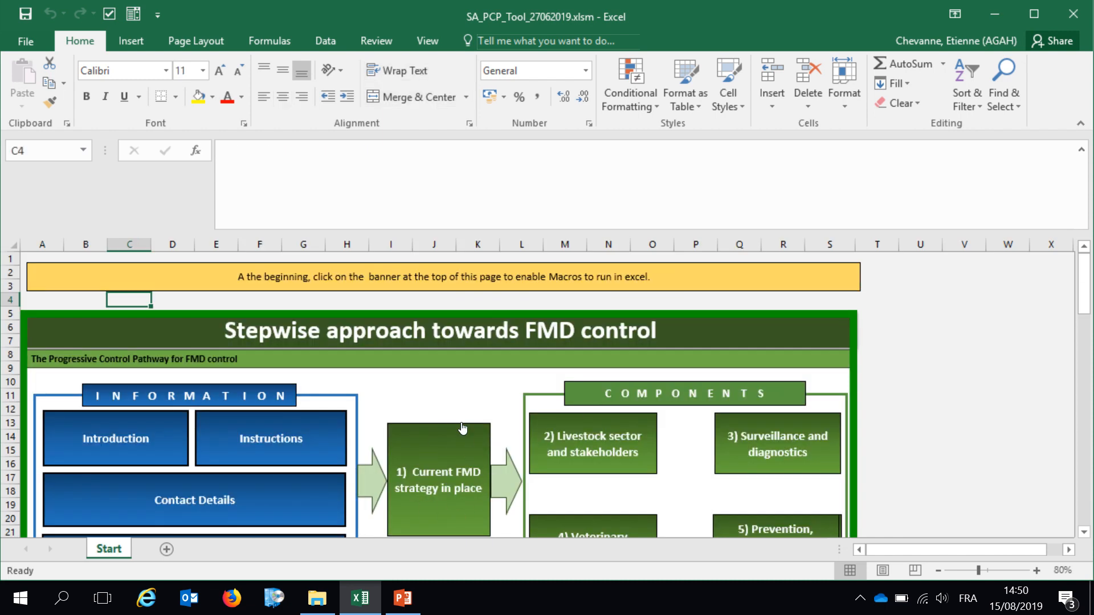
{"action": "scroll", "scroll_direction": "down", "scroll_amount": 3}
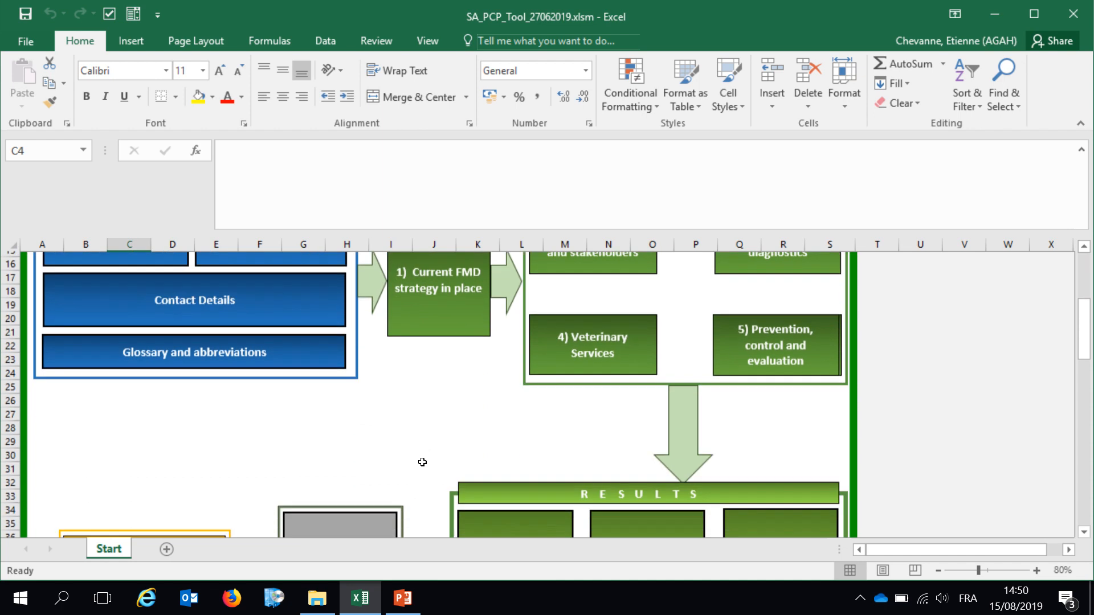
{"action": "left_click", "coordinate": [108, 548]}
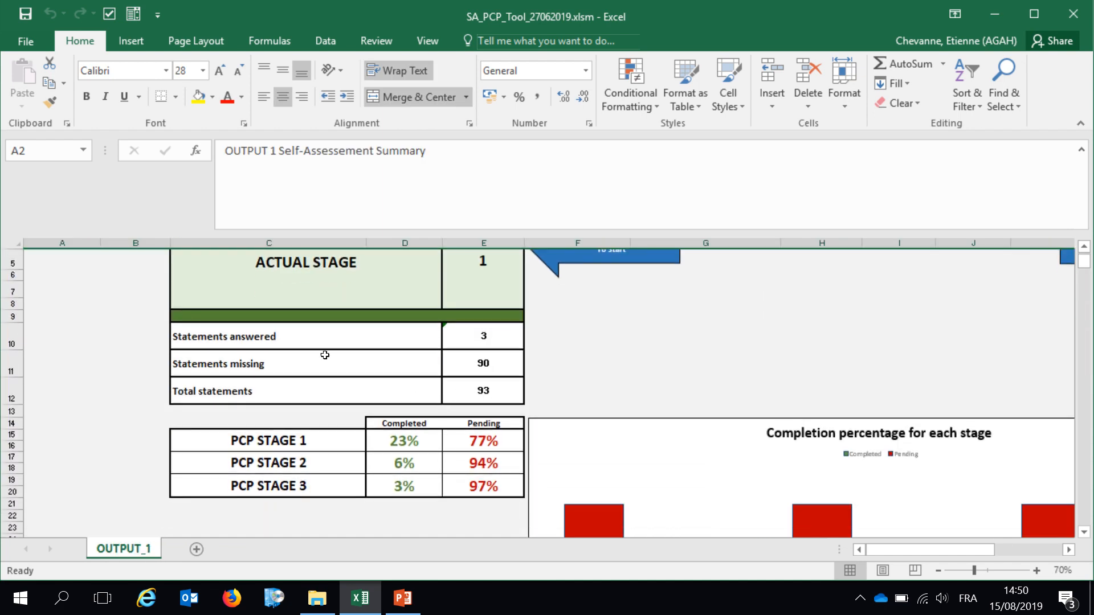
{"action": "mouse_move", "coordinate": [502, 378]}
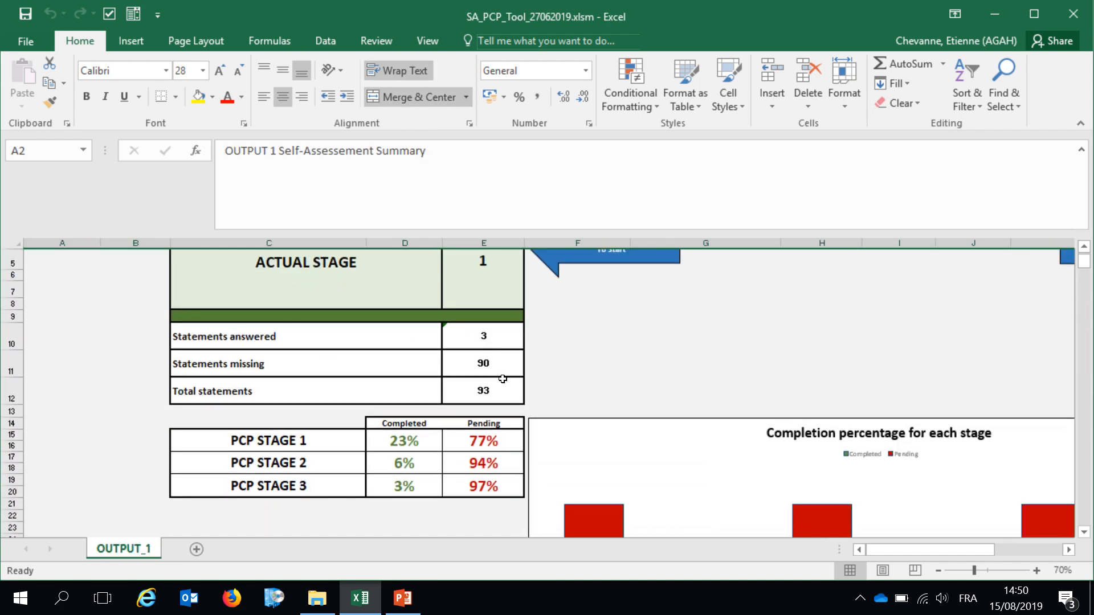
{"action": "mouse_move", "coordinate": [529, 380]}
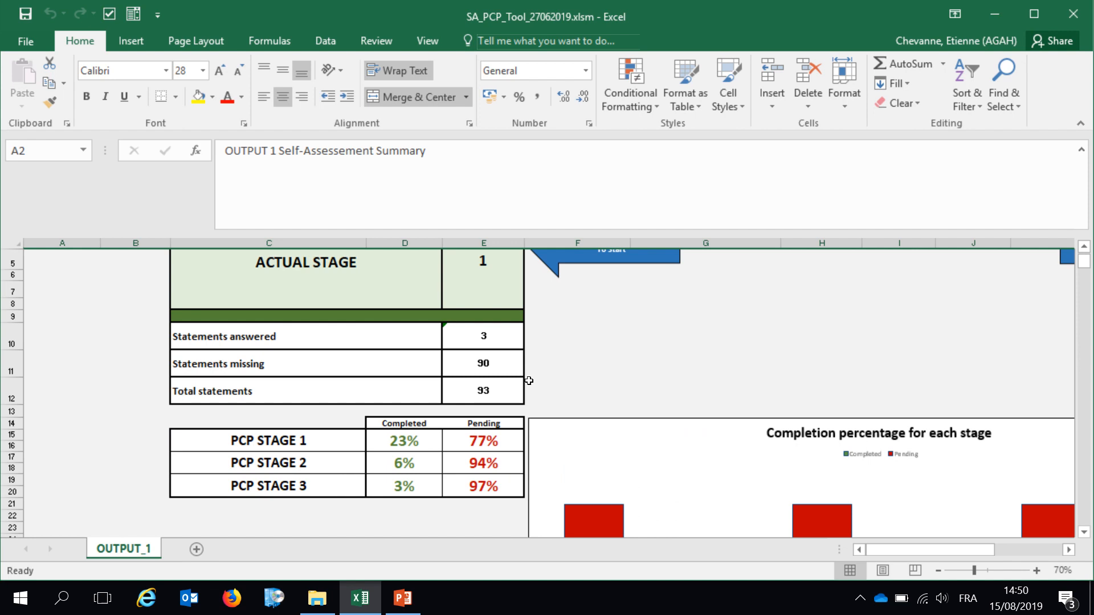
{"action": "mouse_move", "coordinate": [515, 381]}
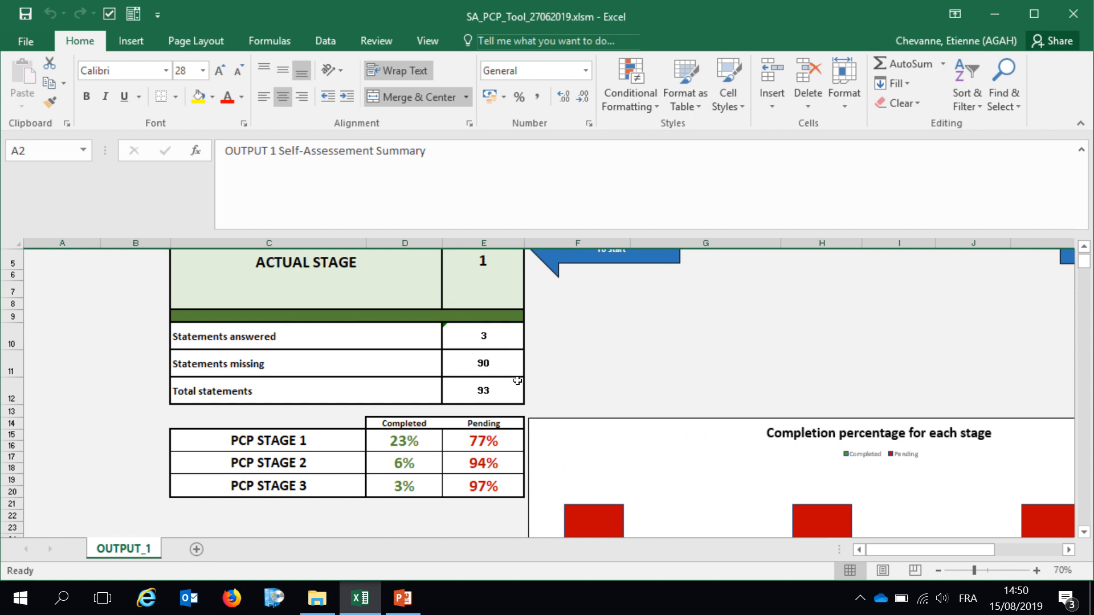
{"action": "mouse_move", "coordinate": [512, 341]}
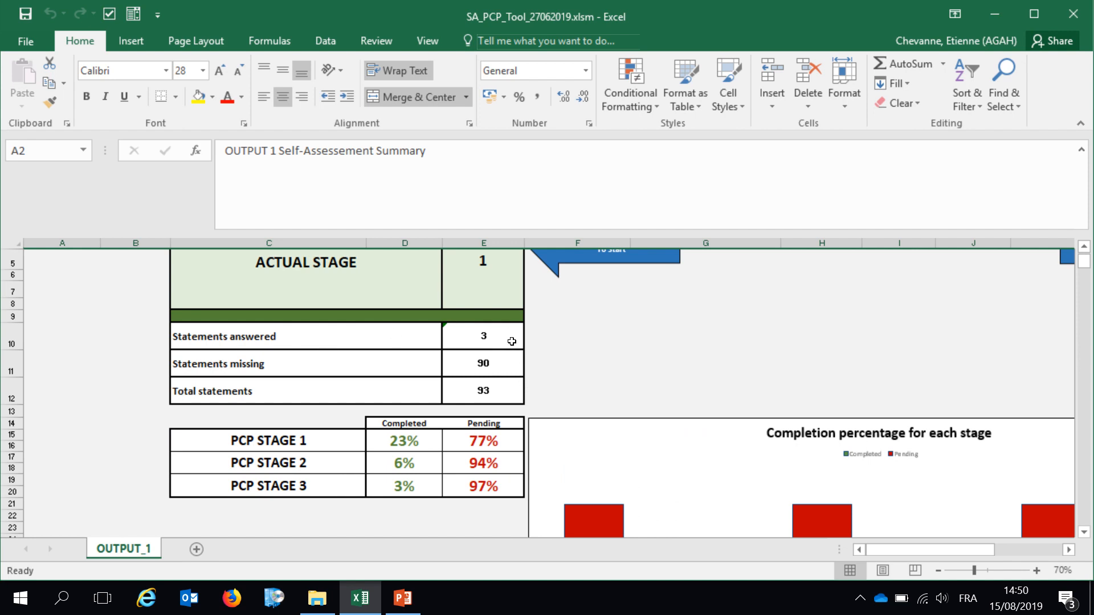
{"action": "left_click", "coordinate": [483, 335]}
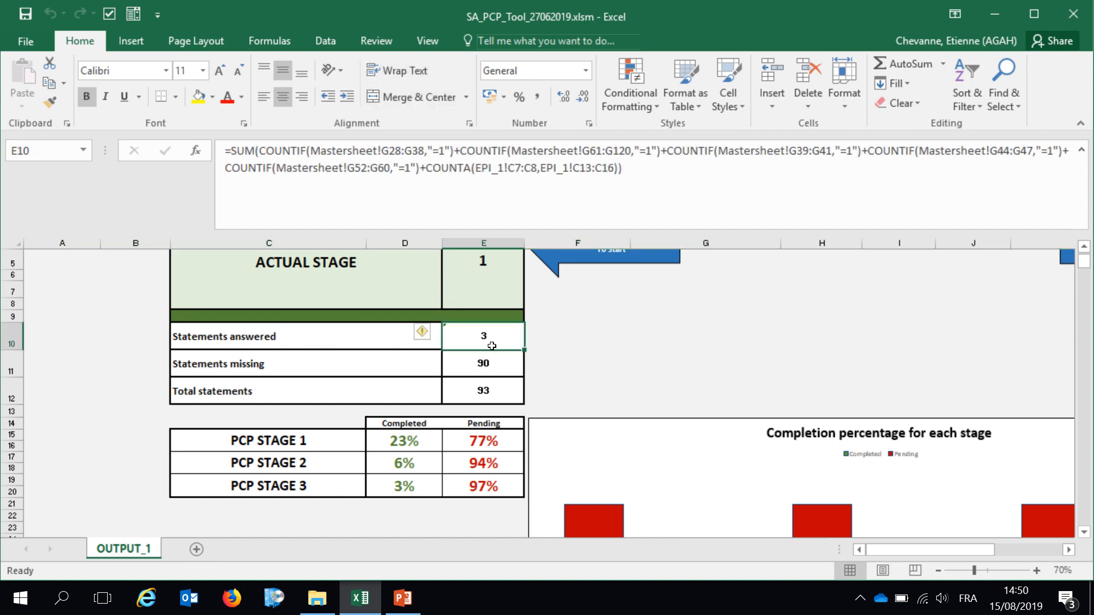
{"action": "mouse_move", "coordinate": [255, 353]}
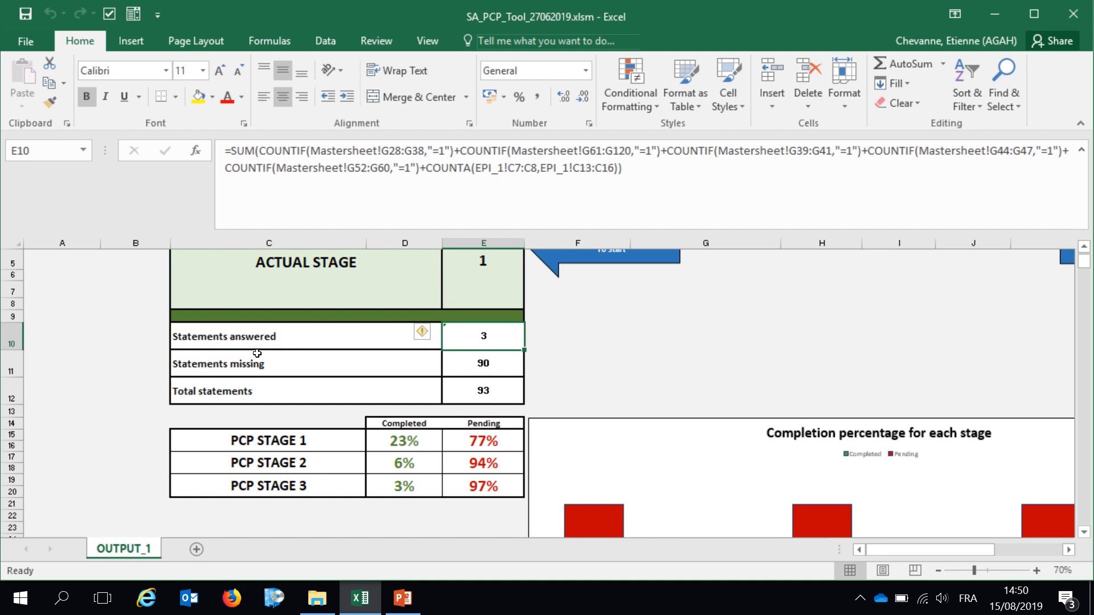
{"action": "mouse_move", "coordinate": [488, 376]}
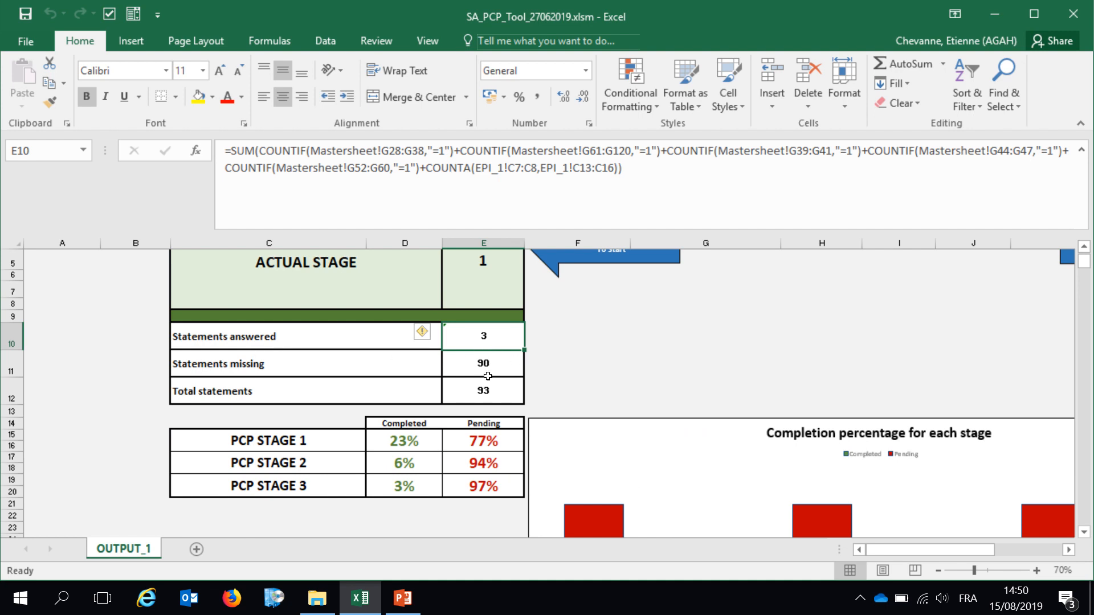
{"action": "mouse_move", "coordinate": [500, 392]}
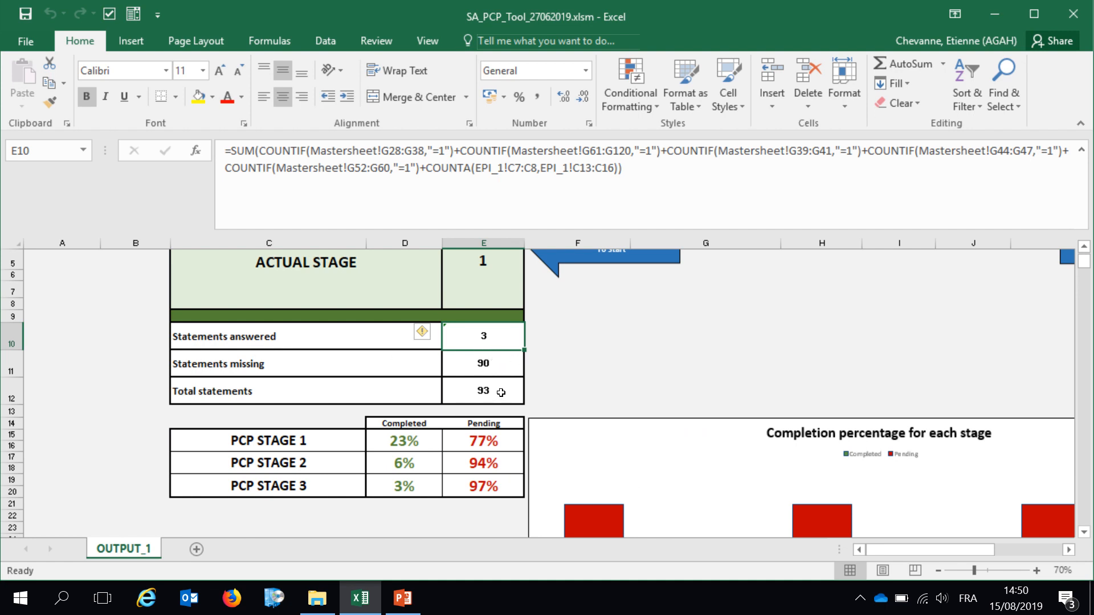
{"action": "left_click", "coordinate": [483, 390]}
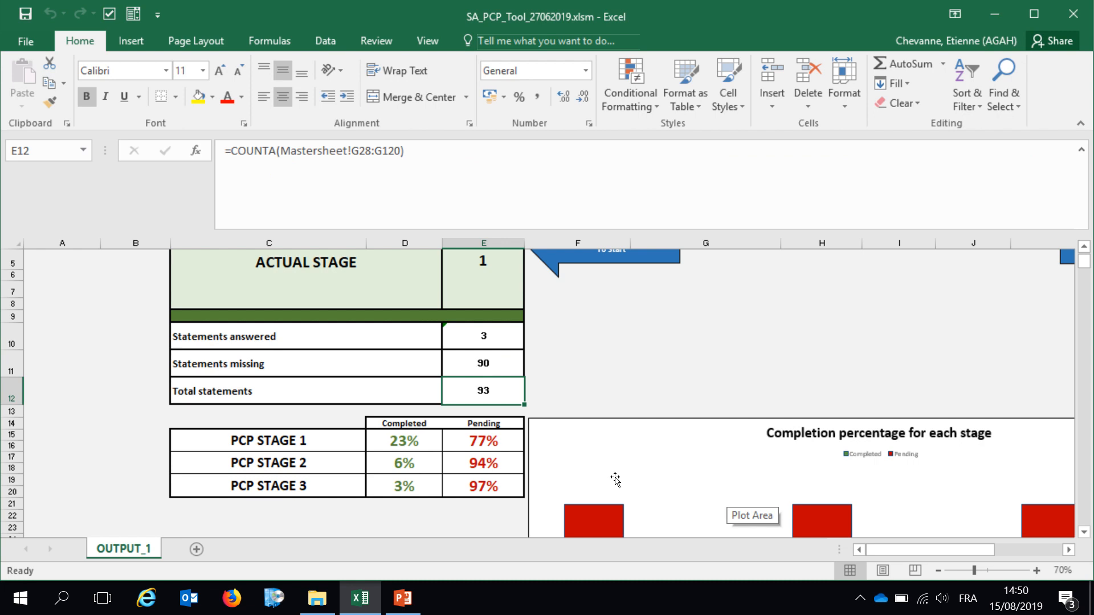
{"action": "scroll", "scroll_direction": "down", "scroll_amount": 3}
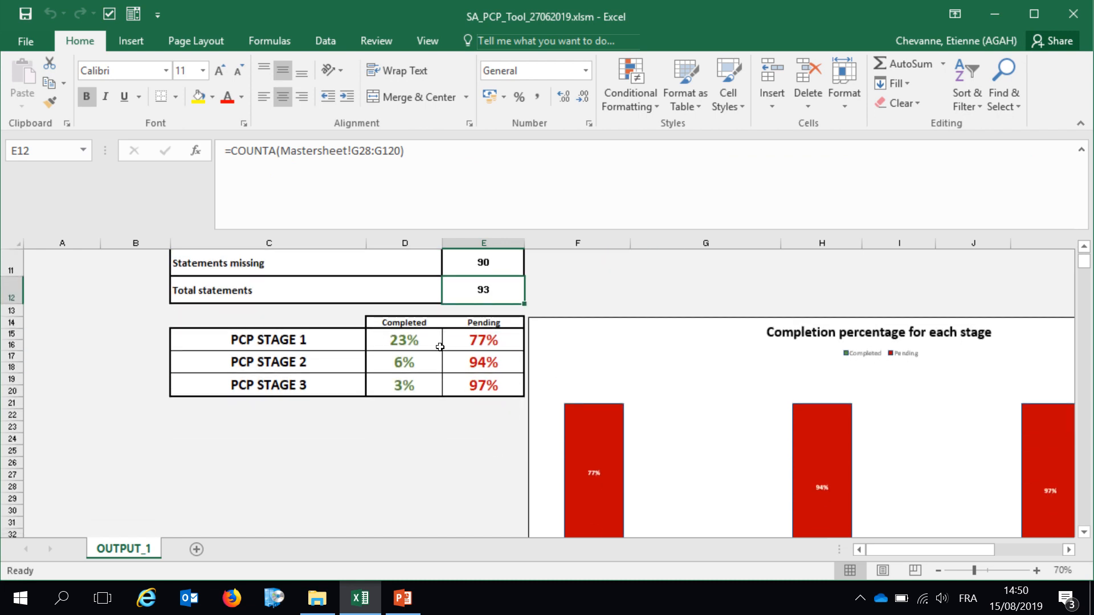
{"action": "scroll", "scroll_direction": "down", "scroll_amount": 3}
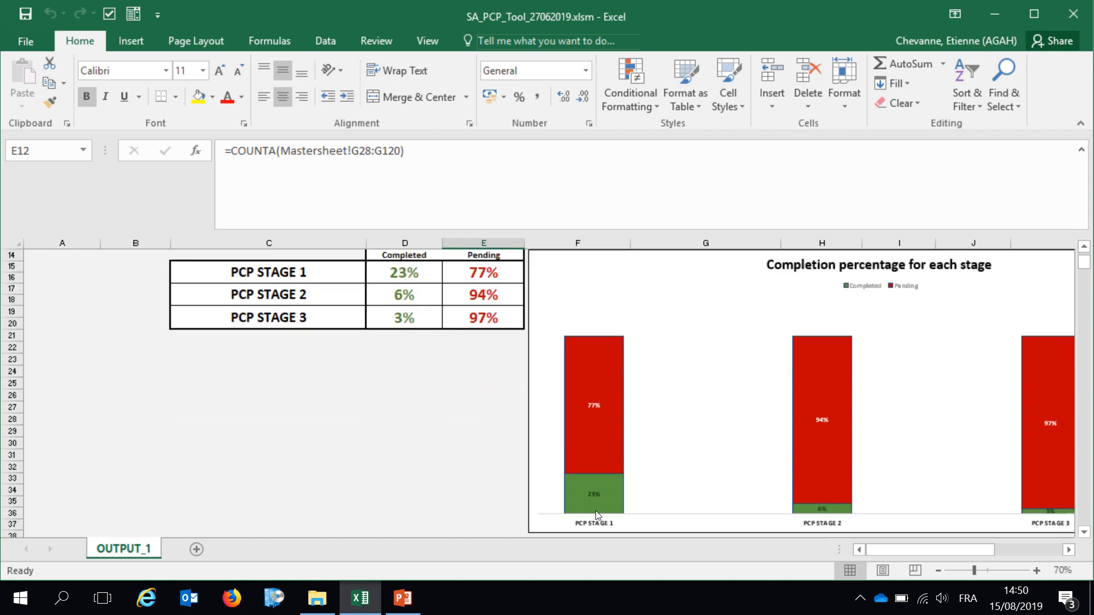
{"action": "mouse_move", "coordinate": [430, 381]}
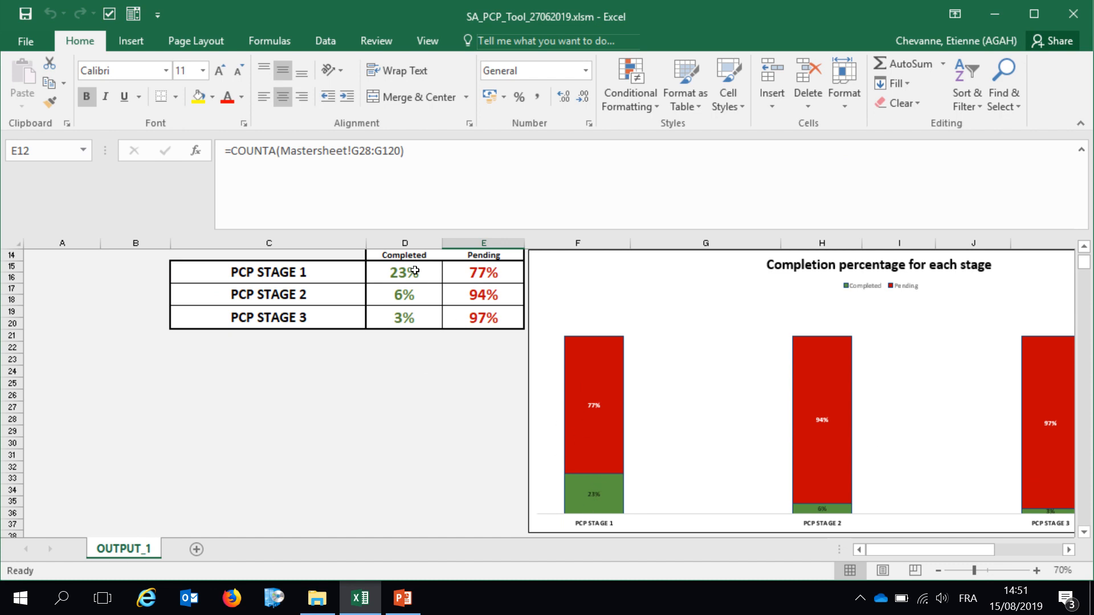
{"action": "left_click", "coordinate": [483, 272]}
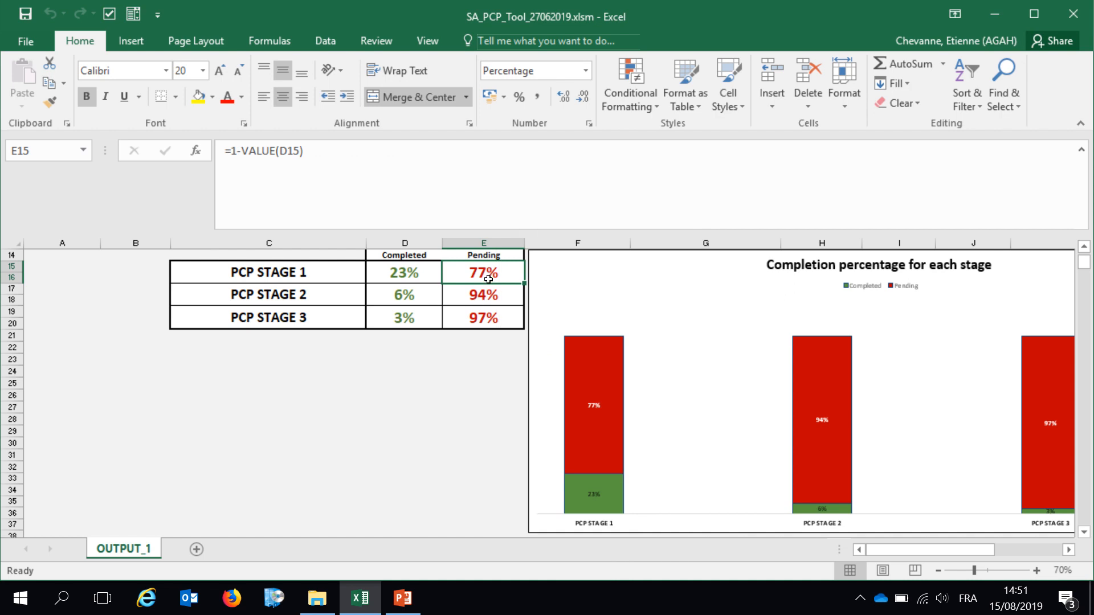
- Scroll down OUTPUT_1 to the per-stage answer tables listing stage 1 and 2 statements with answers 0 and 1
{"action": "scroll", "scroll_direction": "down", "scroll_amount": 3}
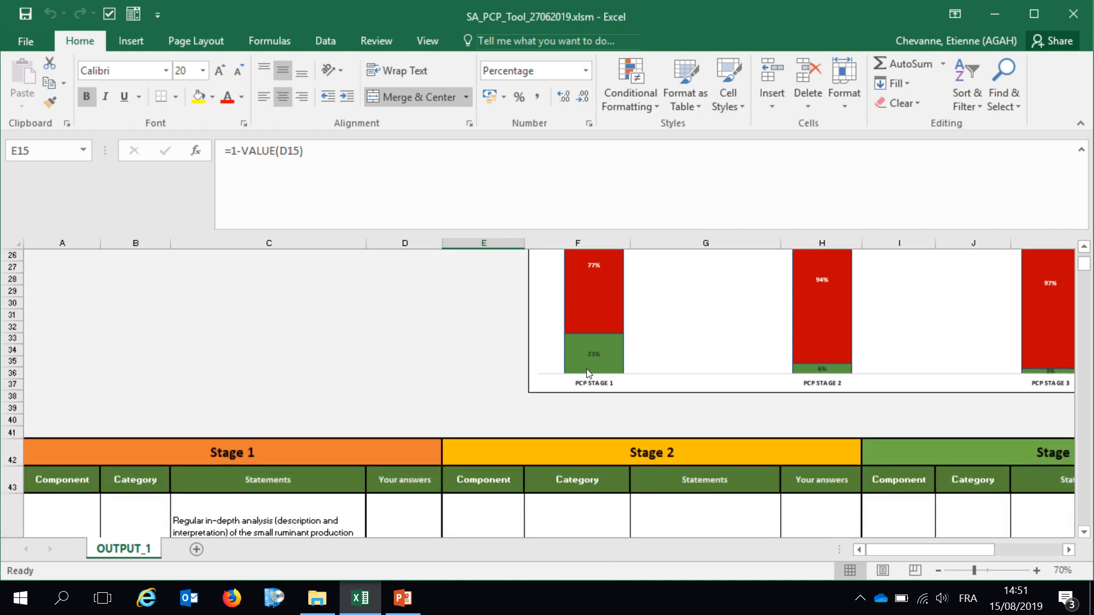
{"action": "scroll", "scroll_direction": "down", "scroll_amount": 3}
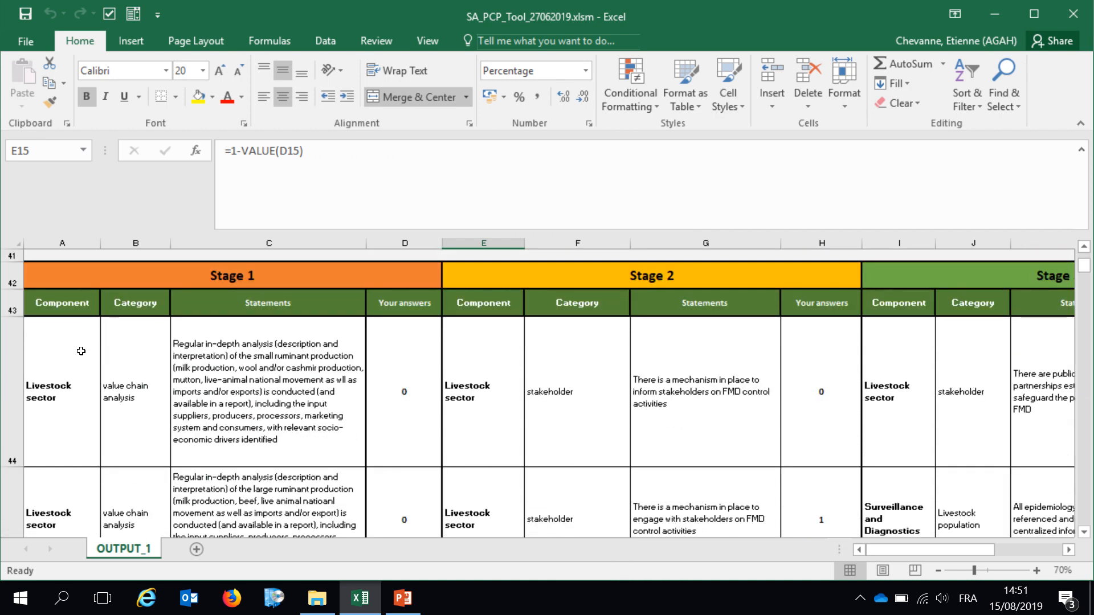
{"action": "mouse_move", "coordinate": [601, 276]}
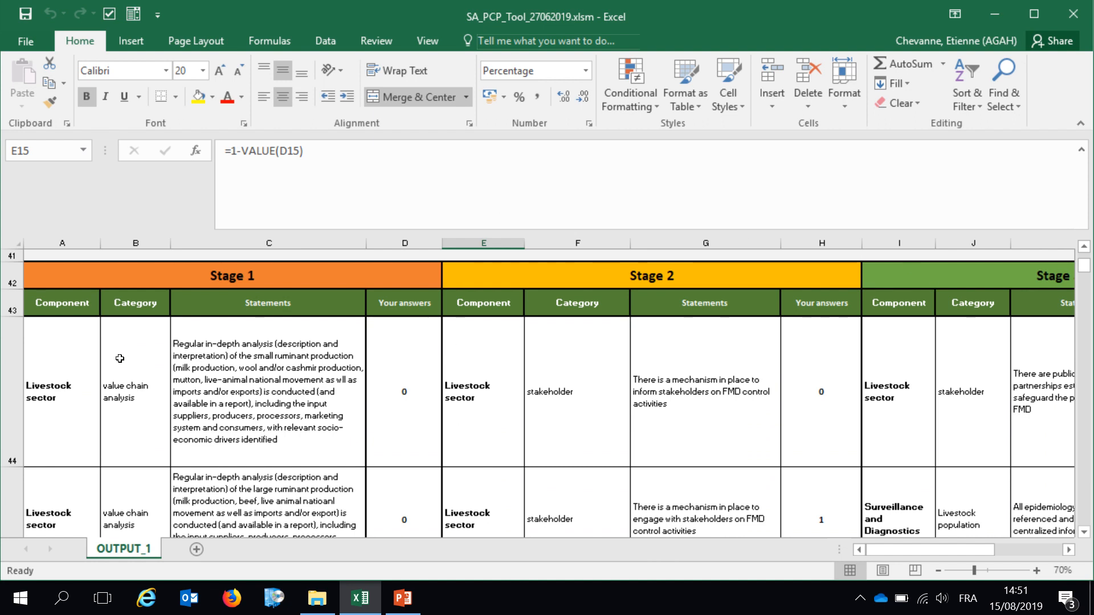
{"action": "scroll", "scroll_direction": "down", "scroll_amount": 3}
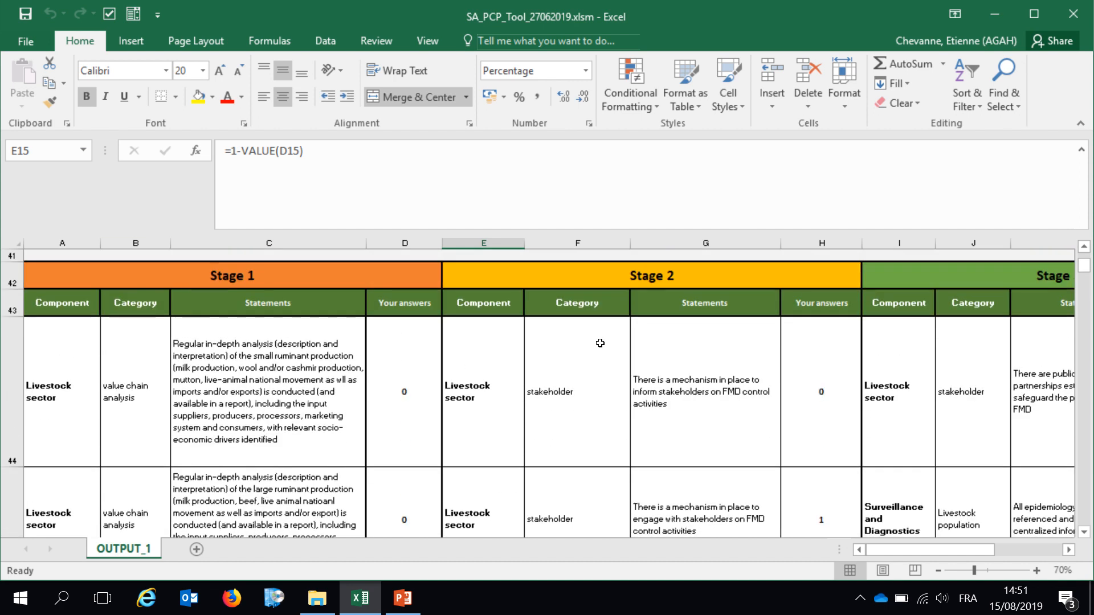
{"action": "scroll", "scroll_direction": "down", "scroll_amount": 3}
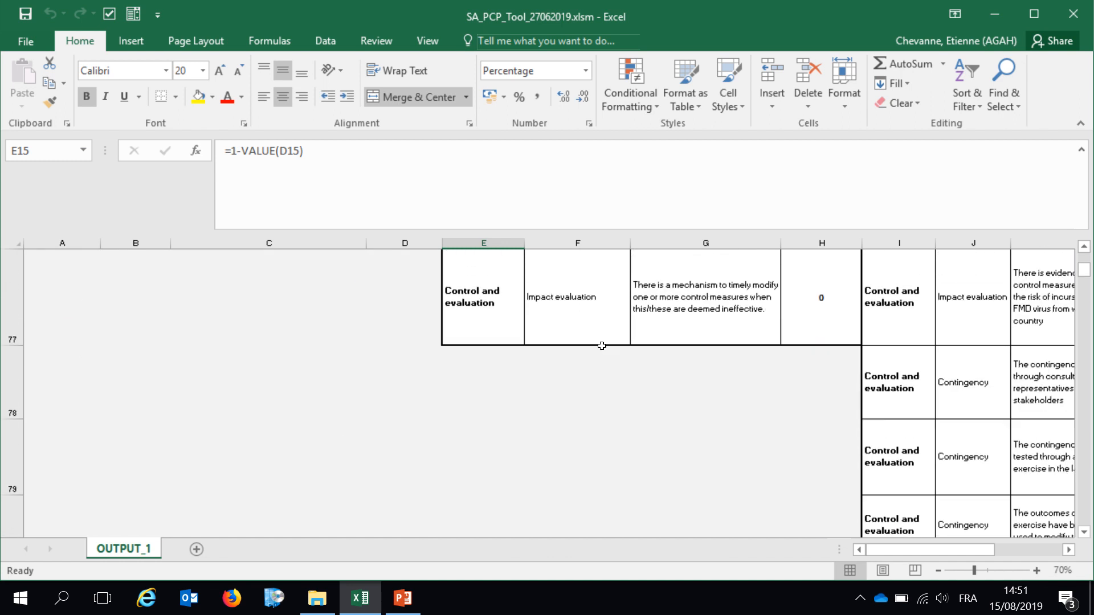
{"action": "mouse_move", "coordinate": [918, 365]}
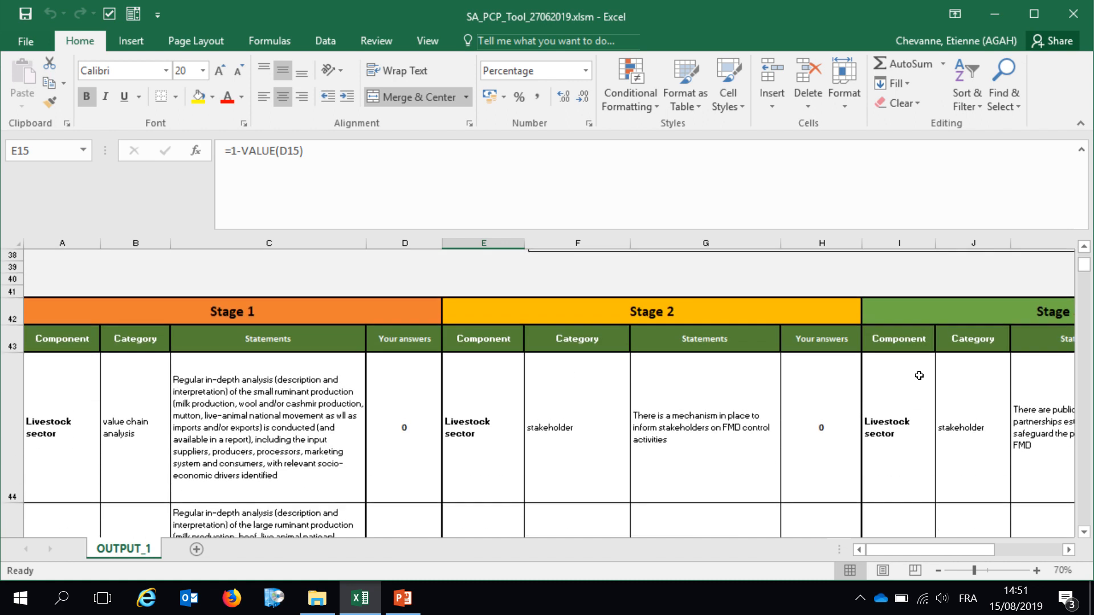
{"action": "scroll", "scroll_direction": "down", "scroll_amount": 3}
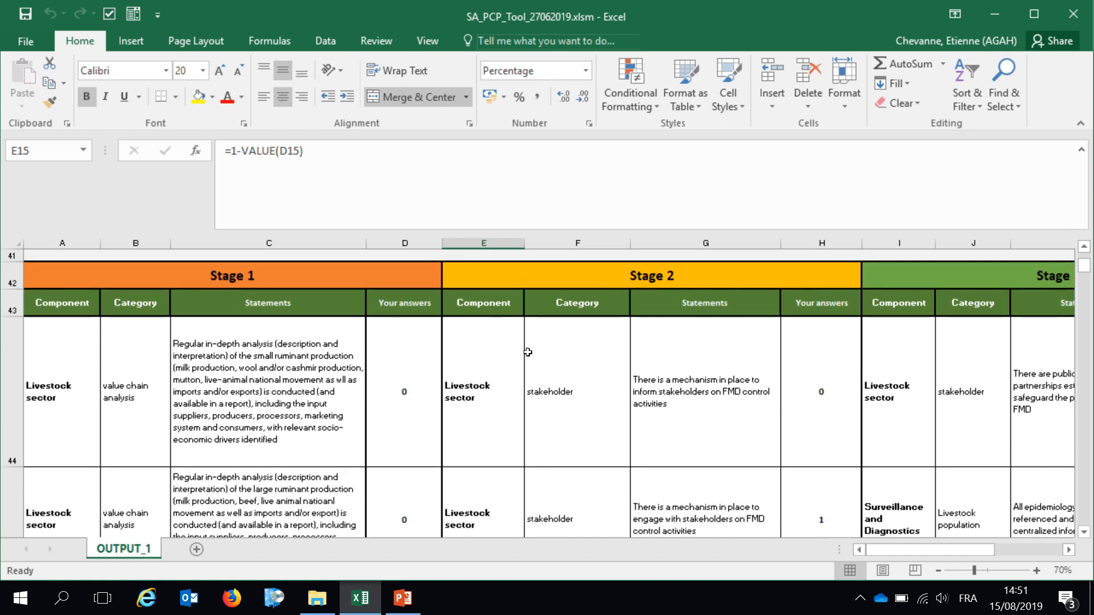
{"action": "mouse_move", "coordinate": [566, 316]}
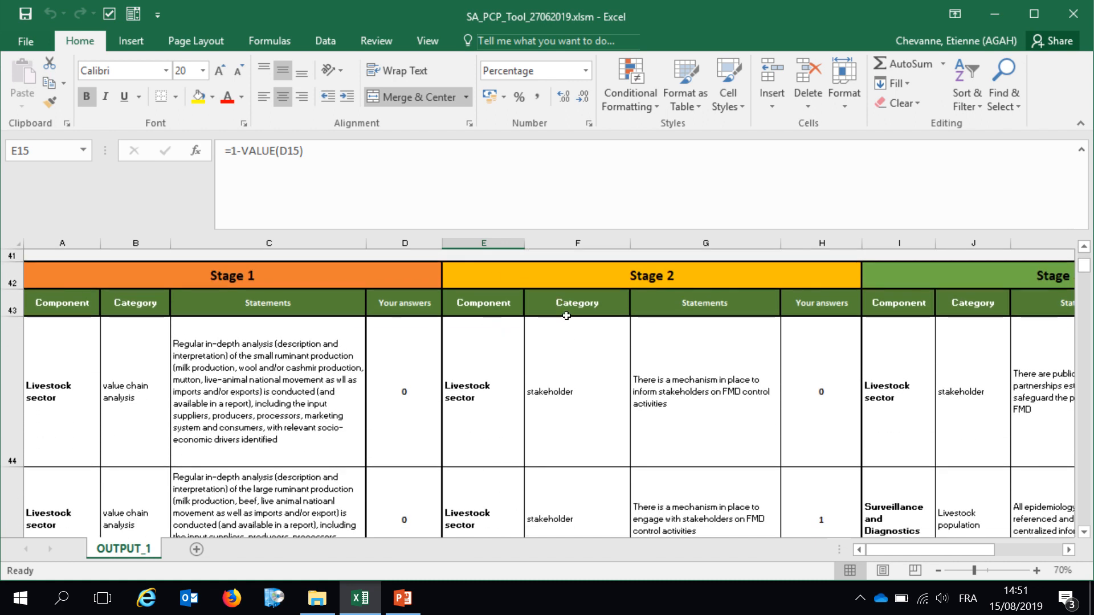
{"action": "mouse_move", "coordinate": [834, 296]}
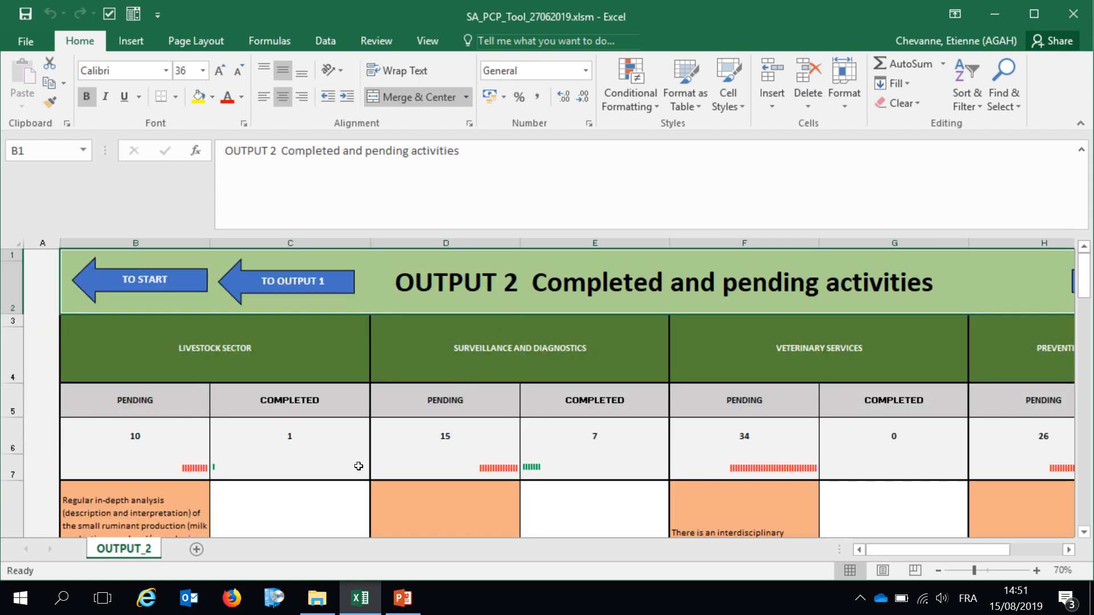
{"action": "mouse_move", "coordinate": [604, 294]}
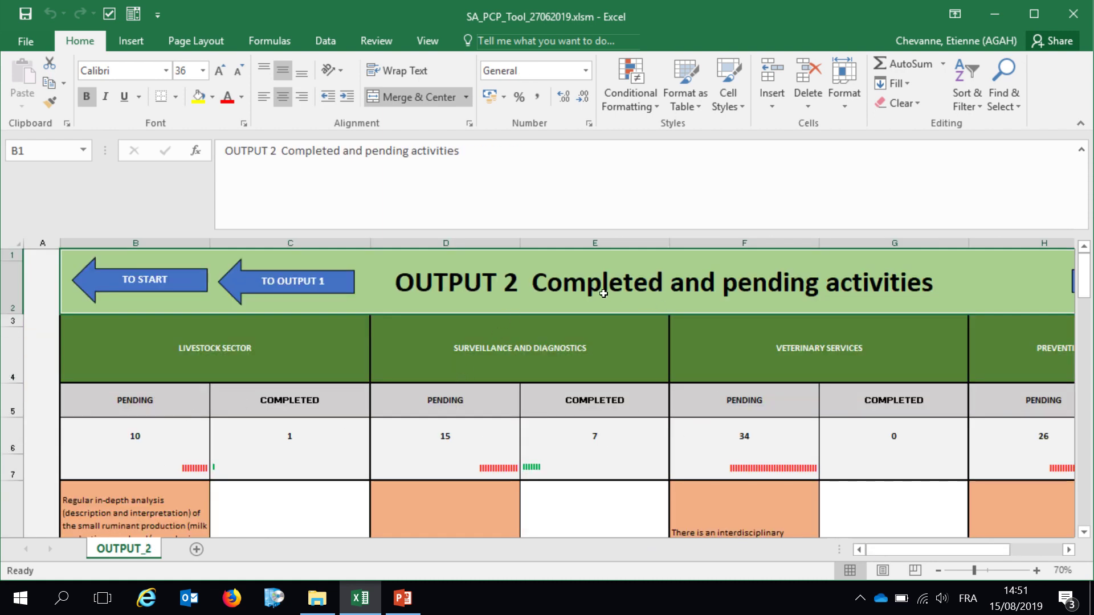
{"action": "mouse_move", "coordinate": [312, 462]}
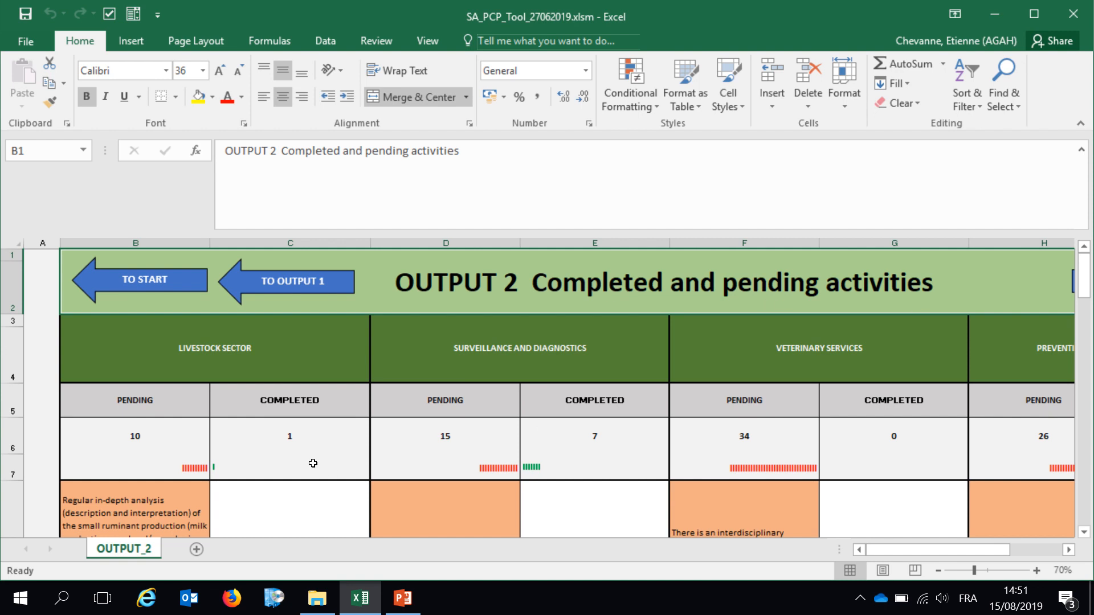
{"action": "mouse_move", "coordinate": [342, 350]}
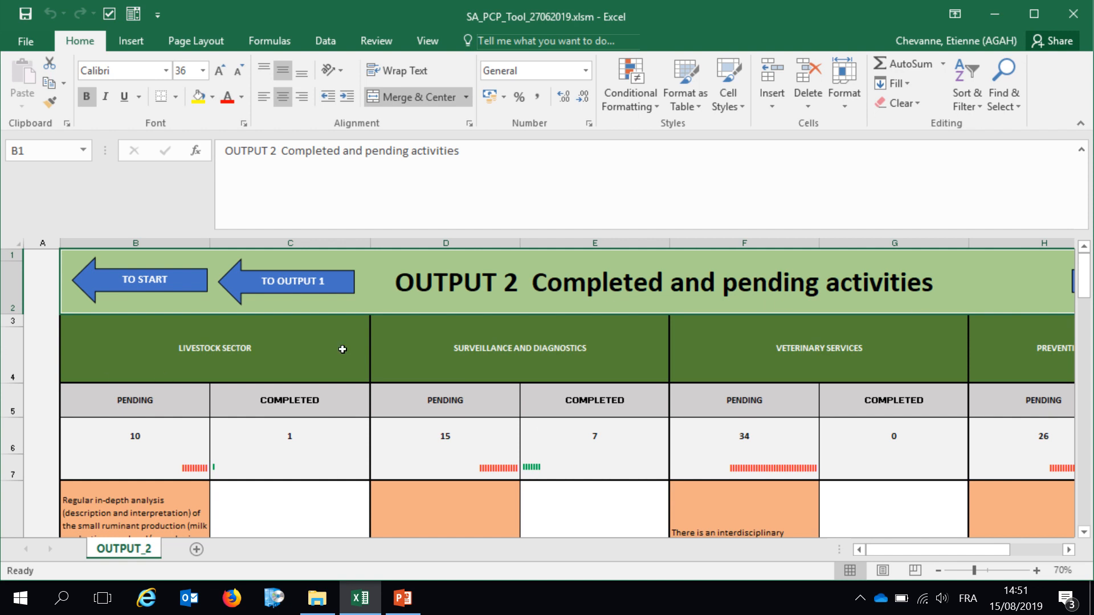
{"action": "mouse_move", "coordinate": [85, 351]}
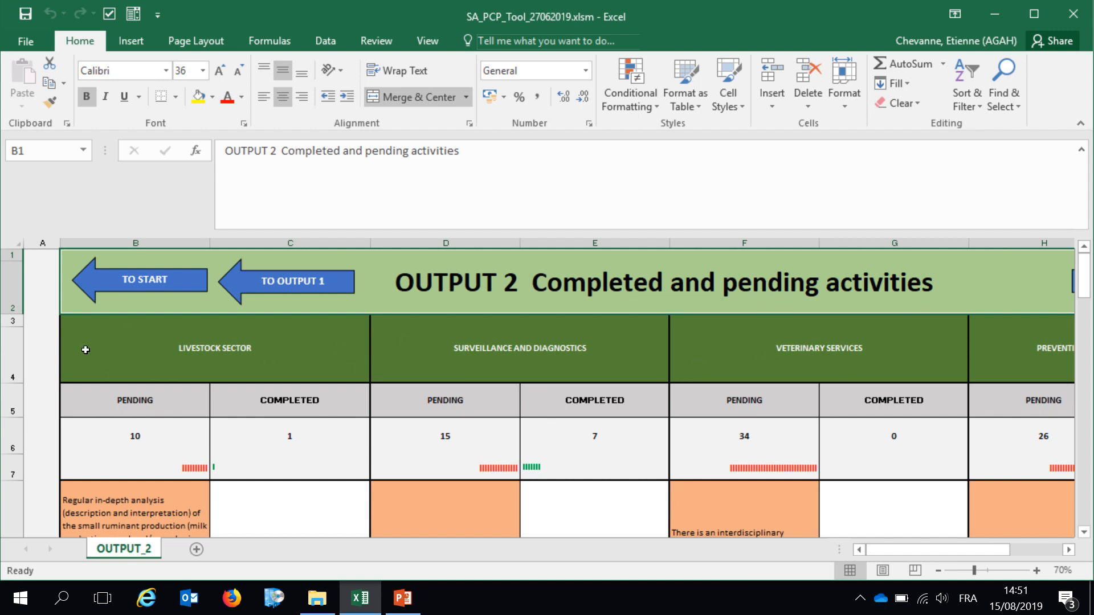
{"action": "mouse_move", "coordinate": [241, 356]}
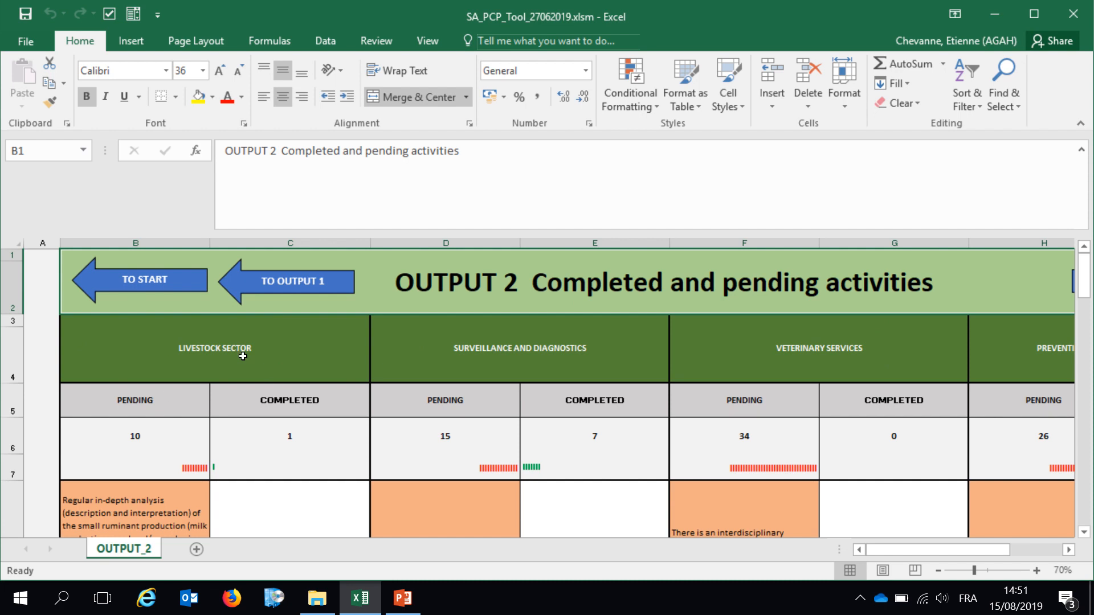
{"action": "mouse_move", "coordinate": [582, 353]}
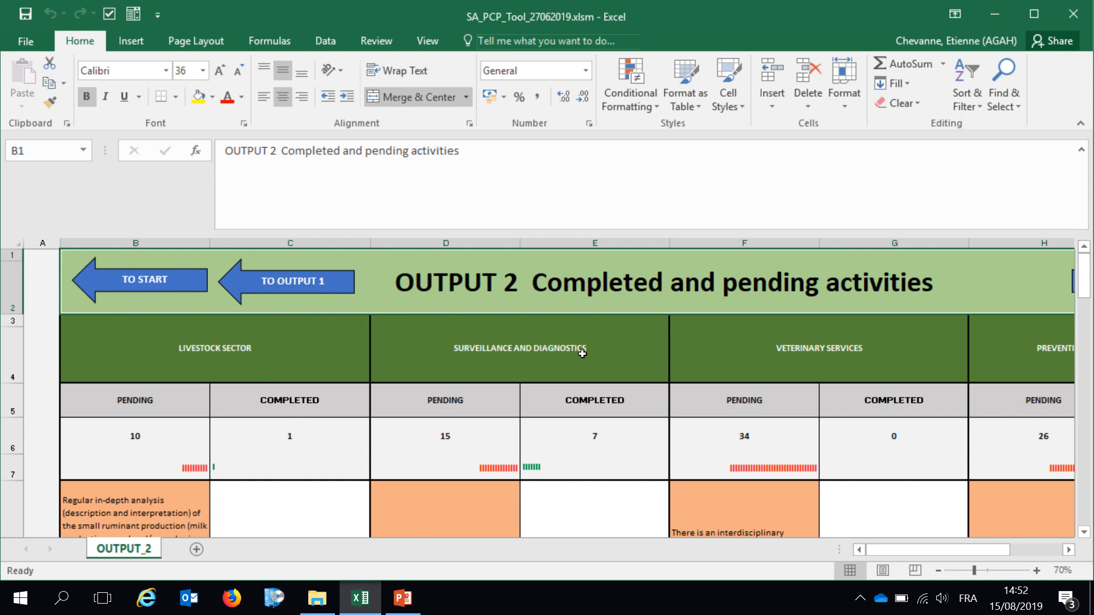
{"action": "mouse_move", "coordinate": [788, 444]}
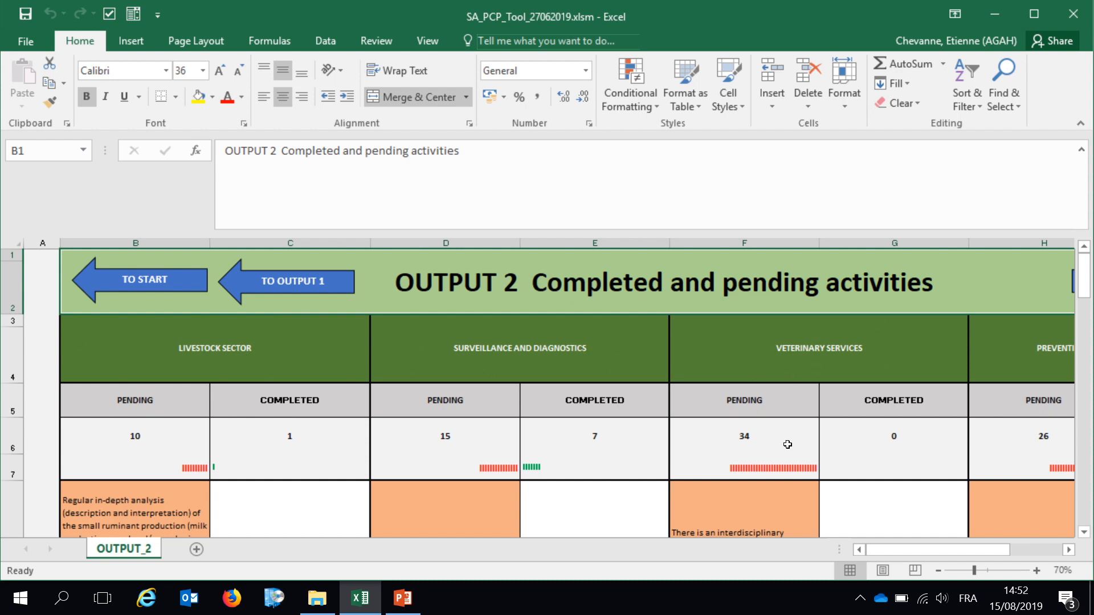
{"action": "scroll", "scroll_direction": "right", "scroll_amount": 3}
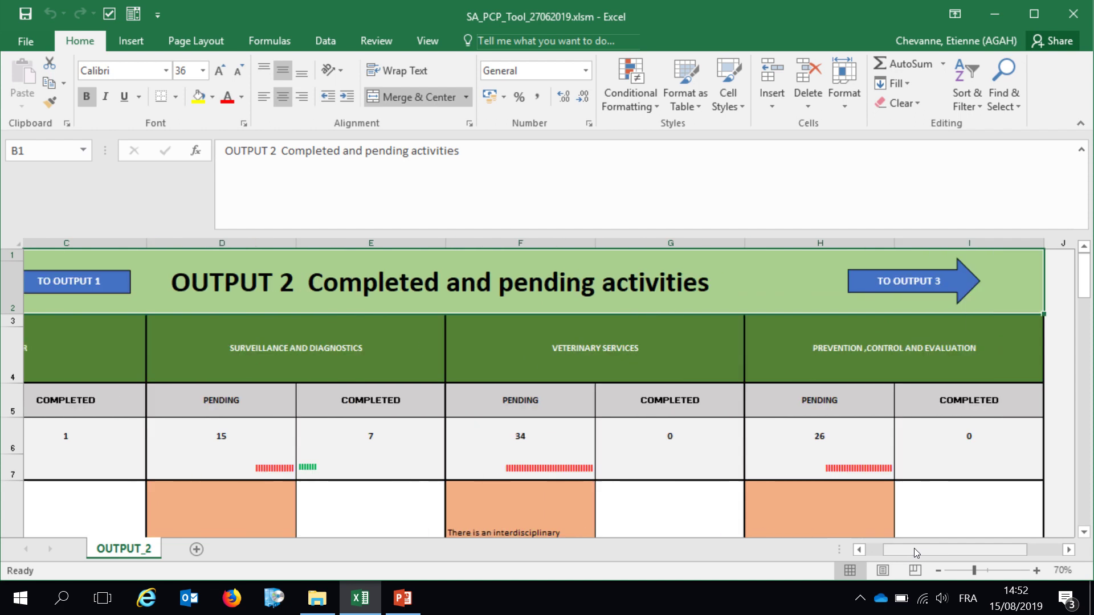
{"action": "scroll", "scroll_direction": "right", "scroll_amount": 3}
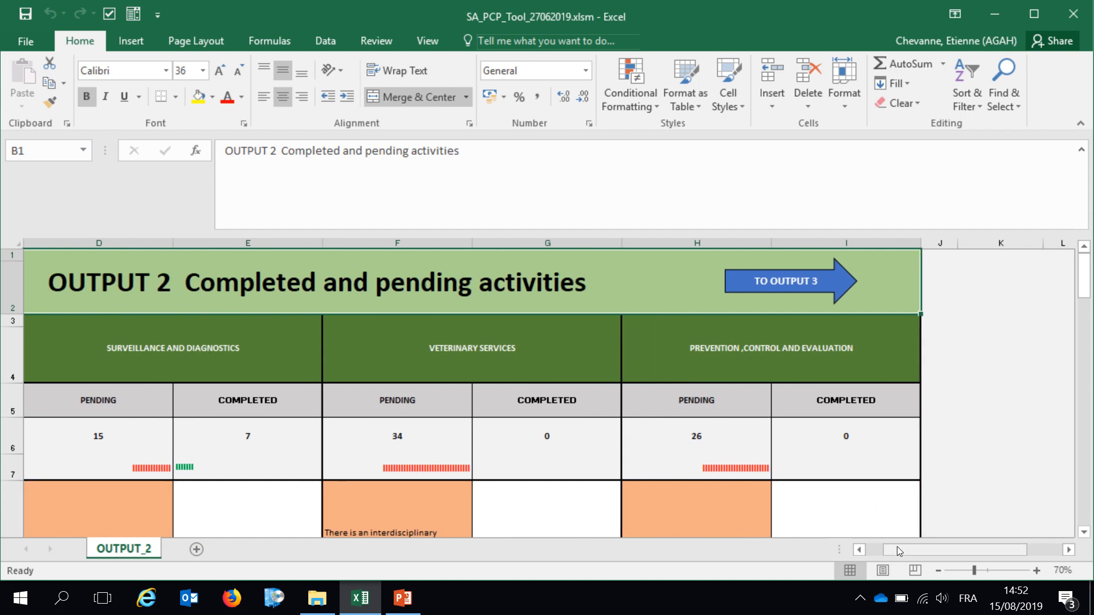
{"action": "scroll", "scroll_direction": "left", "scroll_amount": 3}
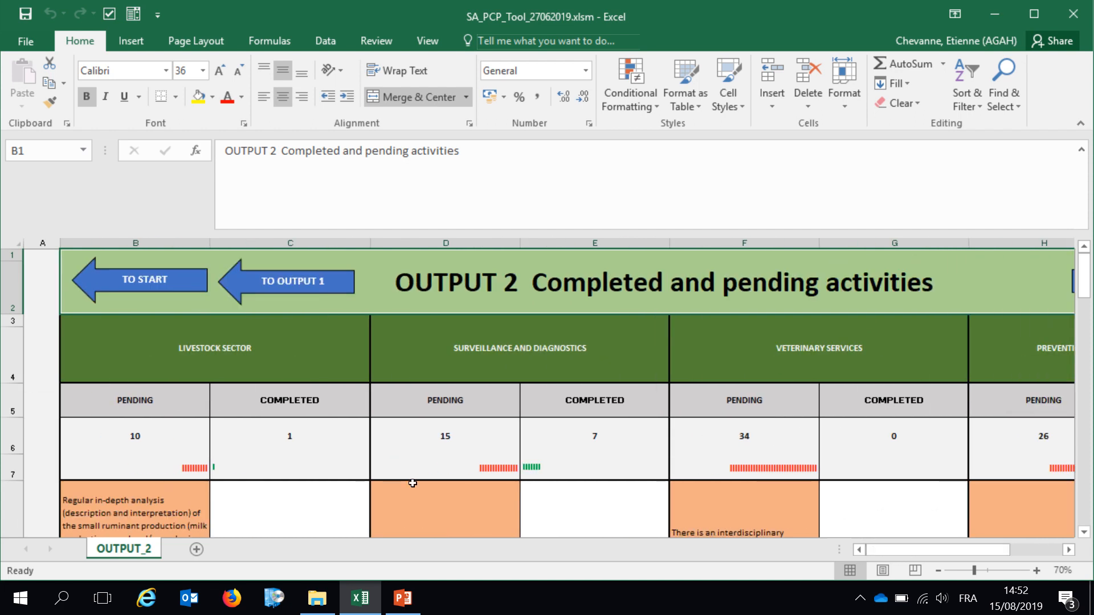
{"action": "mouse_move", "coordinate": [198, 480]}
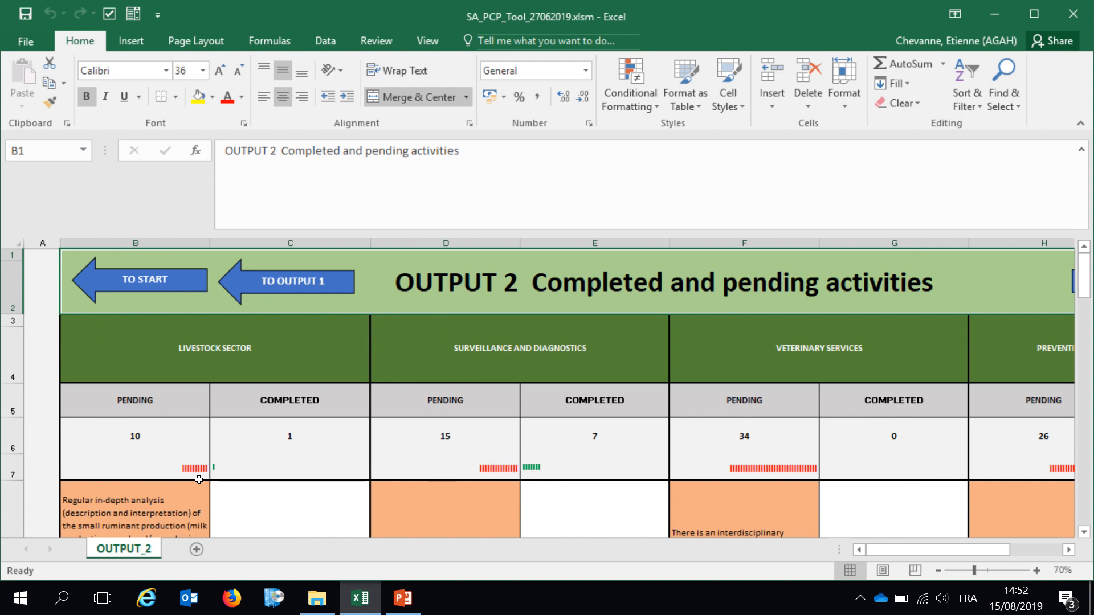
{"action": "mouse_move", "coordinate": [286, 449]}
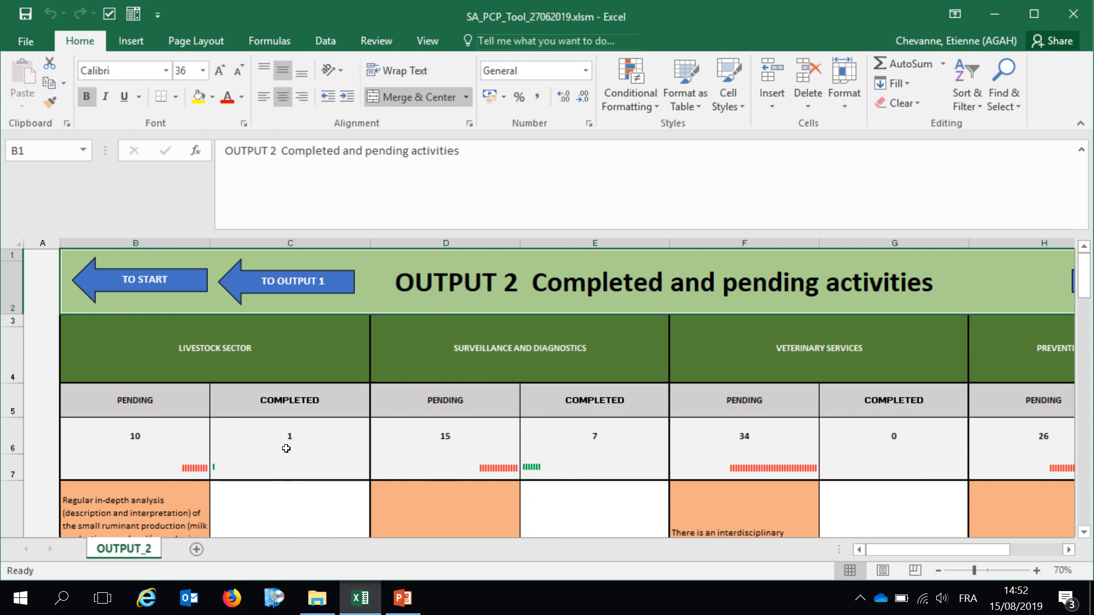
{"action": "scroll", "scroll_direction": "down", "scroll_amount": 3}
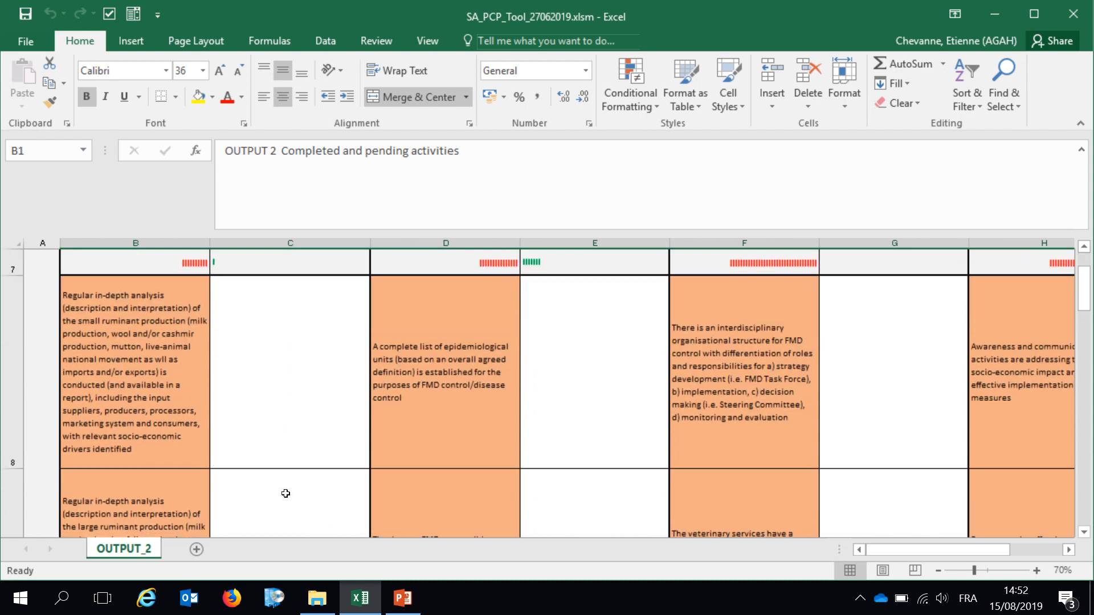
{"action": "scroll", "scroll_direction": "down", "scroll_amount": 3}
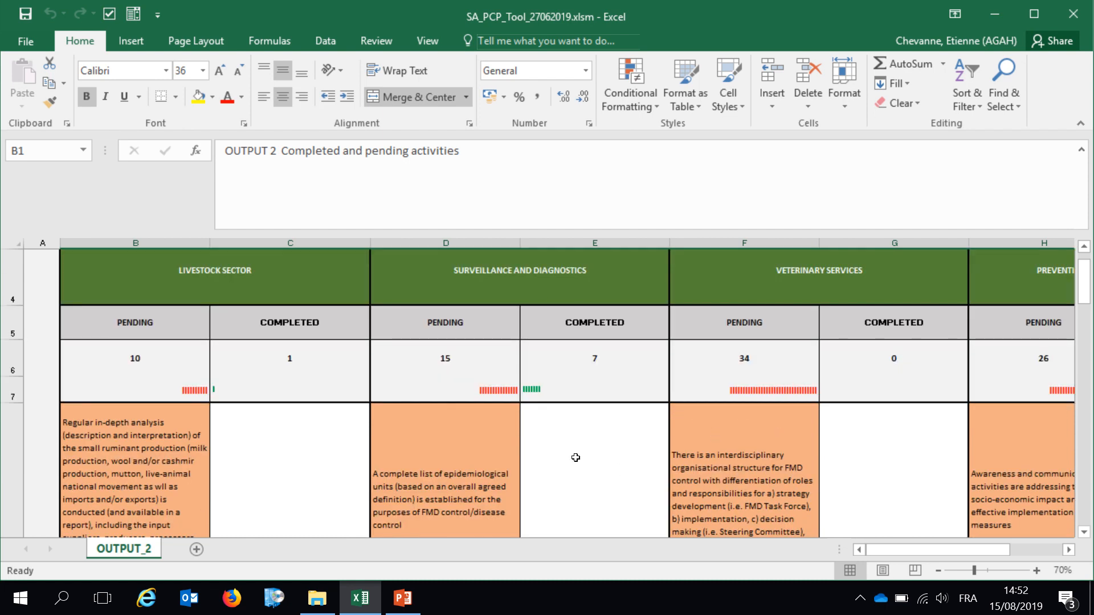
{"action": "scroll", "scroll_direction": "up", "scroll_amount": 3}
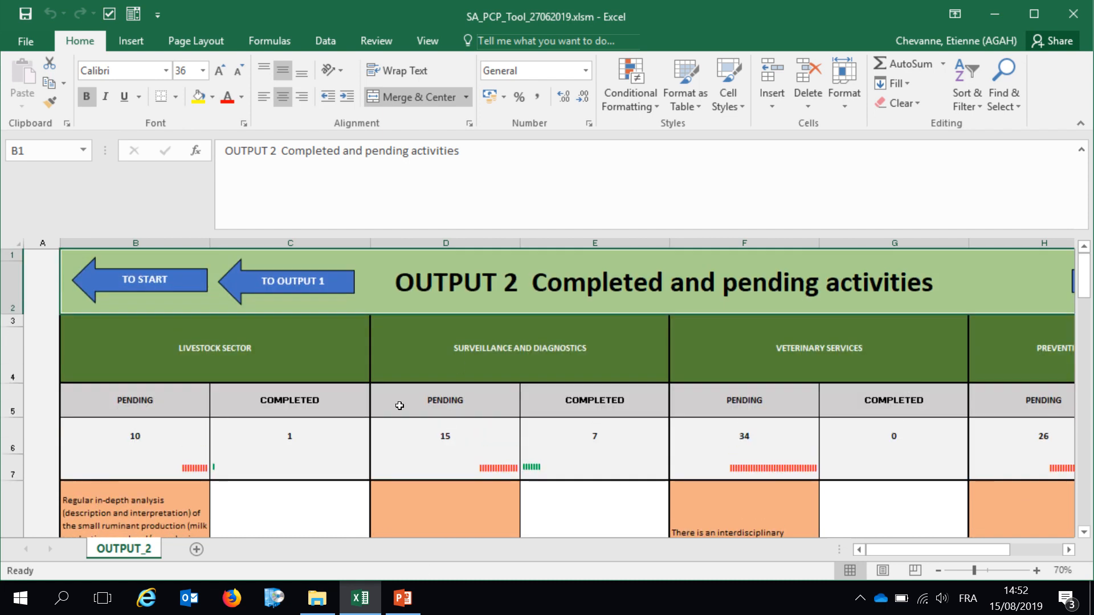
- Go to the OUTPUT 3 pending activities sheet and reveal the formula behind a listed activity
{"action": "scroll", "scroll_direction": "right", "scroll_amount": 3}
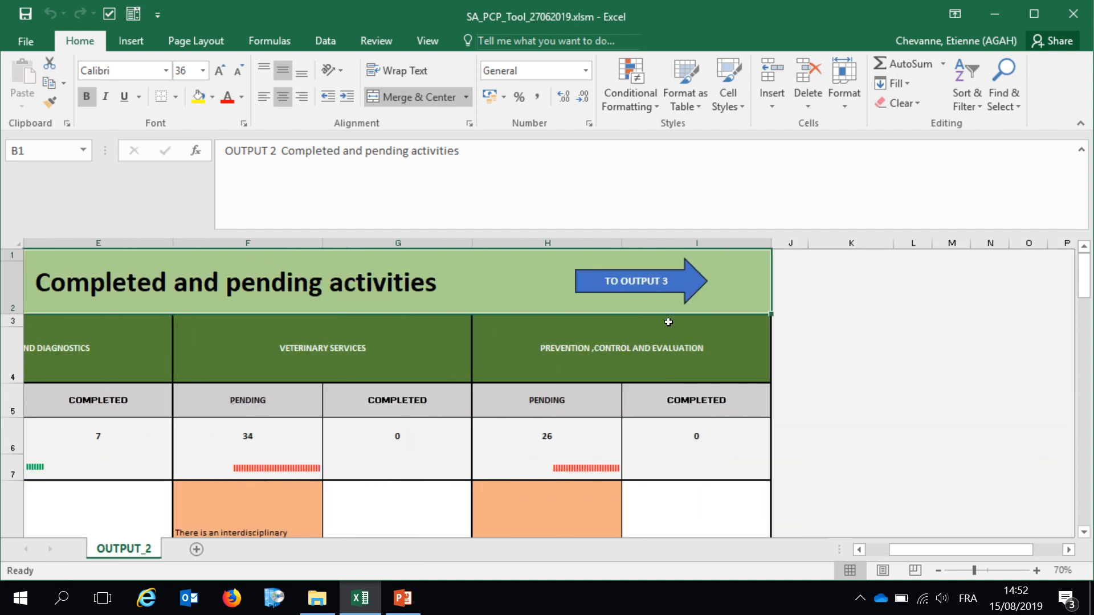
{"action": "left_click", "coordinate": [641, 282]}
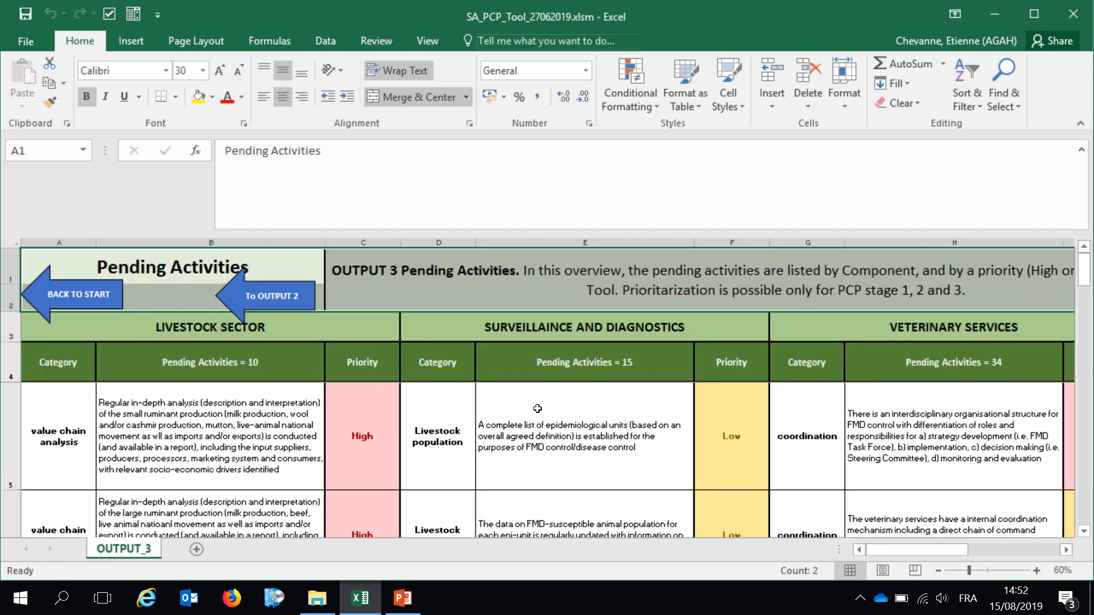
{"action": "left_click", "coordinate": [584, 447]}
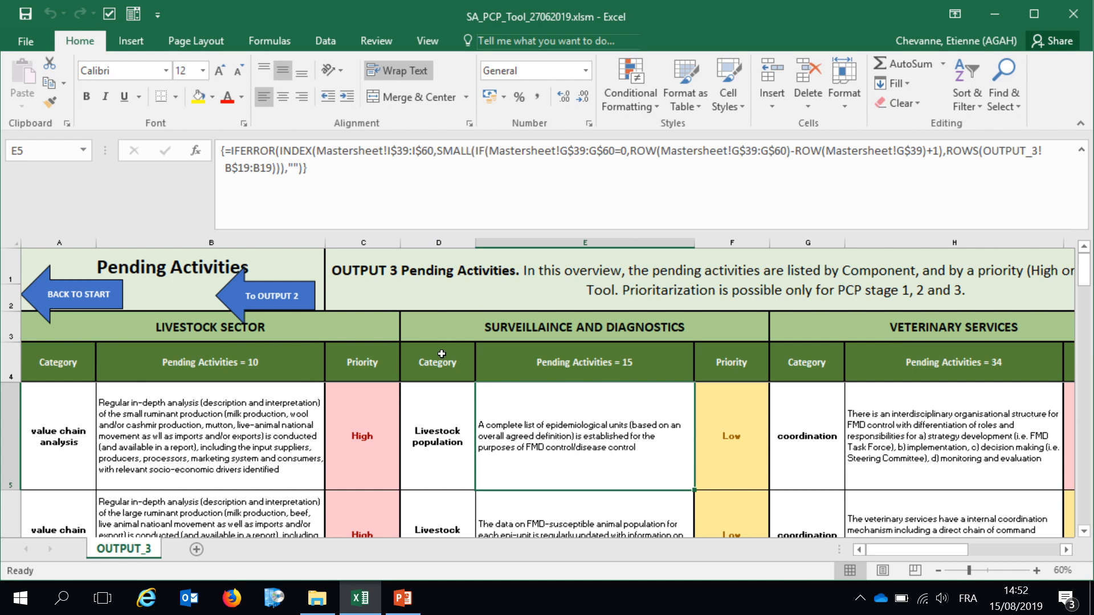
{"action": "mouse_move", "coordinate": [366, 366]}
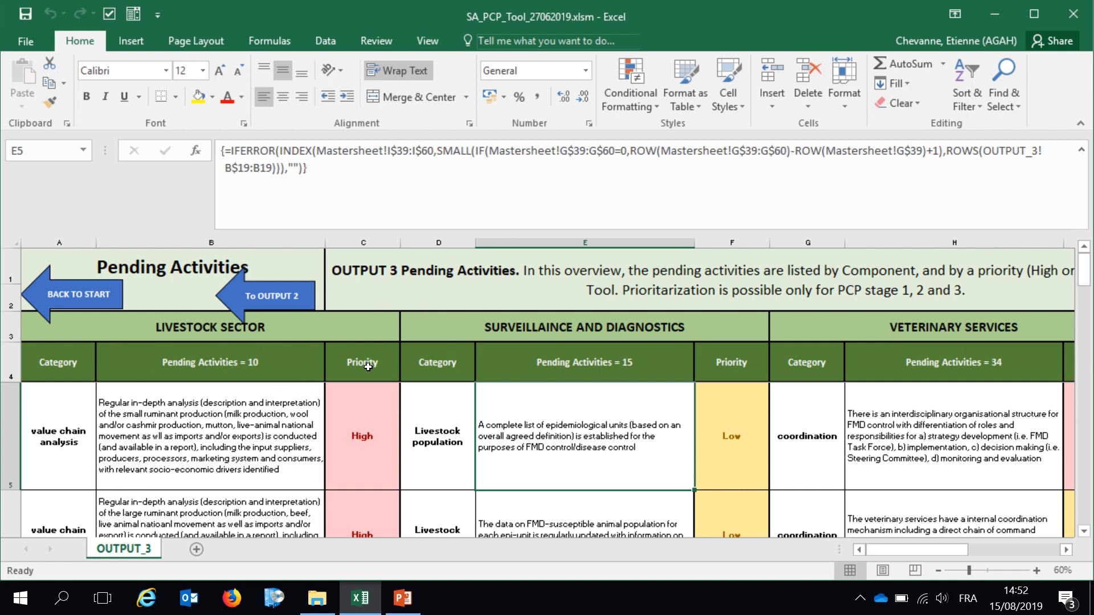
{"action": "mouse_move", "coordinate": [885, 562]}
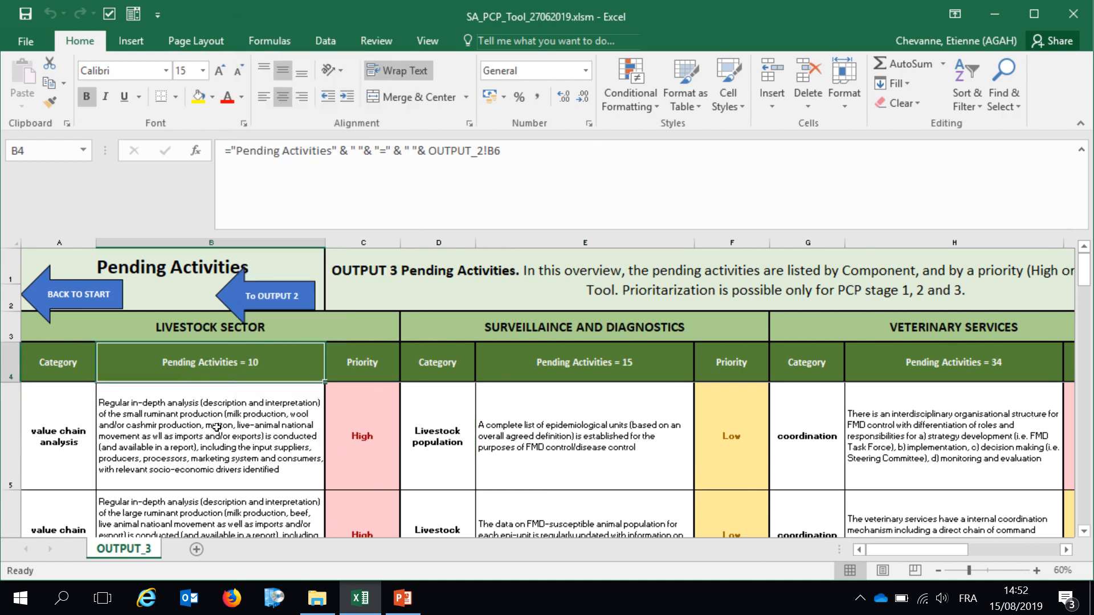
{"action": "mouse_move", "coordinate": [226, 440]}
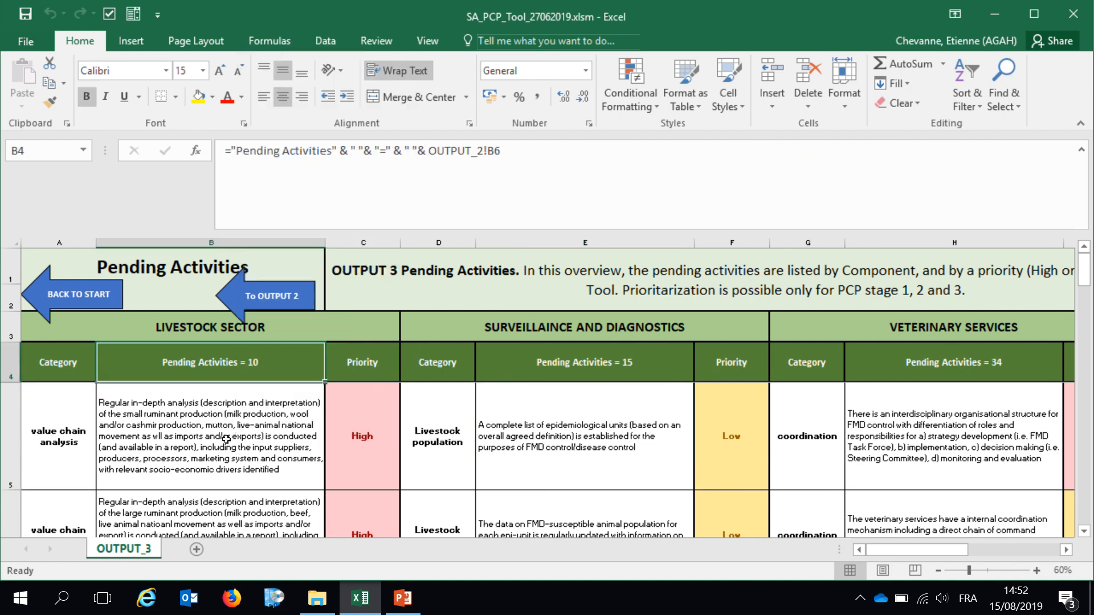
{"action": "mouse_move", "coordinate": [395, 442]}
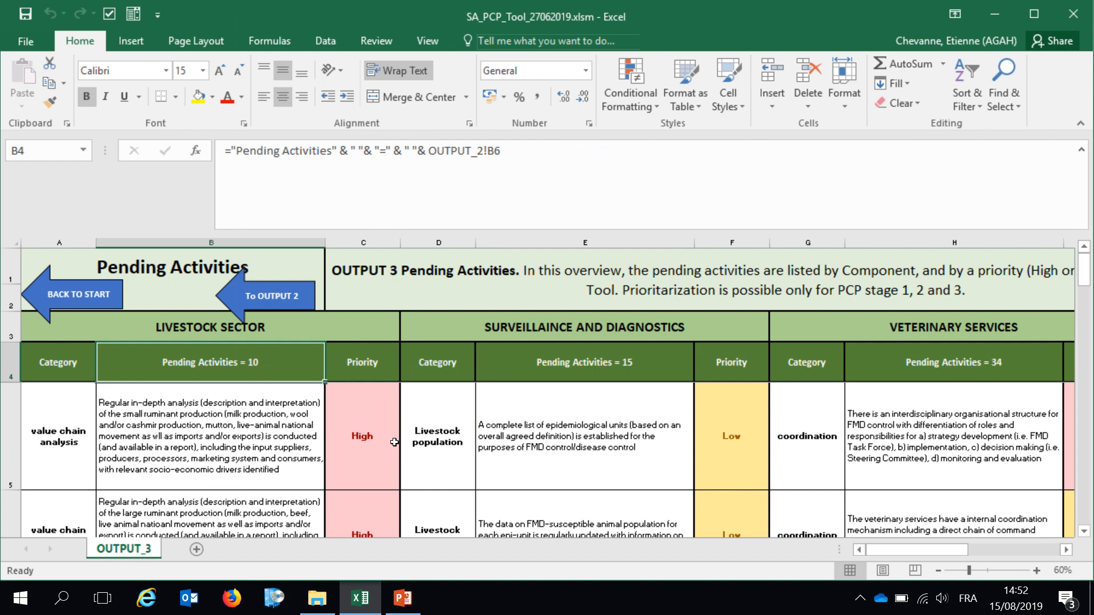
{"action": "mouse_move", "coordinate": [276, 463]}
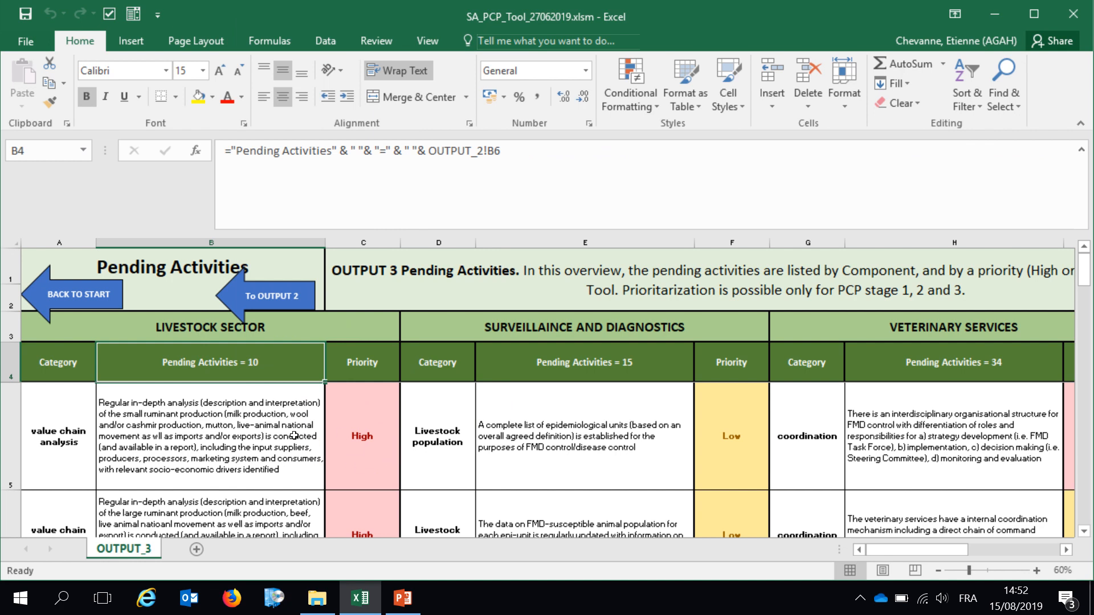
{"action": "mouse_move", "coordinate": [311, 437]}
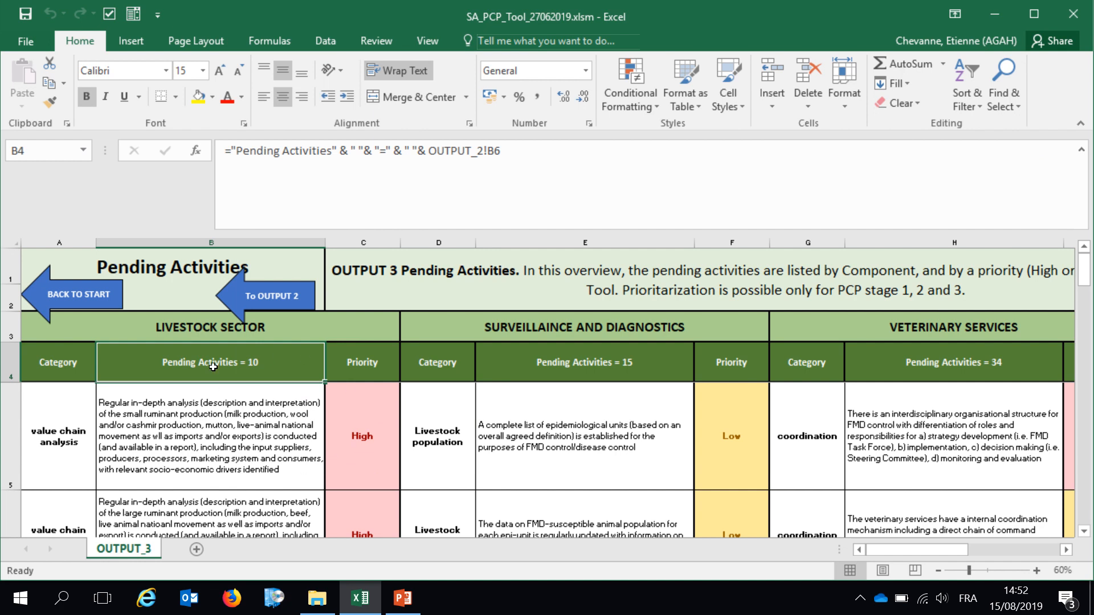
{"action": "mouse_move", "coordinate": [205, 424]}
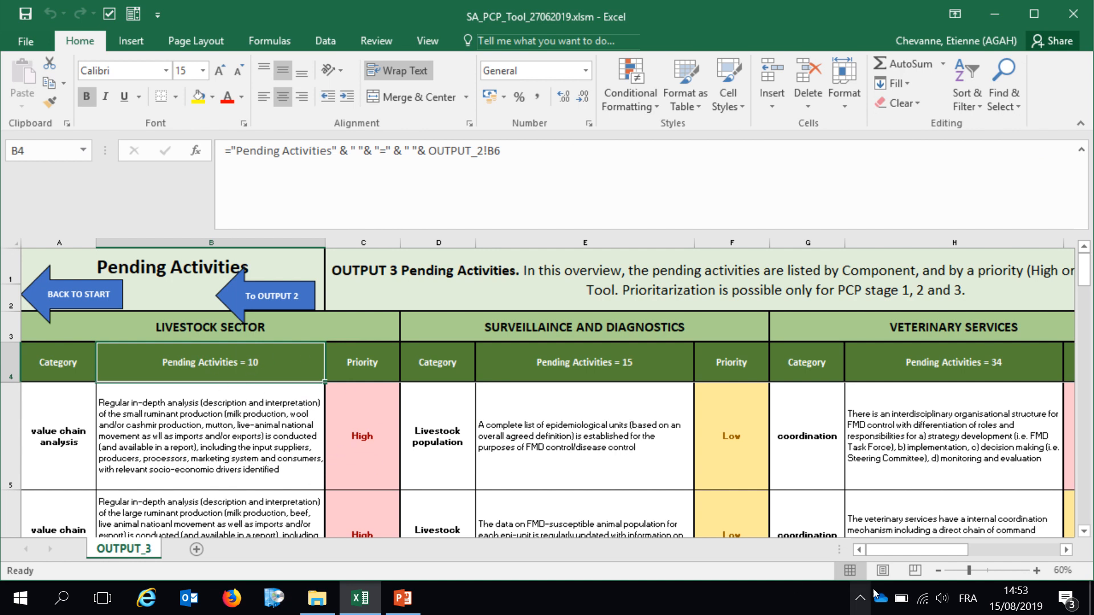
{"action": "scroll", "scroll_direction": "right", "scroll_amount": 3}
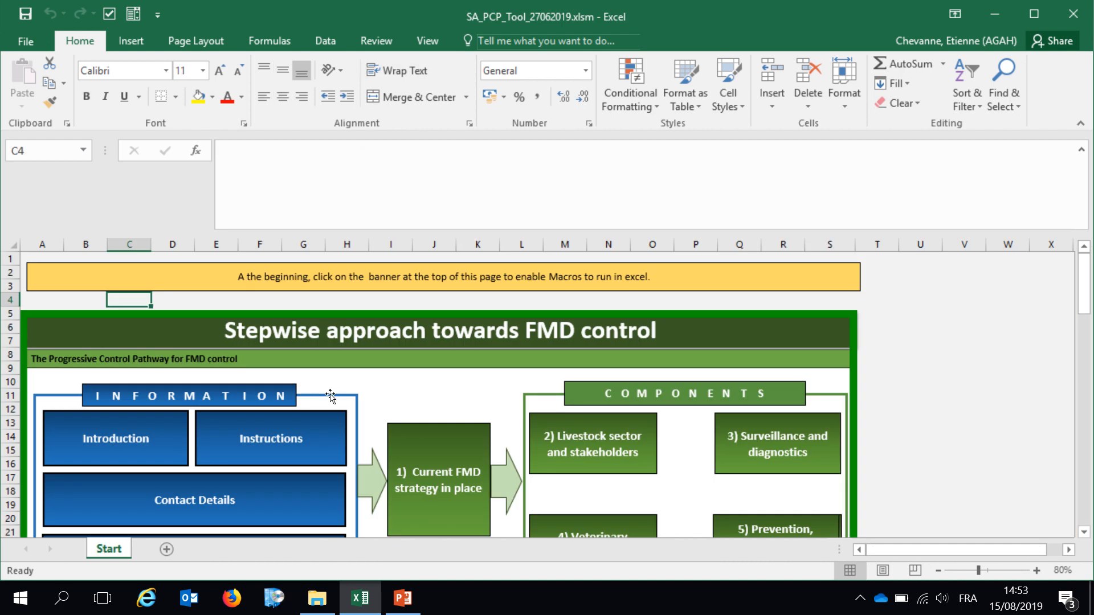
- Scroll through the Questions survey ratings of 10 and down to the Start sheet's Results and Print Results area
{"action": "scroll", "scroll_direction": "down", "scroll_amount": 3}
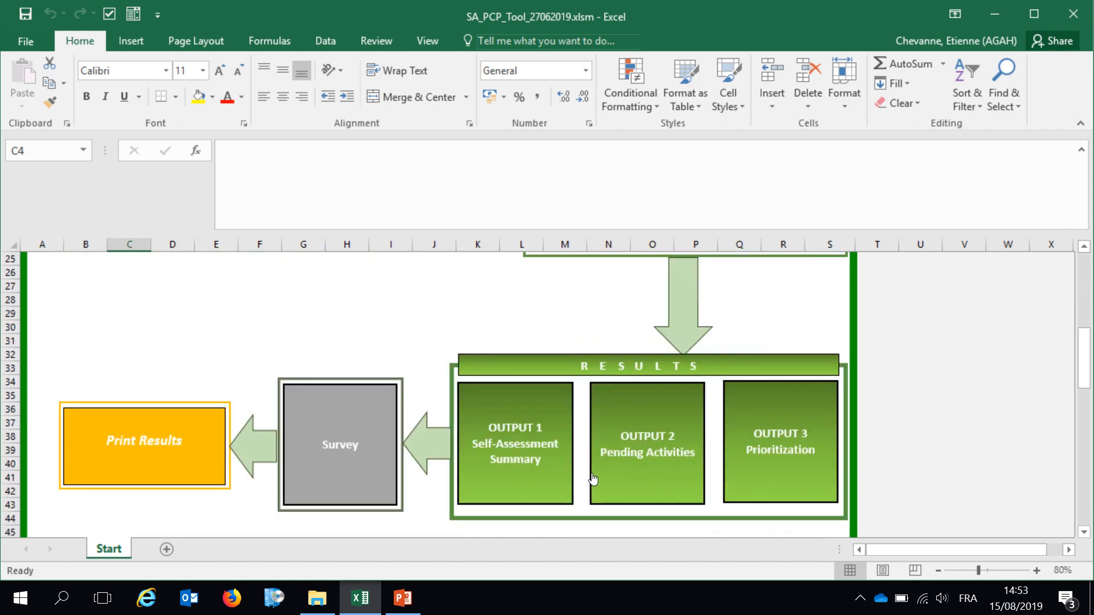
{"action": "mouse_move", "coordinate": [330, 390]}
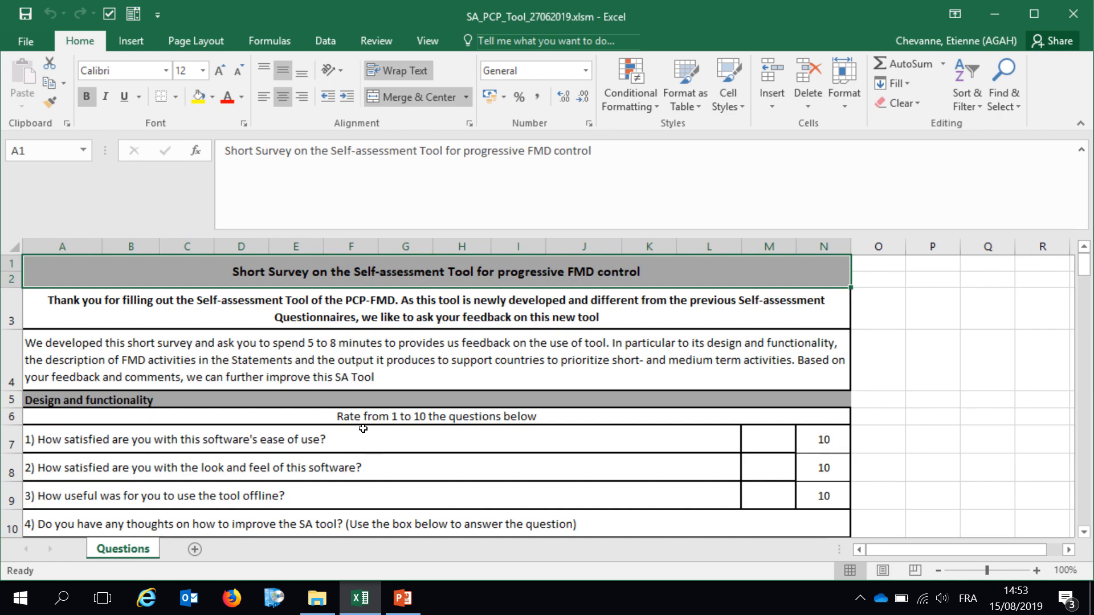
{"action": "scroll", "scroll_direction": "down", "scroll_amount": 3}
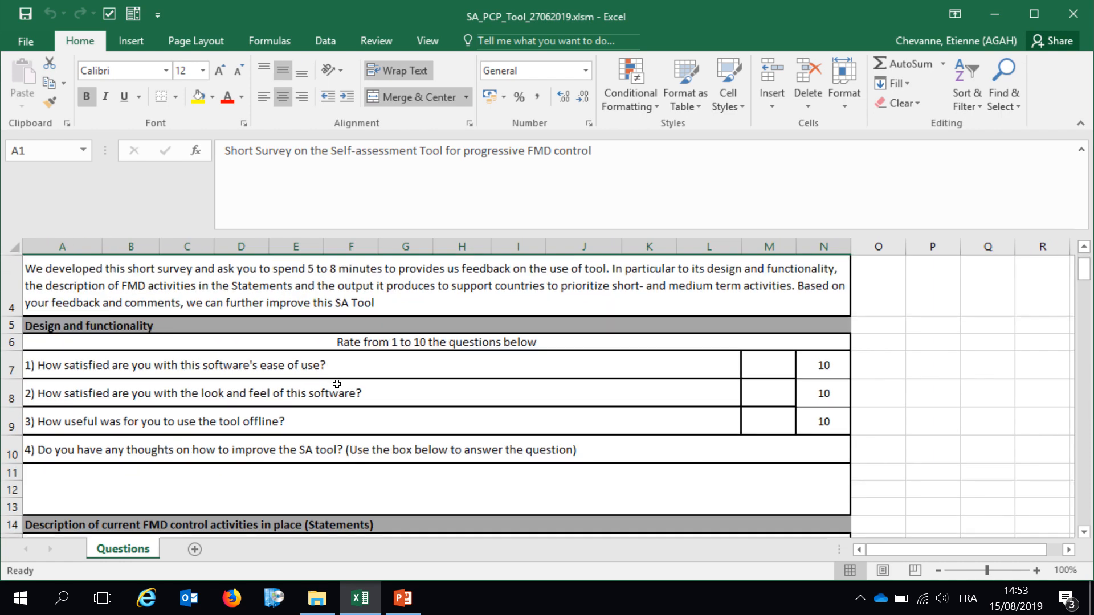
{"action": "scroll", "scroll_direction": "up", "scroll_amount": 3}
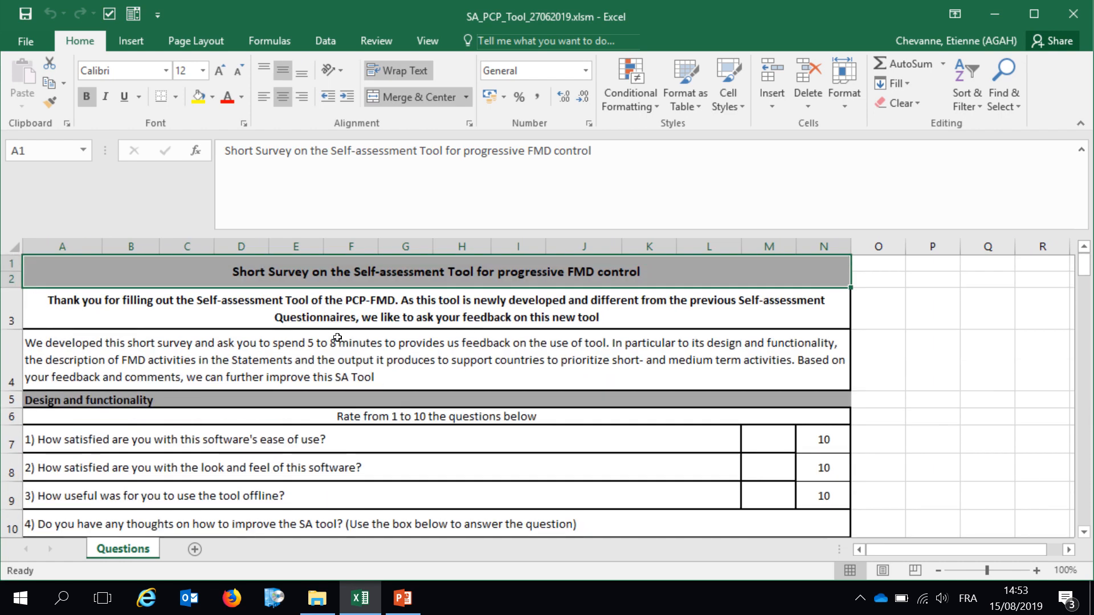
{"action": "scroll", "scroll_direction": "down", "scroll_amount": 3}
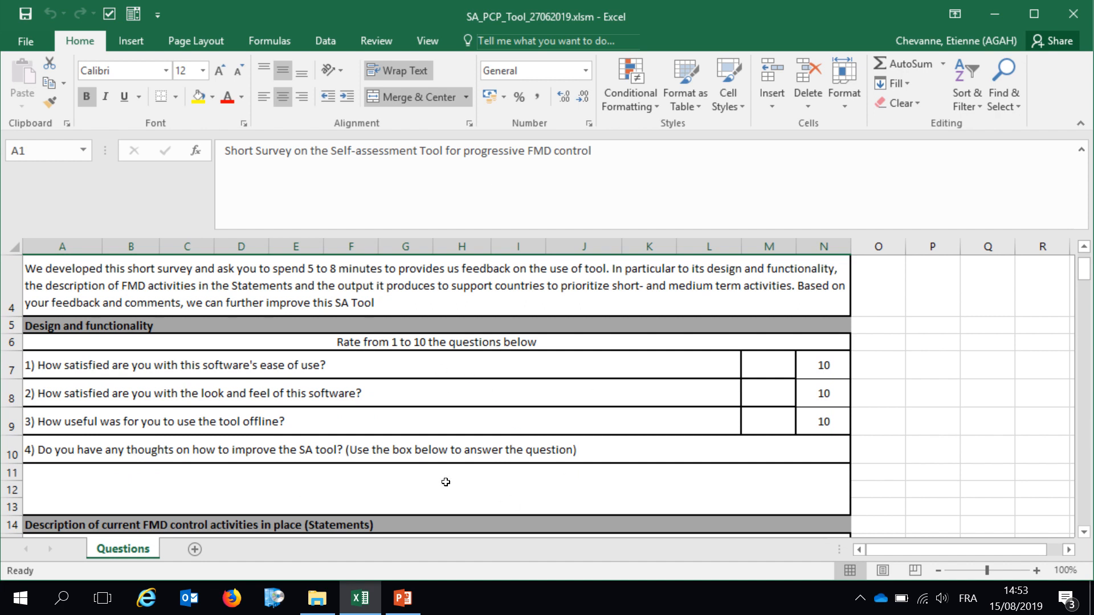
{"action": "scroll", "scroll_direction": "down", "scroll_amount": 3}
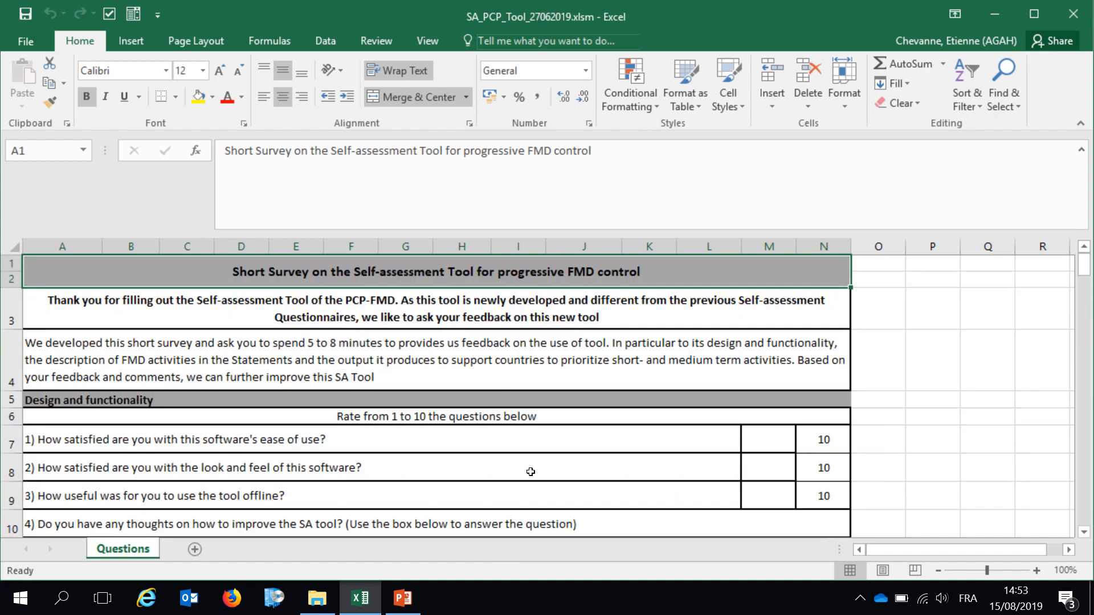
{"action": "right_click", "coordinate": [516, 486]}
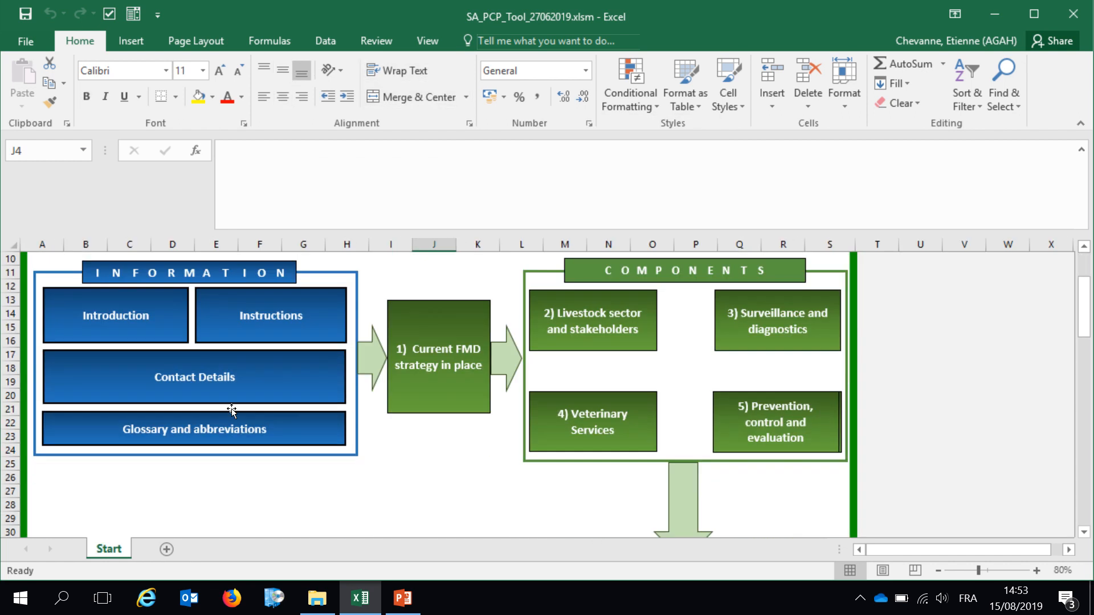
{"action": "scroll", "scroll_direction": "down", "scroll_amount": 3}
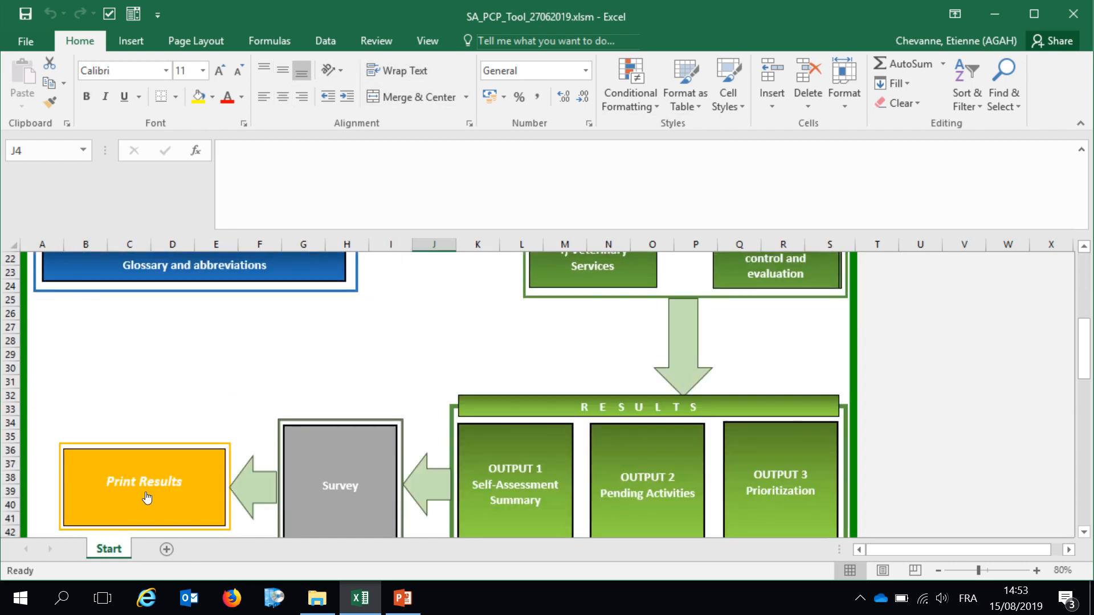
- Show the Answers sheet via Print Results and review its personal info, task force and statement answers
{"action": "left_click", "coordinate": [146, 492]}
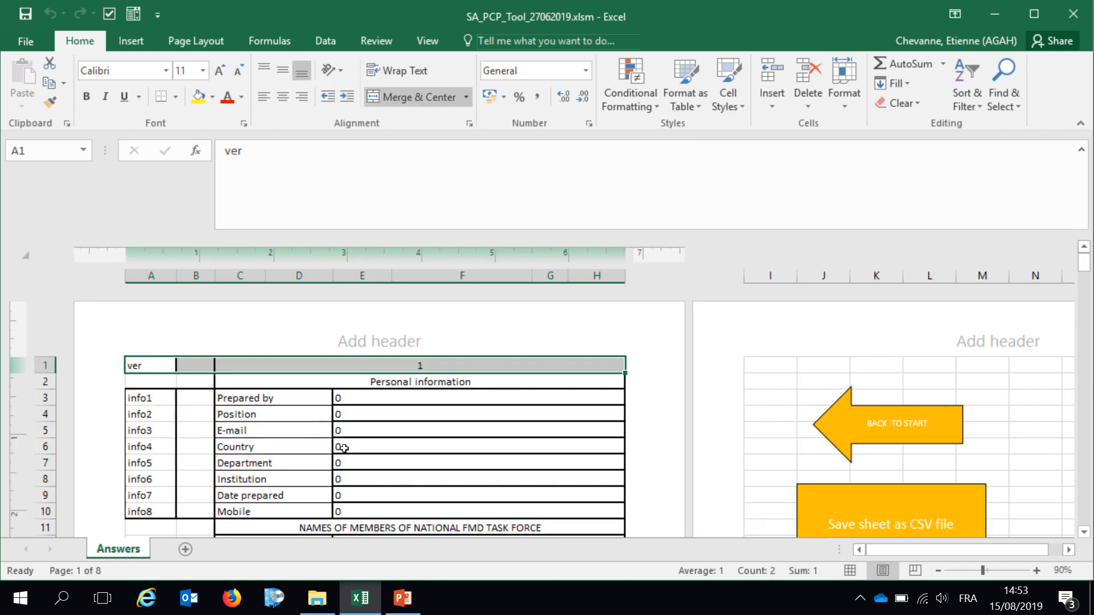
{"action": "mouse_move", "coordinate": [421, 392]}
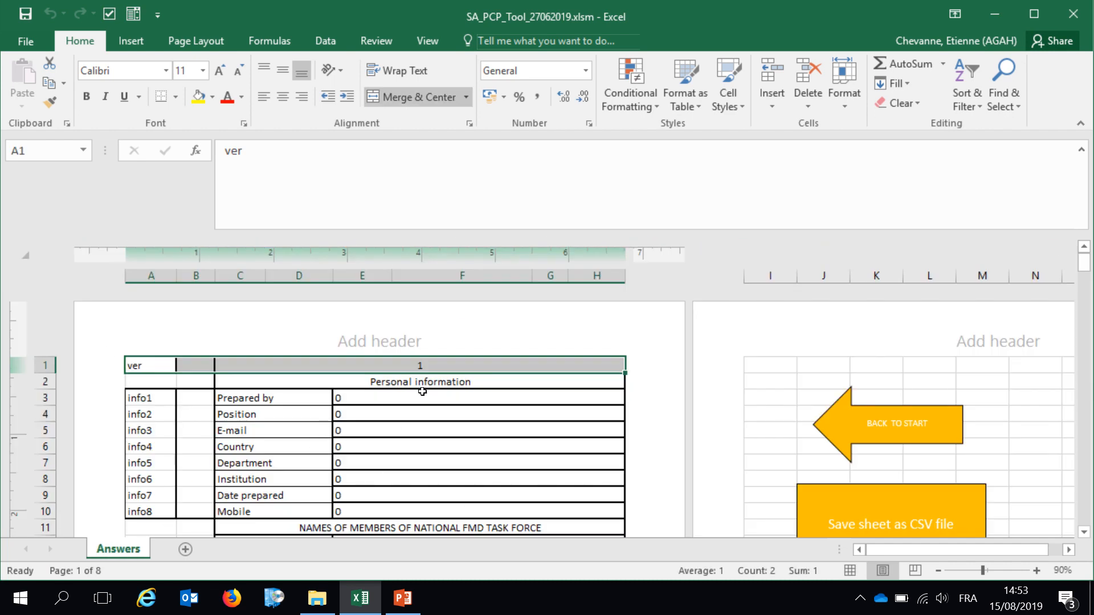
{"action": "scroll", "scroll_direction": "down", "scroll_amount": 3}
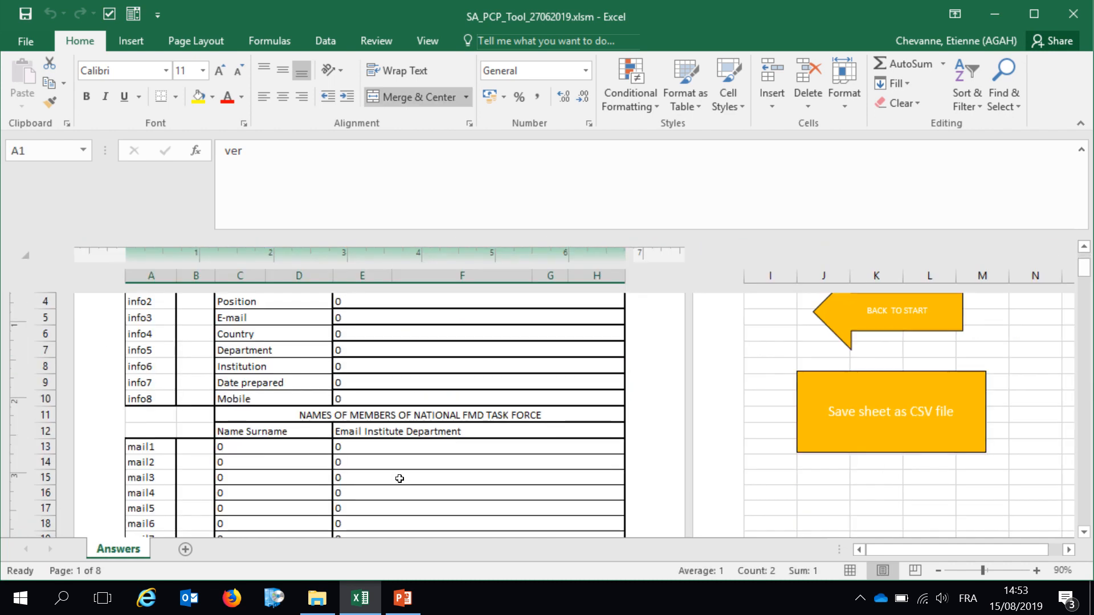
{"action": "scroll", "scroll_direction": "down", "scroll_amount": 3}
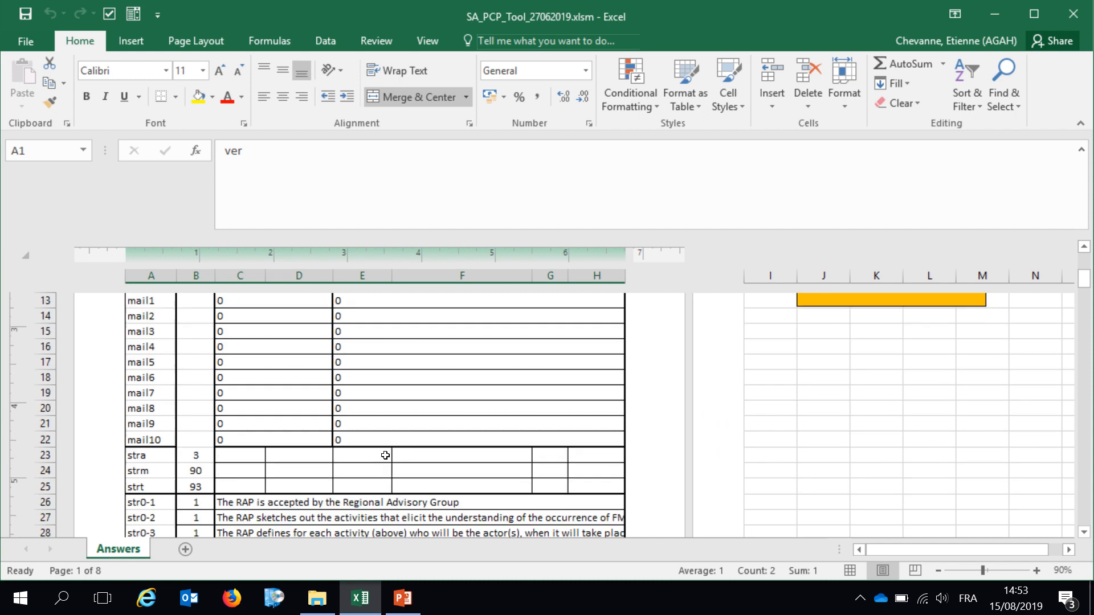
{"action": "scroll", "scroll_direction": "down", "scroll_amount": 3}
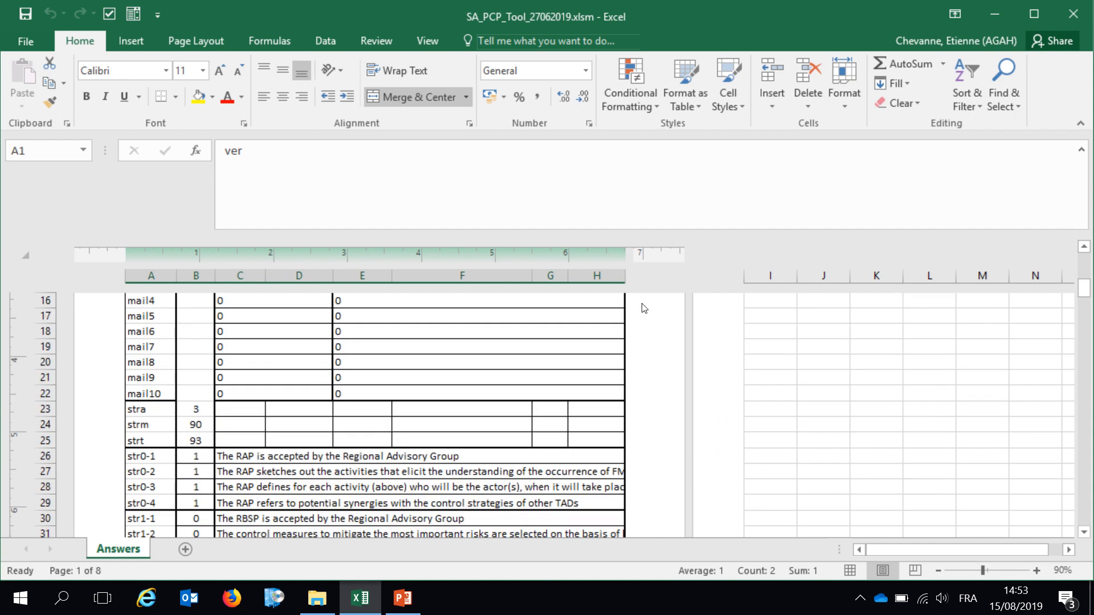
{"action": "scroll", "scroll_direction": "down", "scroll_amount": 3}
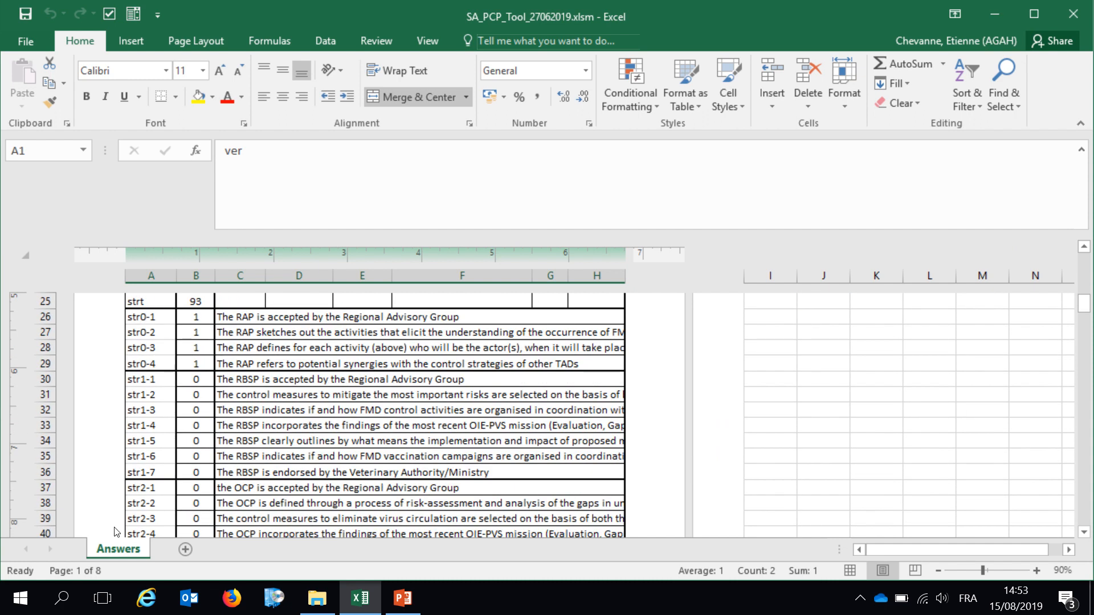
{"action": "scroll", "scroll_direction": "down", "scroll_amount": 3}
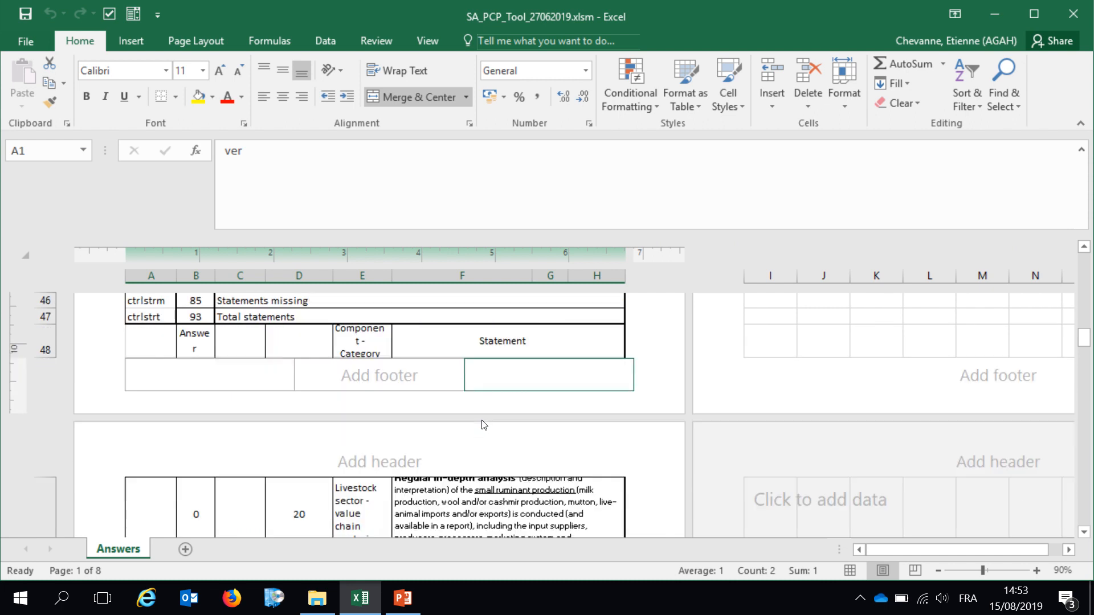
{"action": "scroll", "scroll_direction": "up", "scroll_amount": 3}
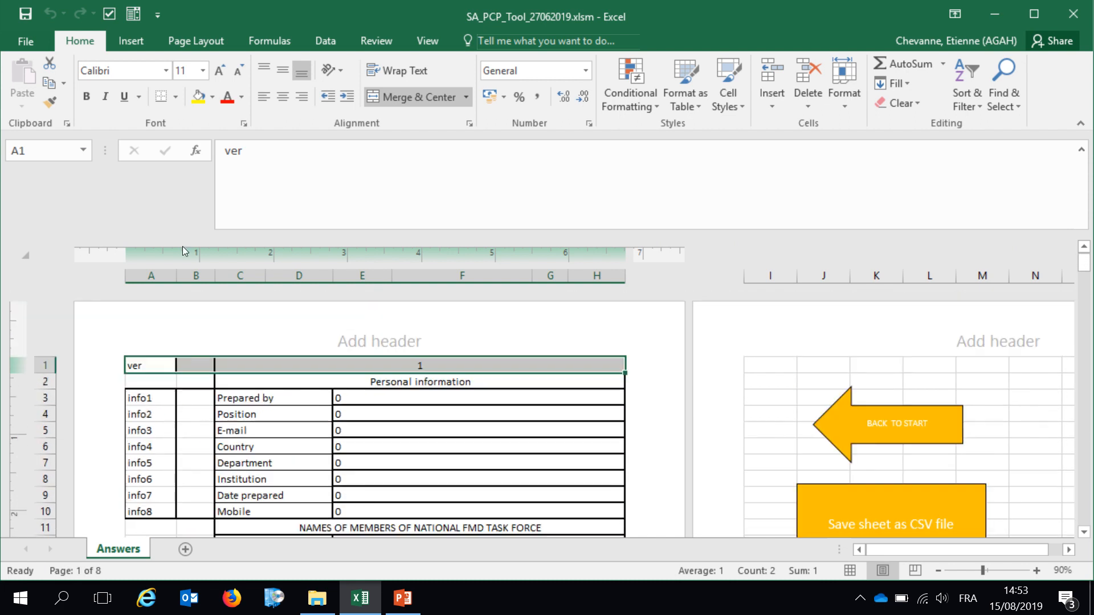
- Preview printing of the 8-page Answers sheet to Microsoft Print to PDF
{"action": "left_click", "coordinate": [24, 41]}
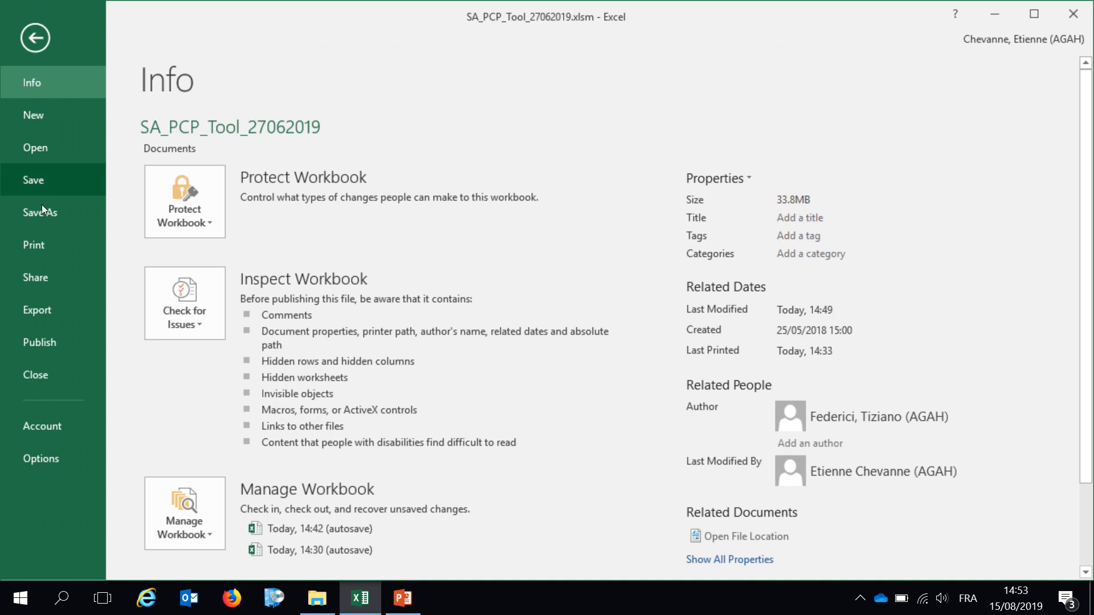
{"action": "left_click", "coordinate": [33, 245]}
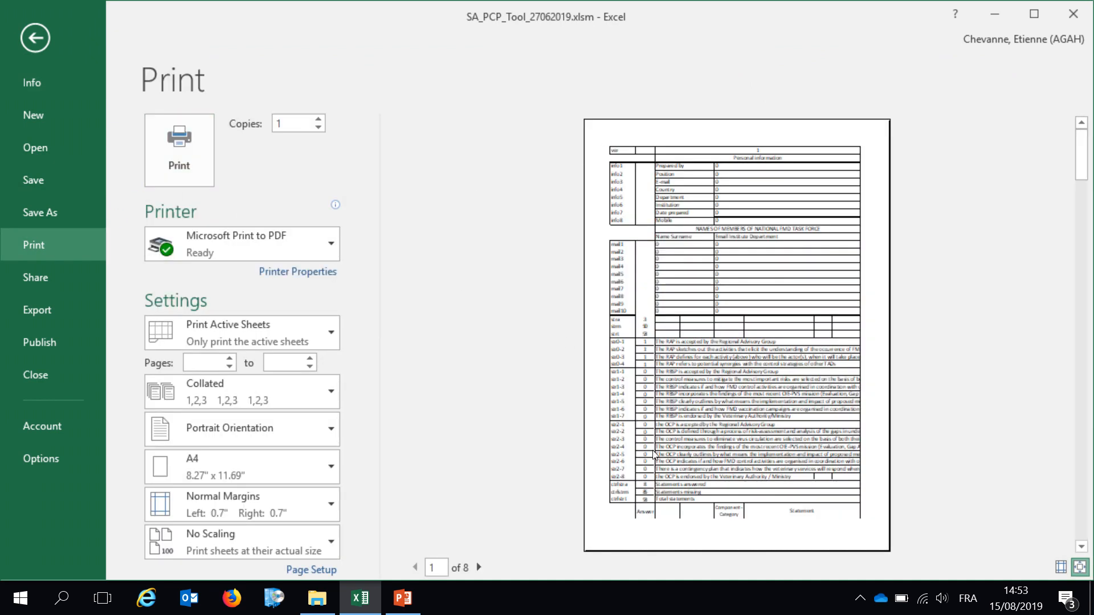
{"action": "mouse_move", "coordinate": [449, 177]}
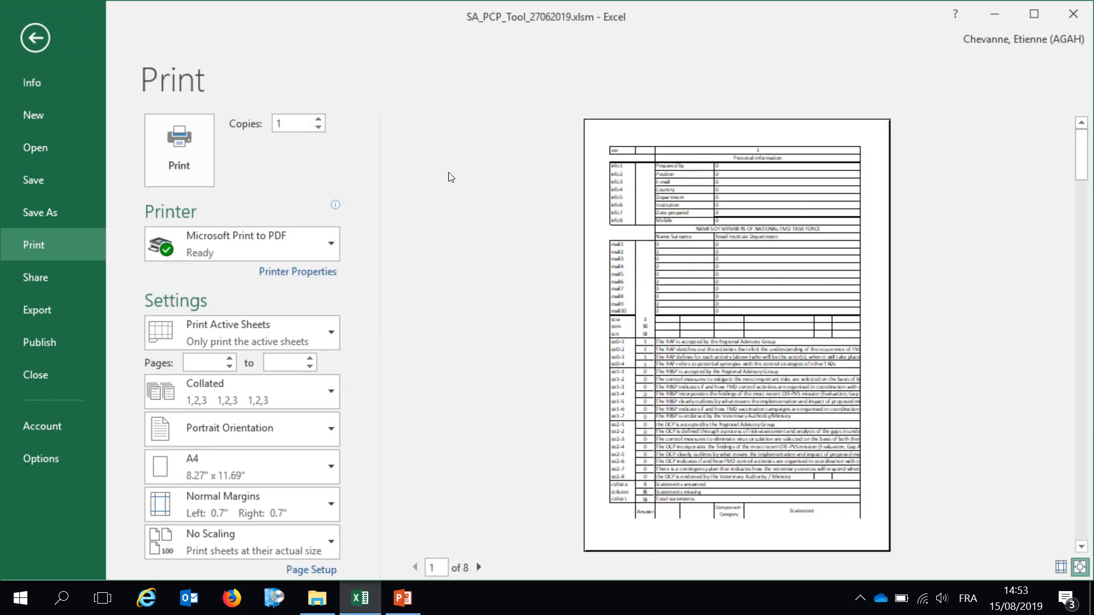
- Leave the print preview and save the workbook from the Quick Access Toolbar
{"action": "left_click", "coordinate": [35, 37]}
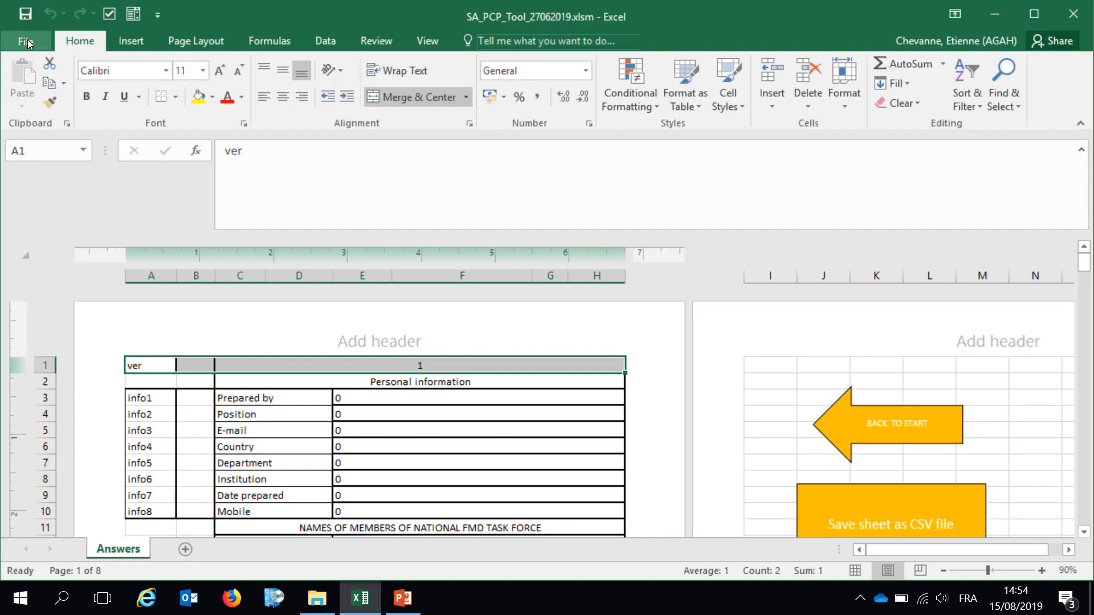
{"action": "mouse_move", "coordinate": [25, 12]}
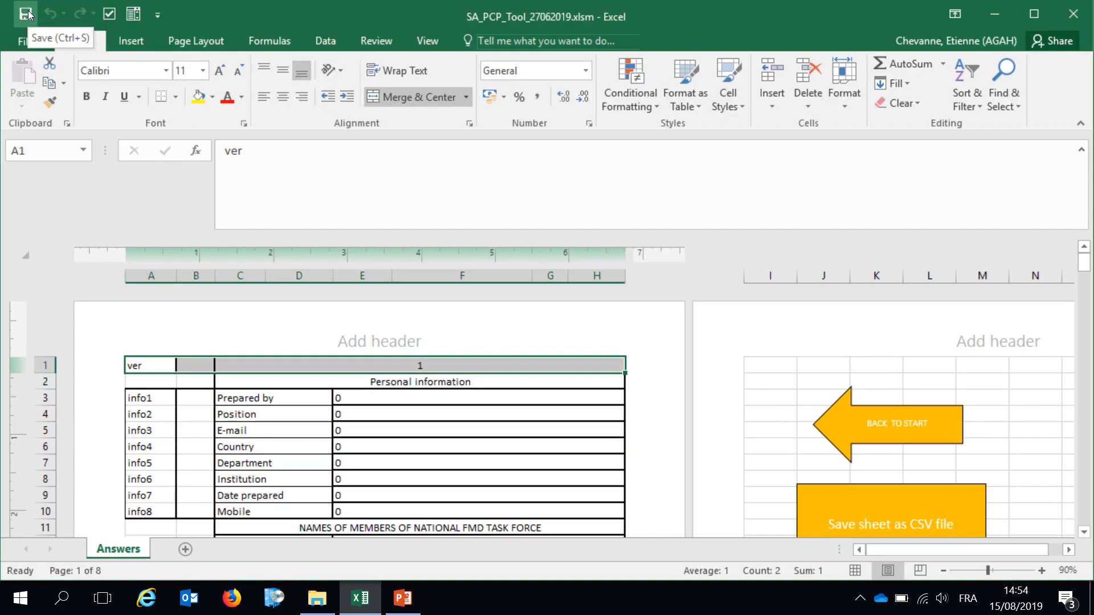
{"action": "left_click", "coordinate": [24, 14]}
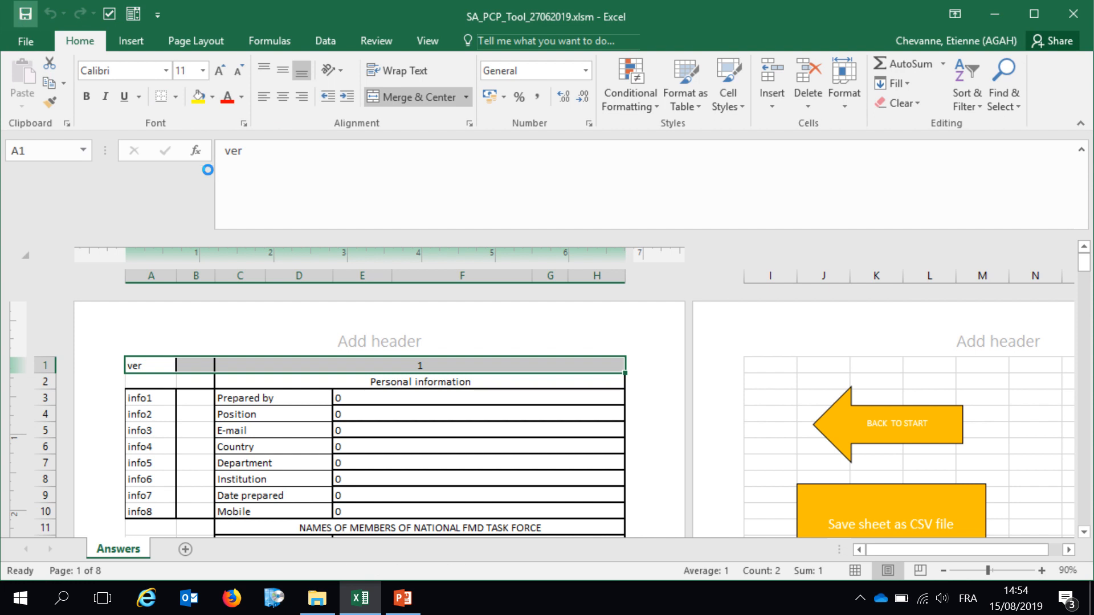
{"action": "mouse_move", "coordinate": [900, 399]}
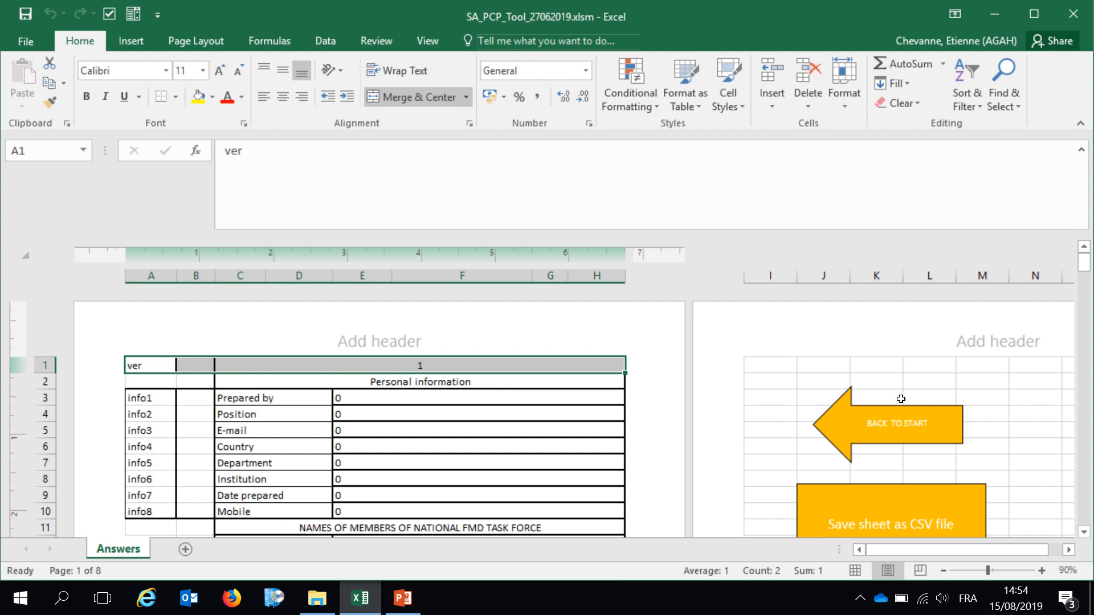
{"action": "scroll", "scroll_direction": "down", "scroll_amount": 3}
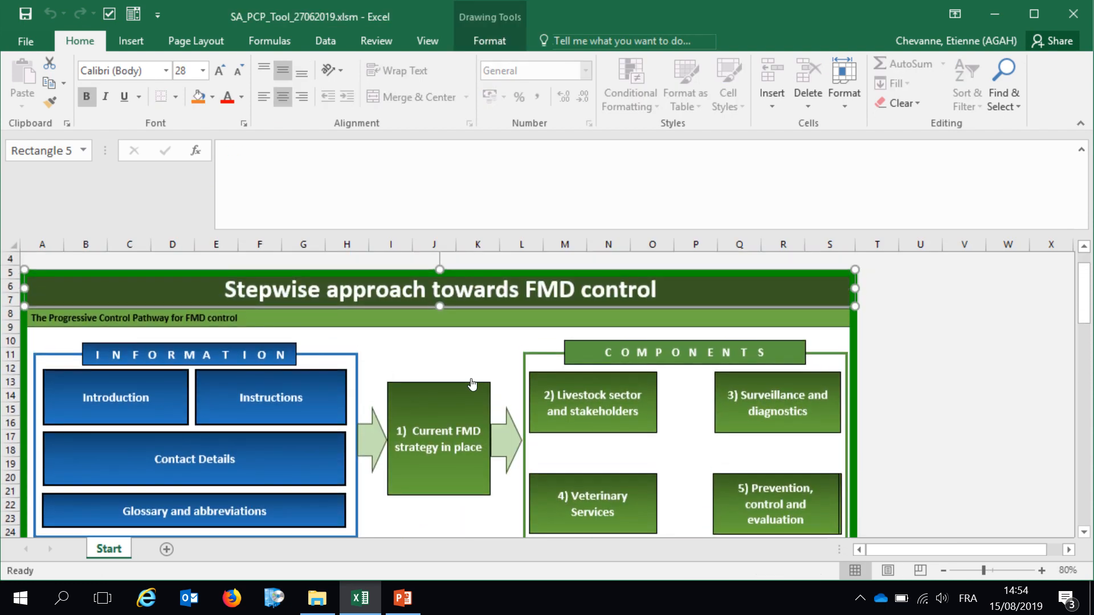
{"action": "mouse_move", "coordinate": [316, 429]}
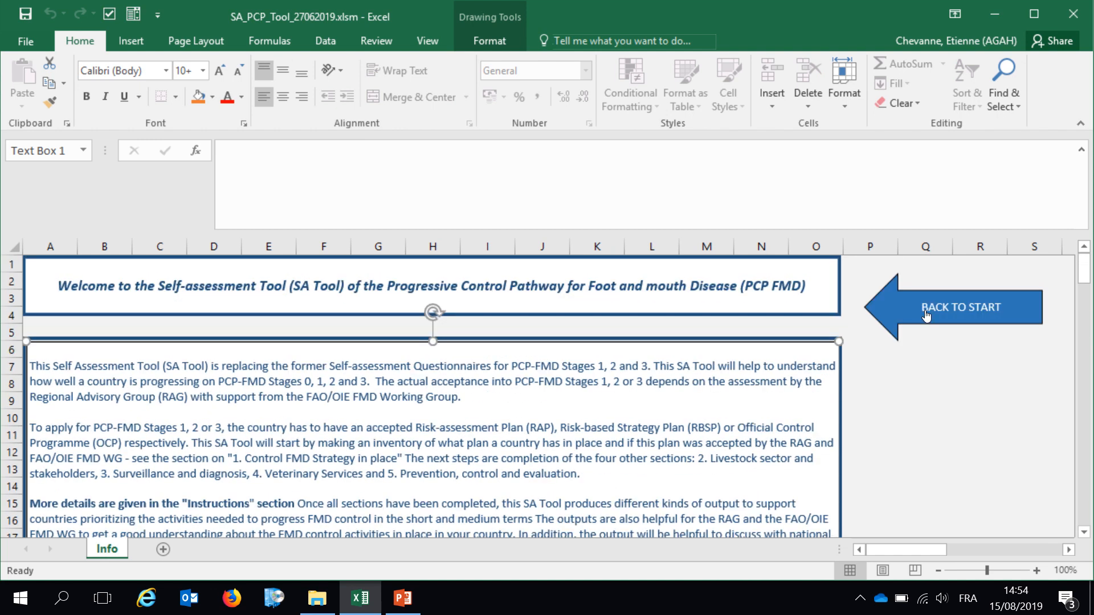
{"action": "mouse_move", "coordinate": [932, 310]}
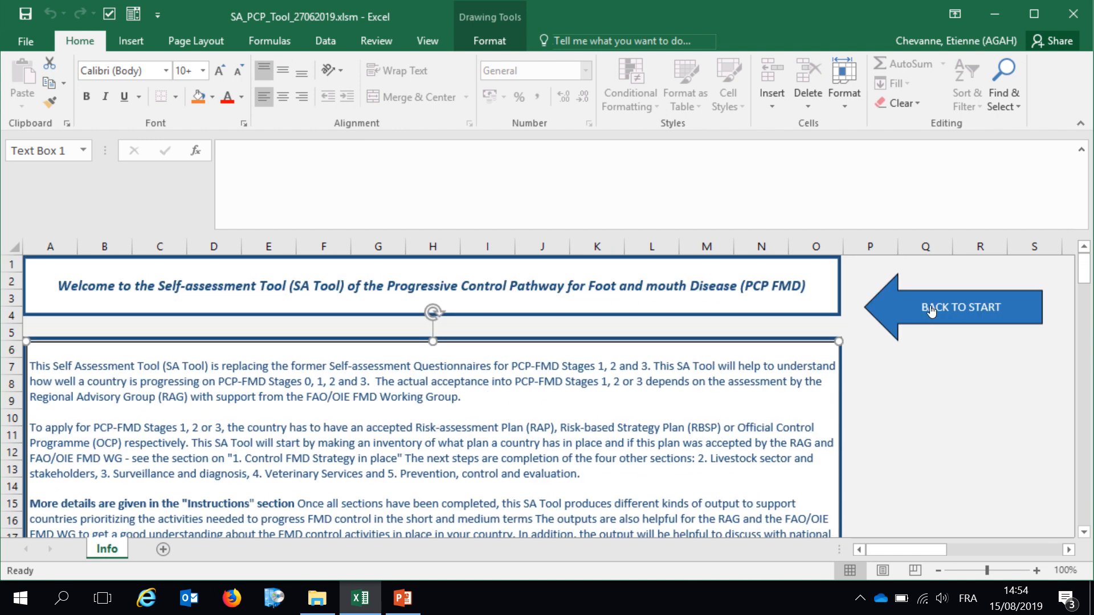
- Return from the Info welcome sheet to the Start sheet with the stepwise FMD control diagram
{"action": "left_click", "coordinate": [962, 307]}
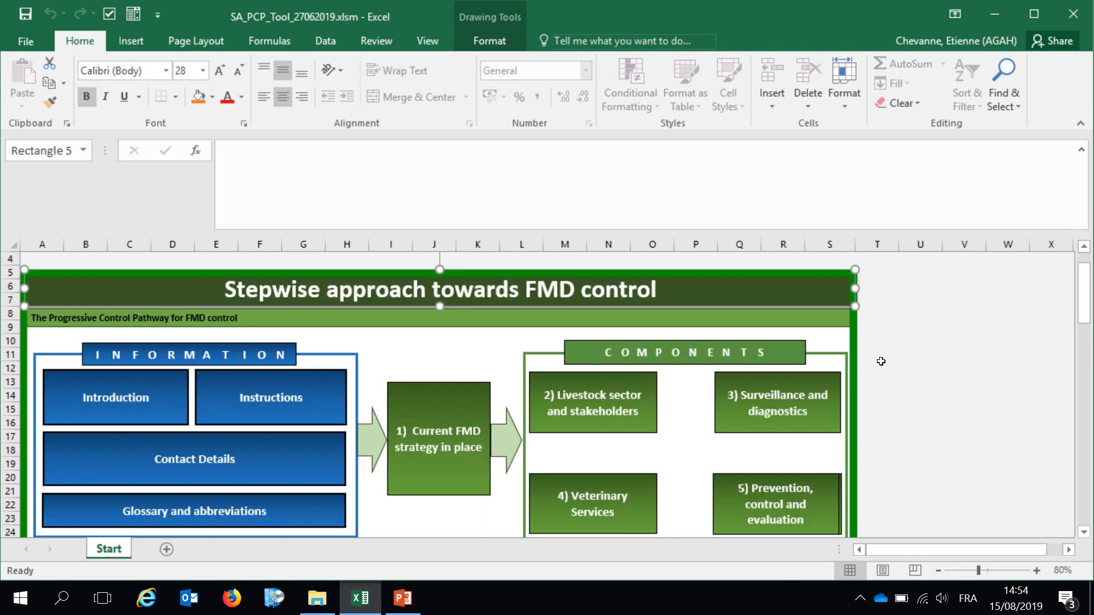
{"action": "mouse_move", "coordinate": [569, 417]}
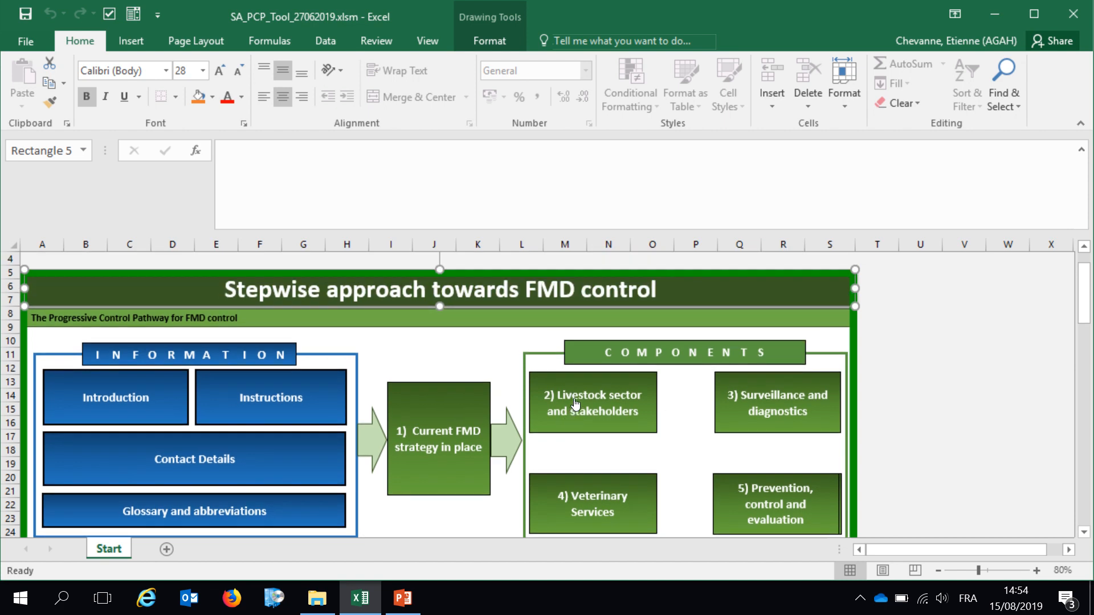
{"action": "mouse_move", "coordinate": [220, 411]}
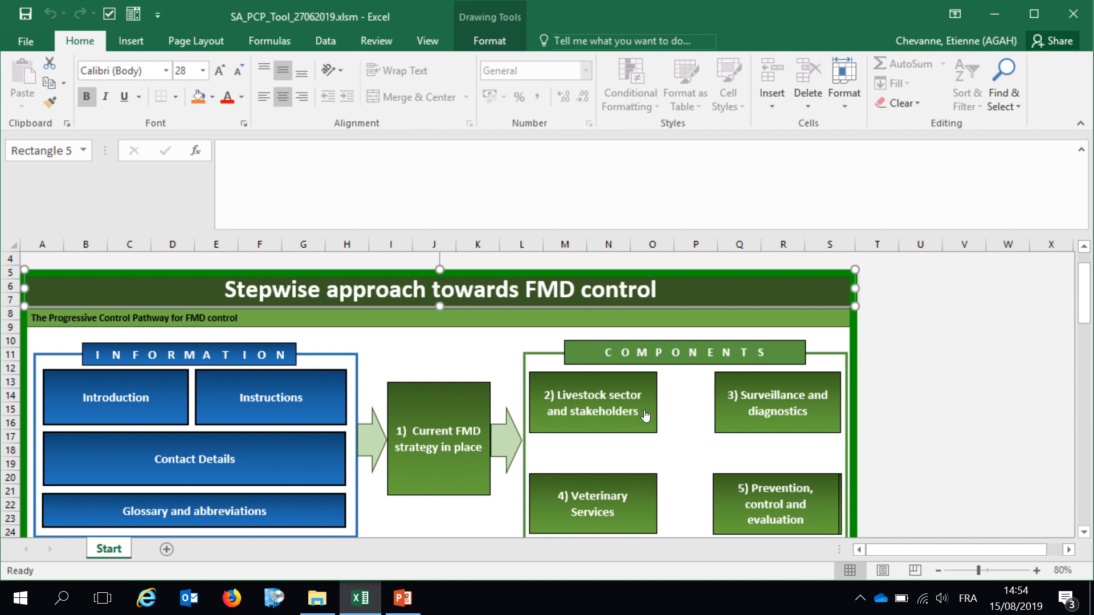
{"action": "mouse_move", "coordinate": [618, 100]}
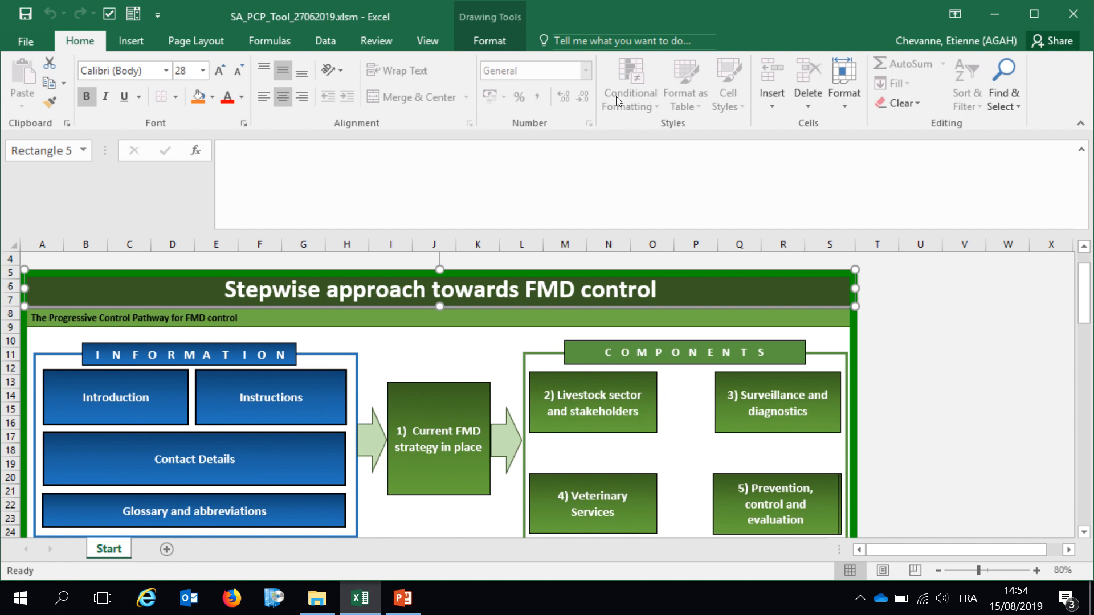